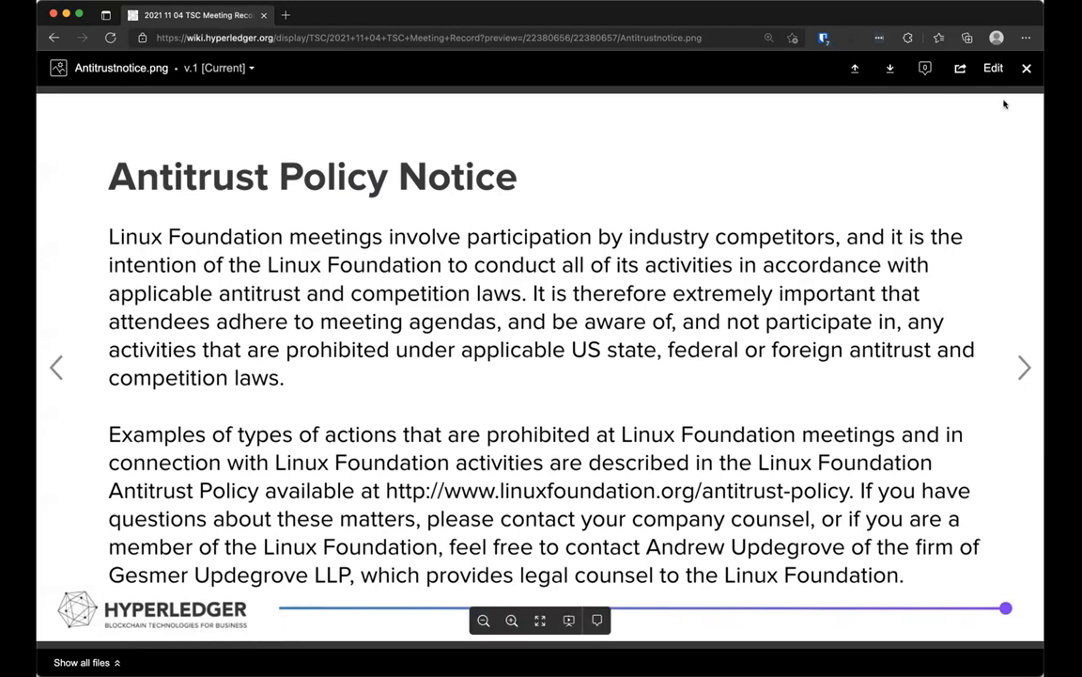
Close the Antitrust Policy Notice image preview to return to the meeting record page
left_click(1026, 68)
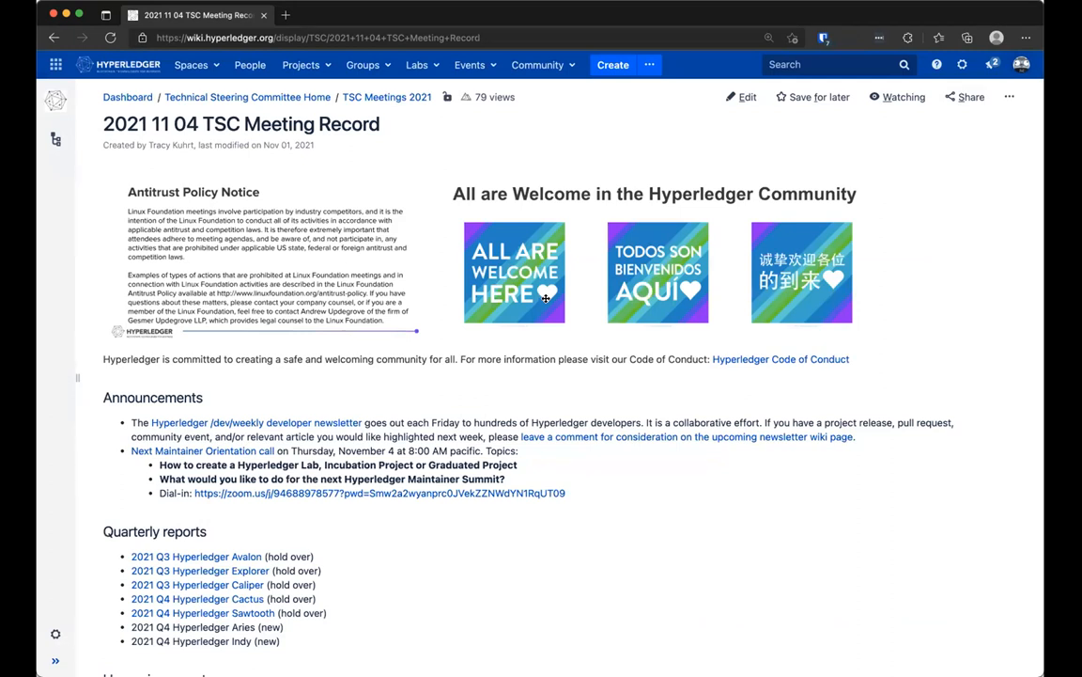
Scroll the meeting record down to the Quarterly reports, Decision and Discussion sections
scroll("down", 3)
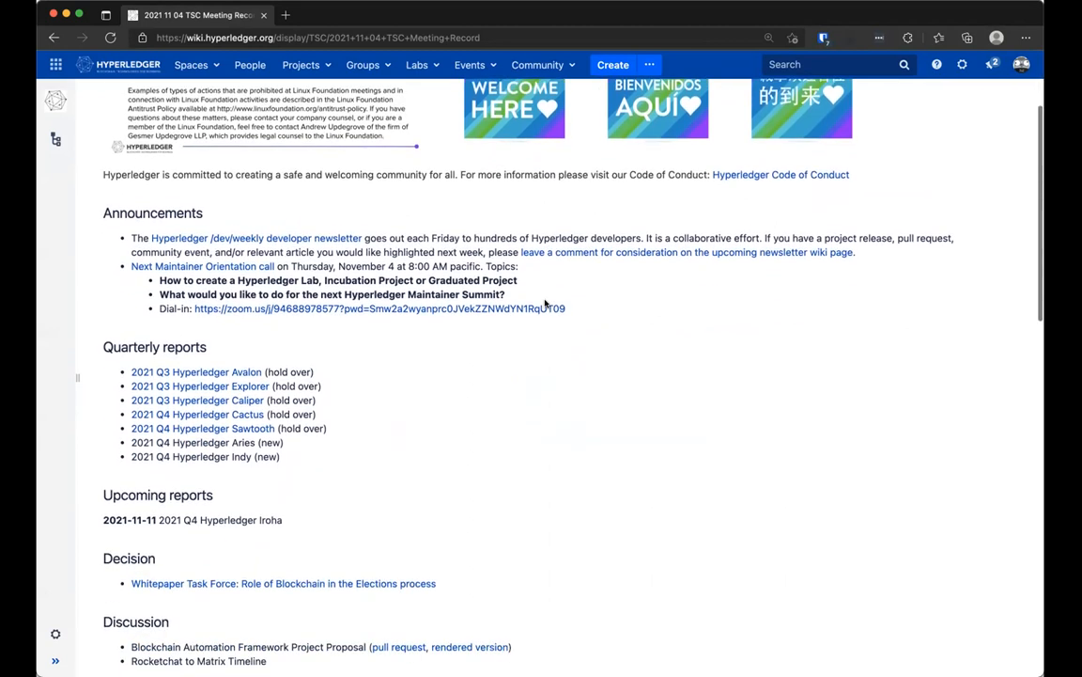
scroll("down", 3)
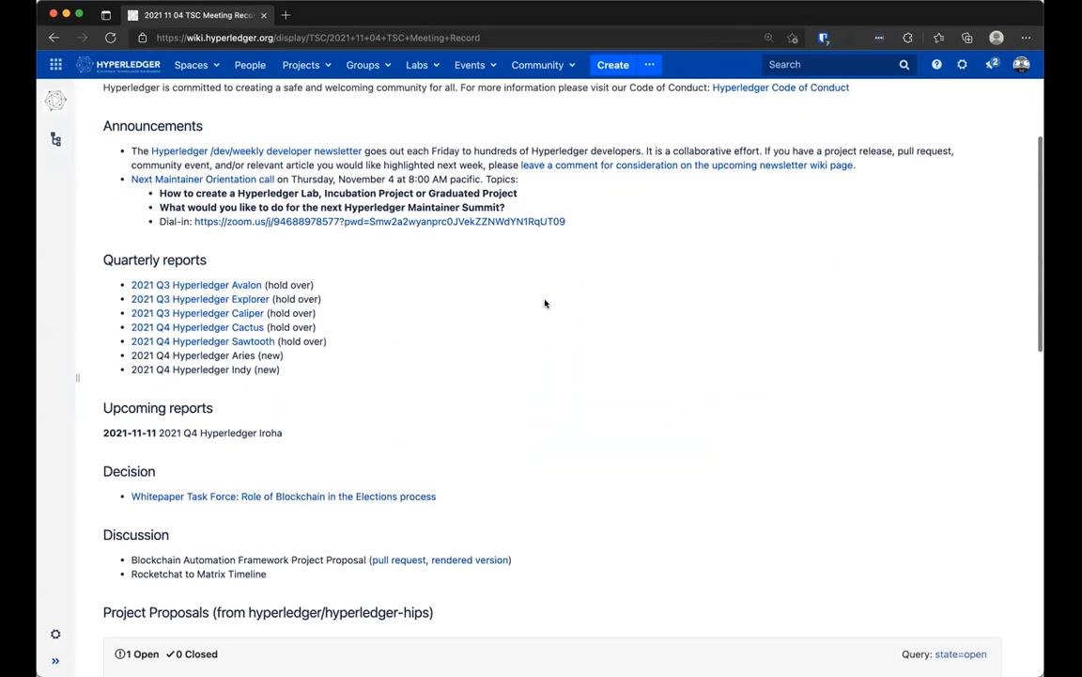
scroll("down", 3)
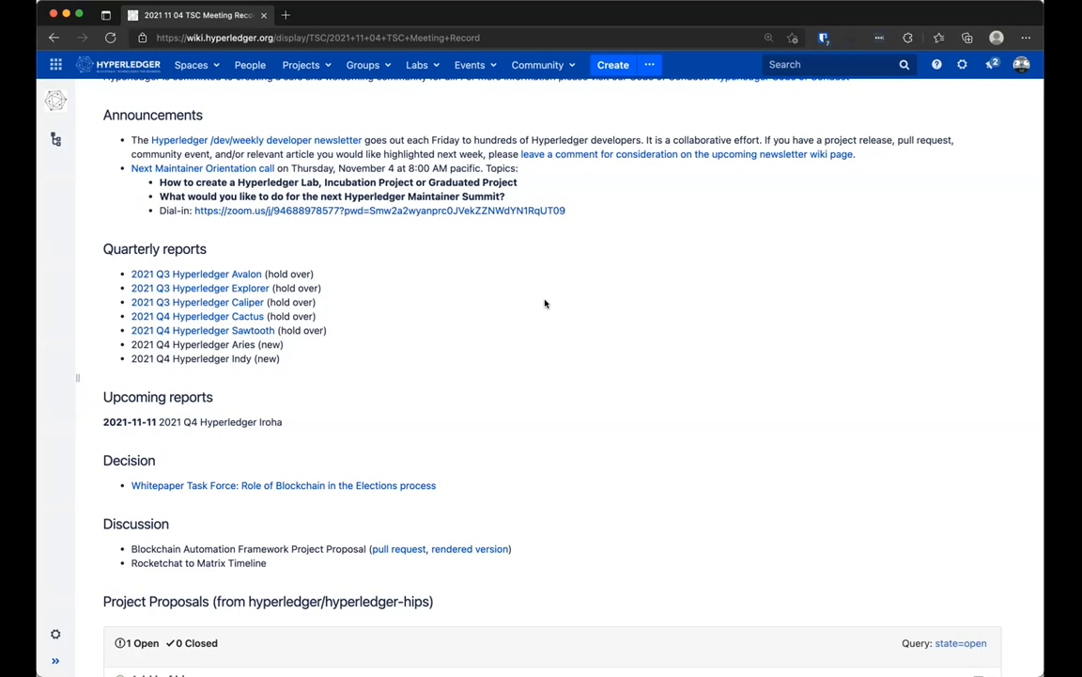
mouse_move(237, 592)
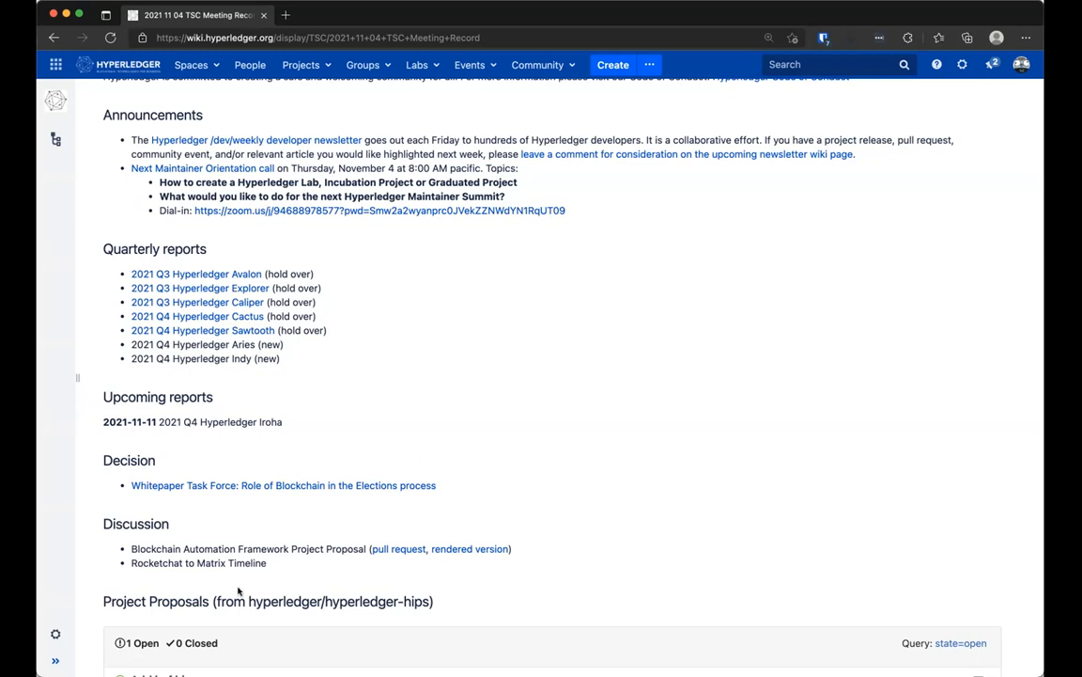
mouse_move(229, 633)
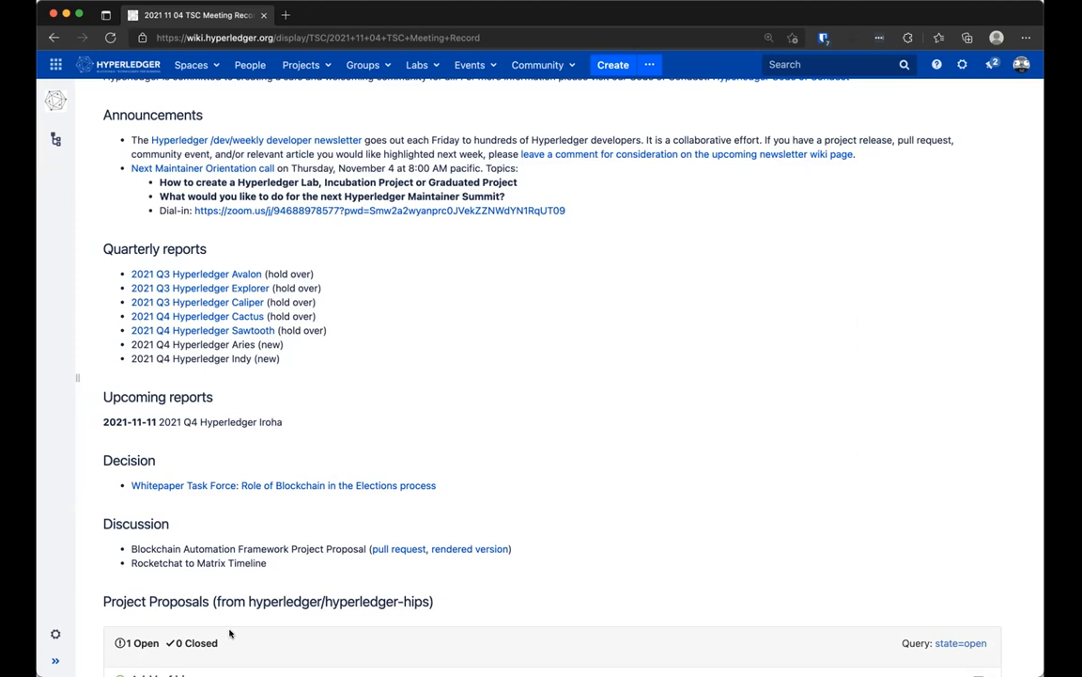
mouse_move(524, 582)
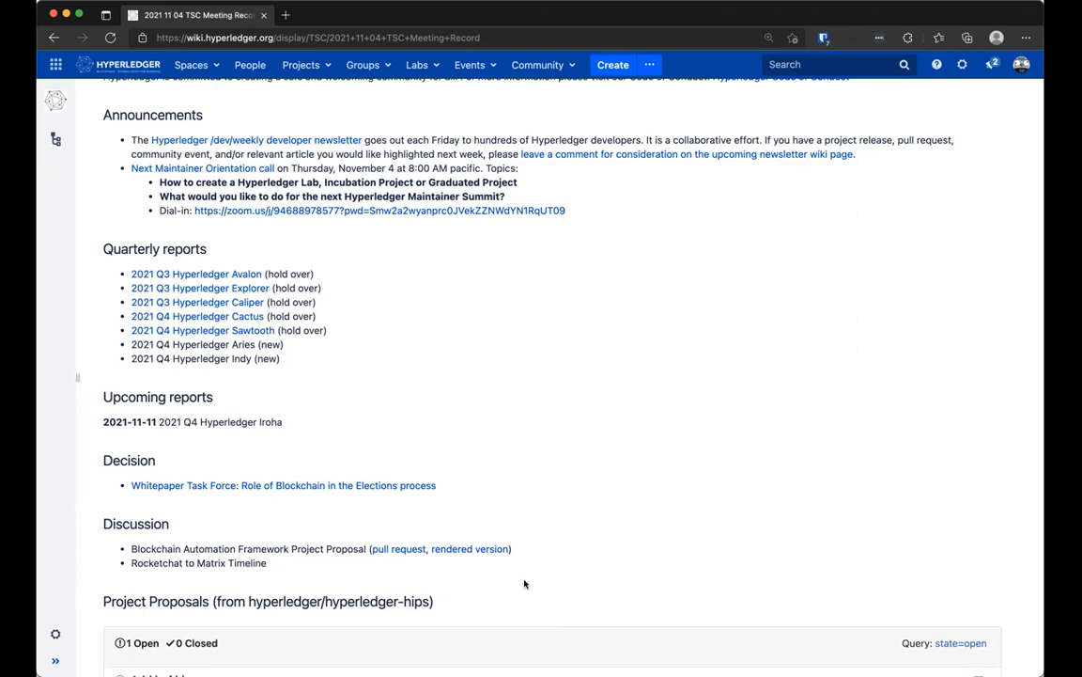
mouse_move(233, 629)
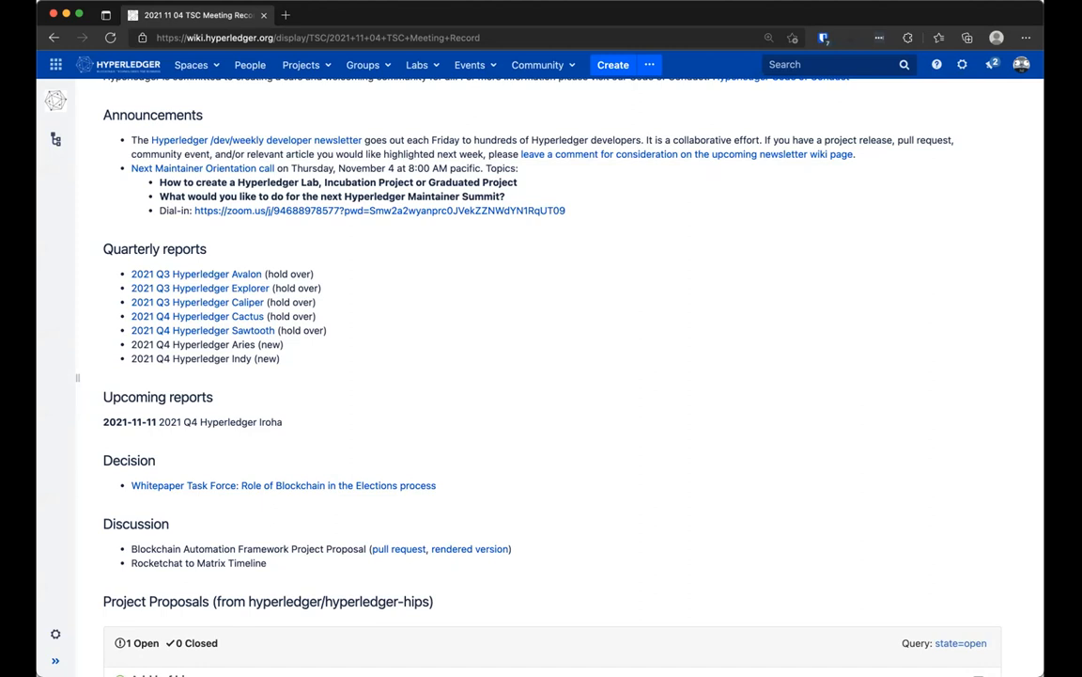
mouse_move(742, 59)
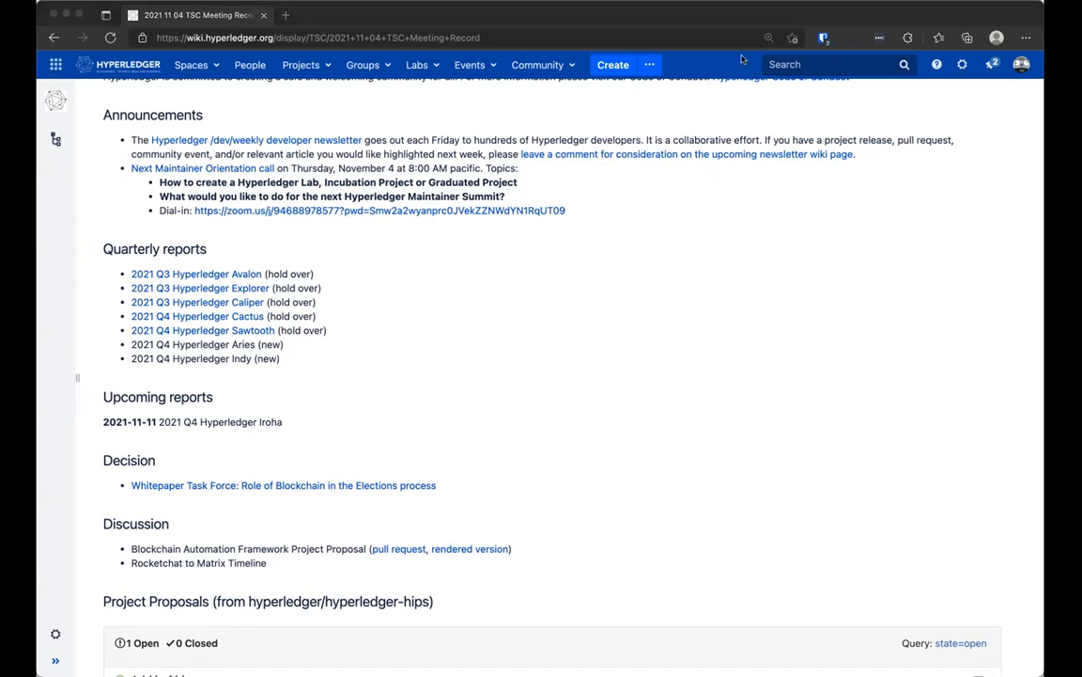
mouse_move(538, 199)
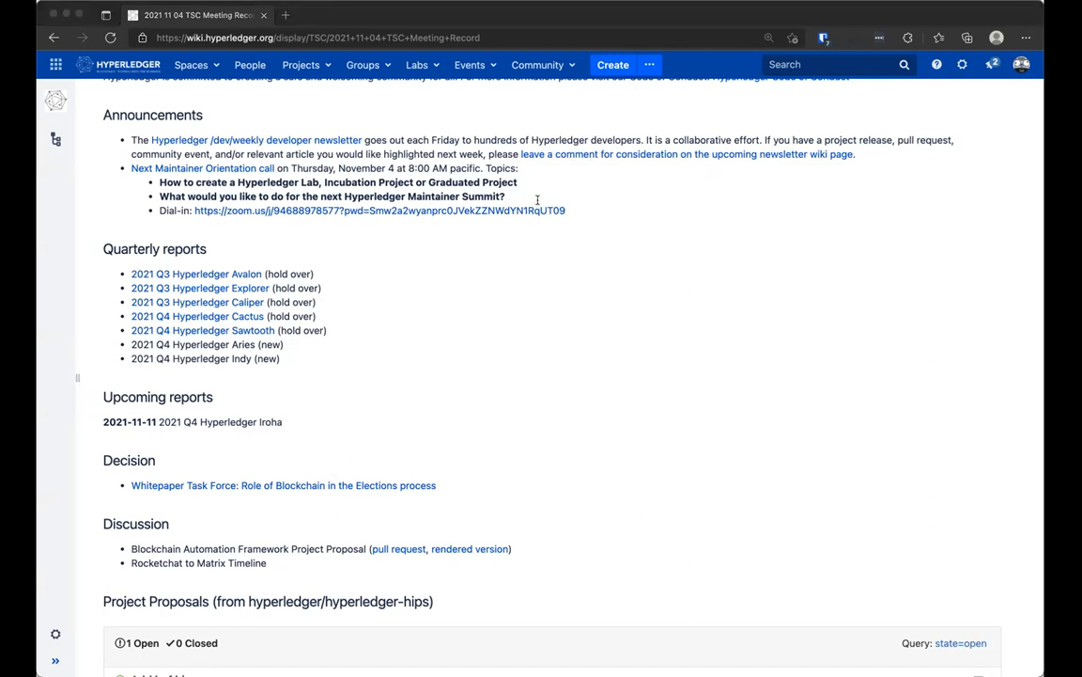
mouse_move(177, 440)
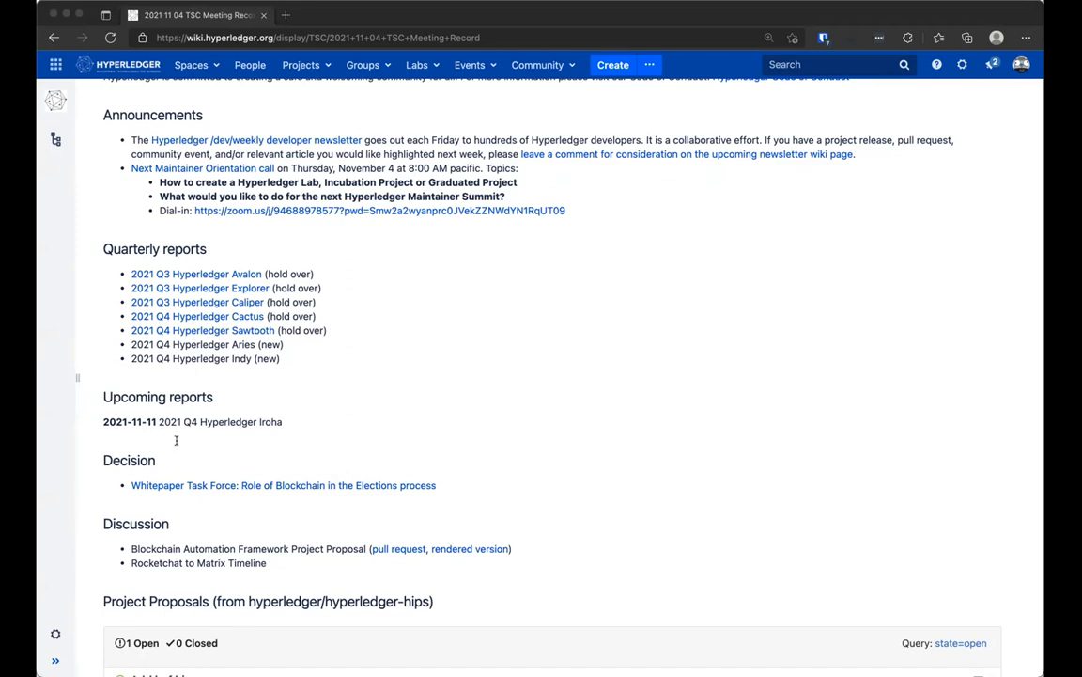
mouse_move(940, 570)
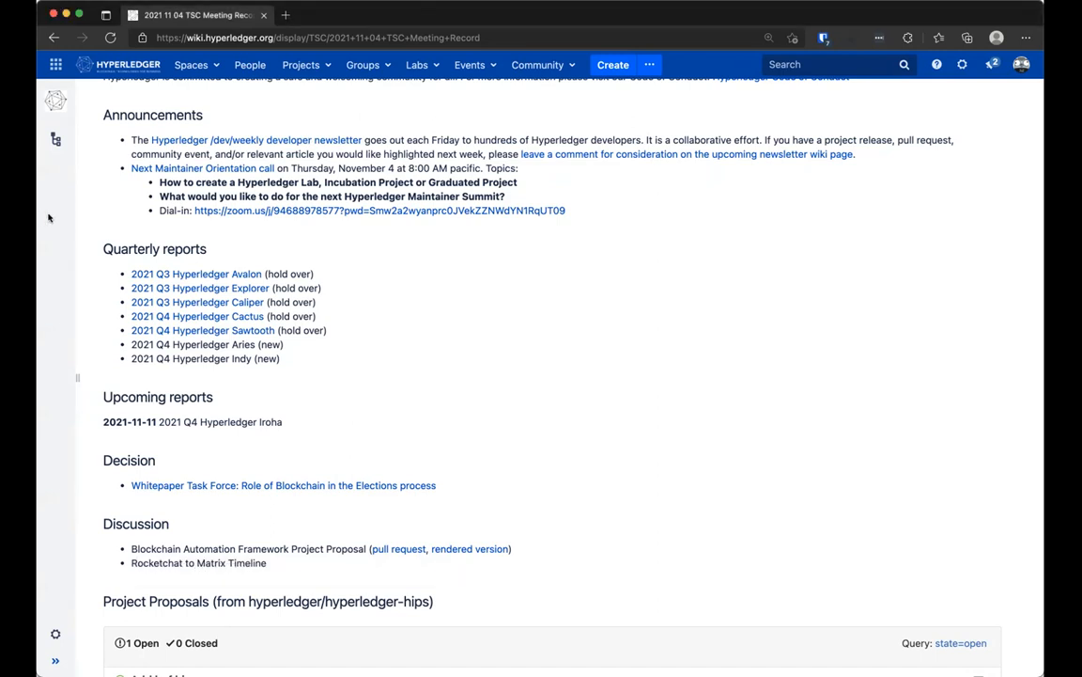
mouse_move(407, 248)
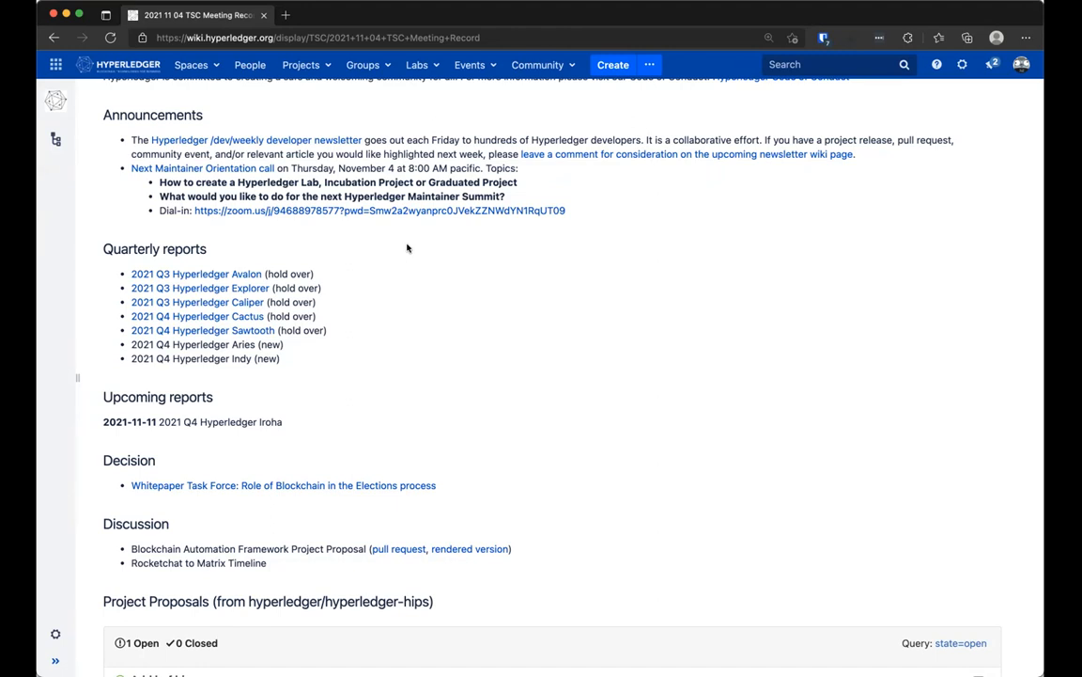
mouse_move(235, 275)
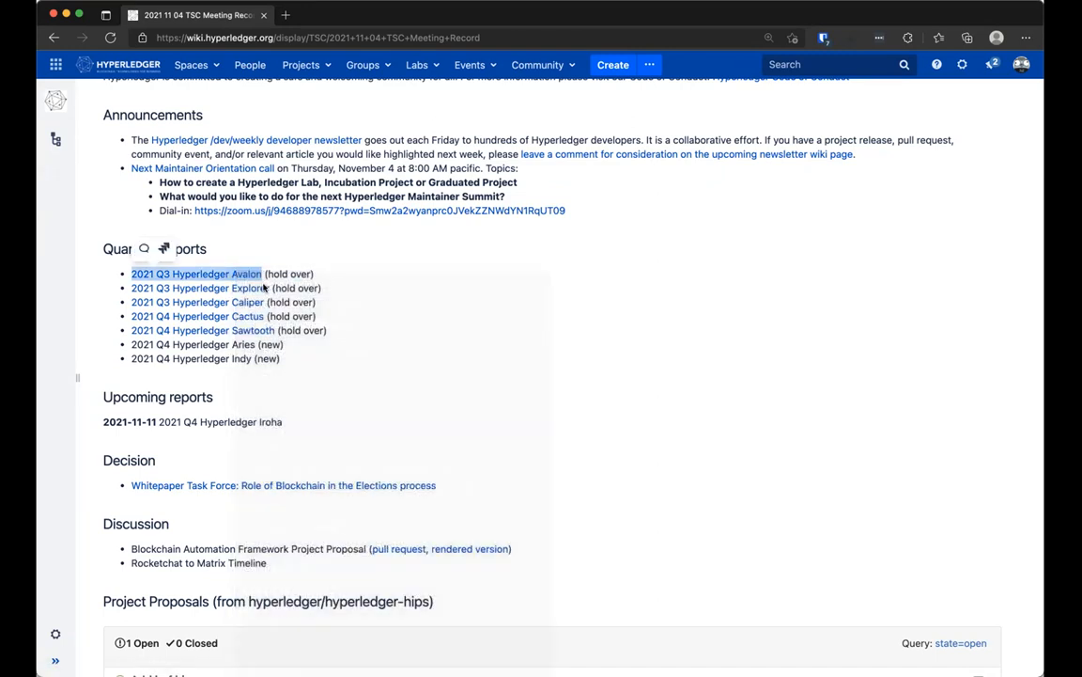
Open the 2021 Q3 Hyperledger Avalon report and read down to Overall Activity and Current Plans
left_click(196, 275)
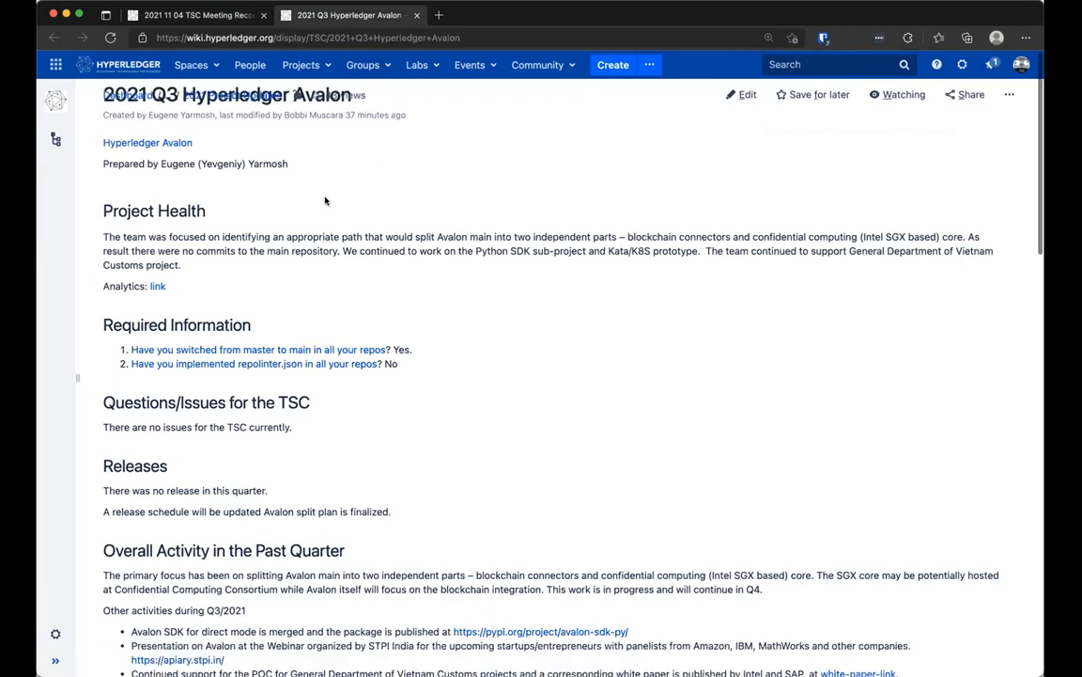
scroll("down", 3)
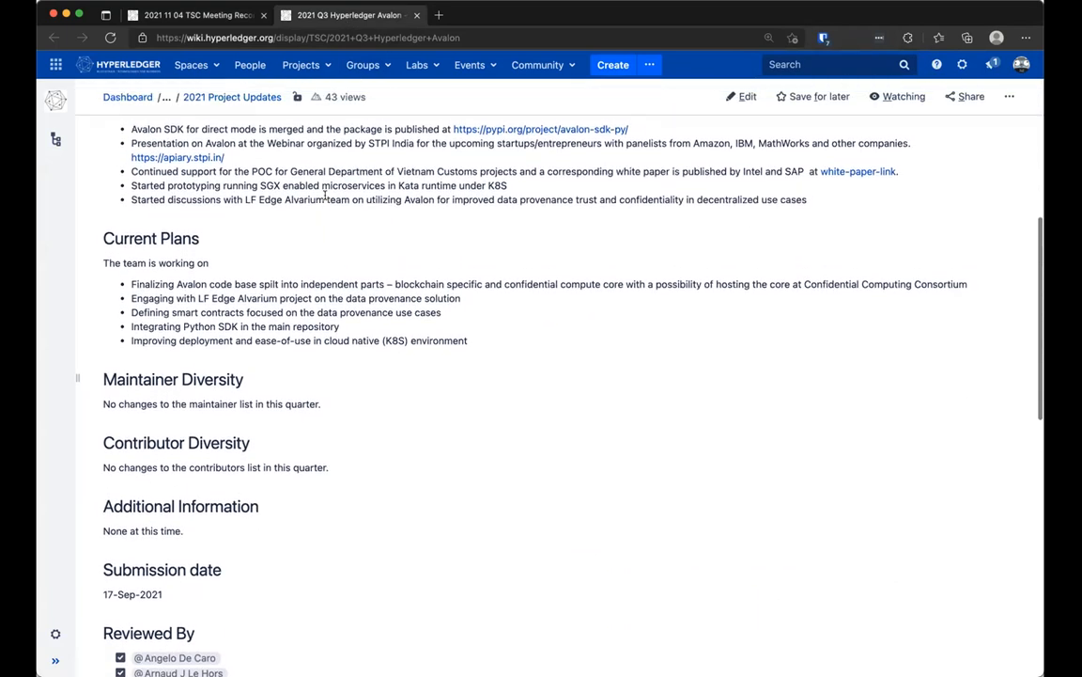
scroll("down", 3)
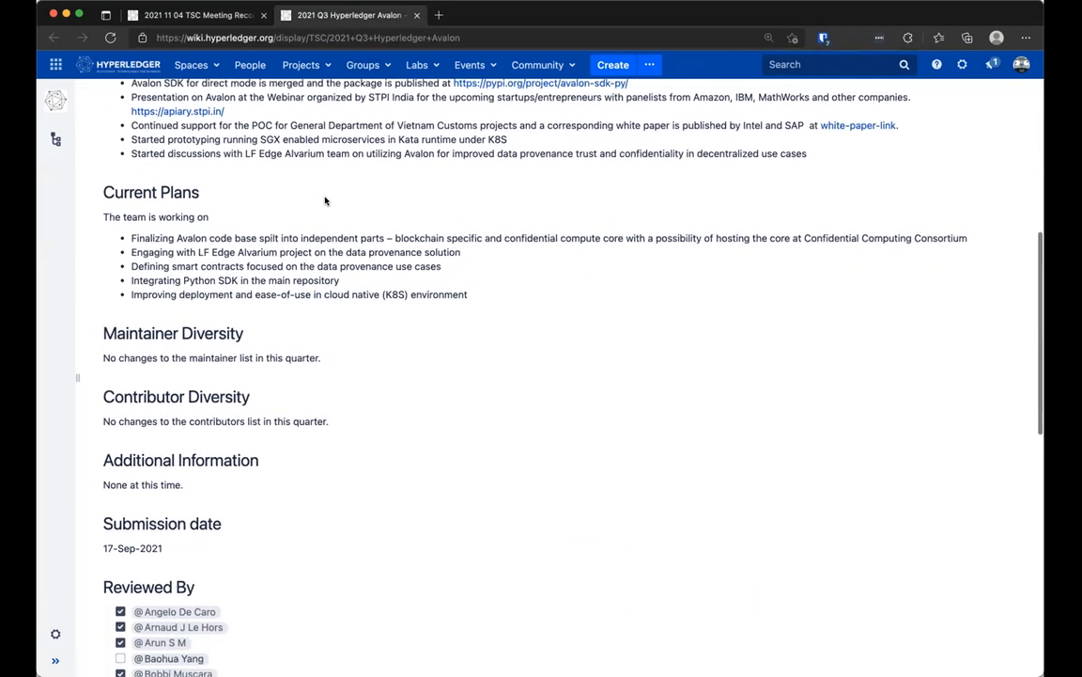
scroll("up", 3)
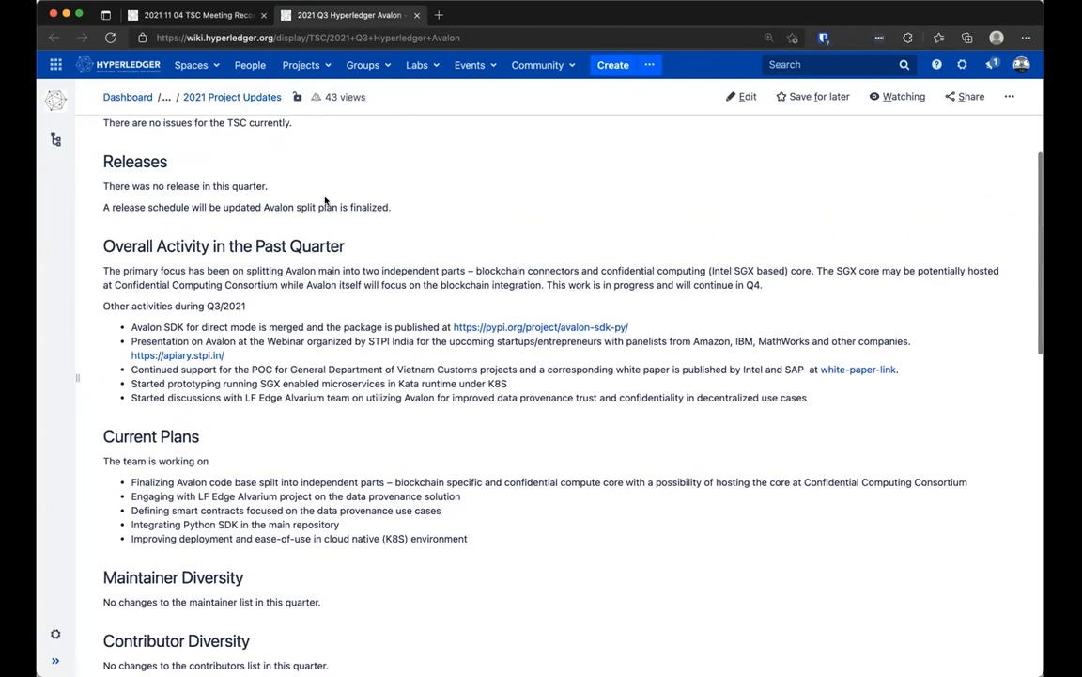
scroll("down", 3)
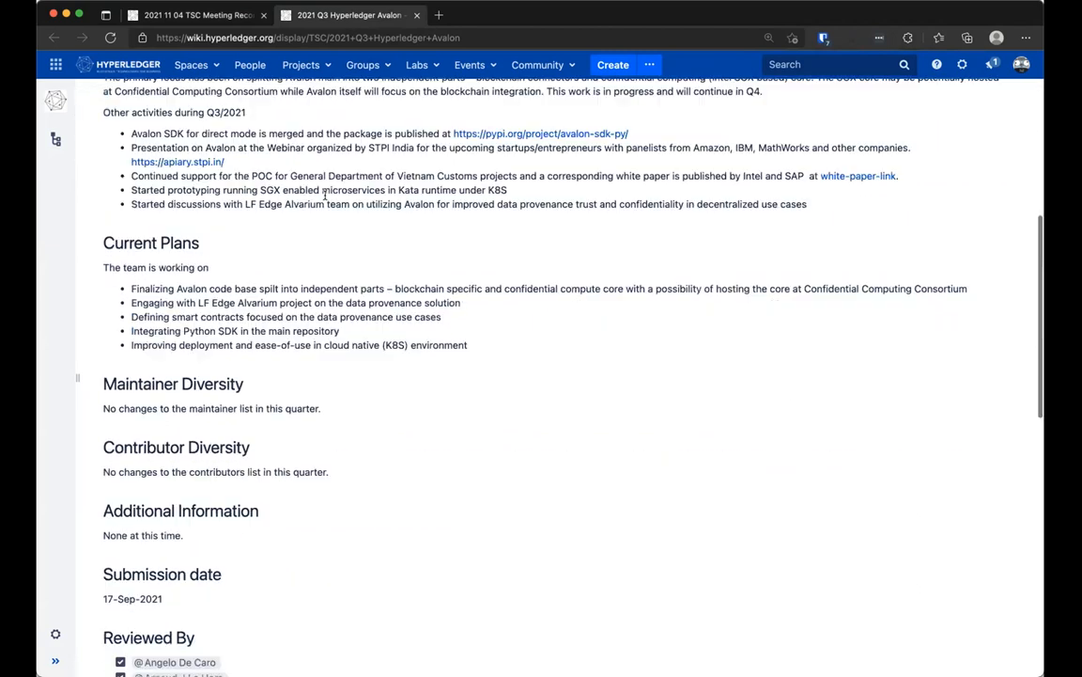
Read the Avalon report down to its comments, then close its tab
scroll("down", 3)
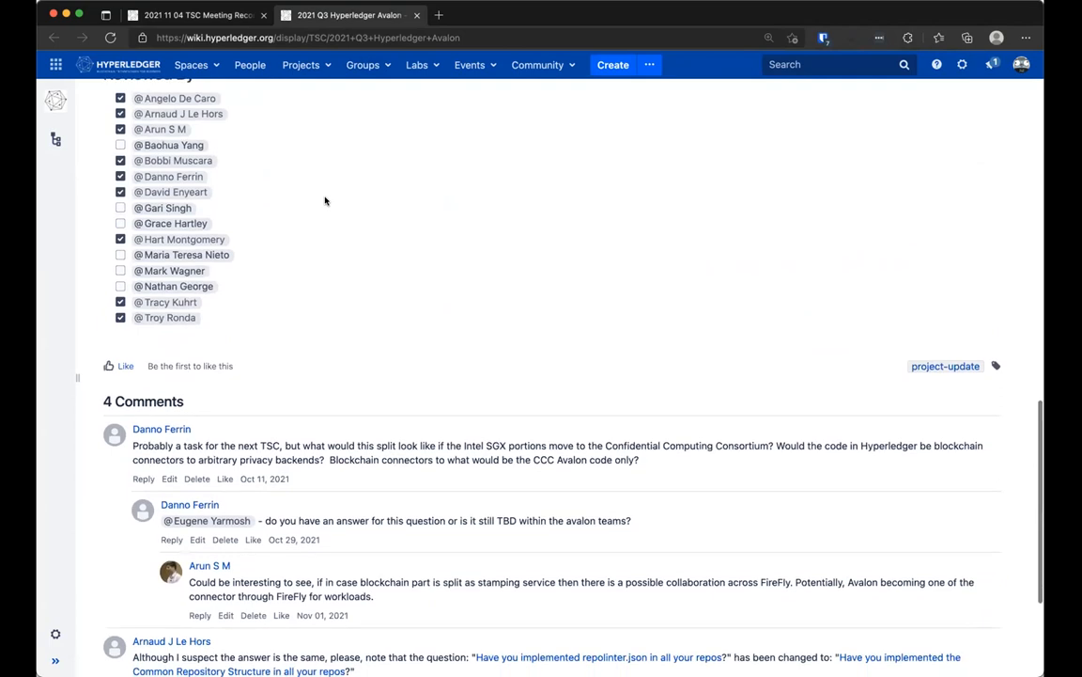
scroll("down", 3)
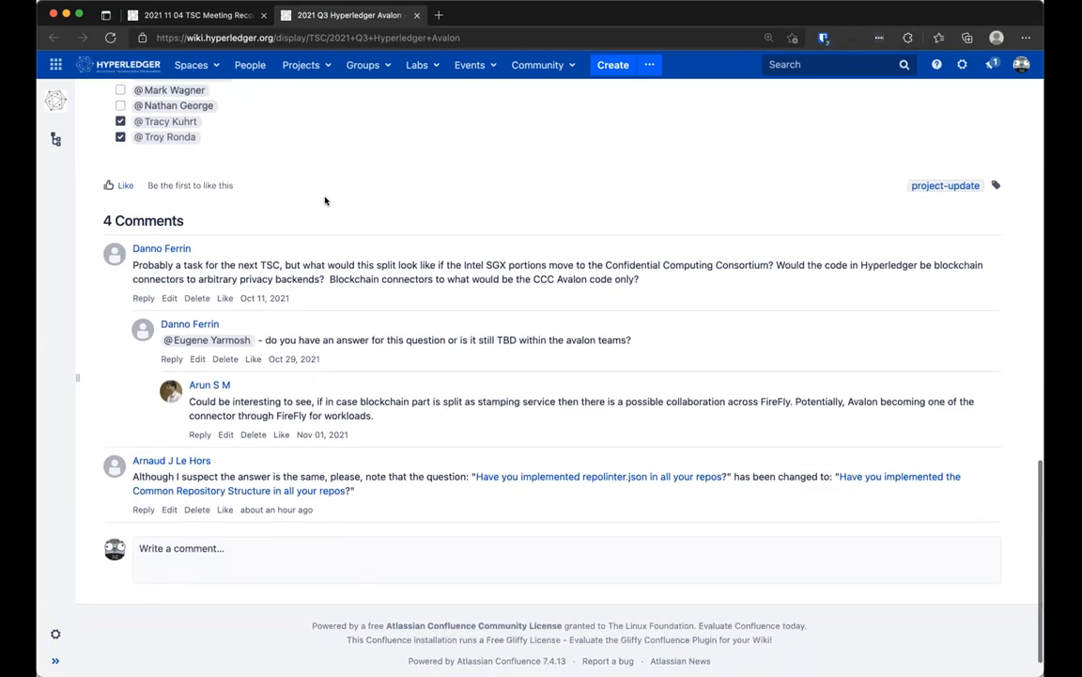
scroll("up", 3)
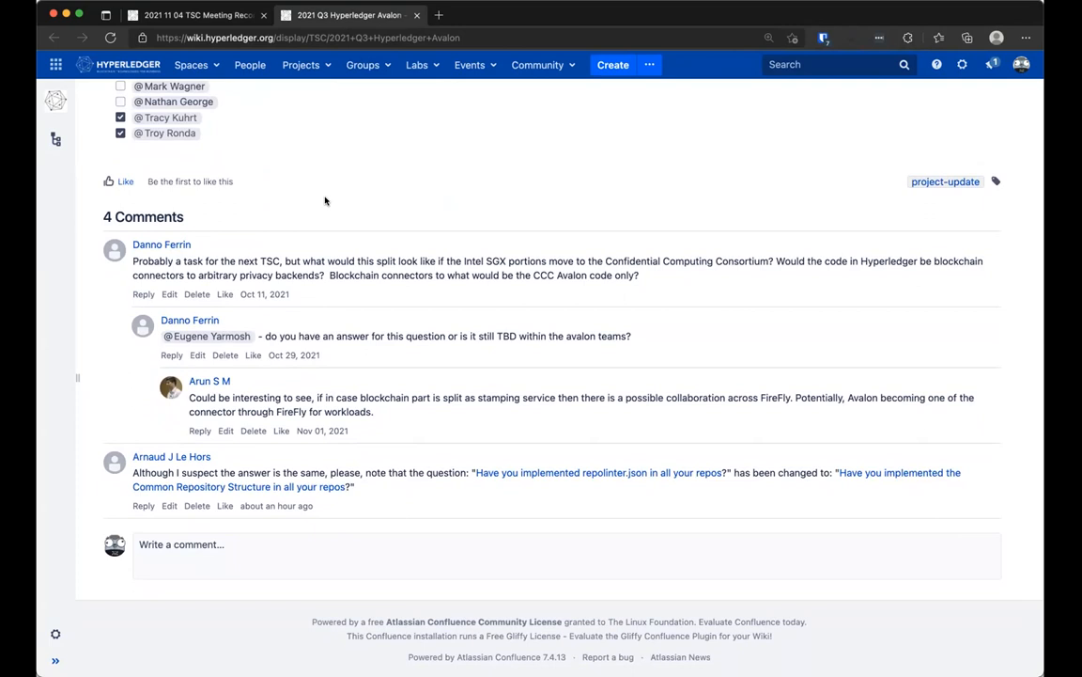
mouse_move(327, 199)
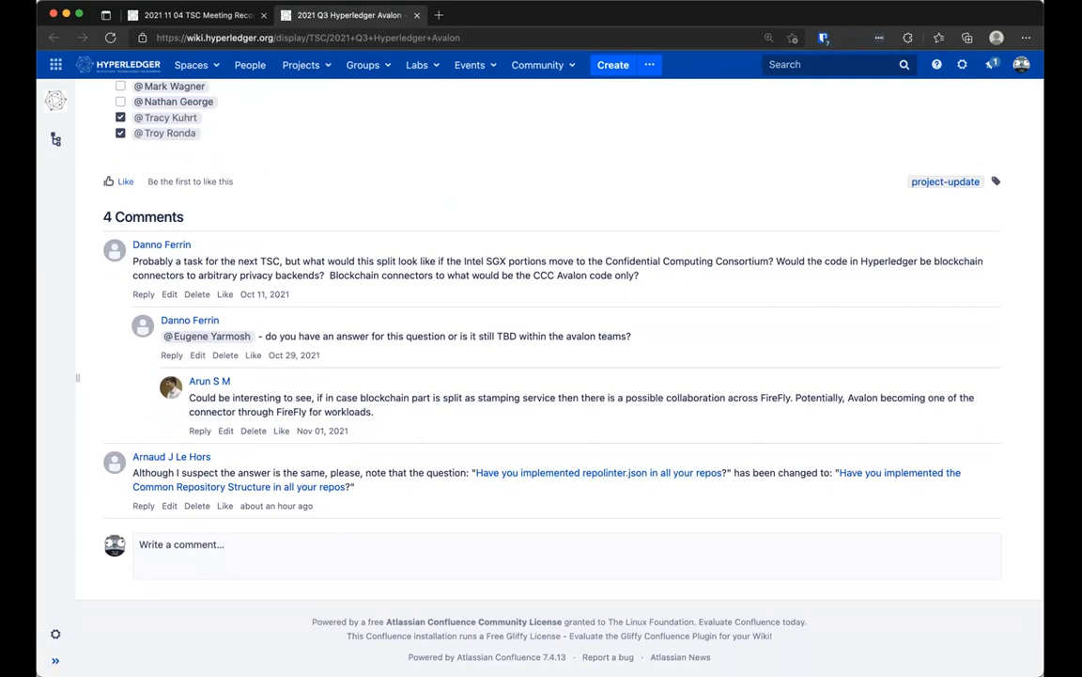
mouse_move(642, 383)
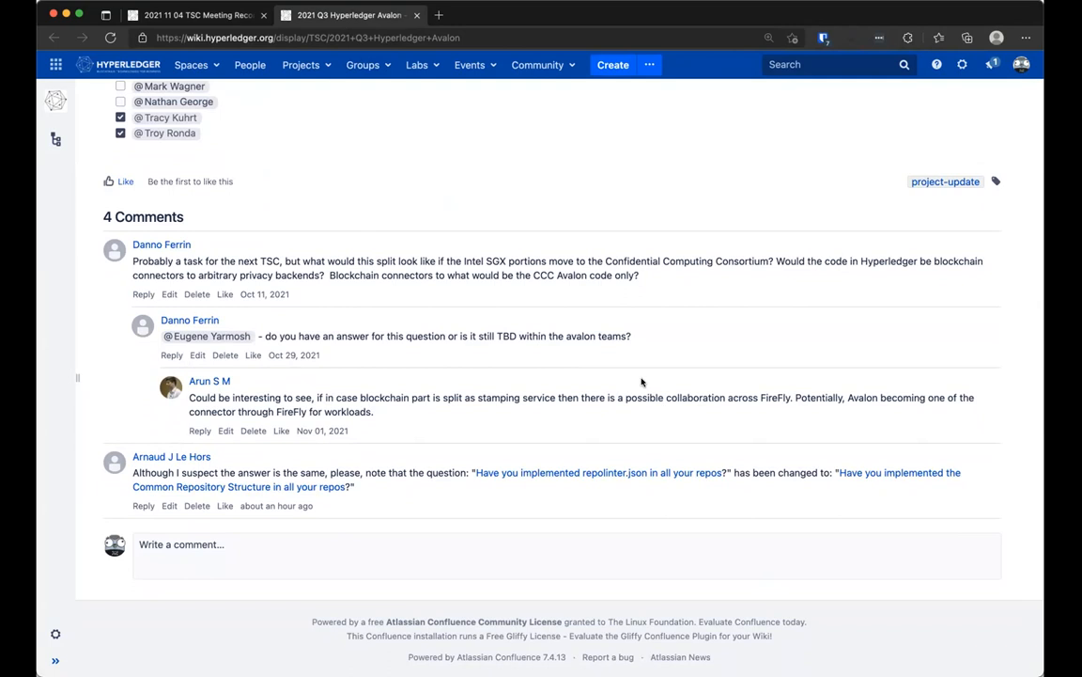
mouse_move(515, 304)
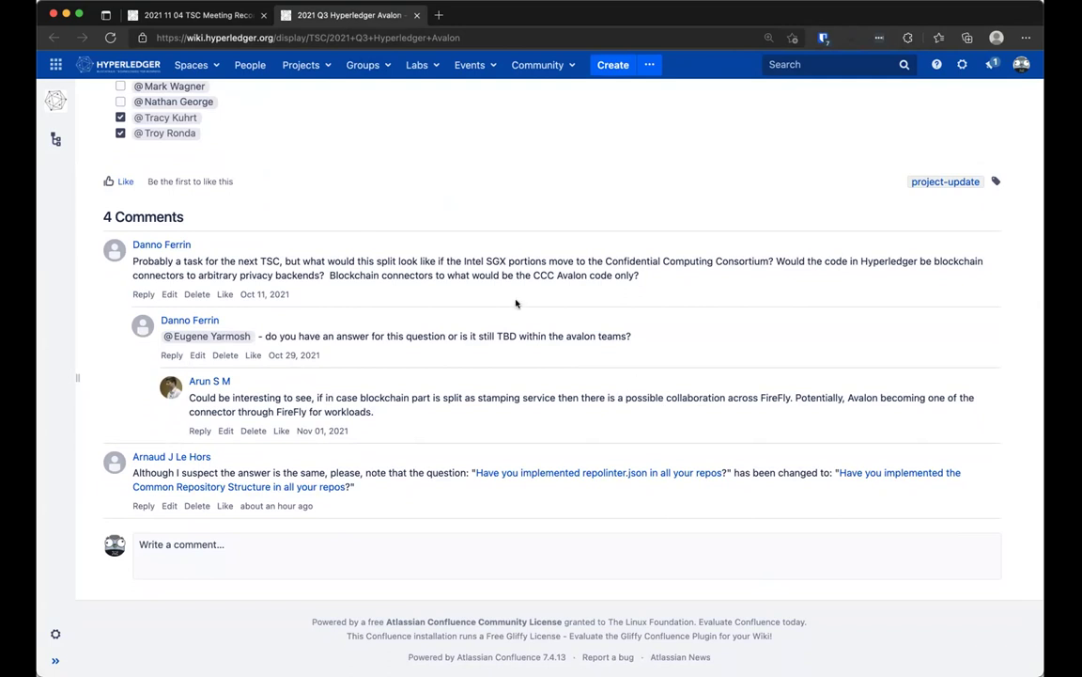
mouse_move(331, 197)
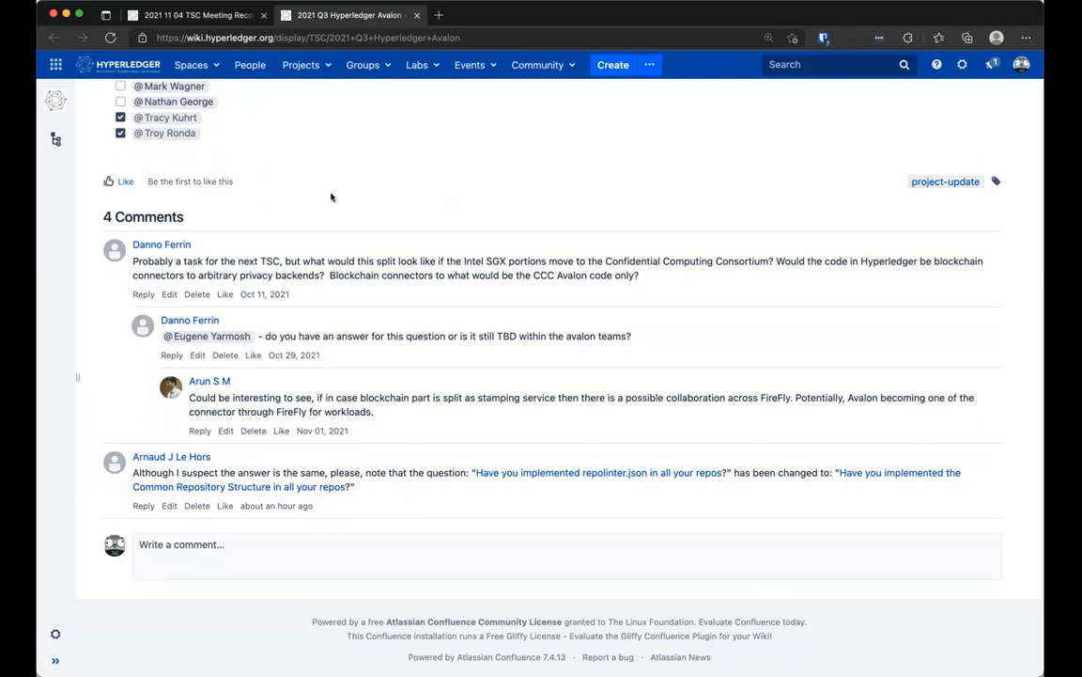
mouse_move(331, 198)
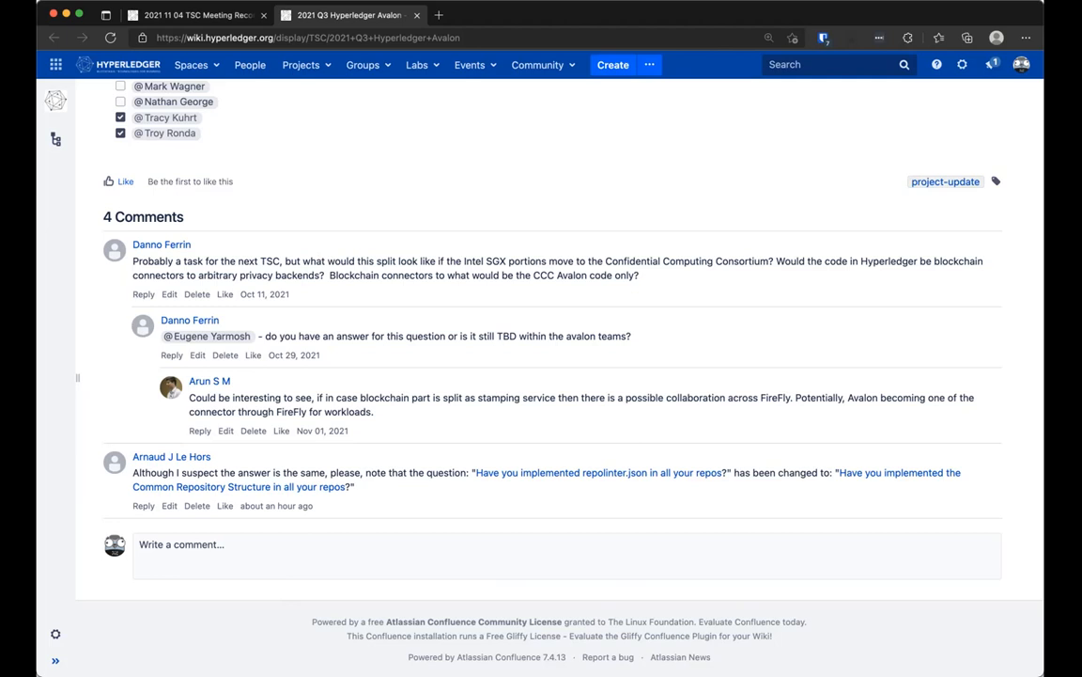
mouse_move(410, 229)
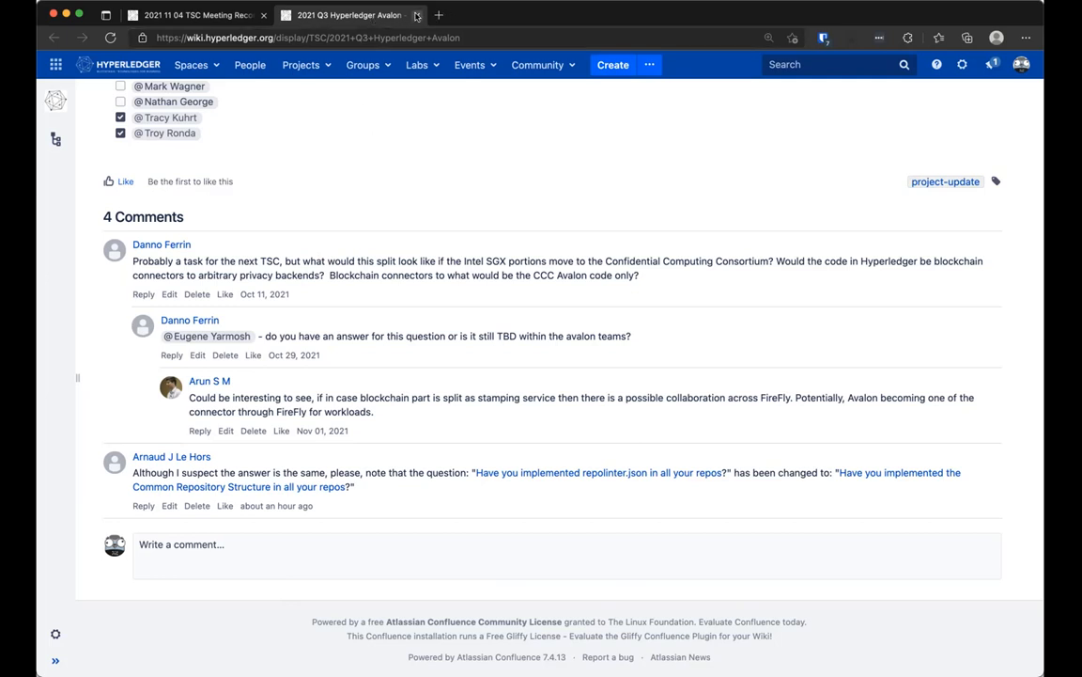
mouse_move(418, 15)
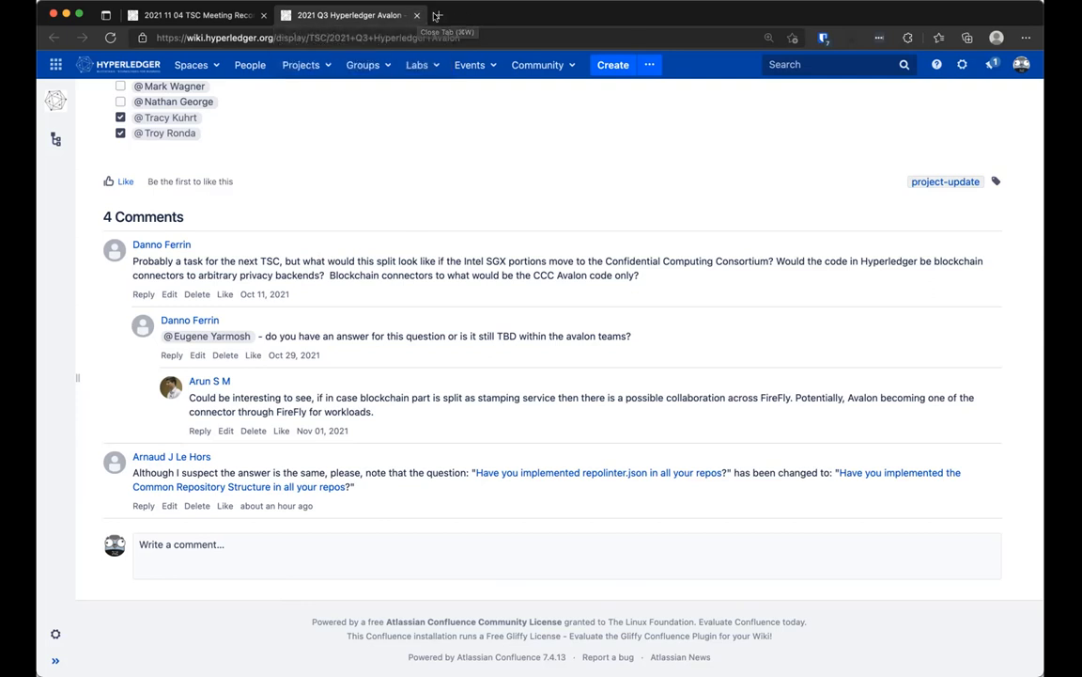
mouse_move(417, 15)
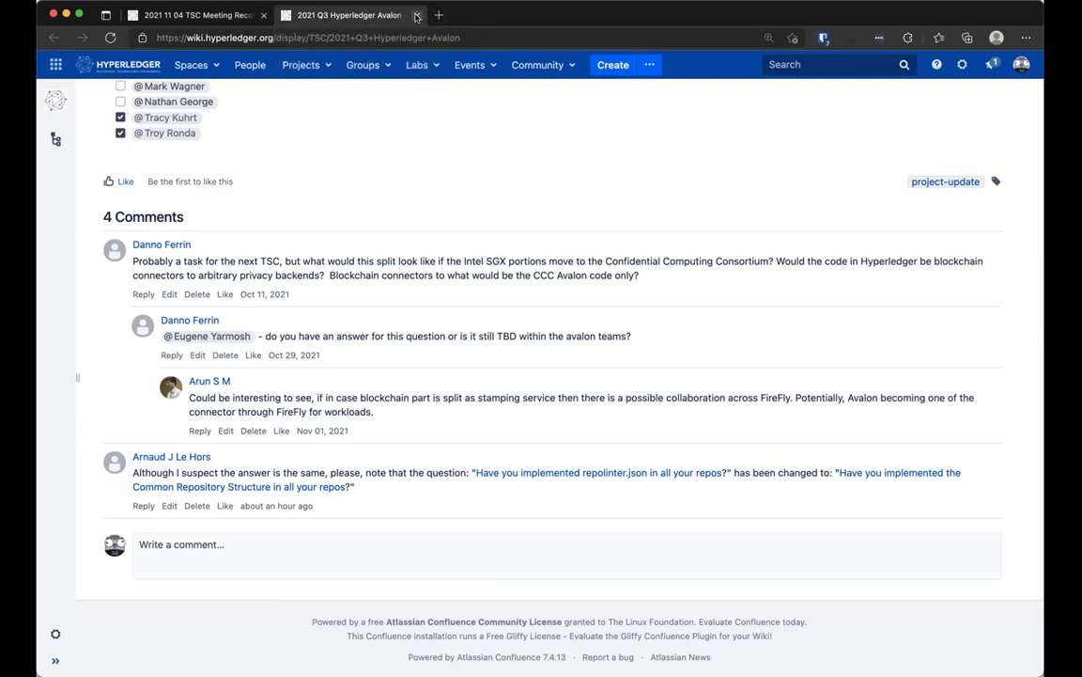
left_click(417, 15)
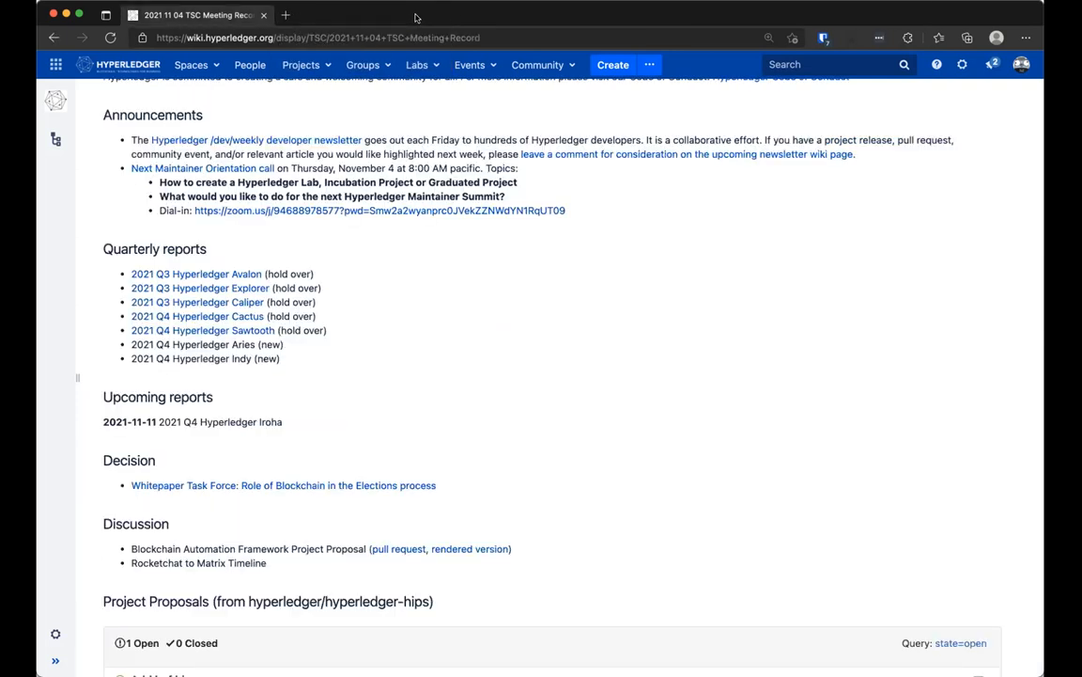
mouse_move(263, 335)
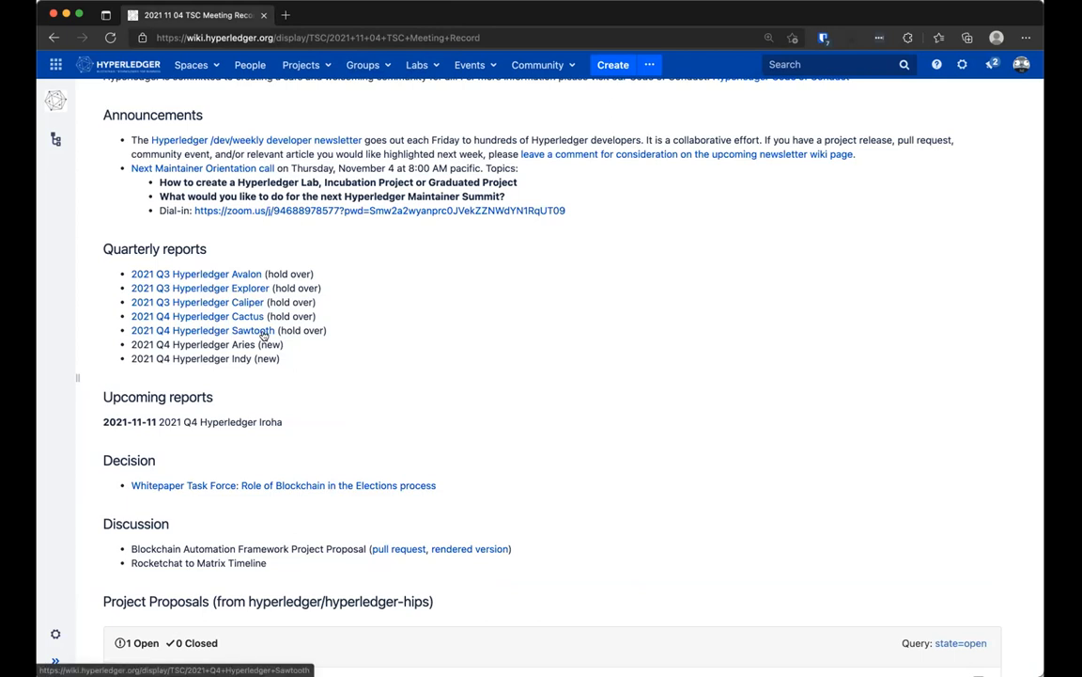
Open the 2021 Q4 Hyperledger Sawtooth report in a new tab from the quarterly reports list
left_click(229, 331)
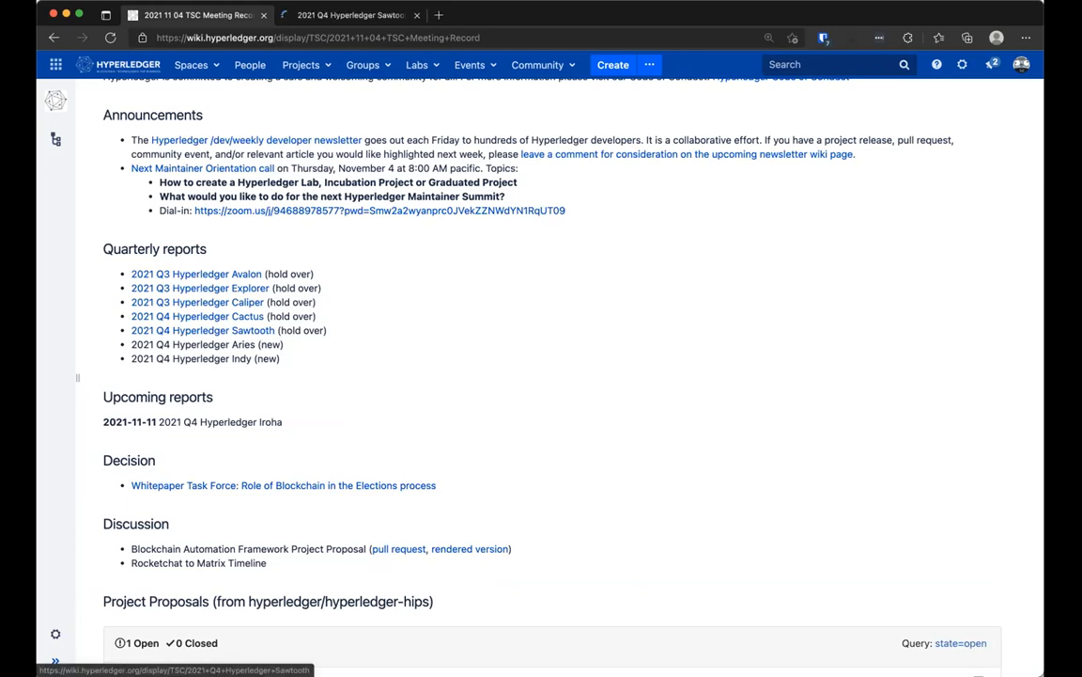
Switch to the Sawtooth report and read down past Current Plans to the Reviewed By list and comments
left_click(203, 331)
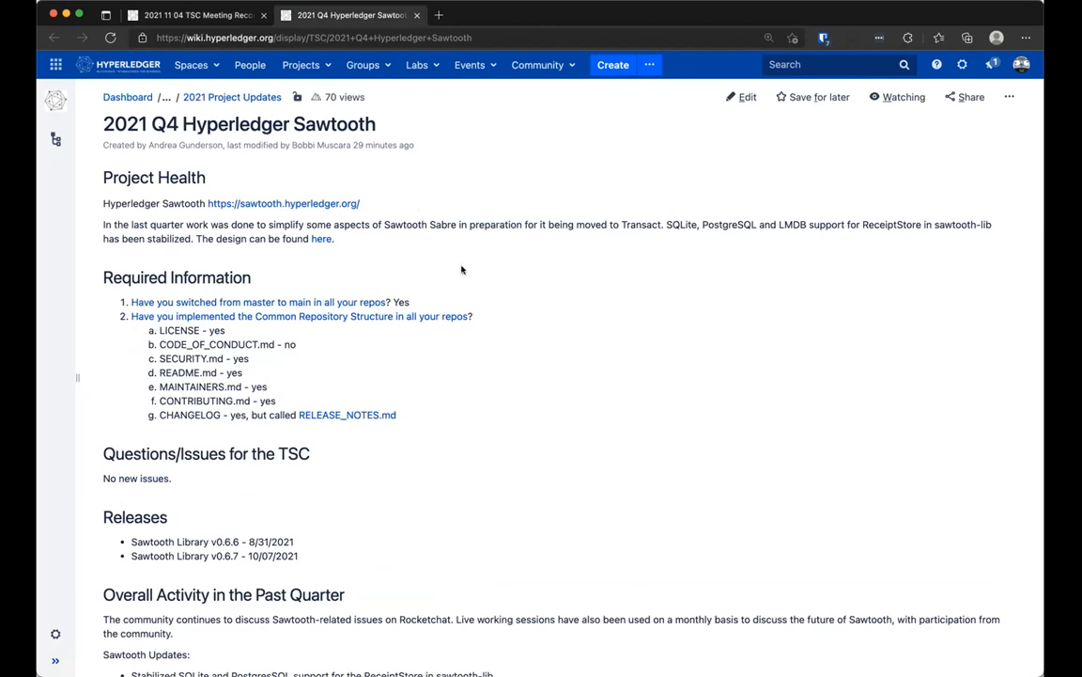
scroll("down", 3)
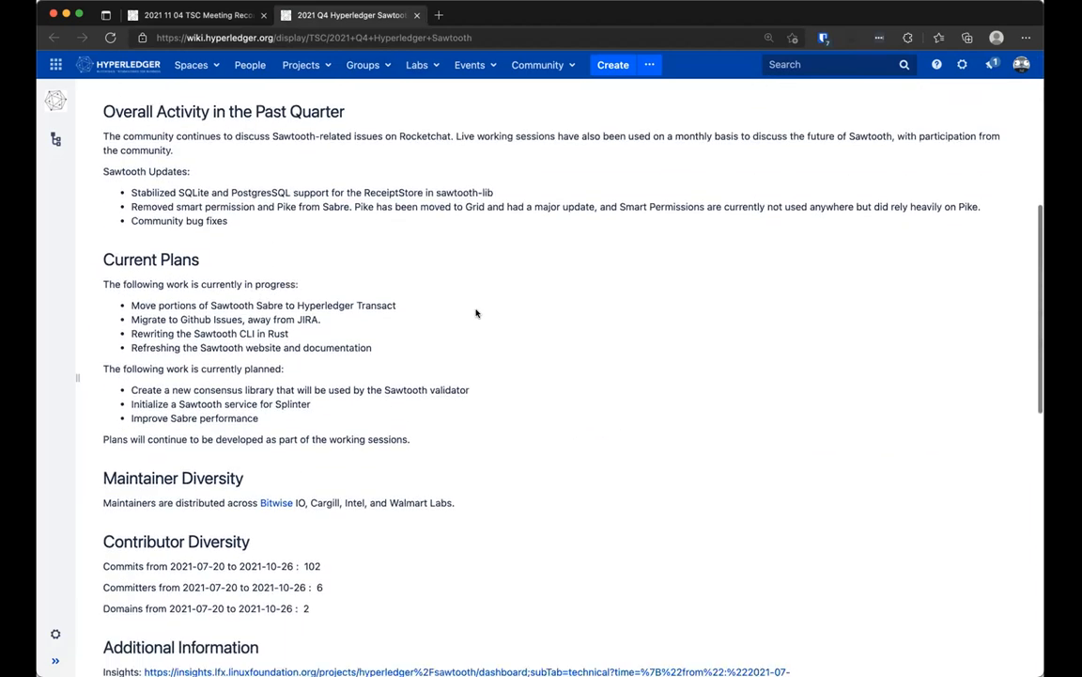
scroll("down", 3)
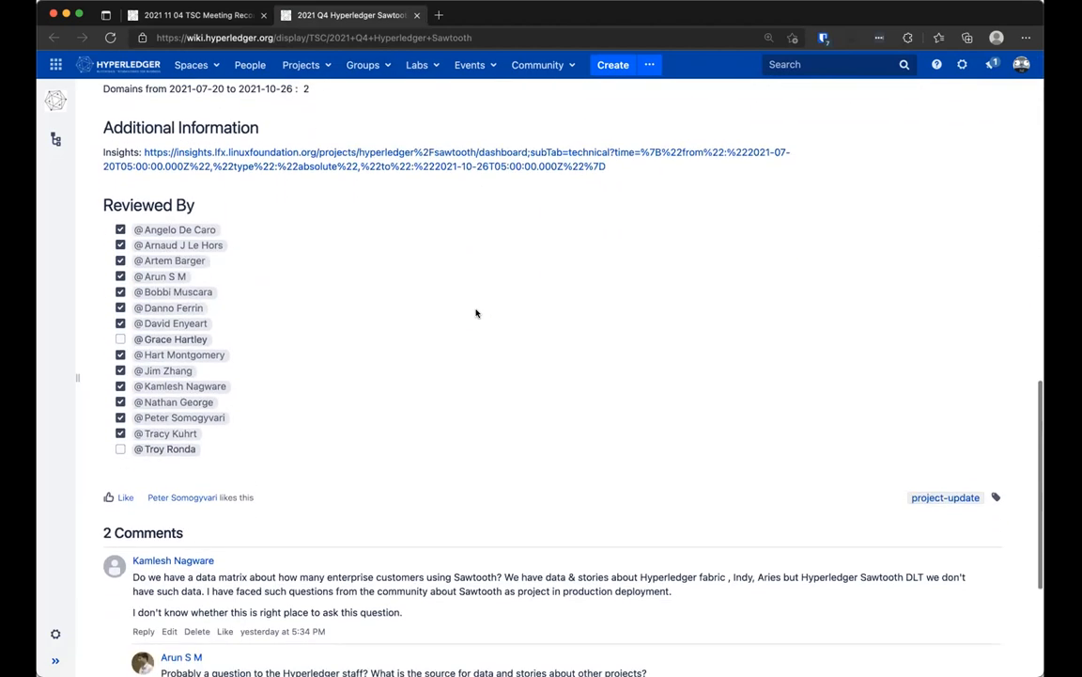
scroll("down", 3)
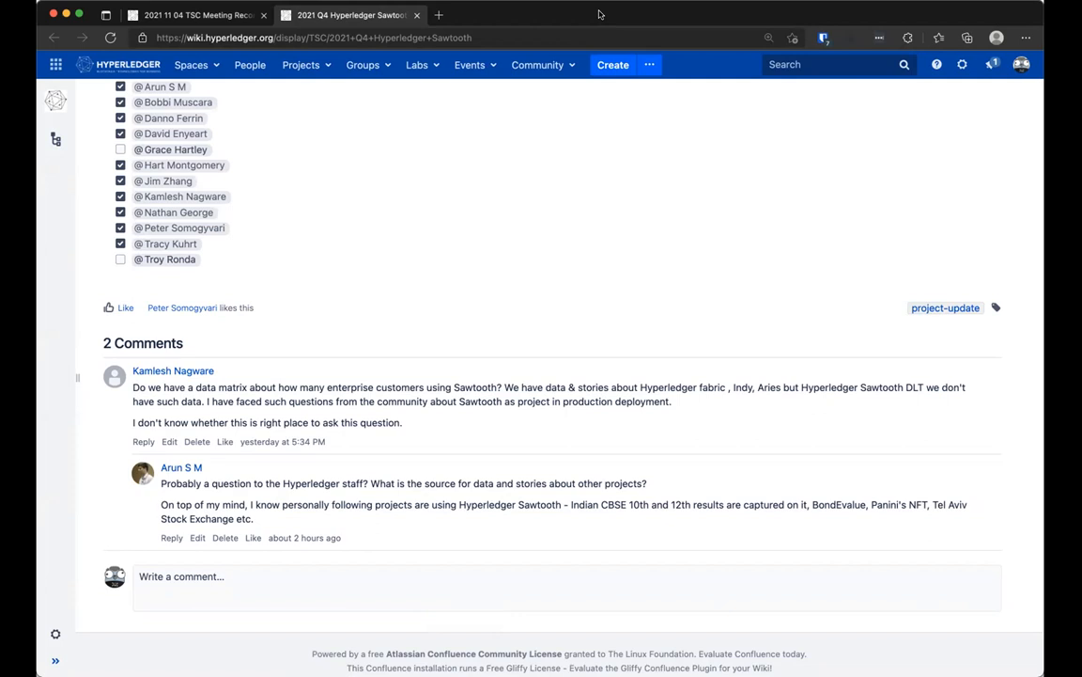
mouse_move(562, 28)
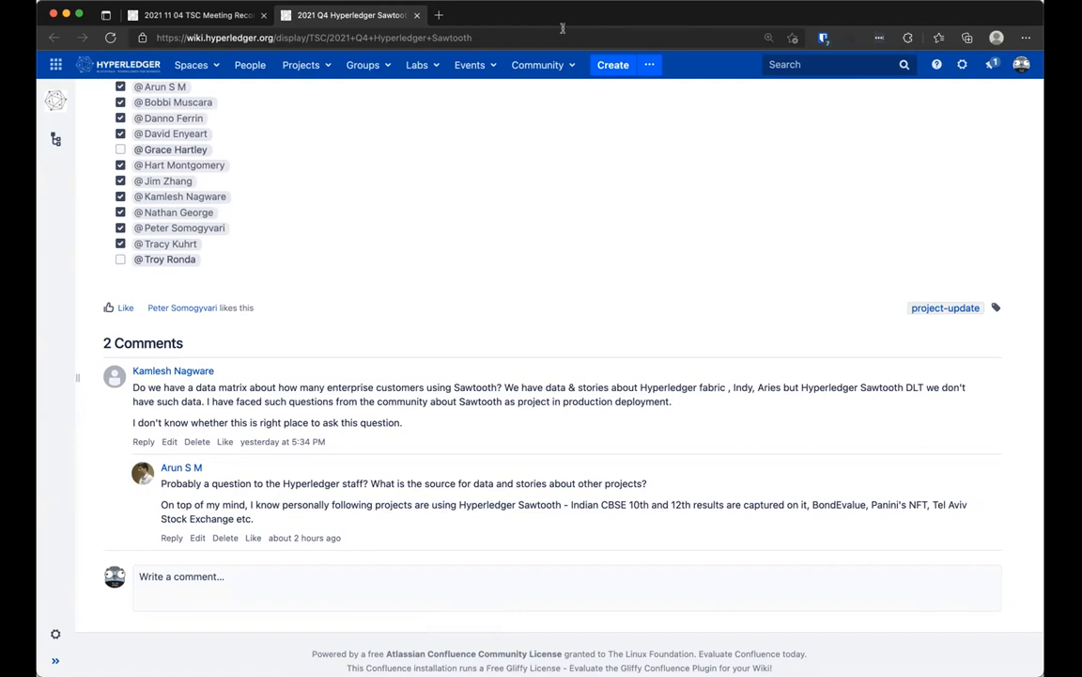
mouse_move(225, 538)
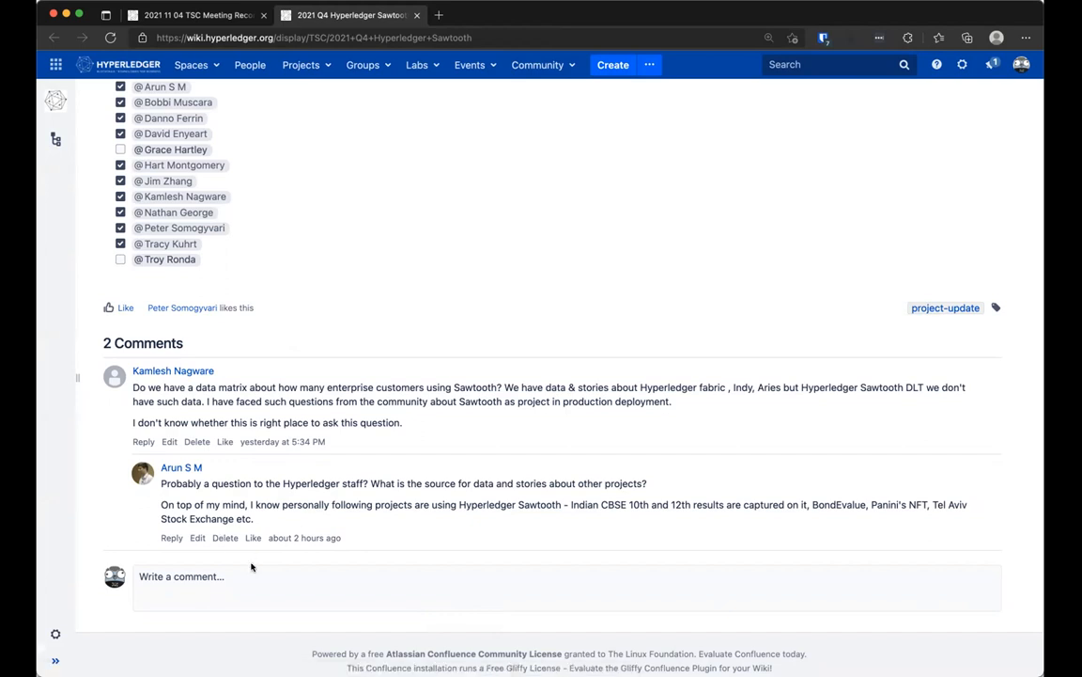
mouse_move(252, 567)
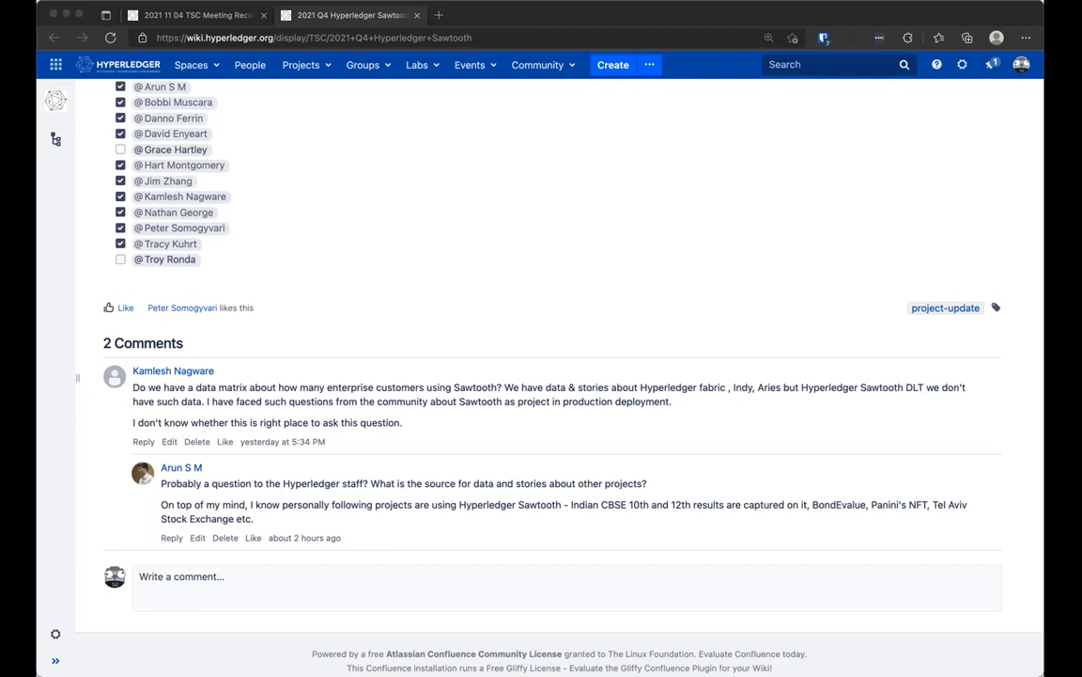
mouse_move(861, 26)
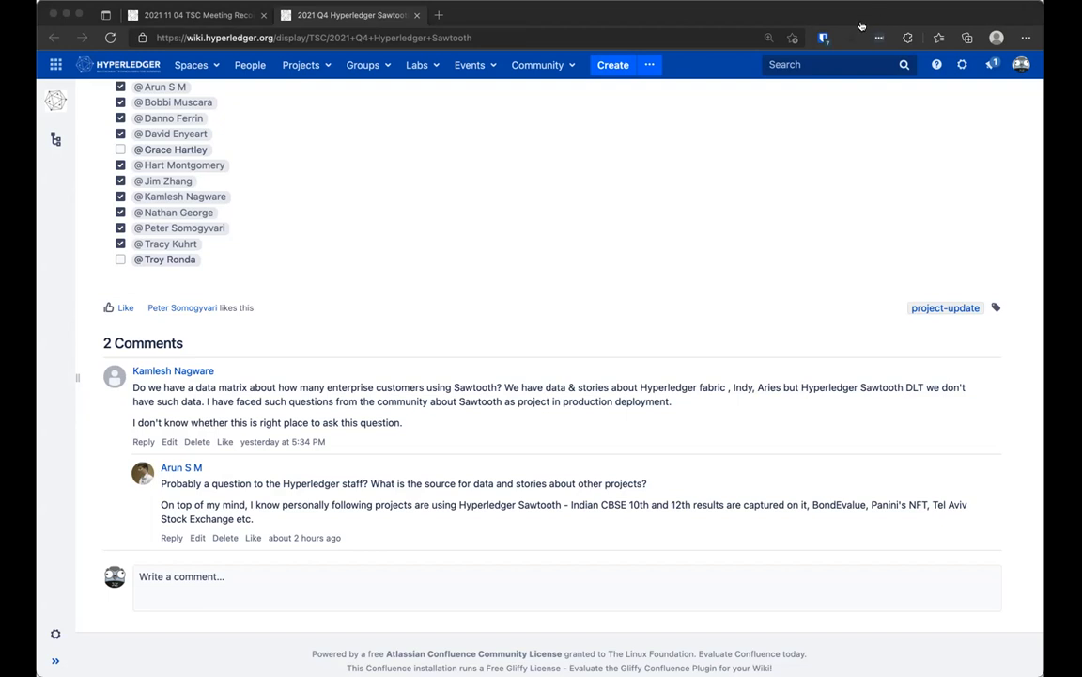
mouse_move(888, 8)
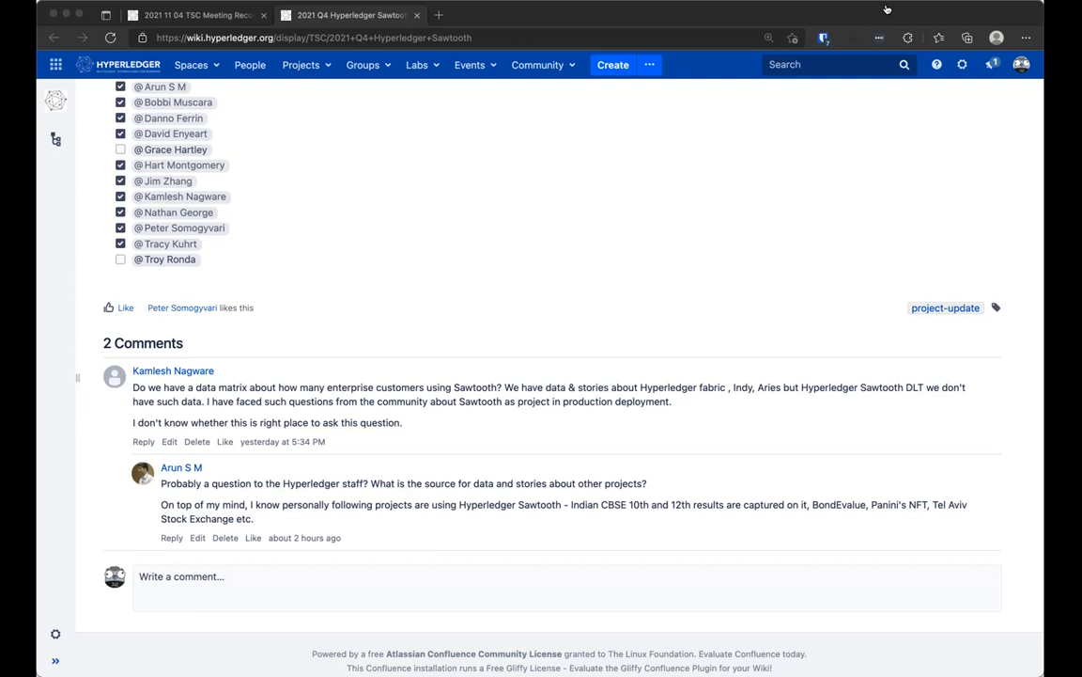
mouse_move(703, 11)
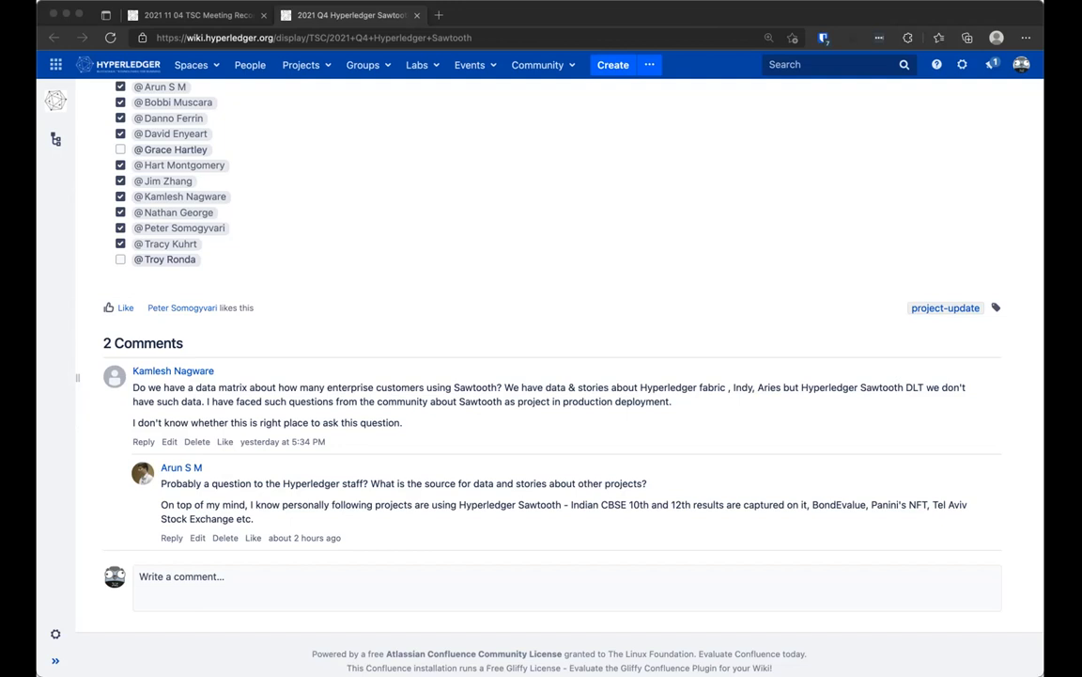
type("jir")
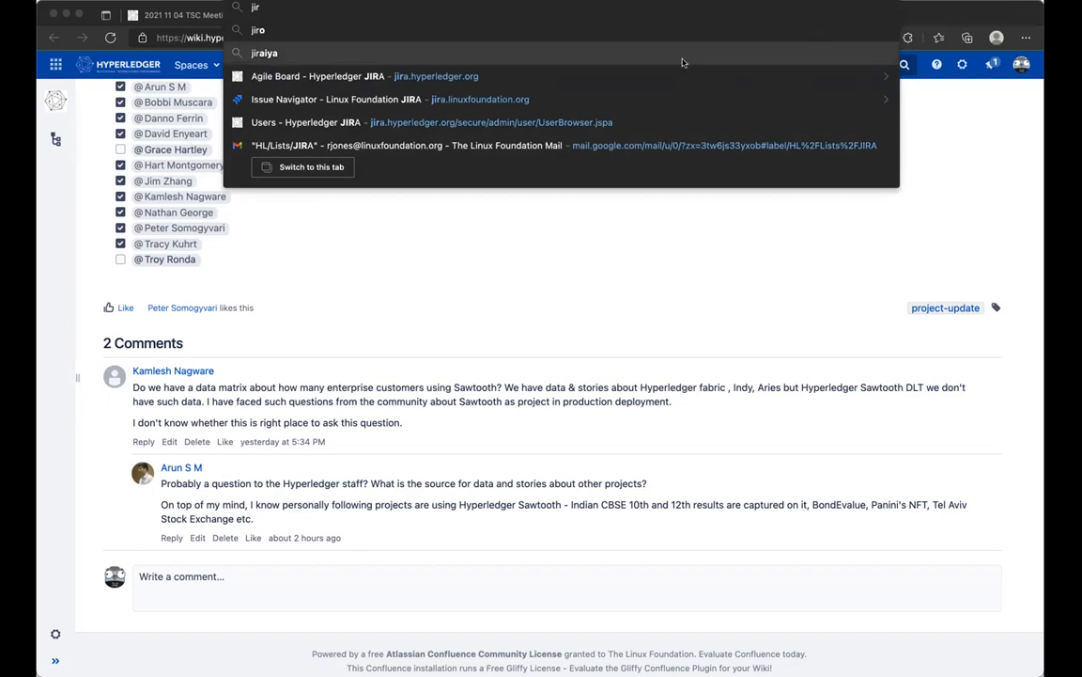
mouse_move(478, 98)
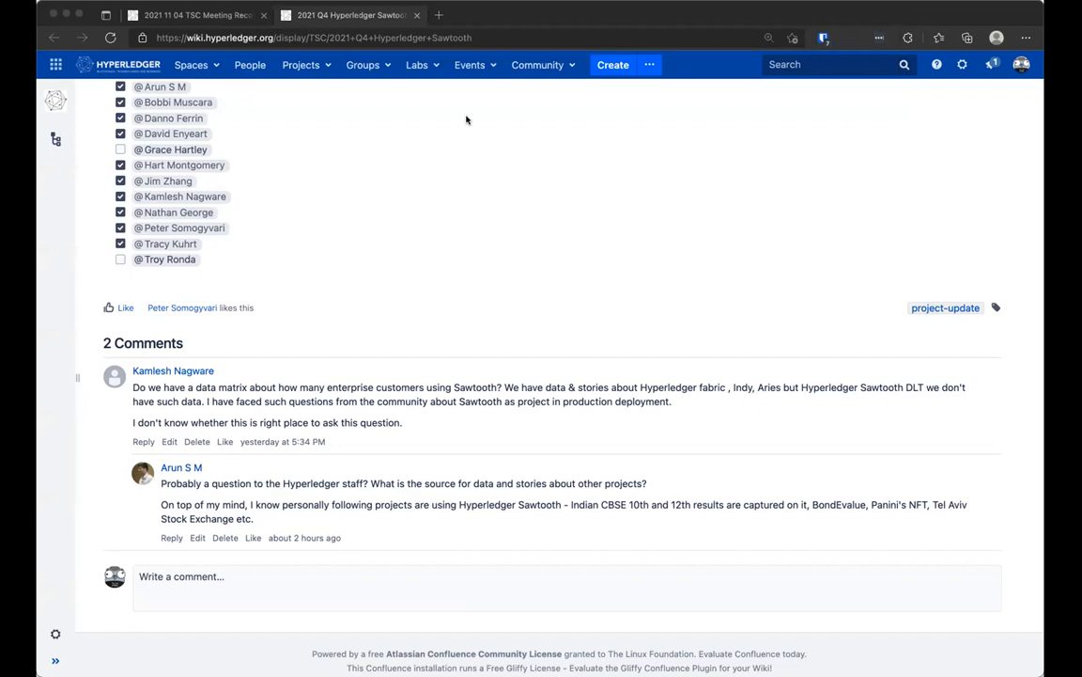
mouse_move(910, 11)
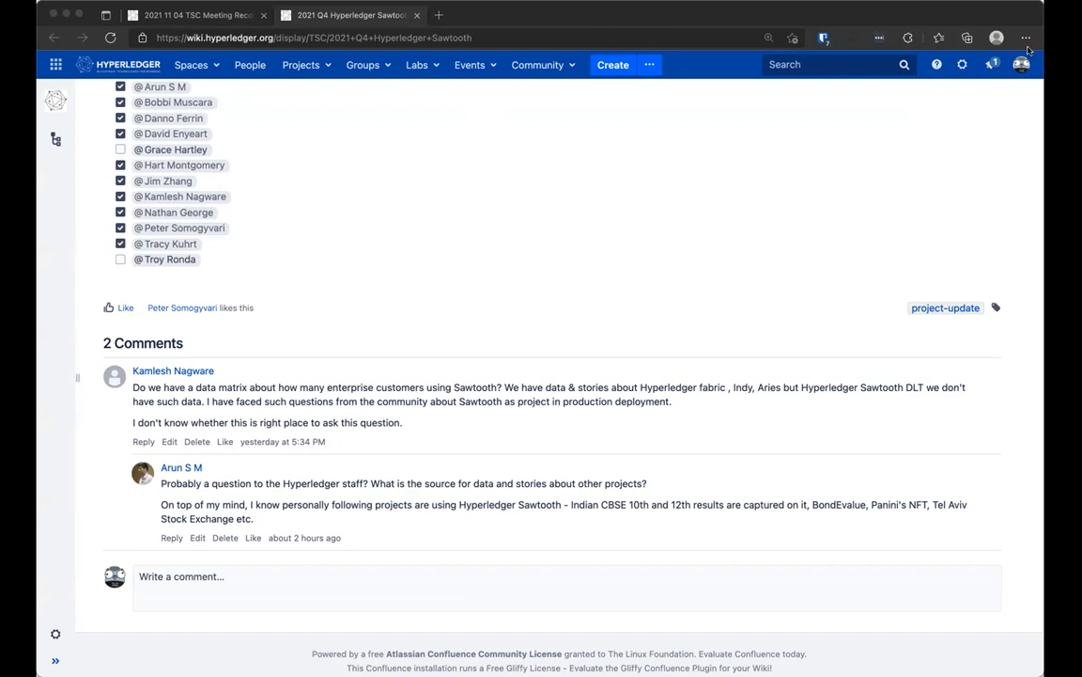
mouse_move(340, 124)
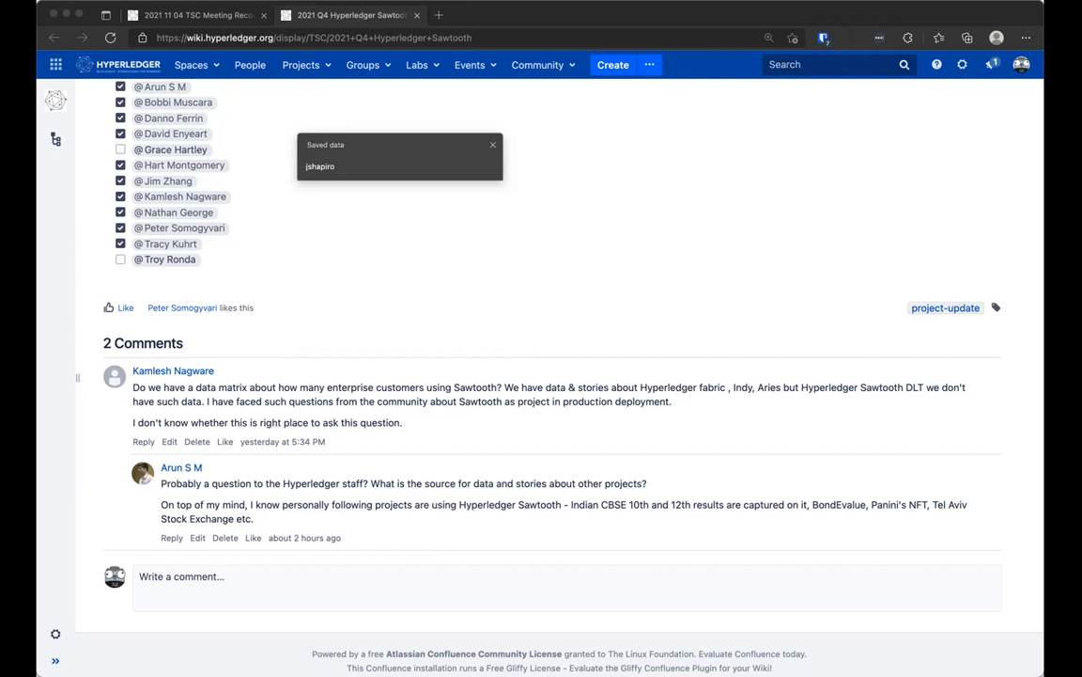
left_click(493, 145)
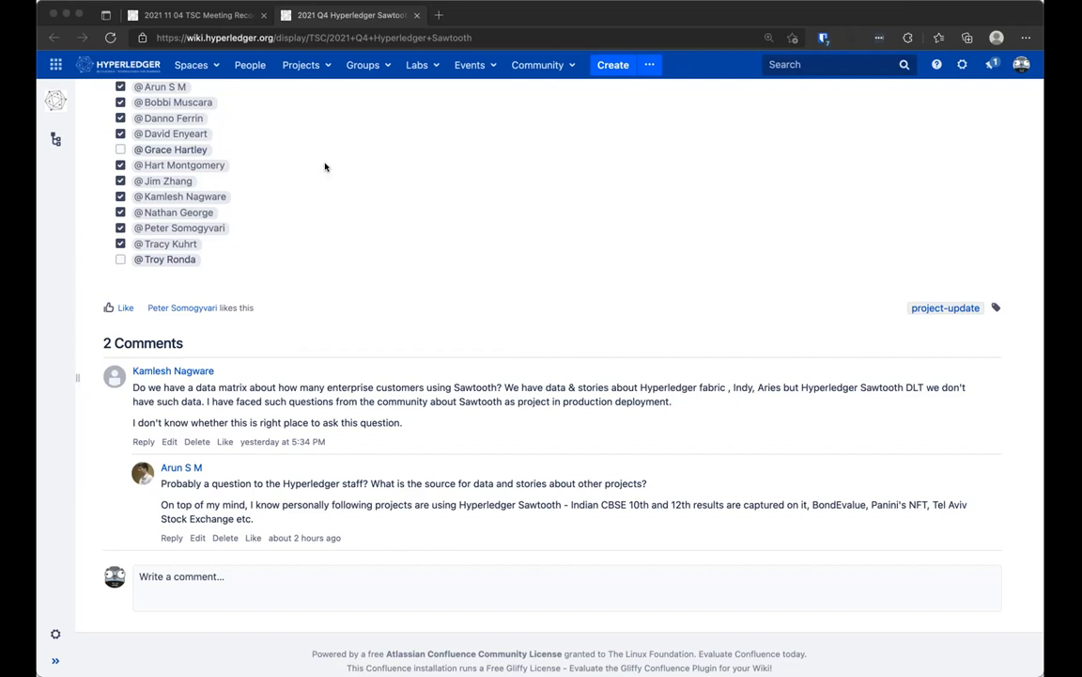
mouse_move(415, 120)
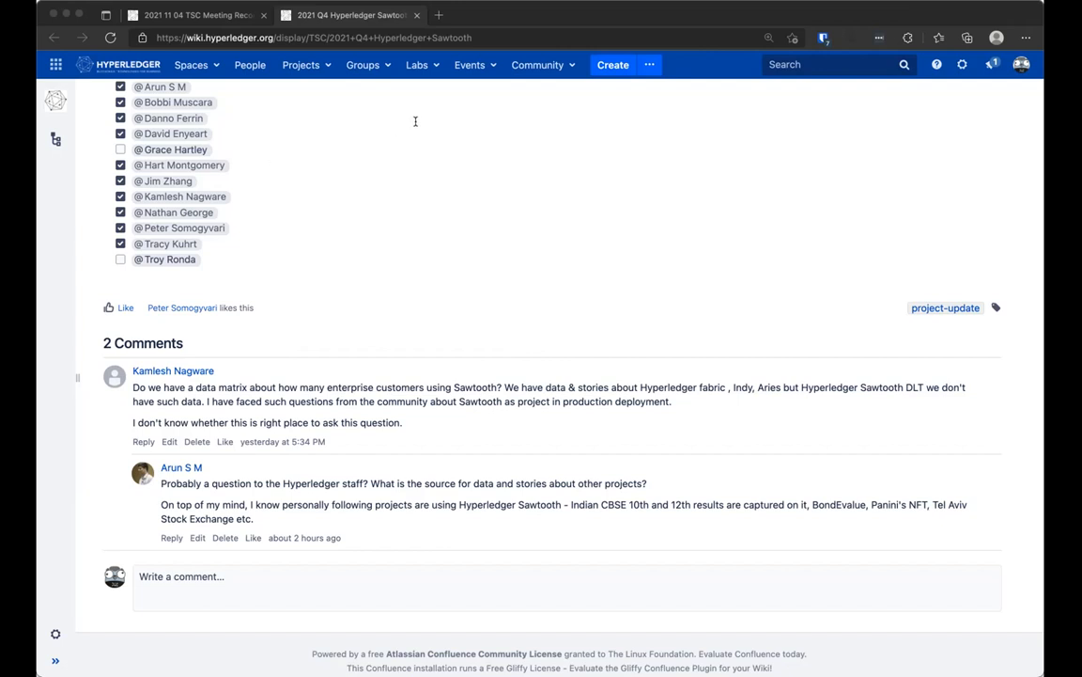
mouse_move(808, 124)
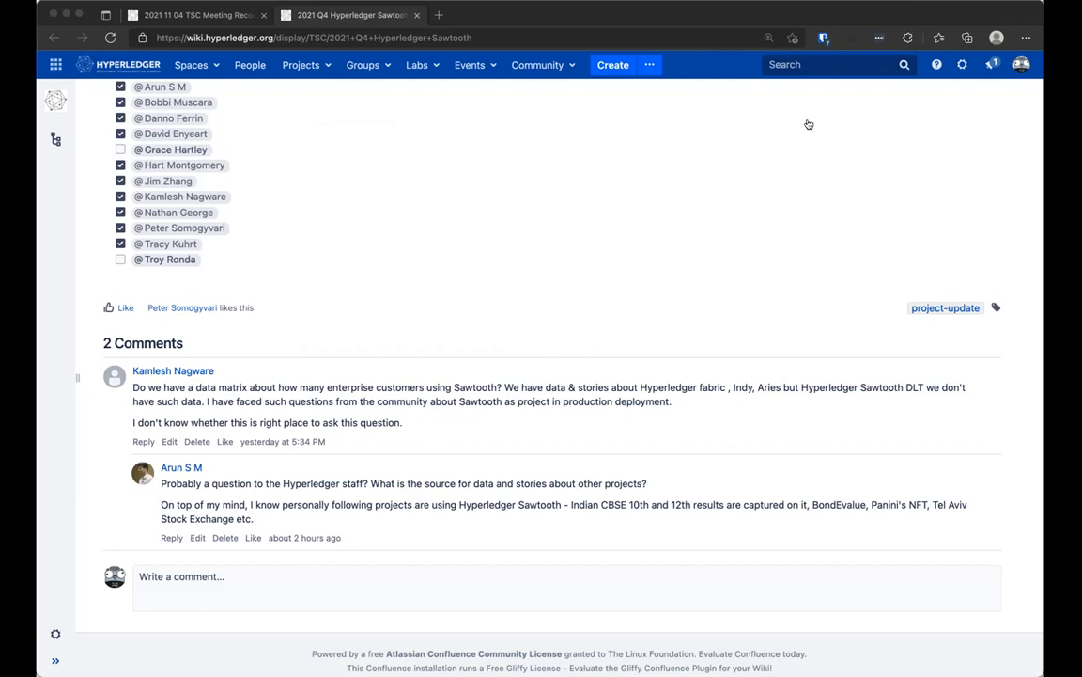
mouse_move(481, 184)
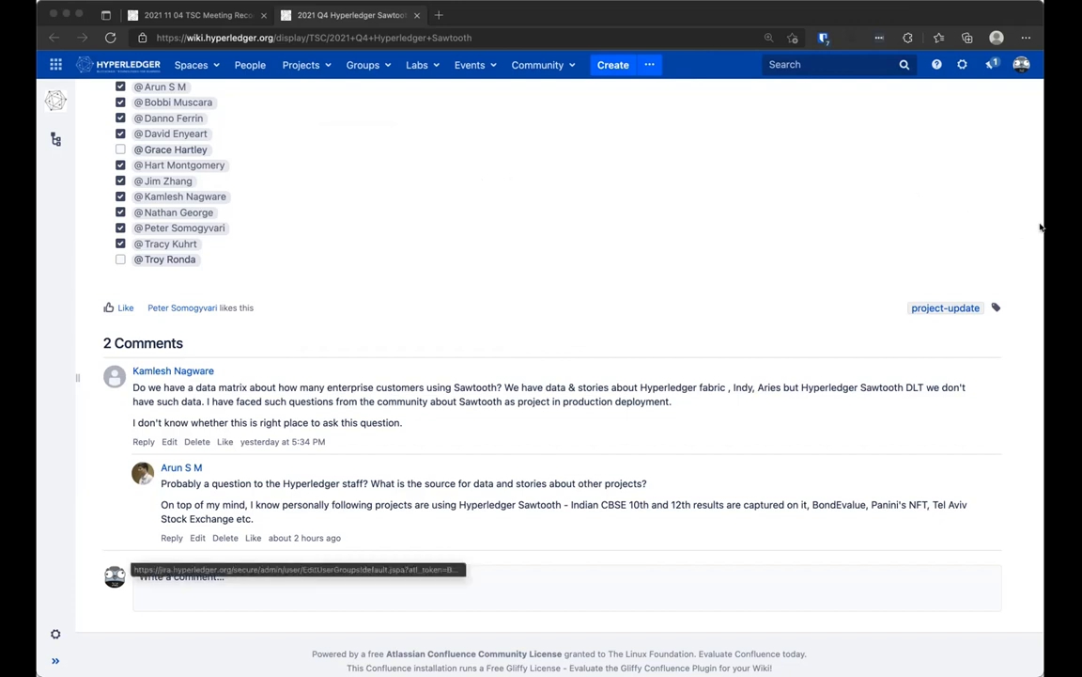
mouse_move(567, 178)
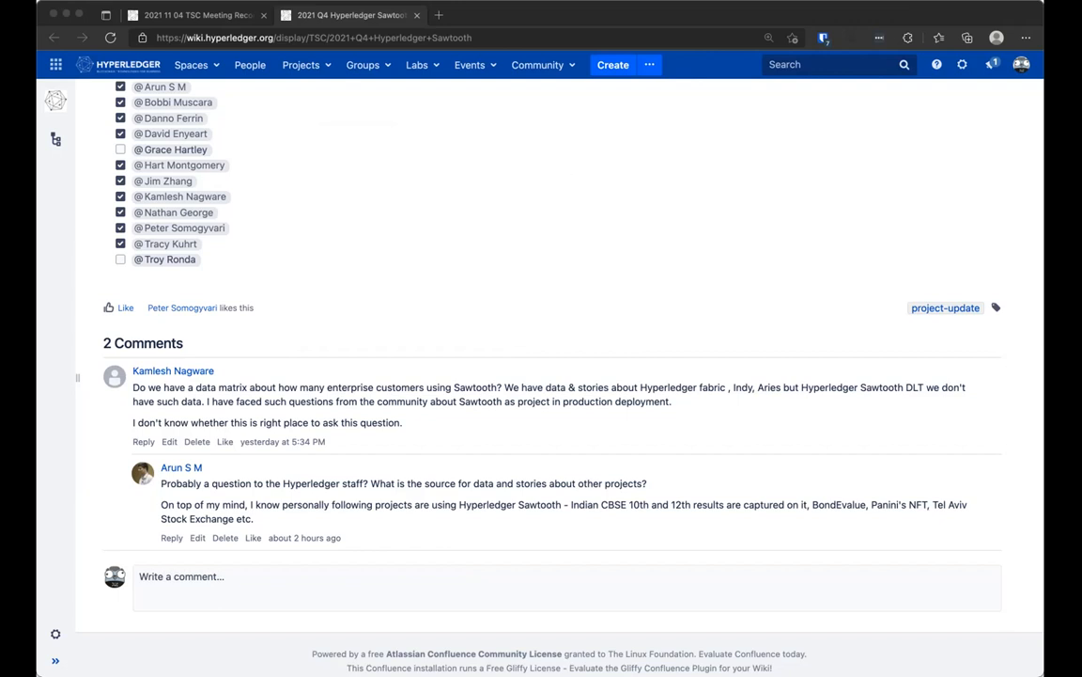
mouse_move(763, 340)
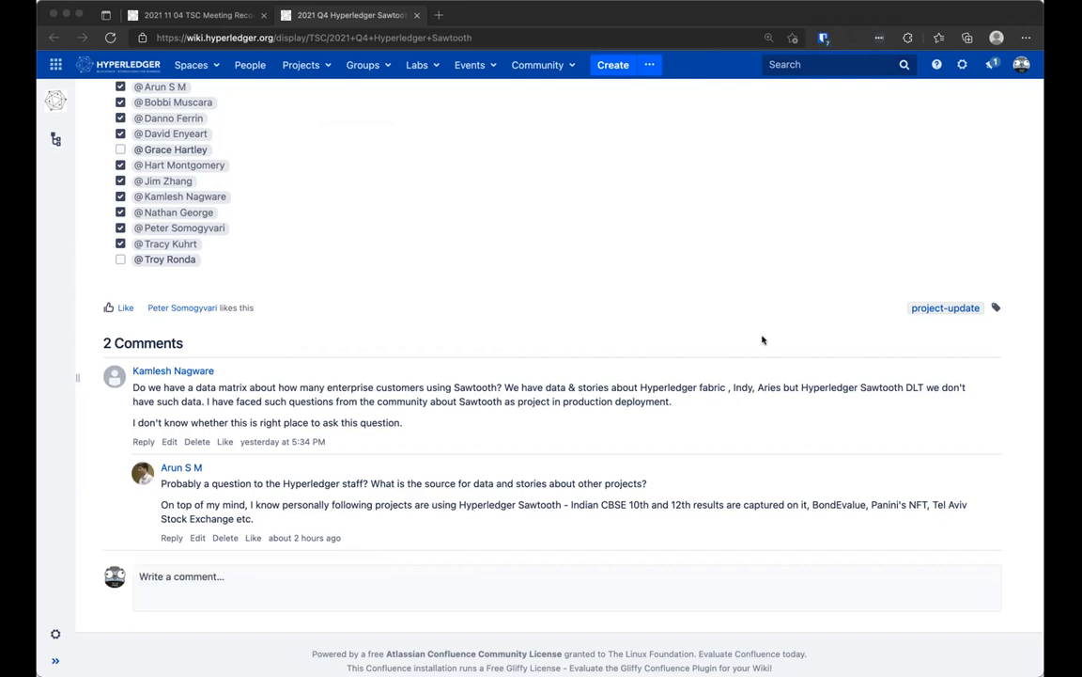
mouse_move(522, 192)
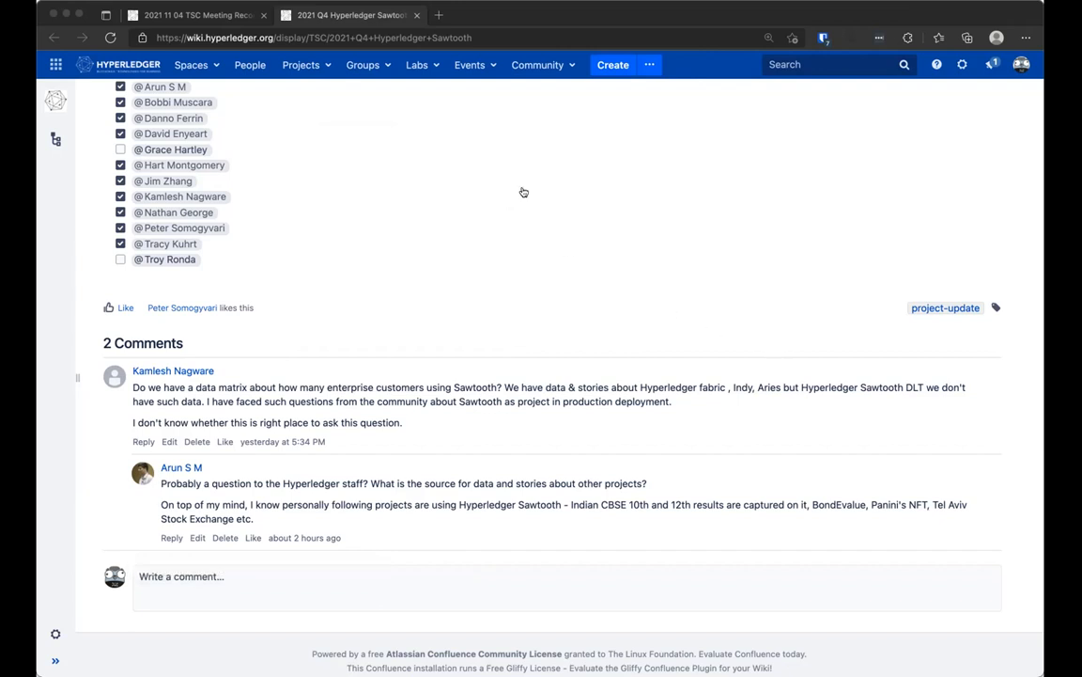
mouse_move(541, 186)
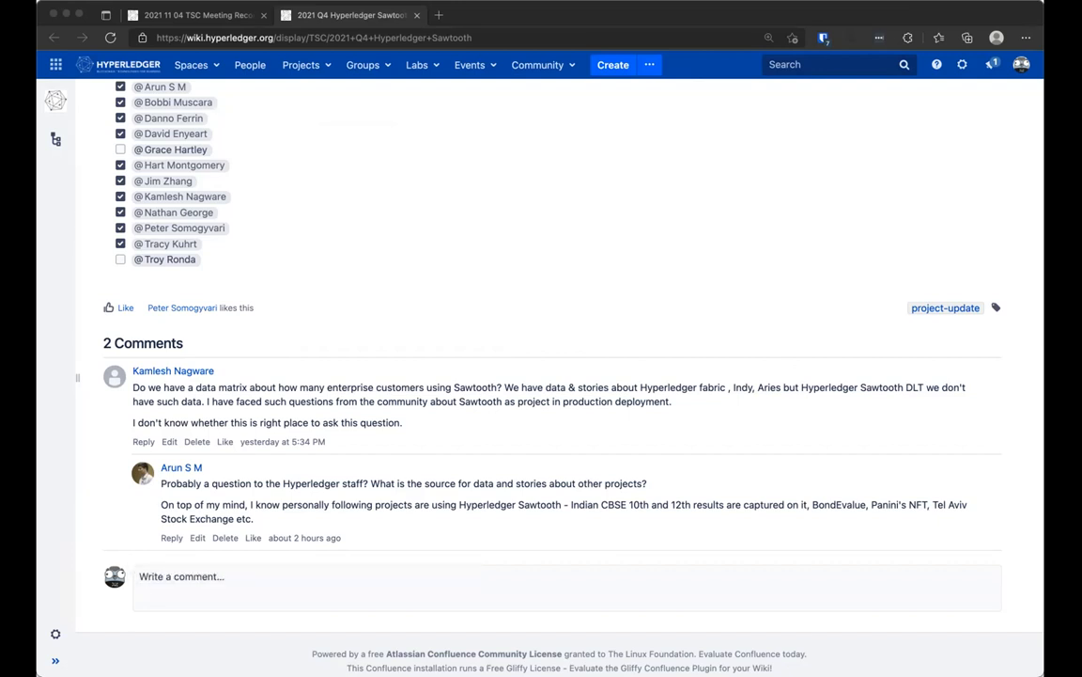
mouse_move(443, 229)
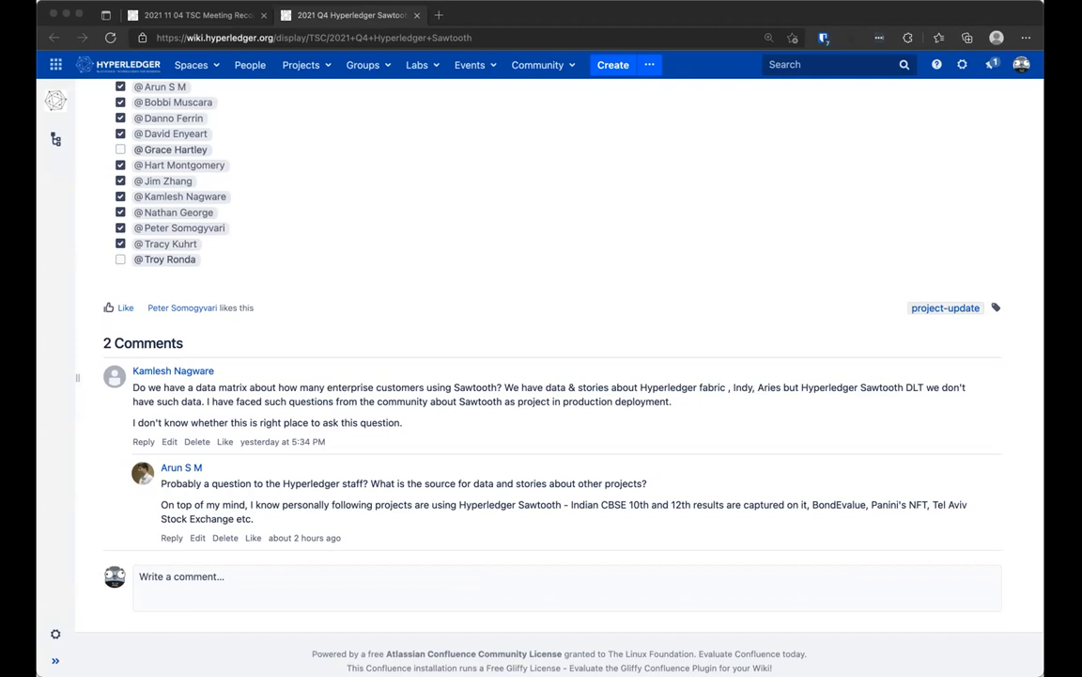
mouse_move(331, 131)
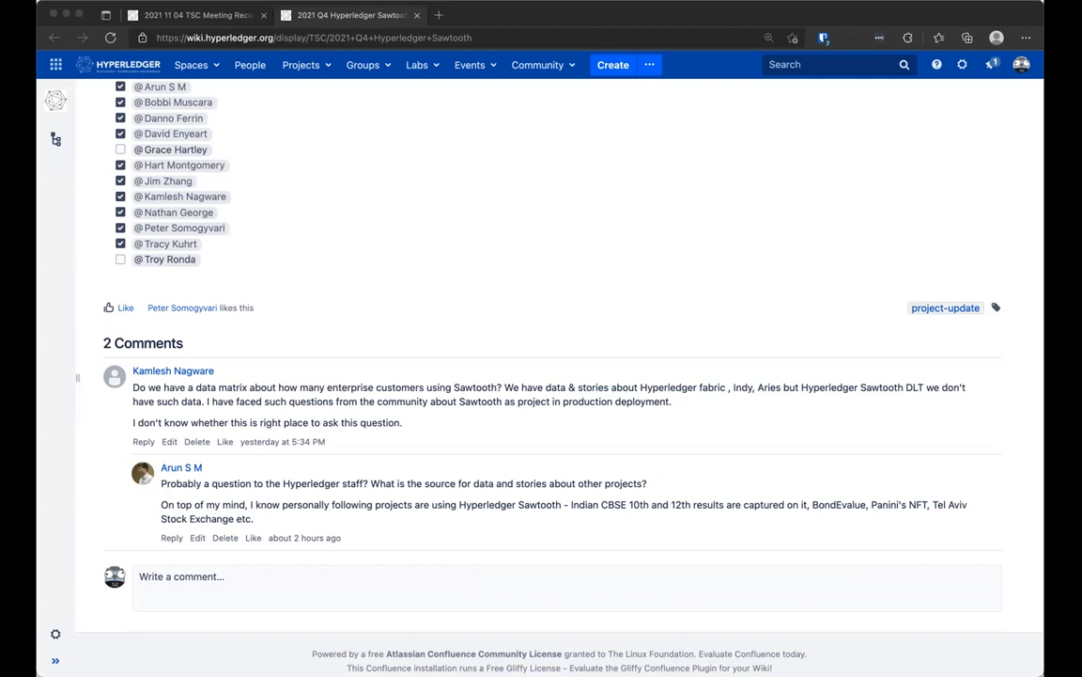
mouse_move(472, 199)
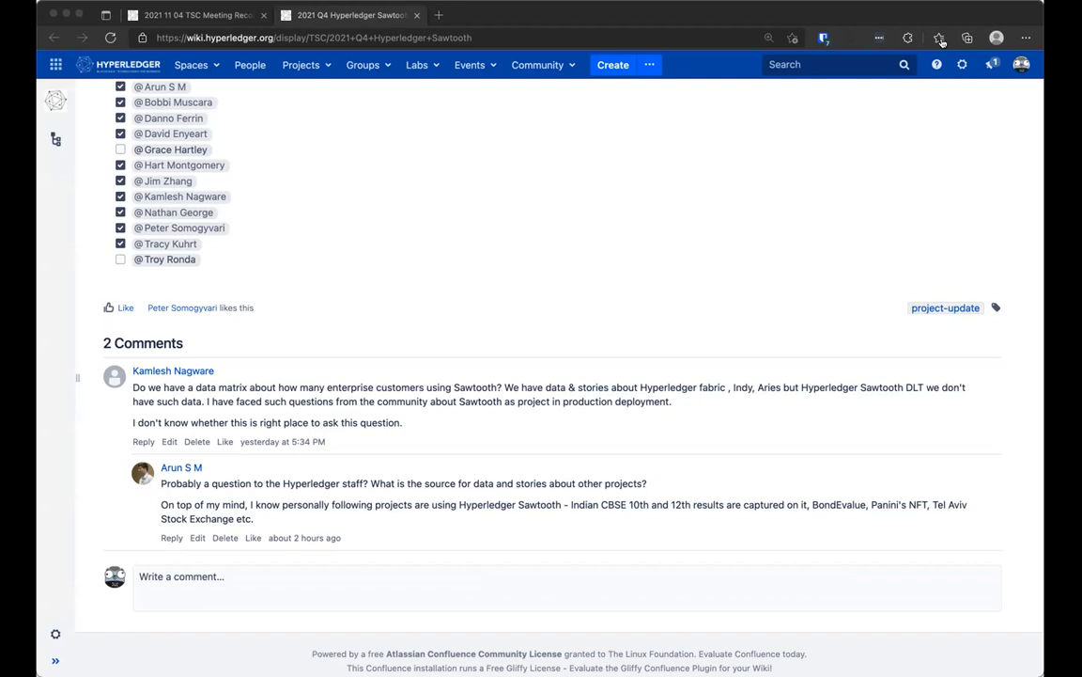
mouse_move(280, 79)
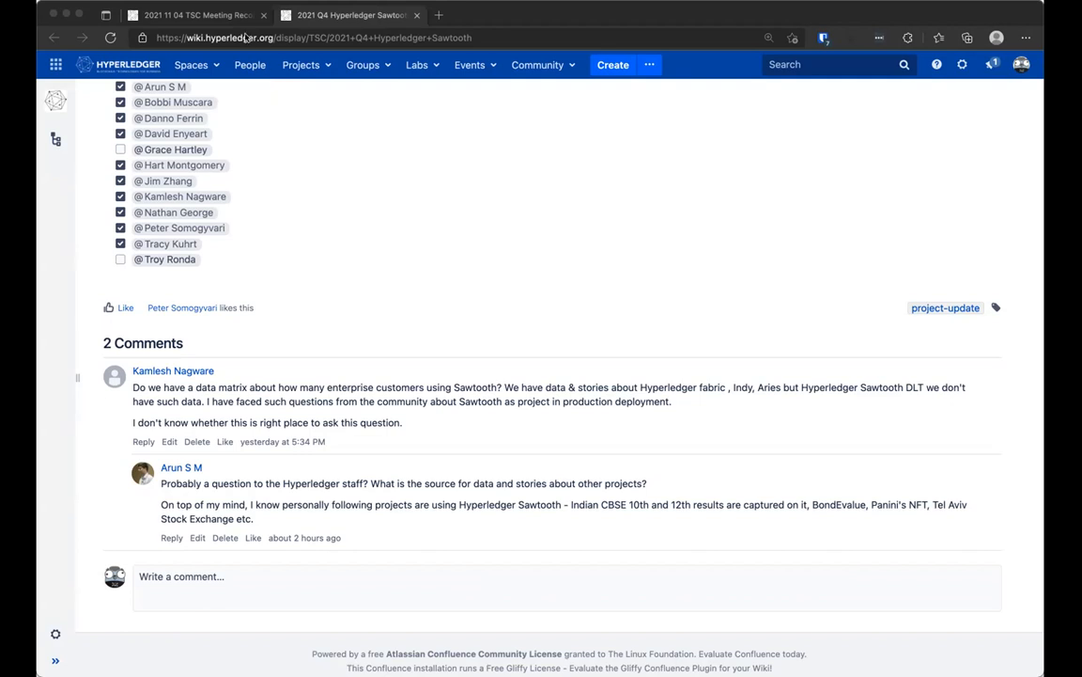
mouse_move(278, 30)
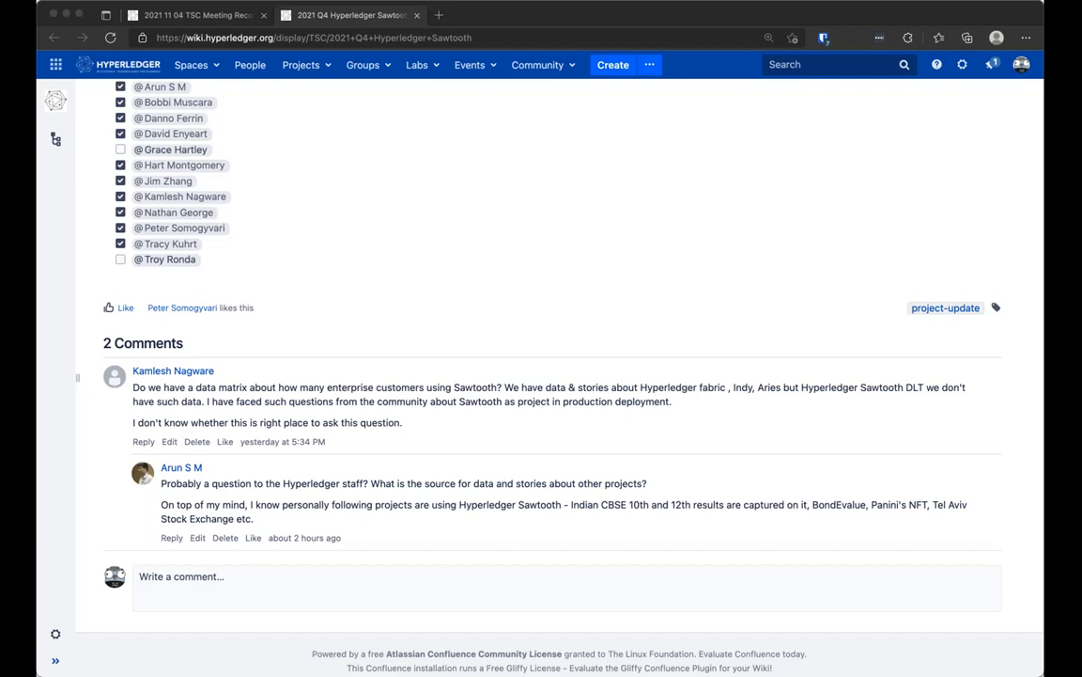
mouse_move(560, 552)
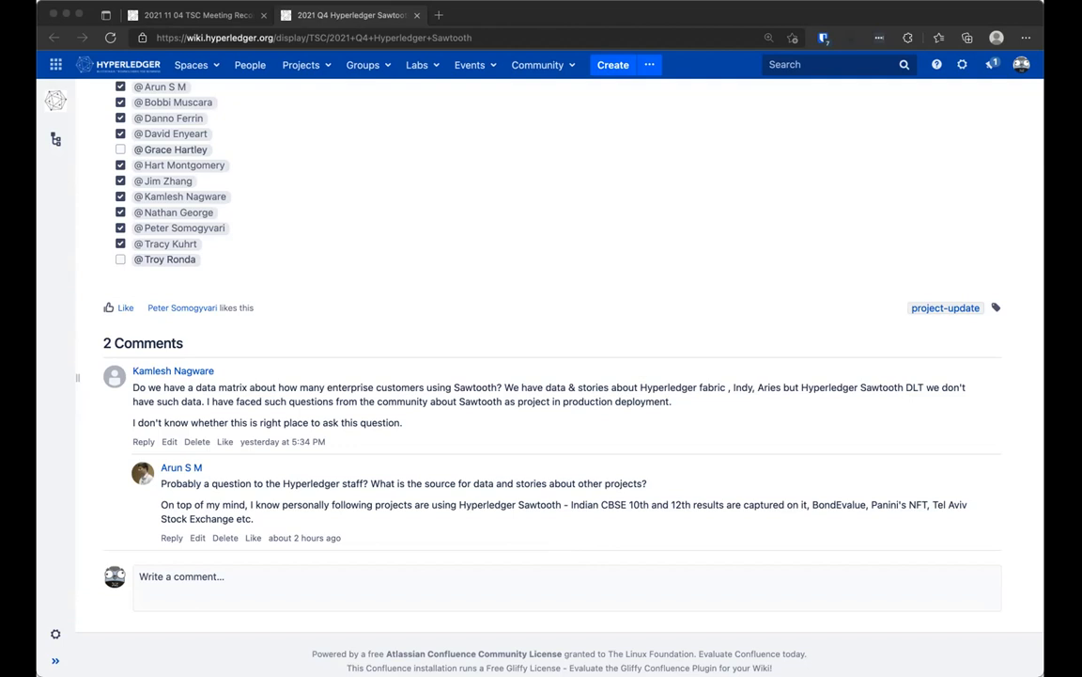
mouse_move(460, 353)
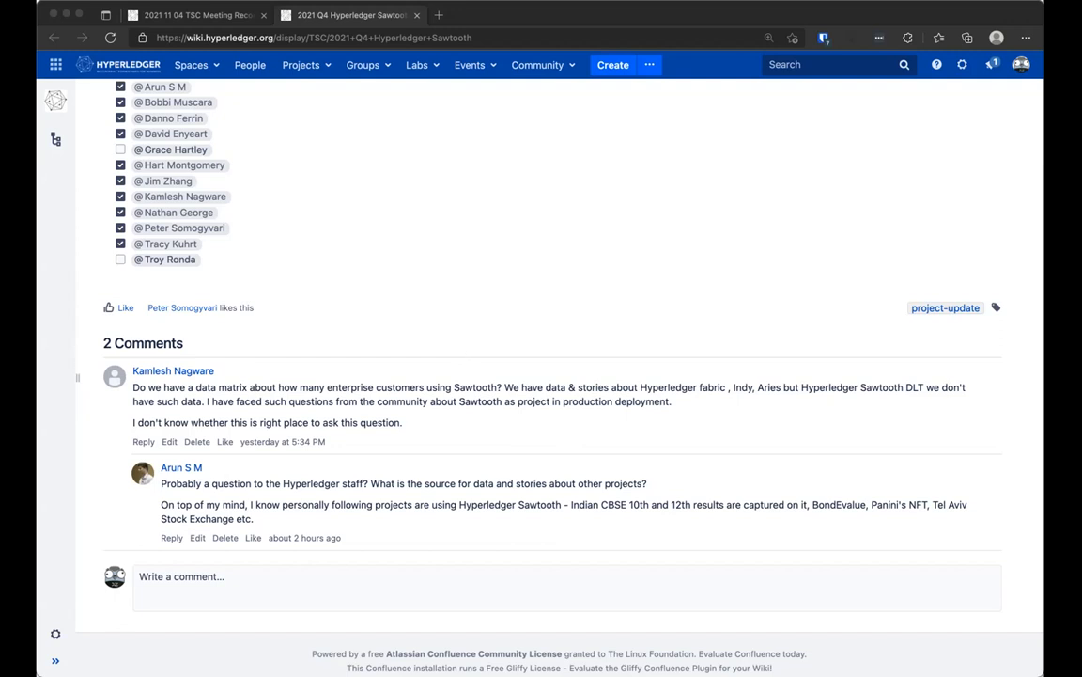
mouse_move(546, 550)
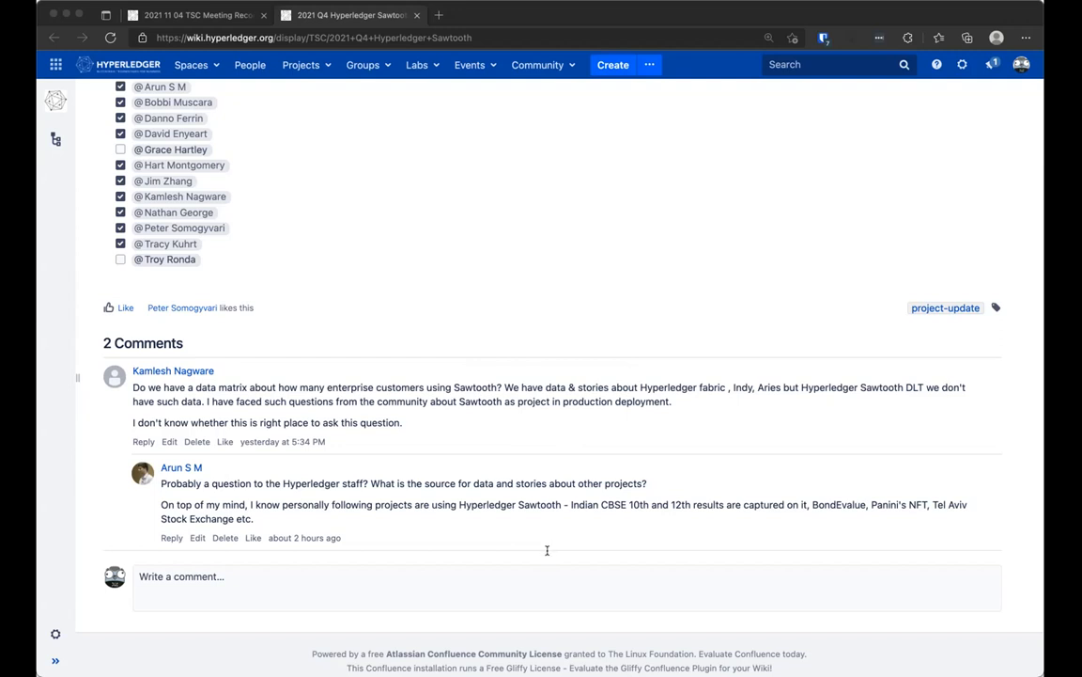
mouse_move(547, 549)
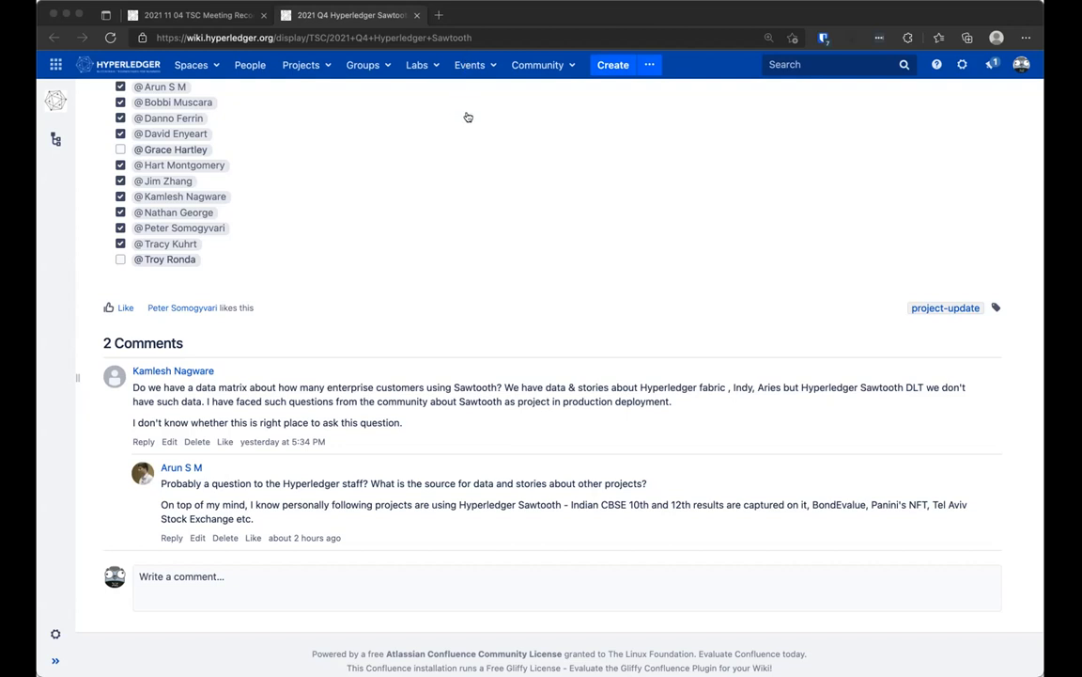
mouse_move(447, 184)
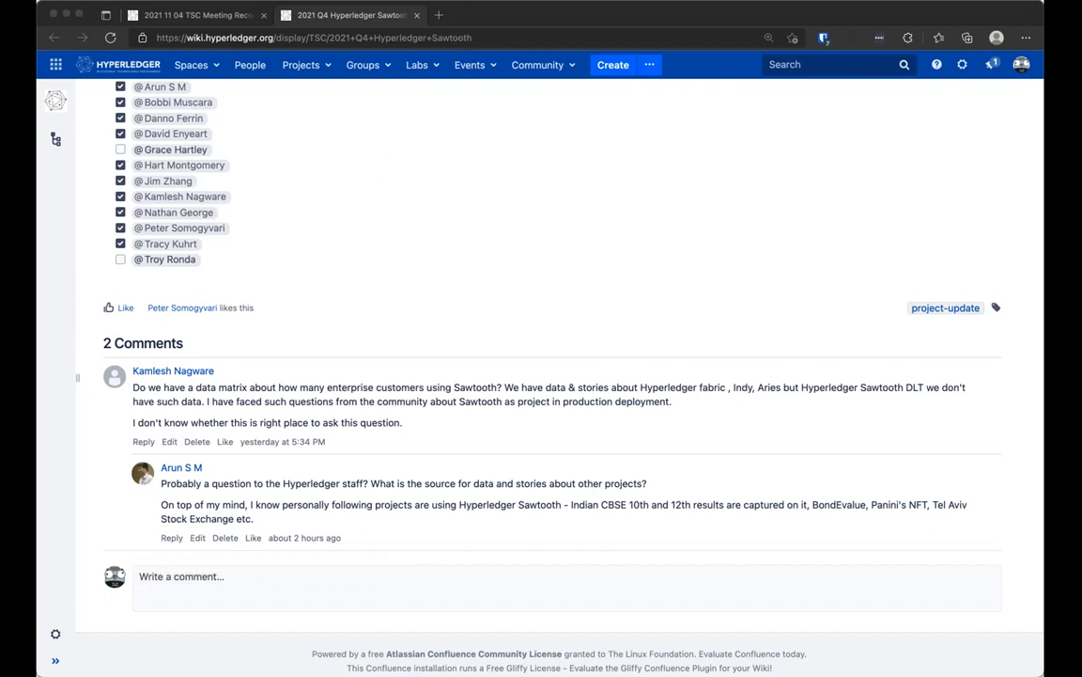
mouse_move(560, 299)
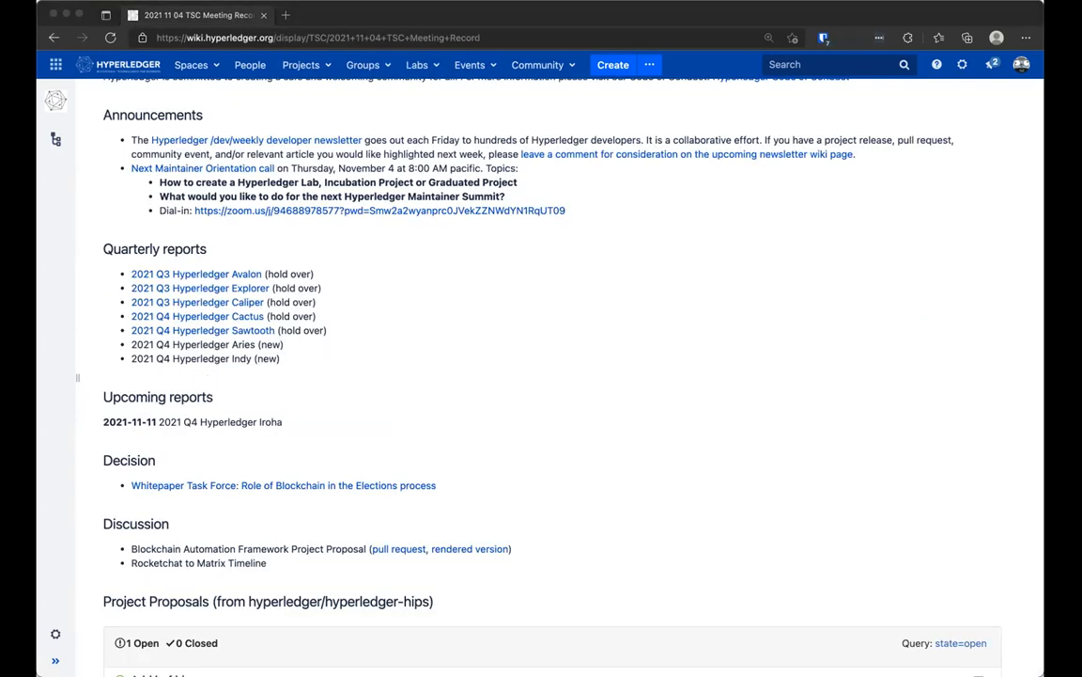
mouse_move(616, 310)
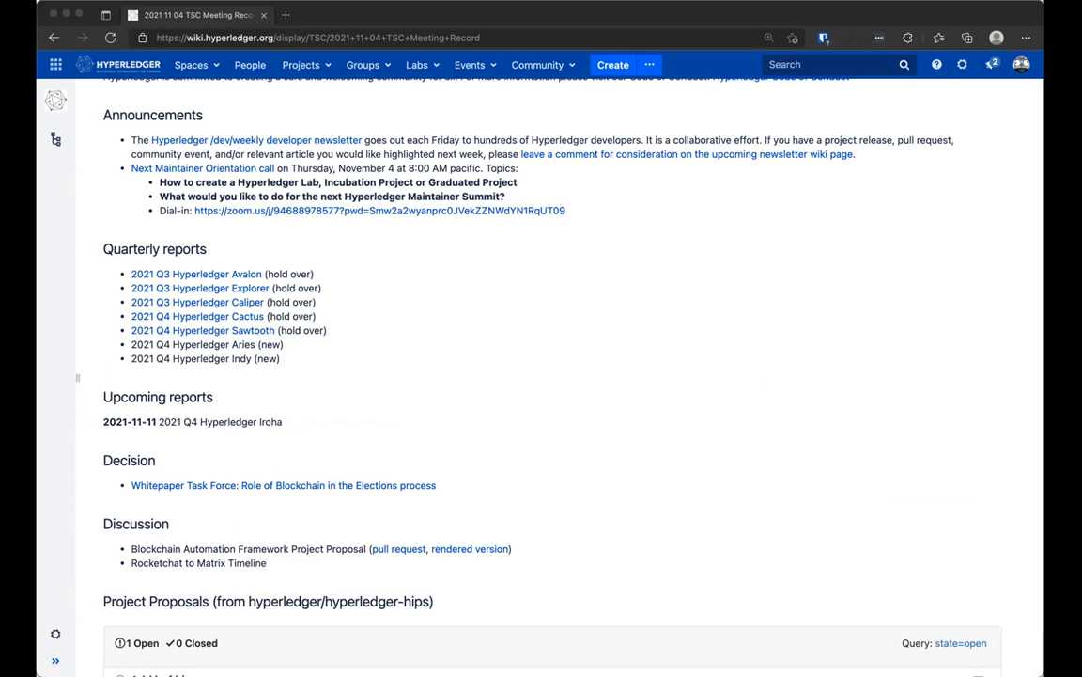
mouse_move(267, 167)
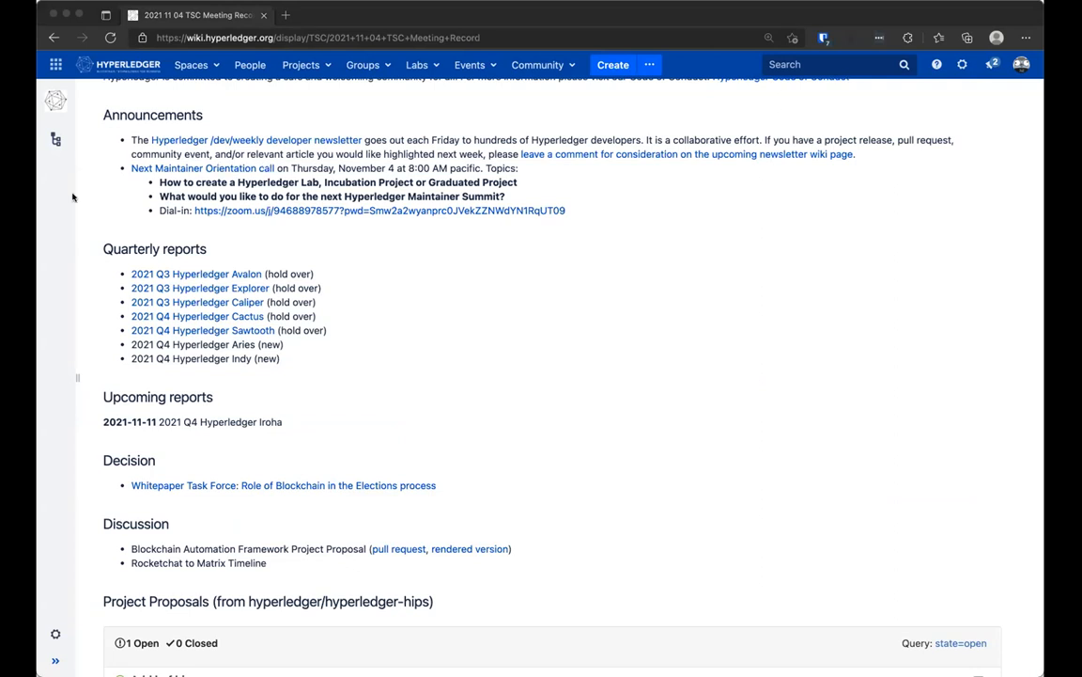
mouse_move(361, 372)
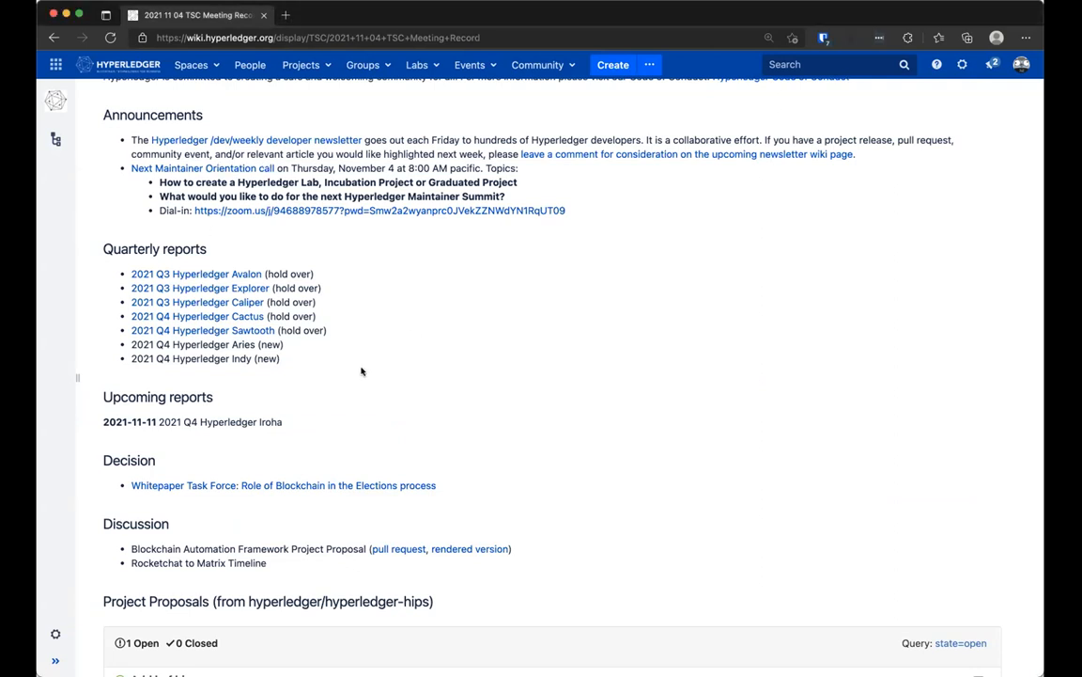
Scroll the TSC meeting record down to the Decision section with the Whitepaper Task Force link
scroll("down", 3)
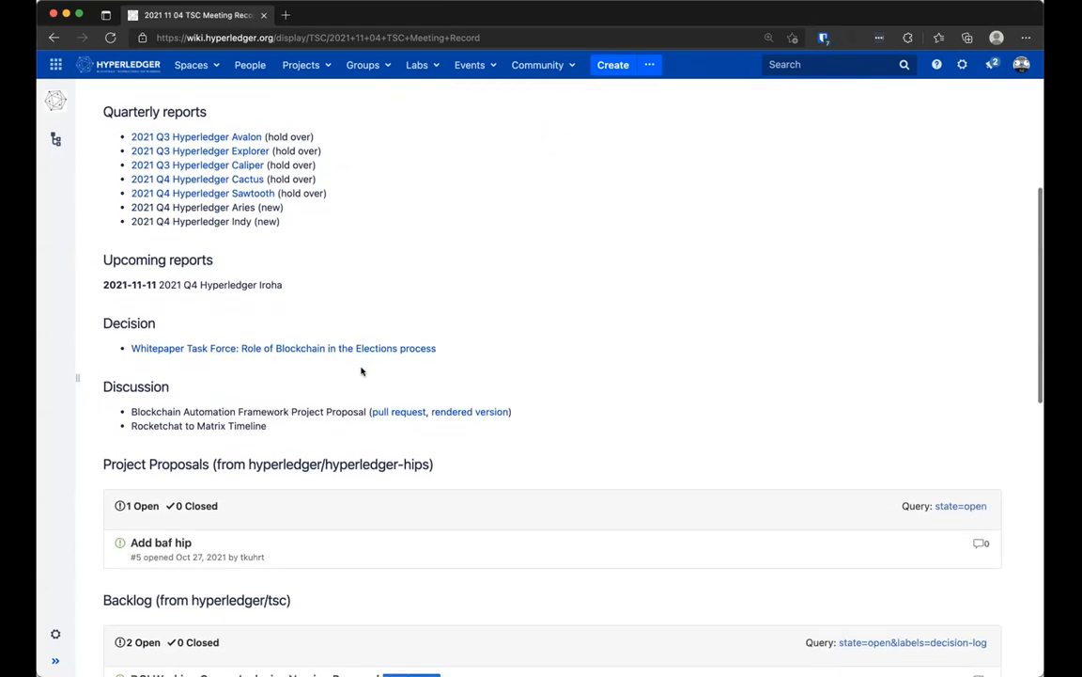
mouse_move(290, 367)
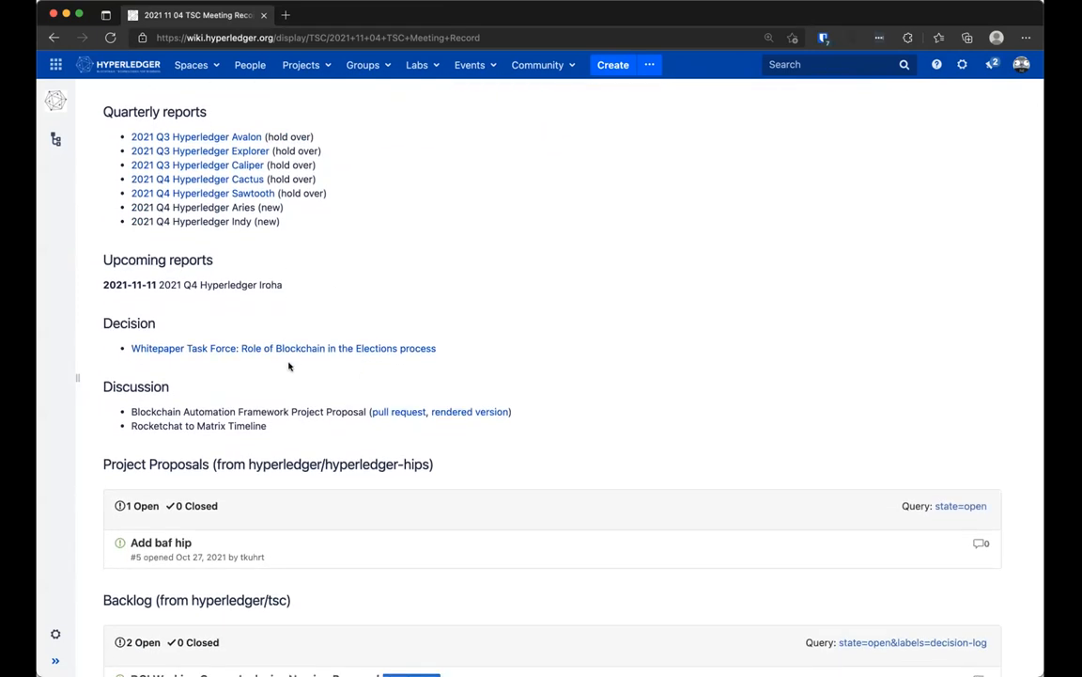
mouse_move(282, 348)
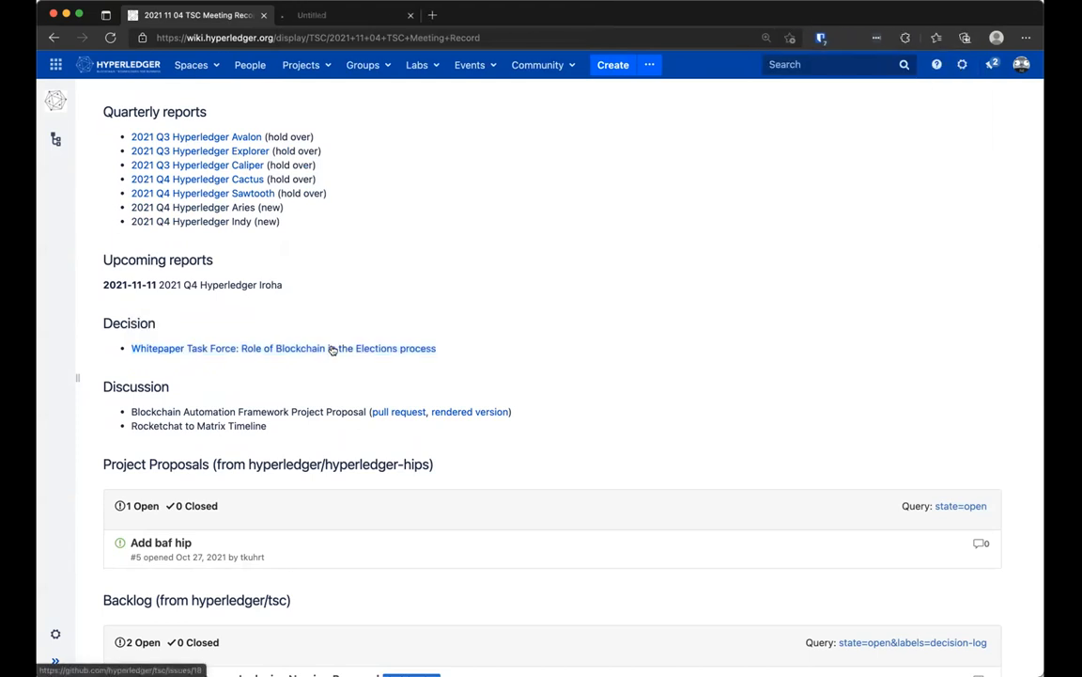
Switch to GitHub issue #18, the Whitepaper Taskforce on blockchain in elections, and read through it
left_click(283, 348)
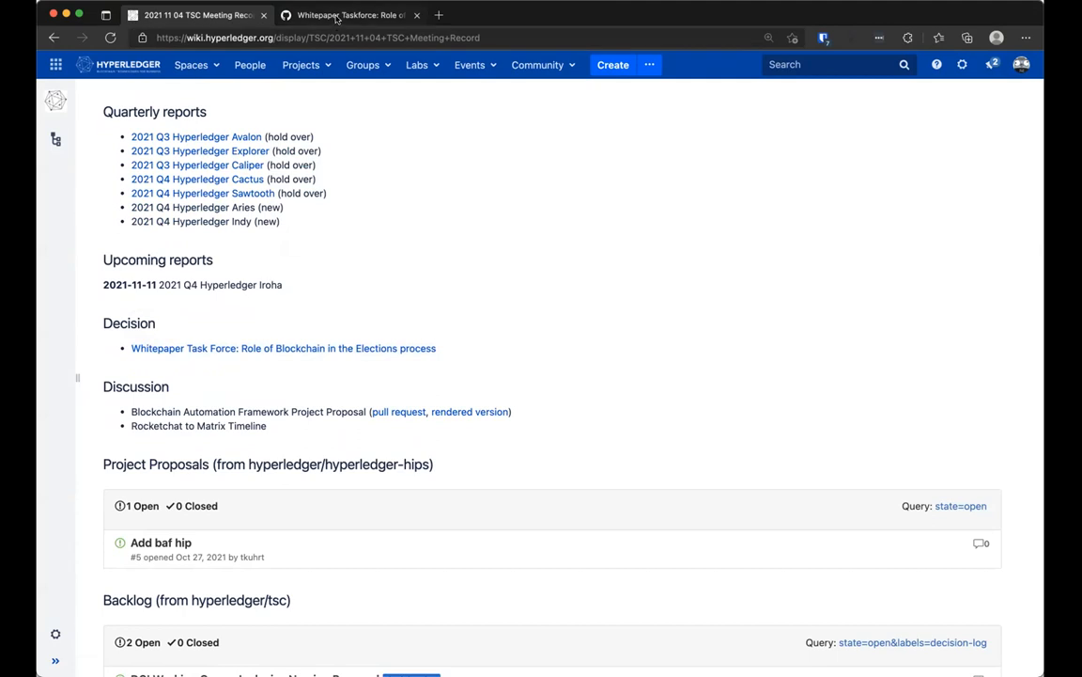
left_click(282, 348)
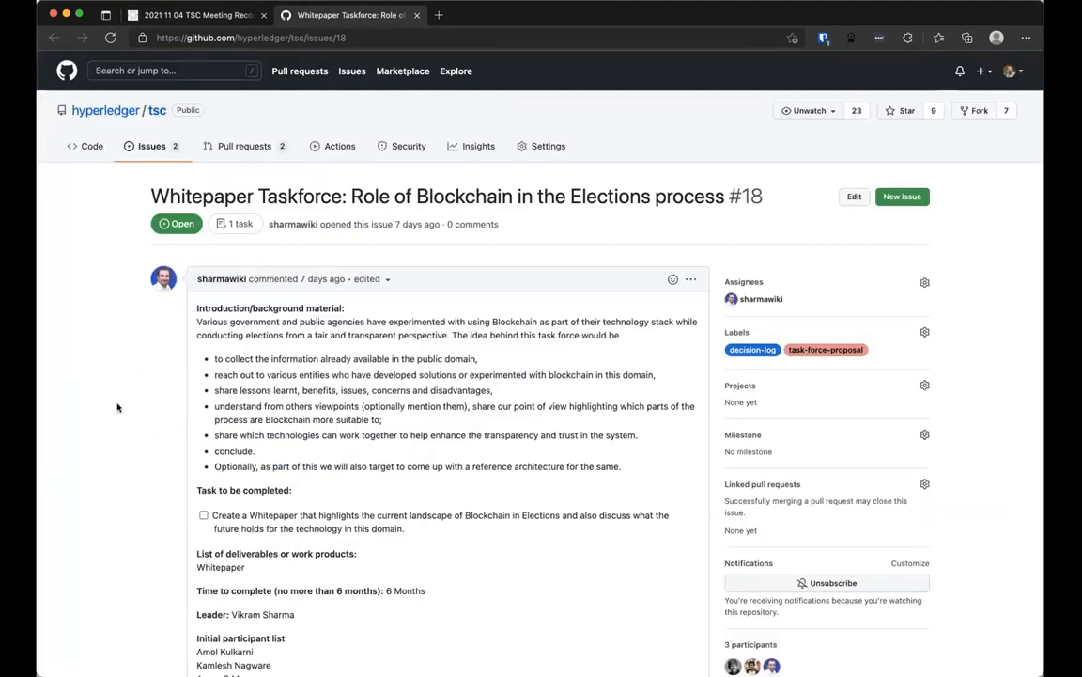
scroll("down", 3)
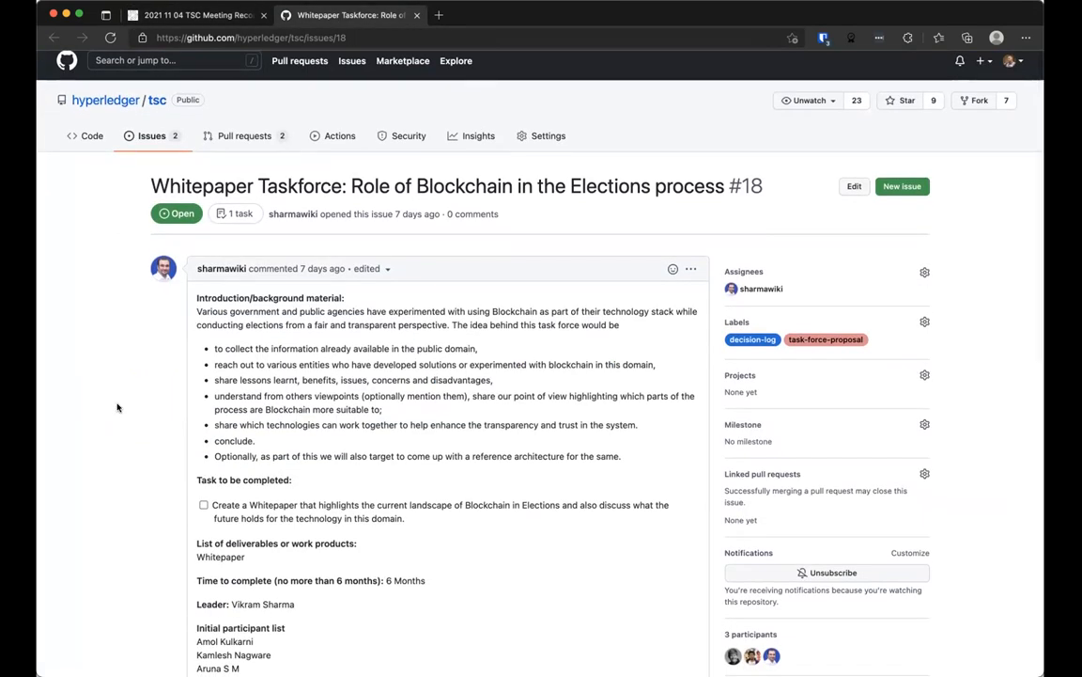
scroll("down", 3)
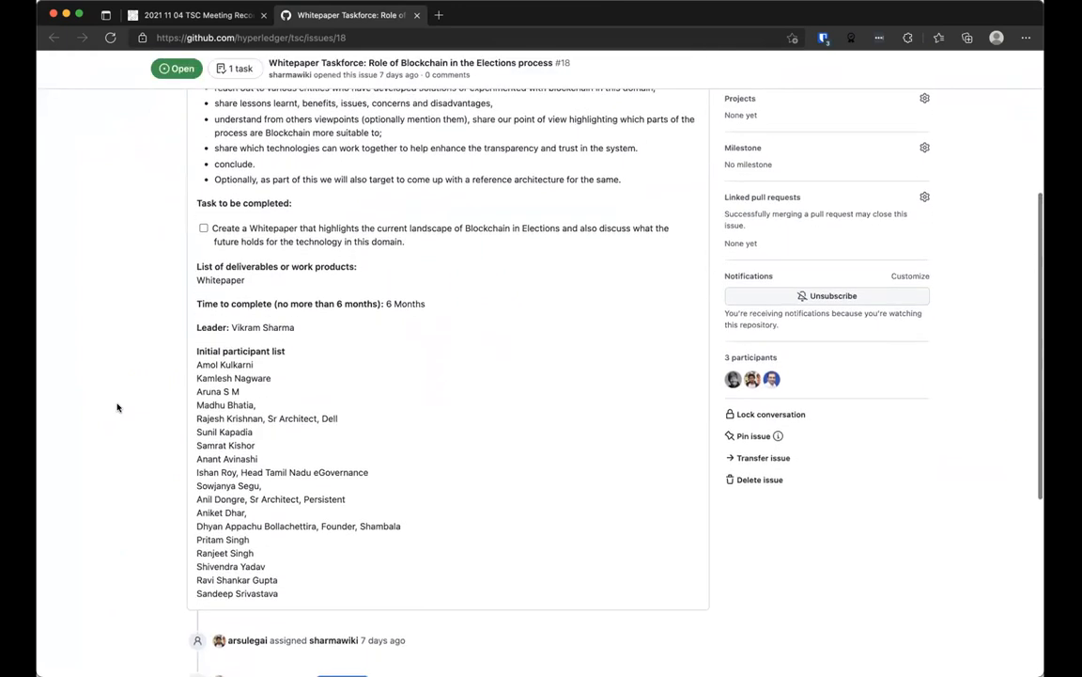
scroll("down", 3)
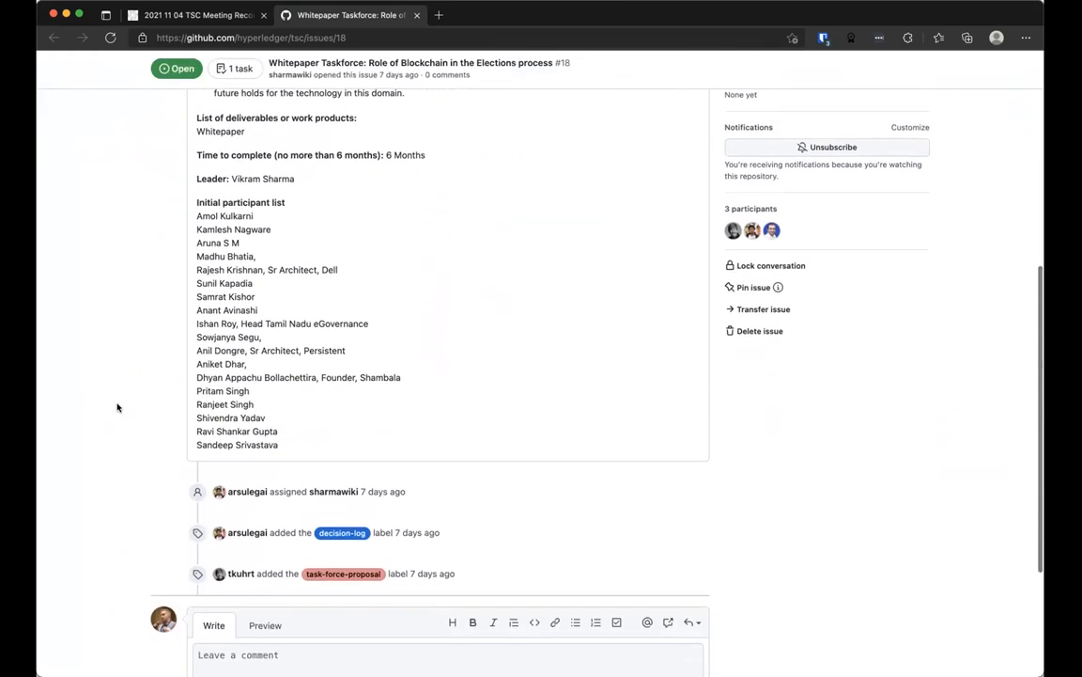
scroll("up", 3)
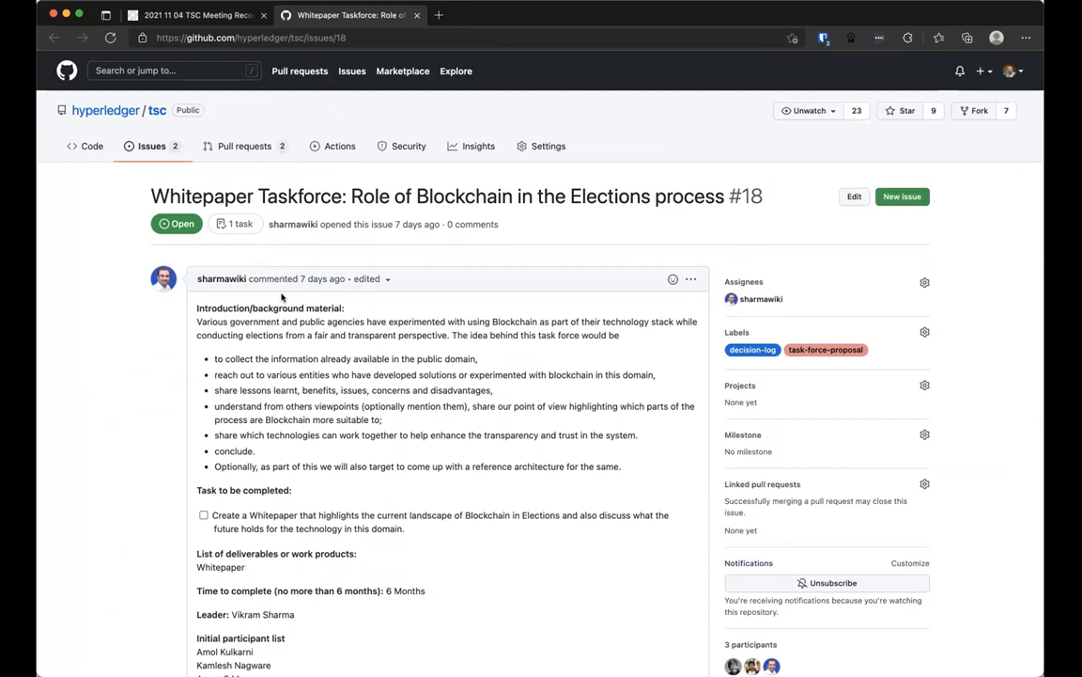
mouse_move(282, 297)
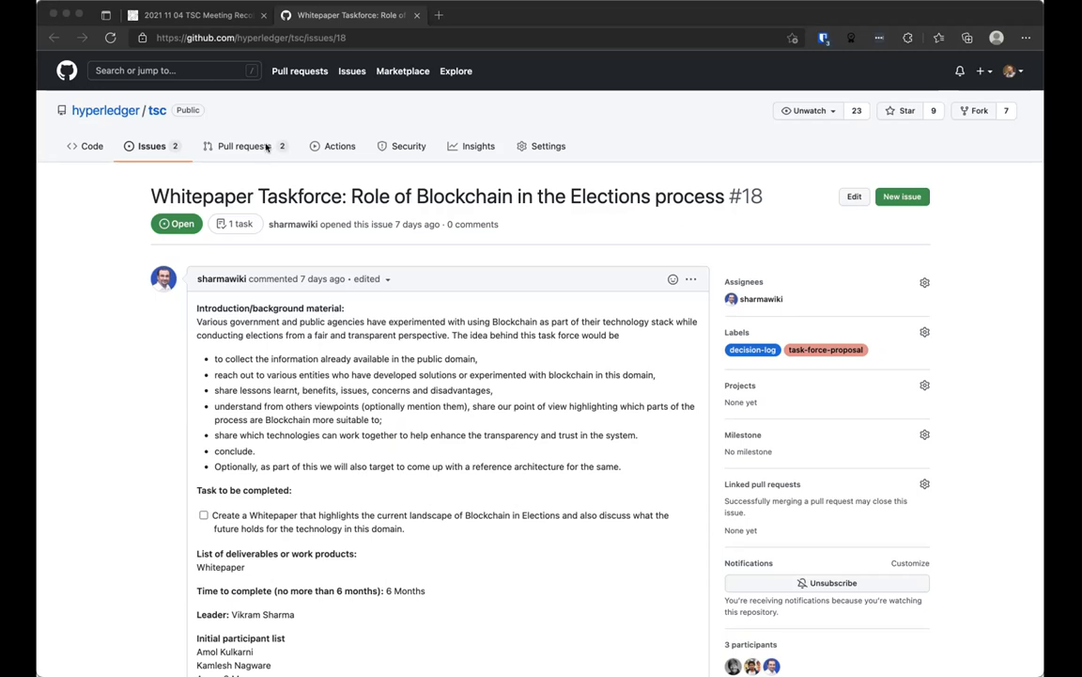
mouse_move(267, 158)
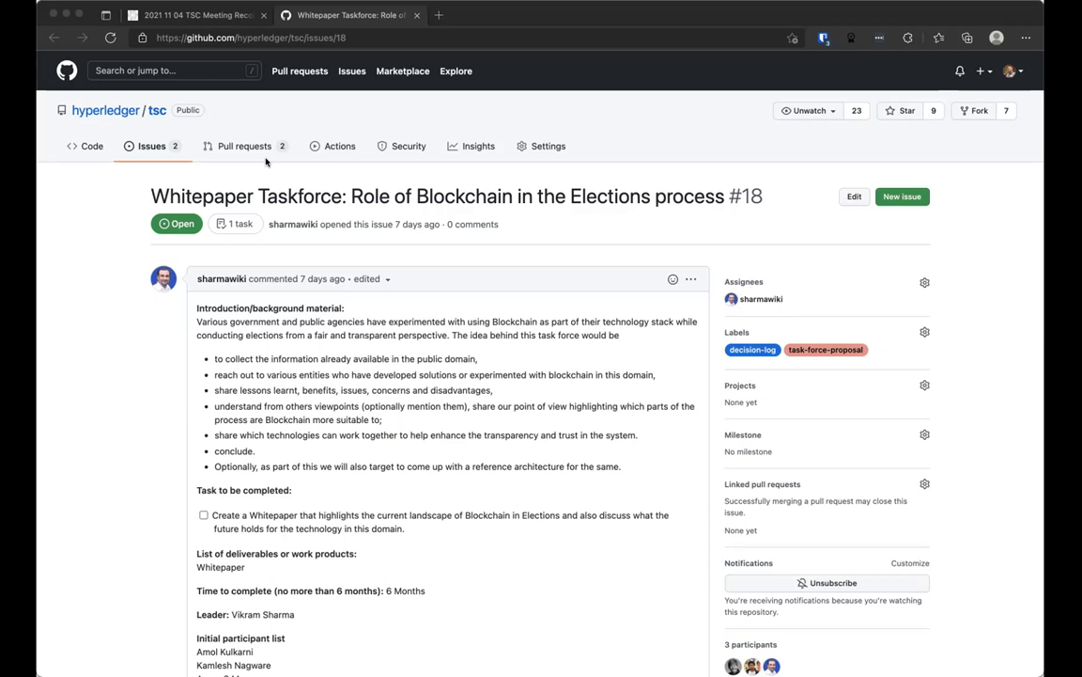
mouse_move(267, 274)
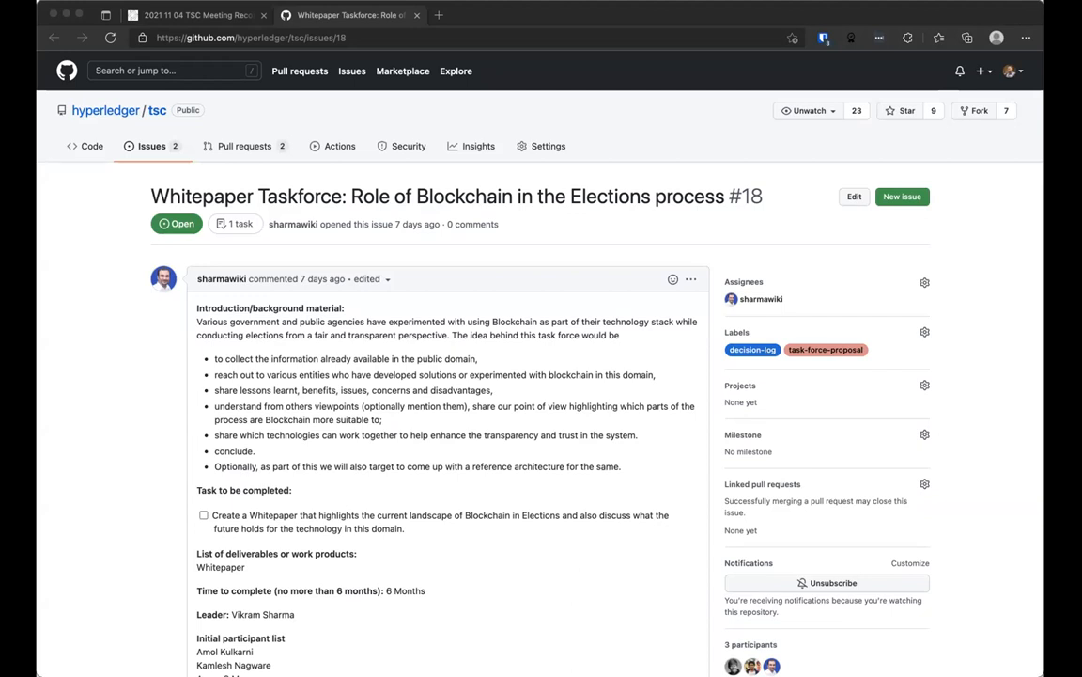
mouse_move(327, 215)
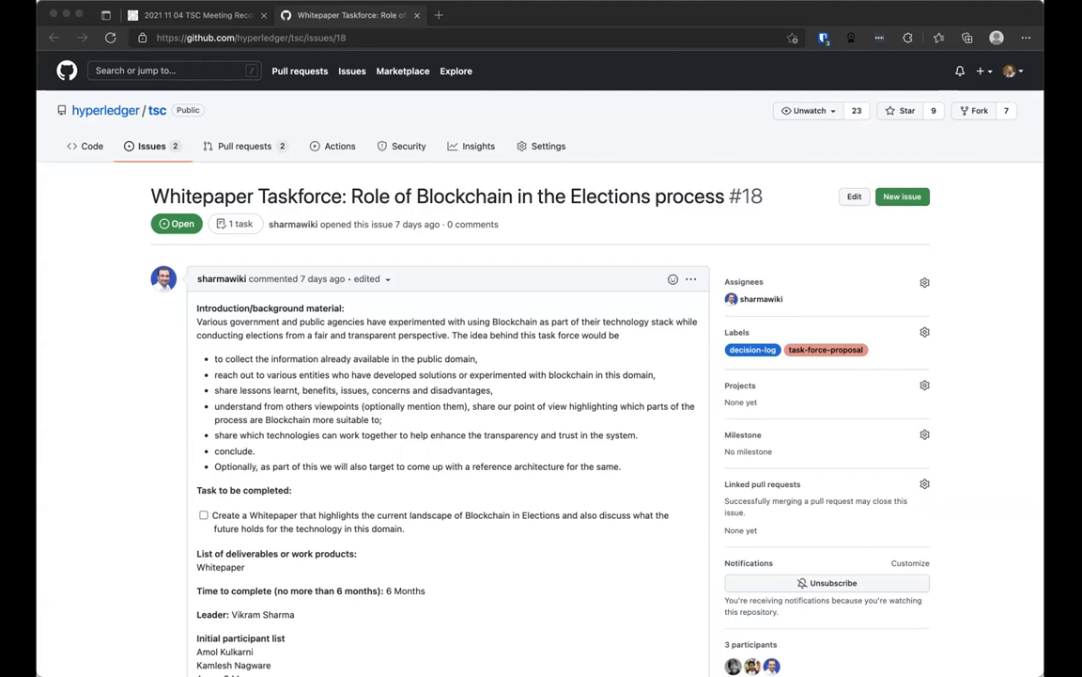
mouse_move(504, 560)
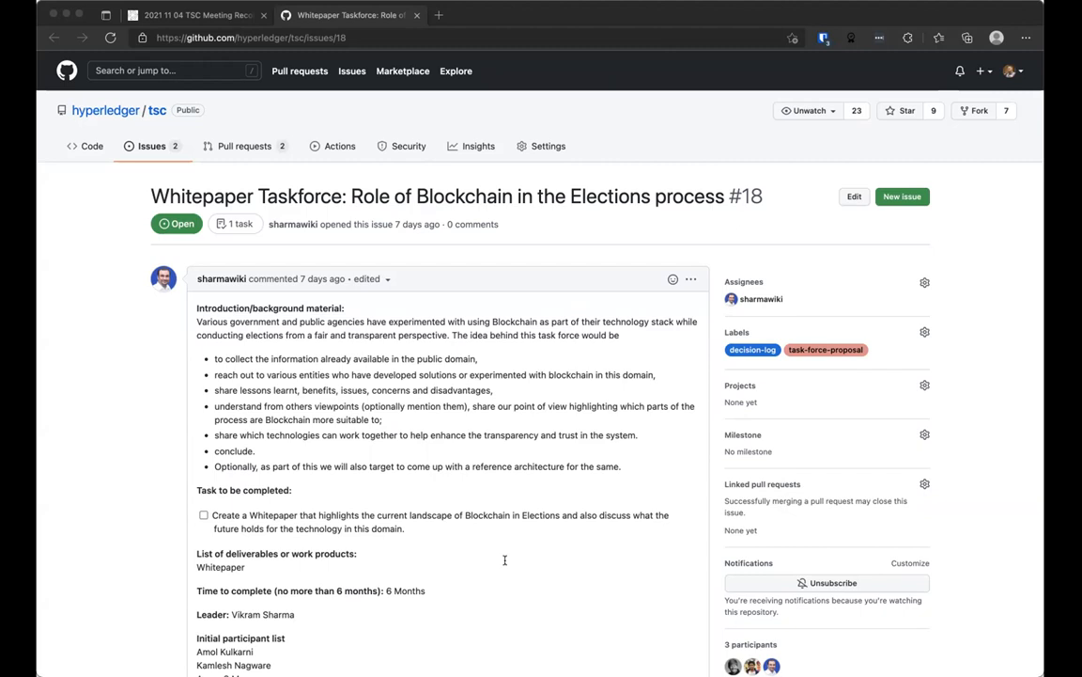
mouse_move(503, 560)
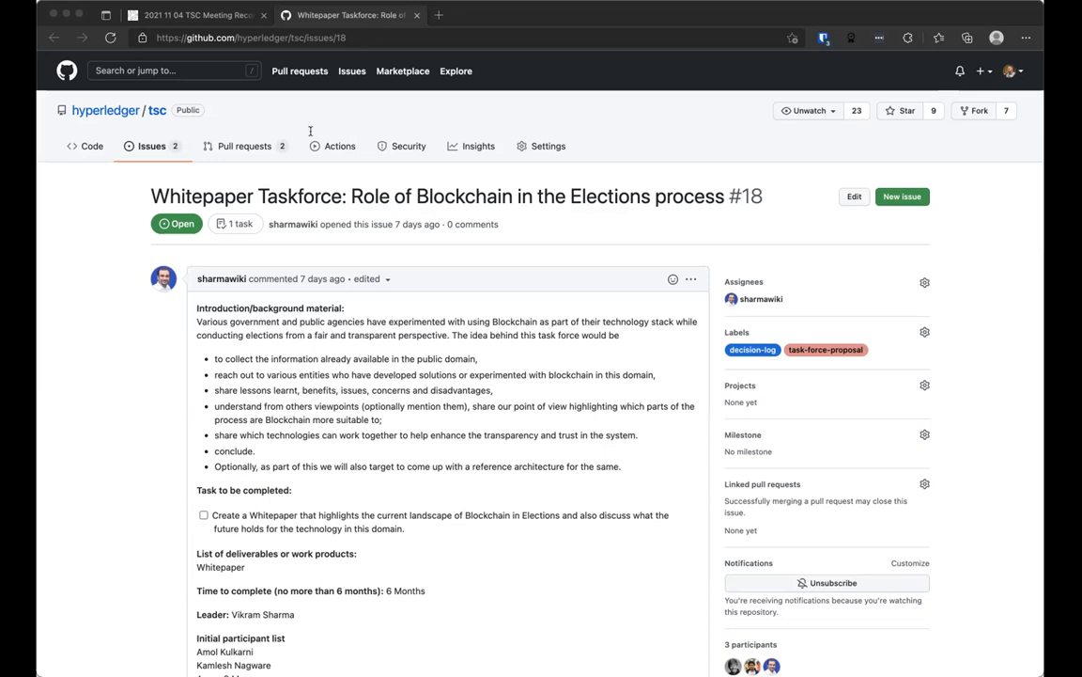
mouse_move(158, 38)
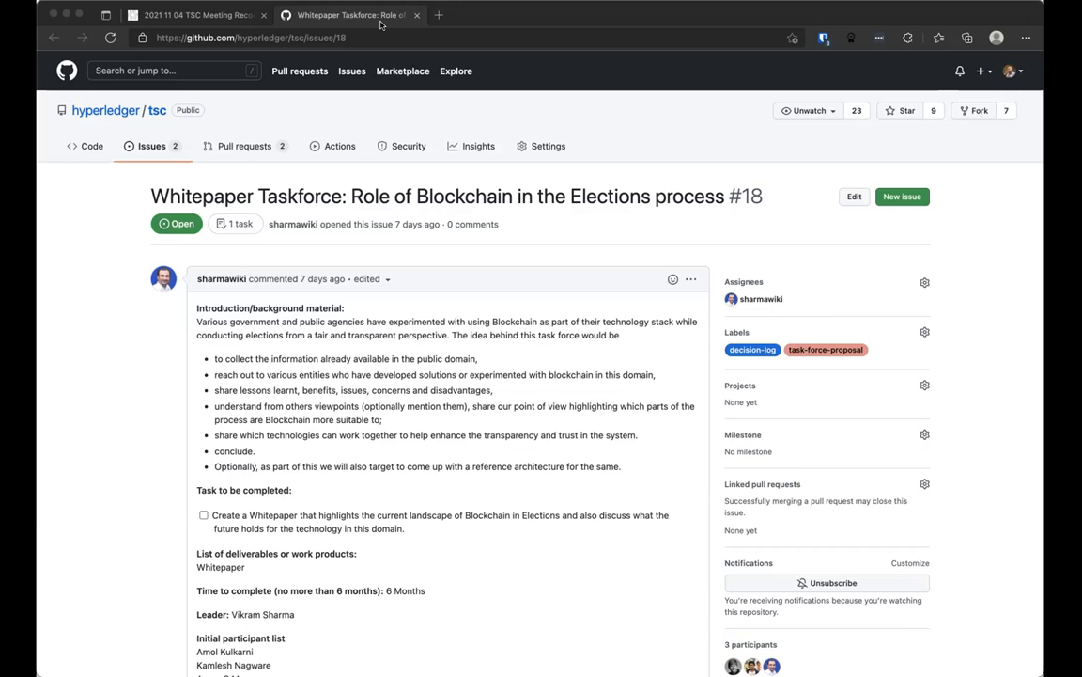
mouse_move(443, 64)
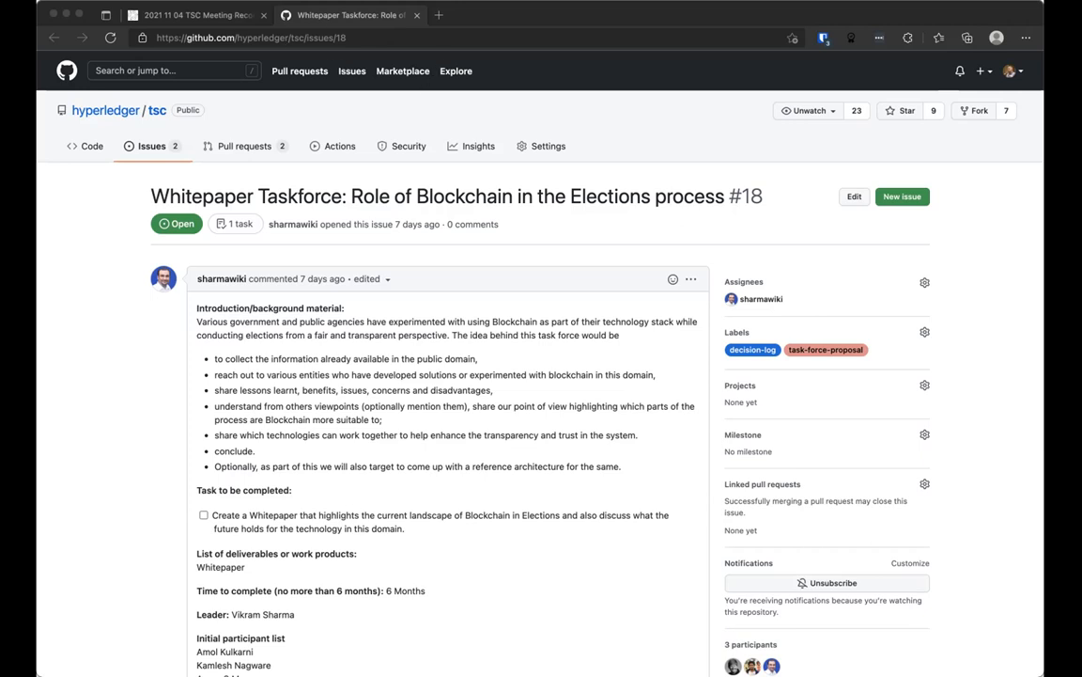
mouse_move(514, 107)
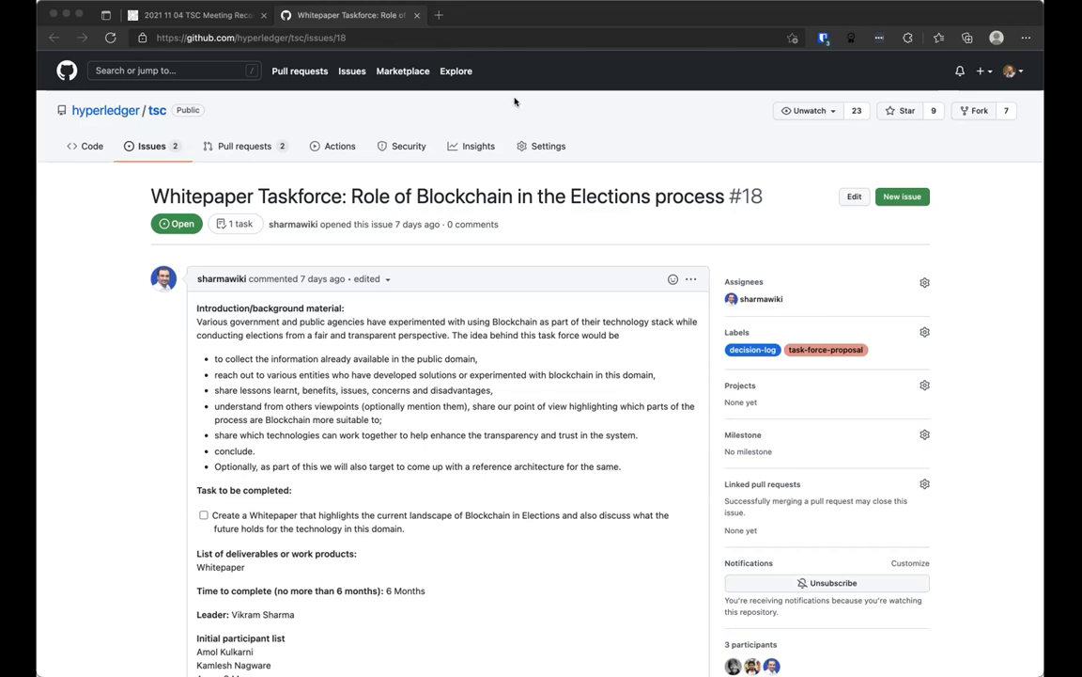
mouse_move(340, 150)
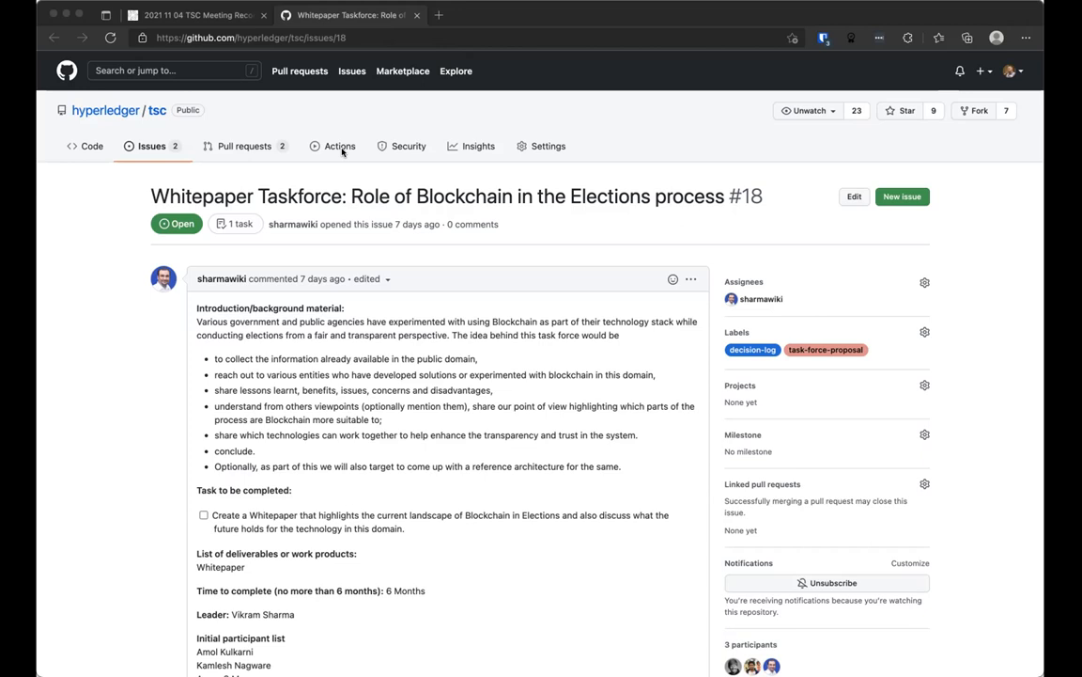
mouse_move(316, 282)
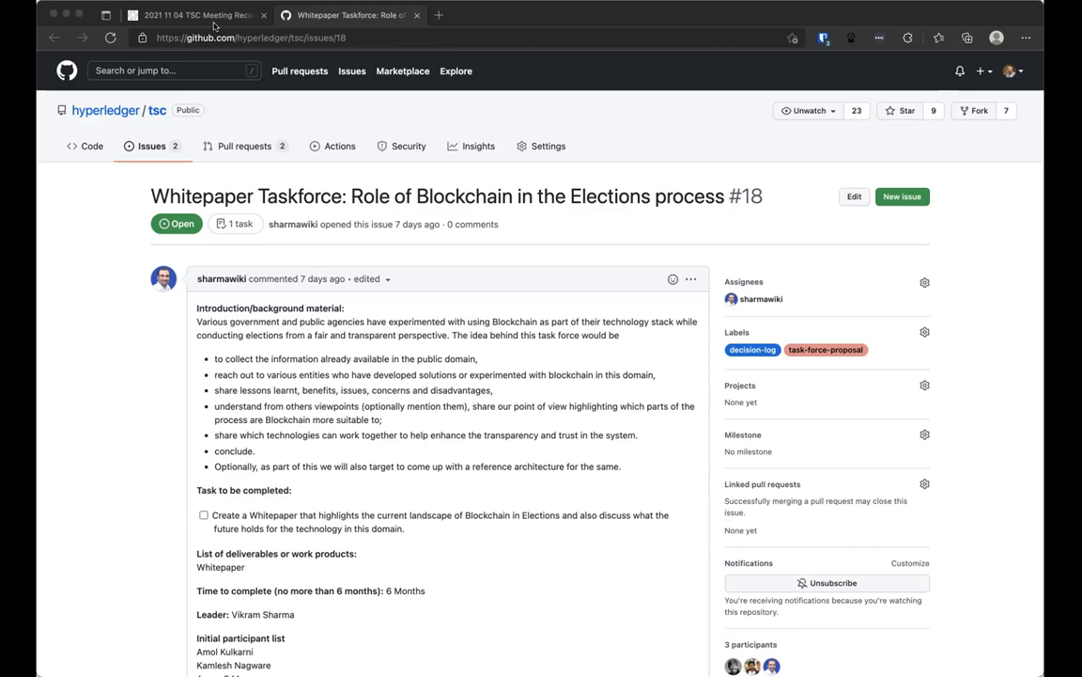
mouse_move(567, 53)
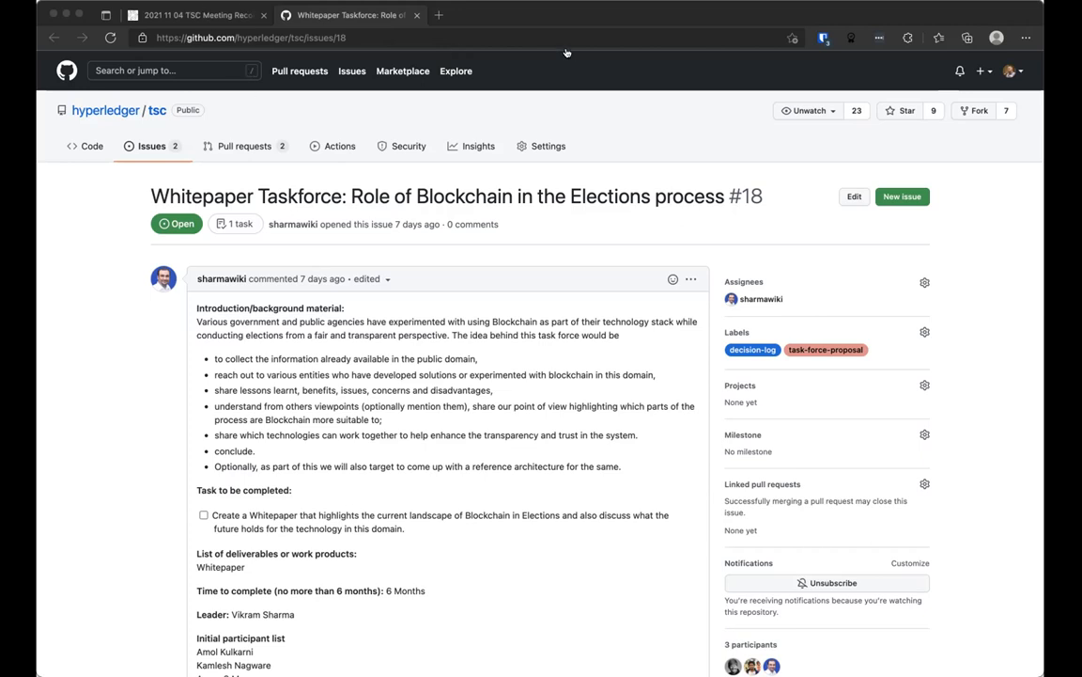
mouse_move(492, 150)
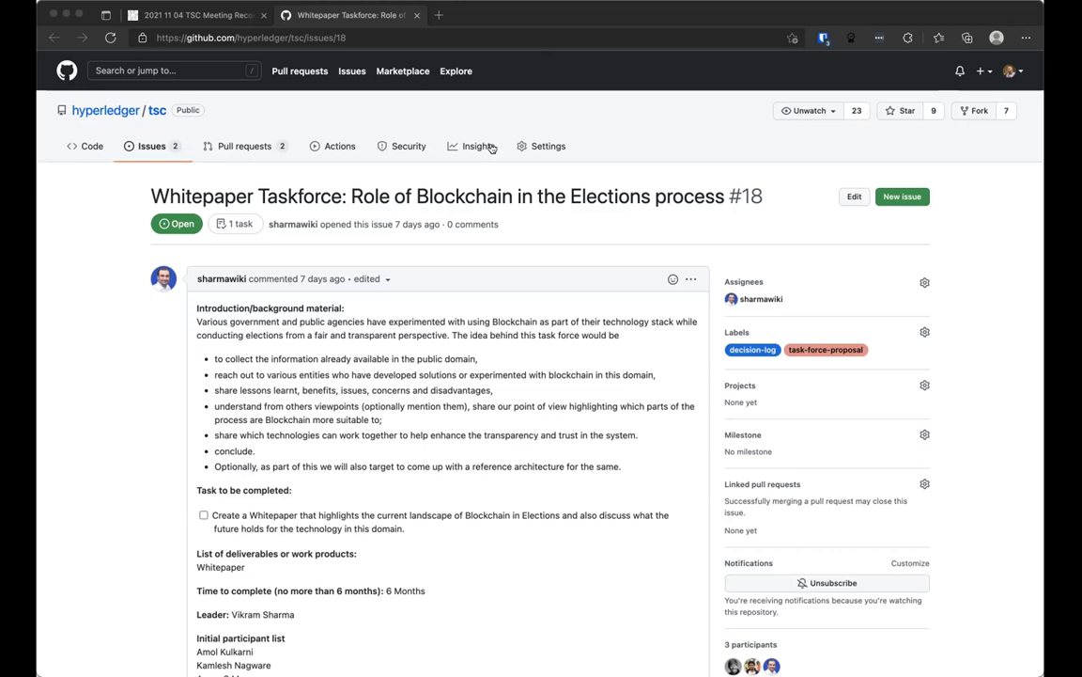
mouse_move(496, 132)
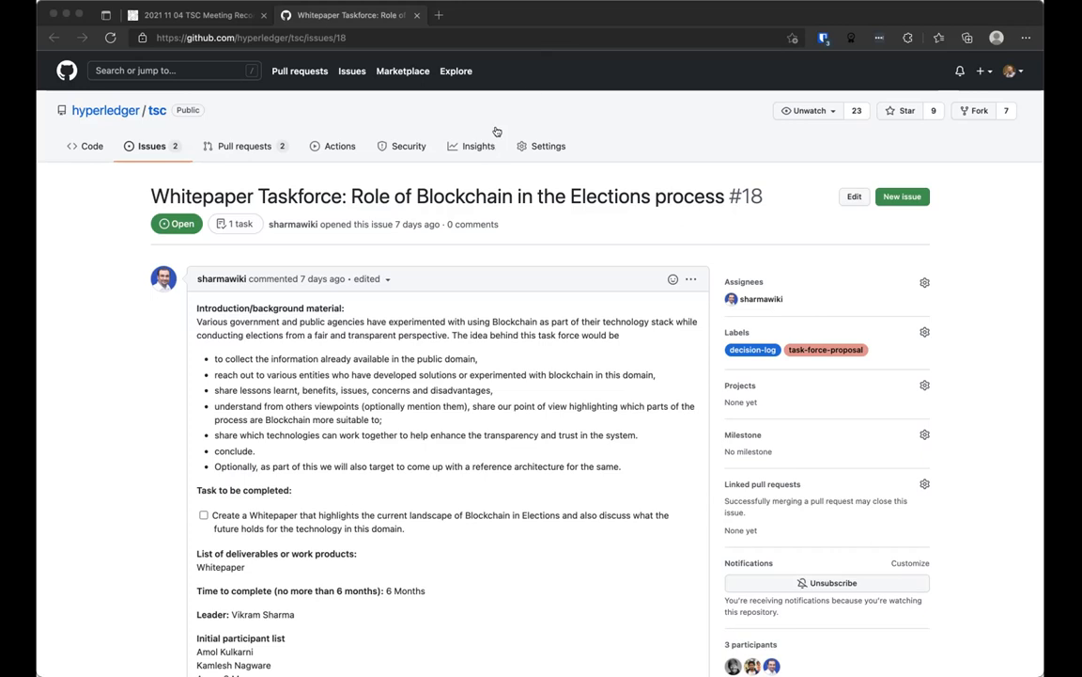
mouse_move(365, 241)
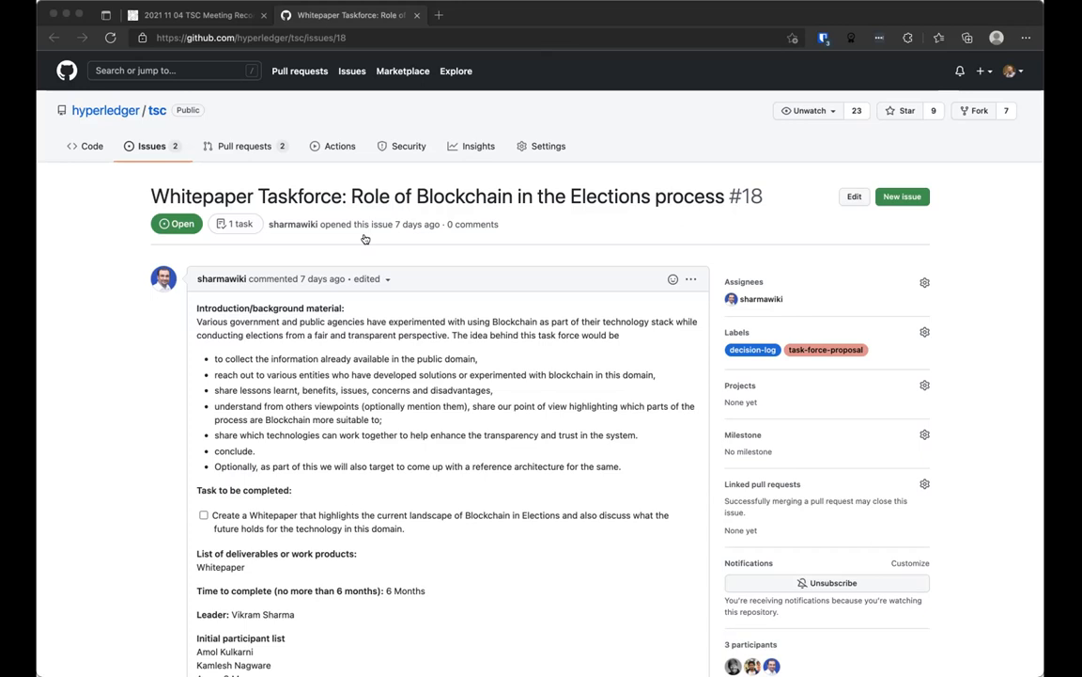
mouse_move(481, 288)
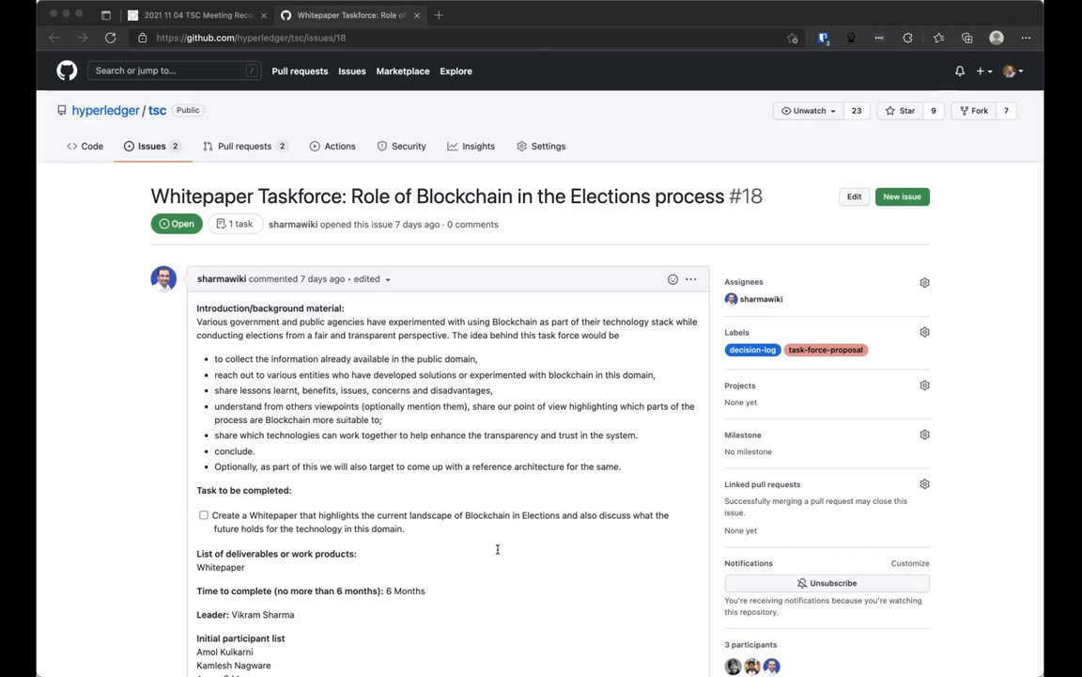
mouse_move(498, 548)
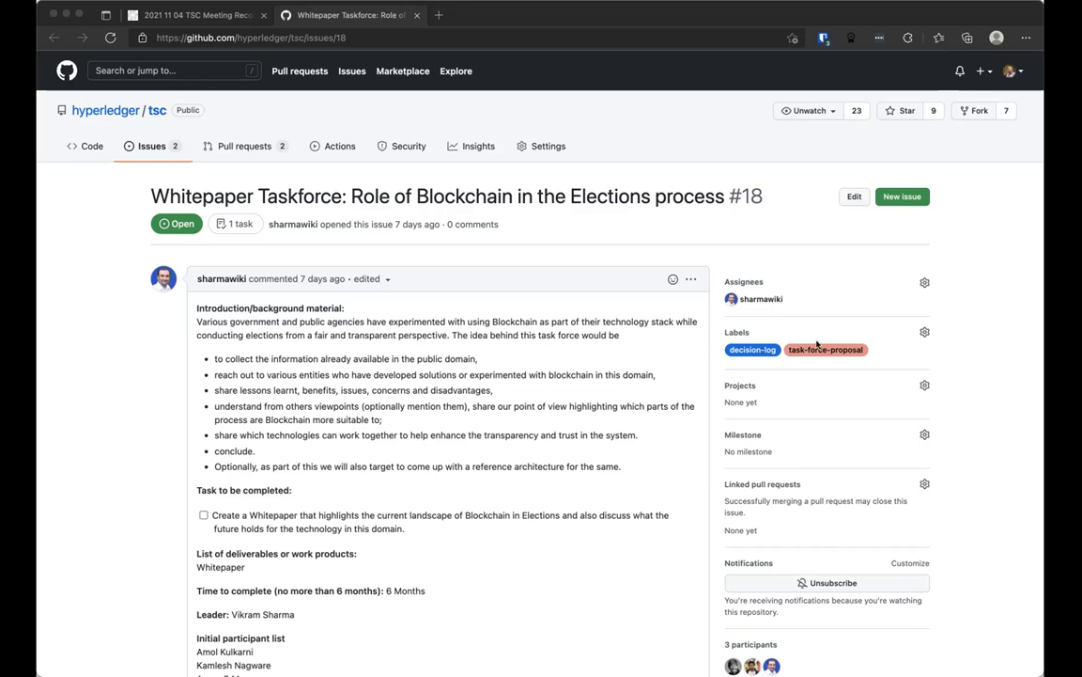
mouse_move(667, 37)
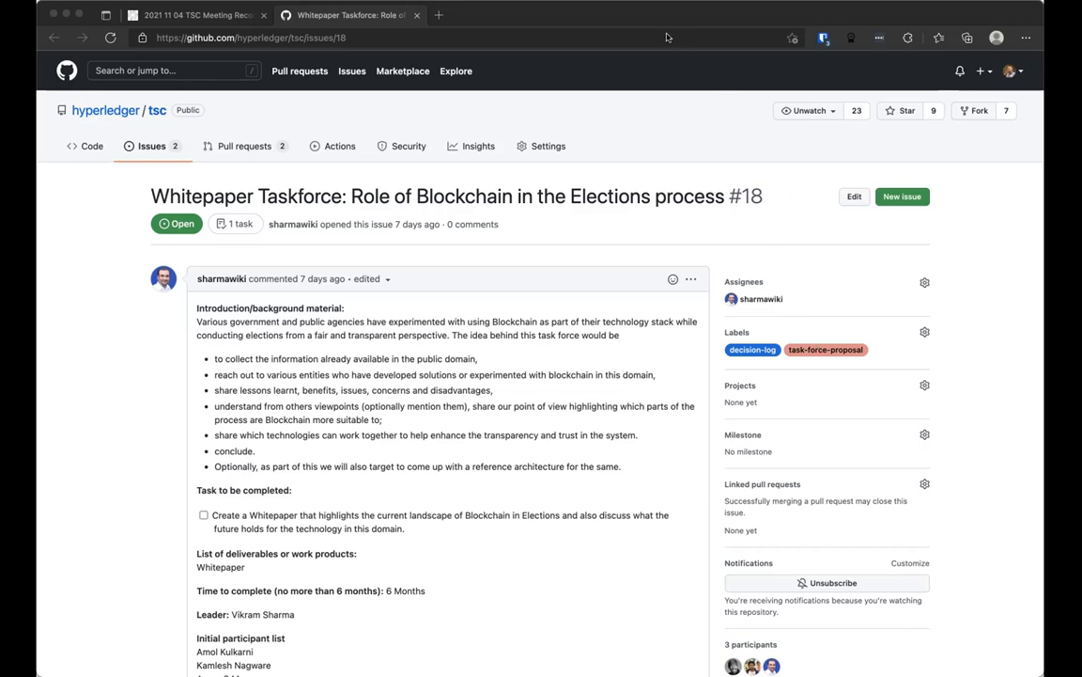
mouse_move(646, 560)
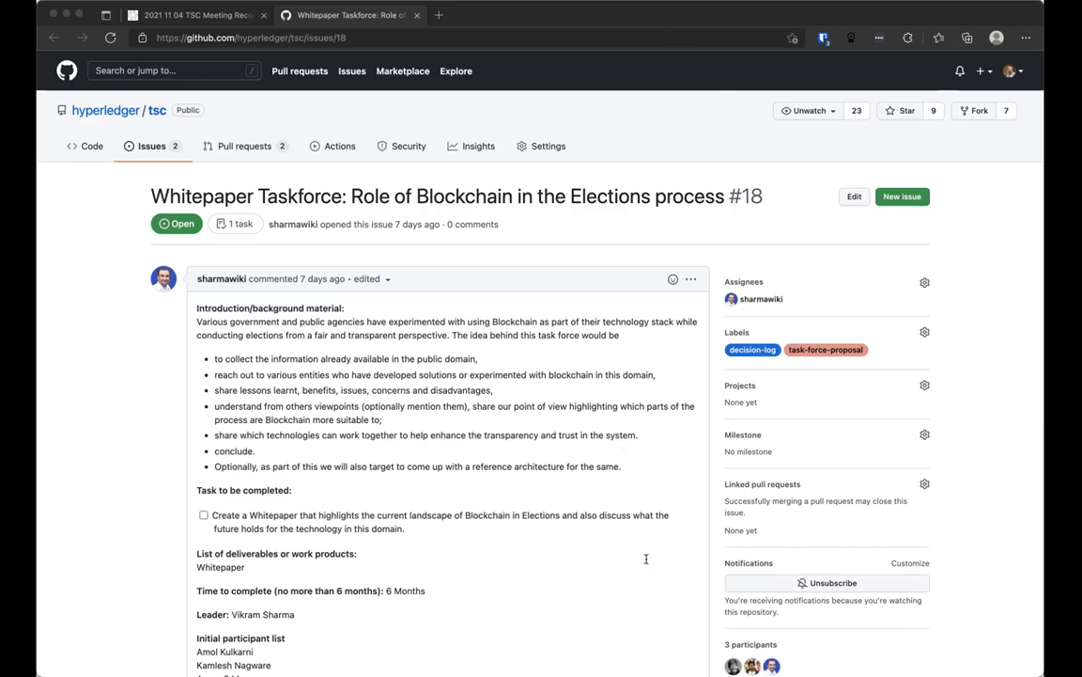
mouse_move(647, 558)
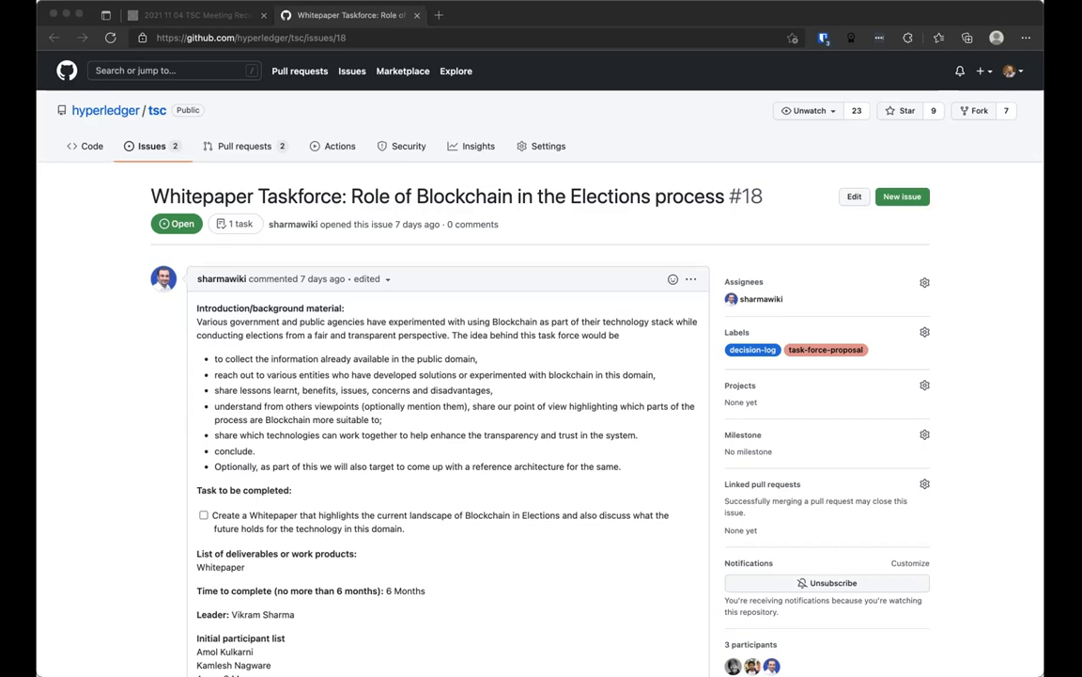
mouse_move(780, 194)
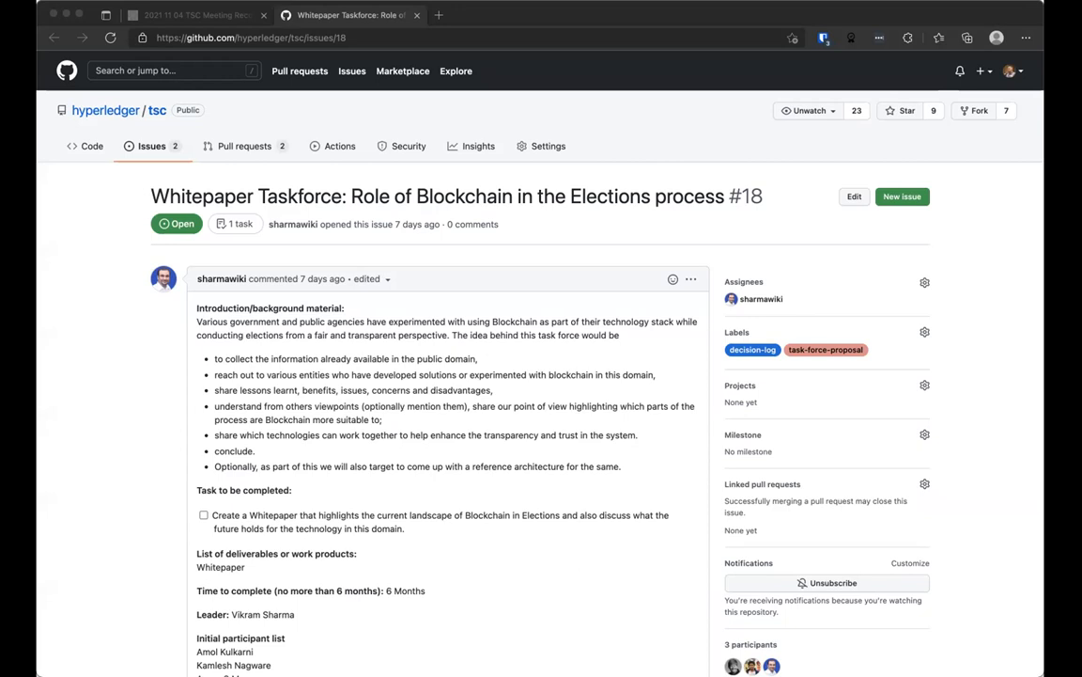
mouse_move(220, 568)
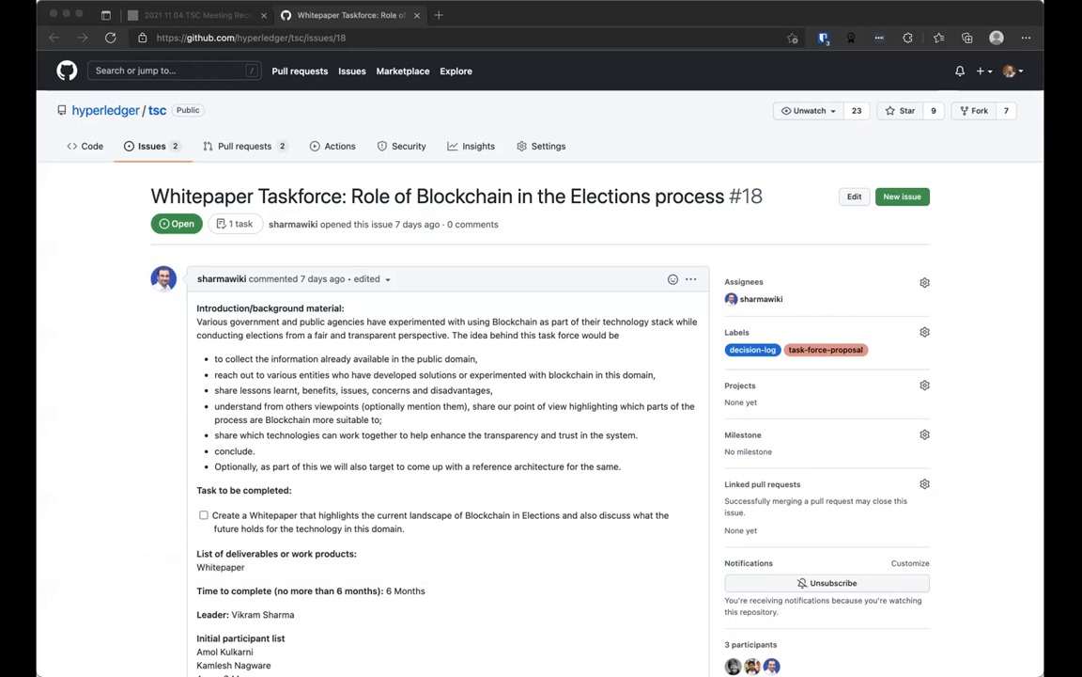
mouse_move(403, 117)
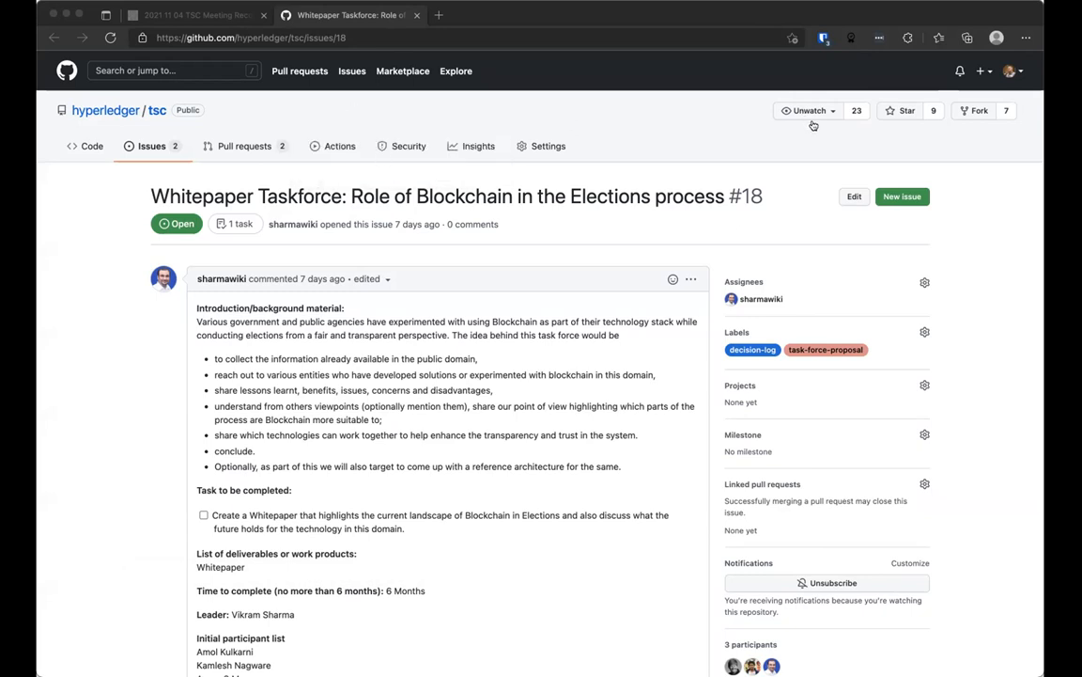
mouse_move(361, 218)
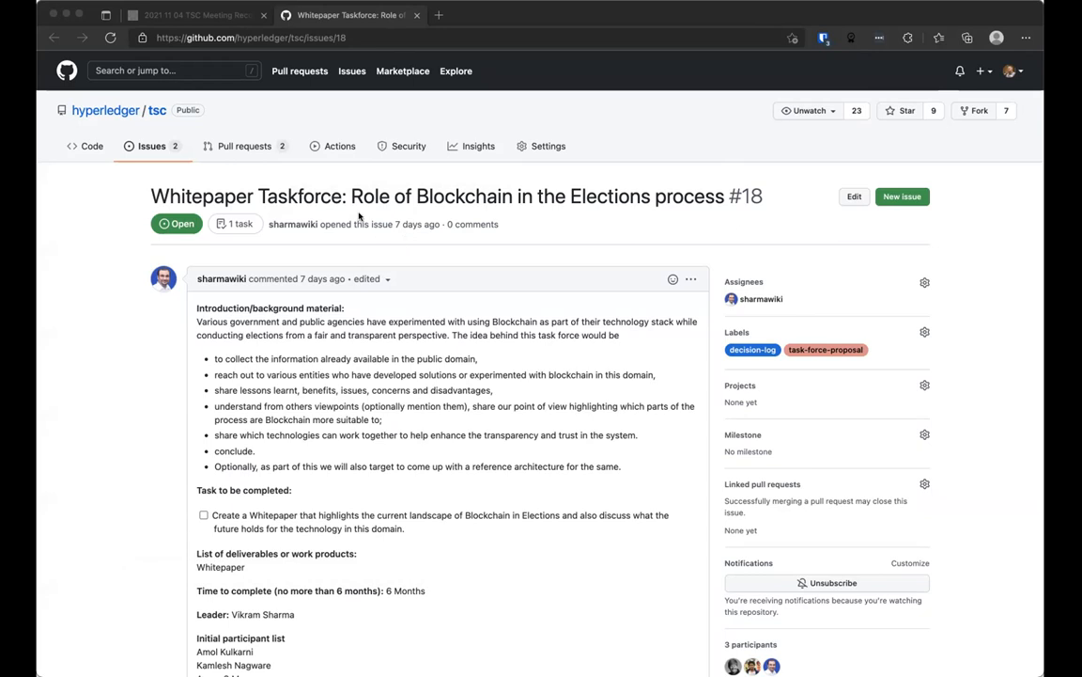
mouse_move(345, 230)
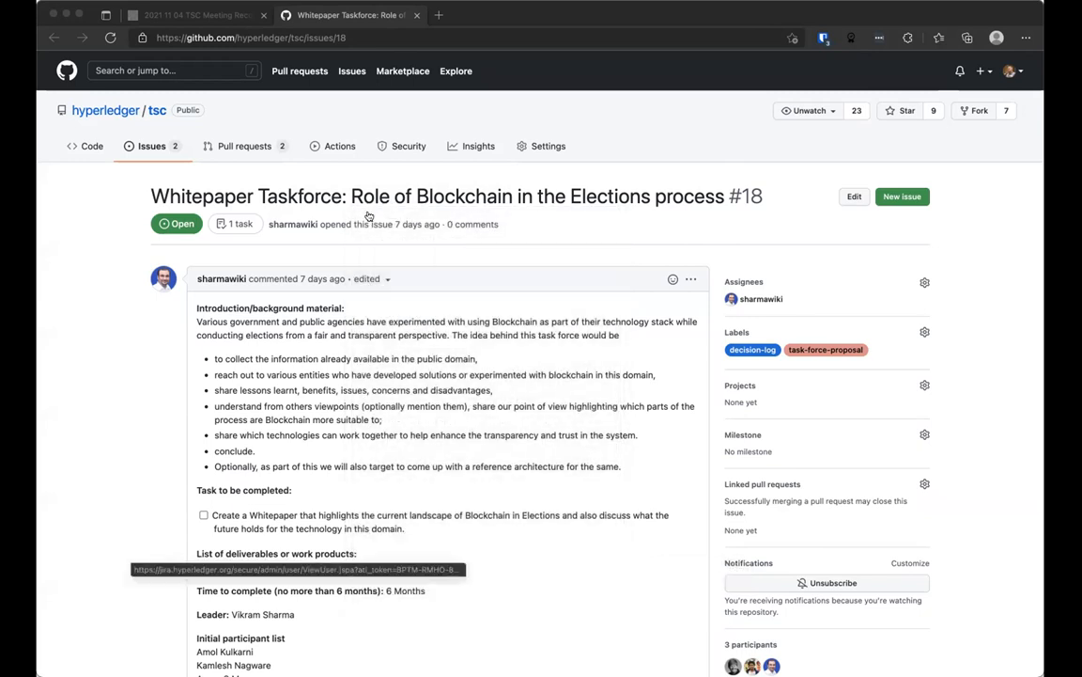
mouse_move(361, 120)
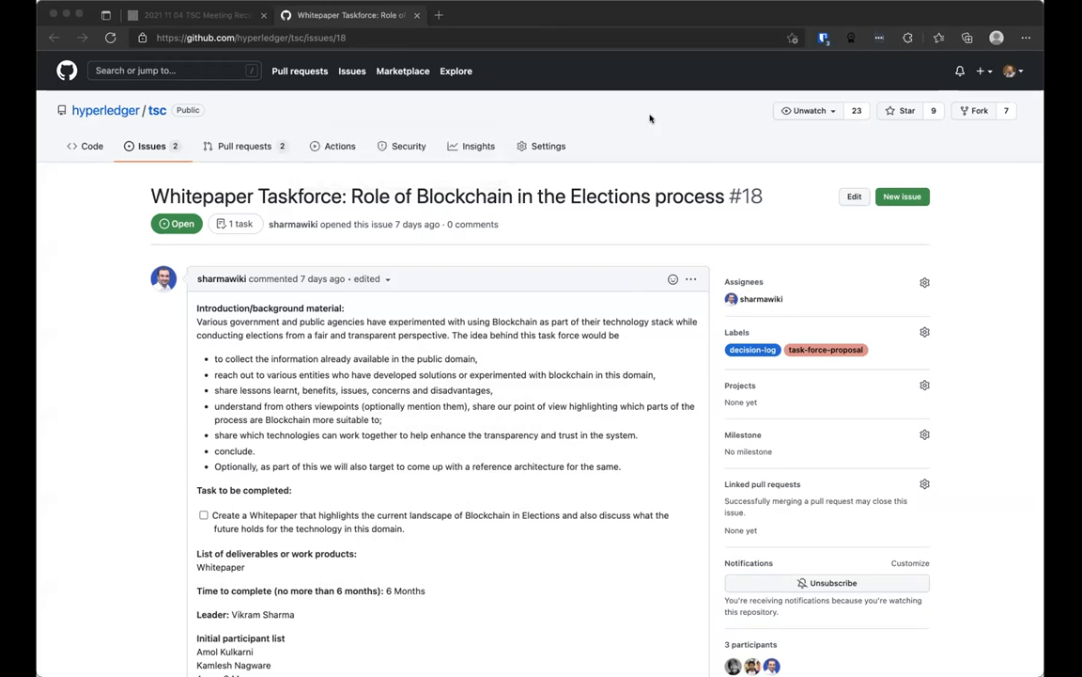
mouse_move(778, 128)
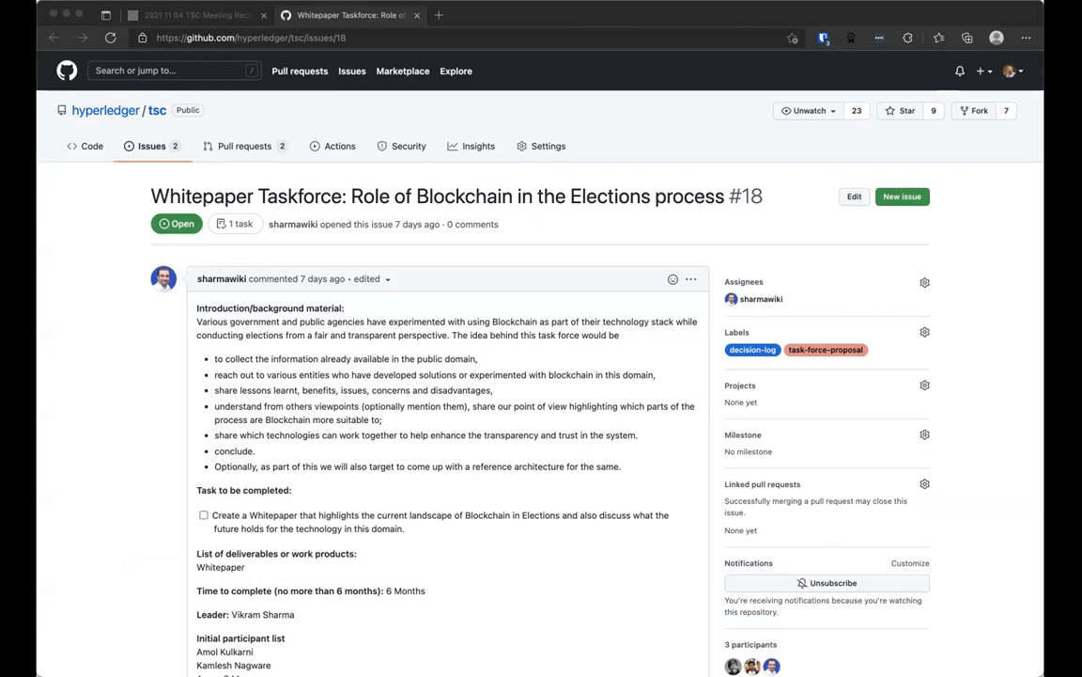
mouse_move(154, 101)
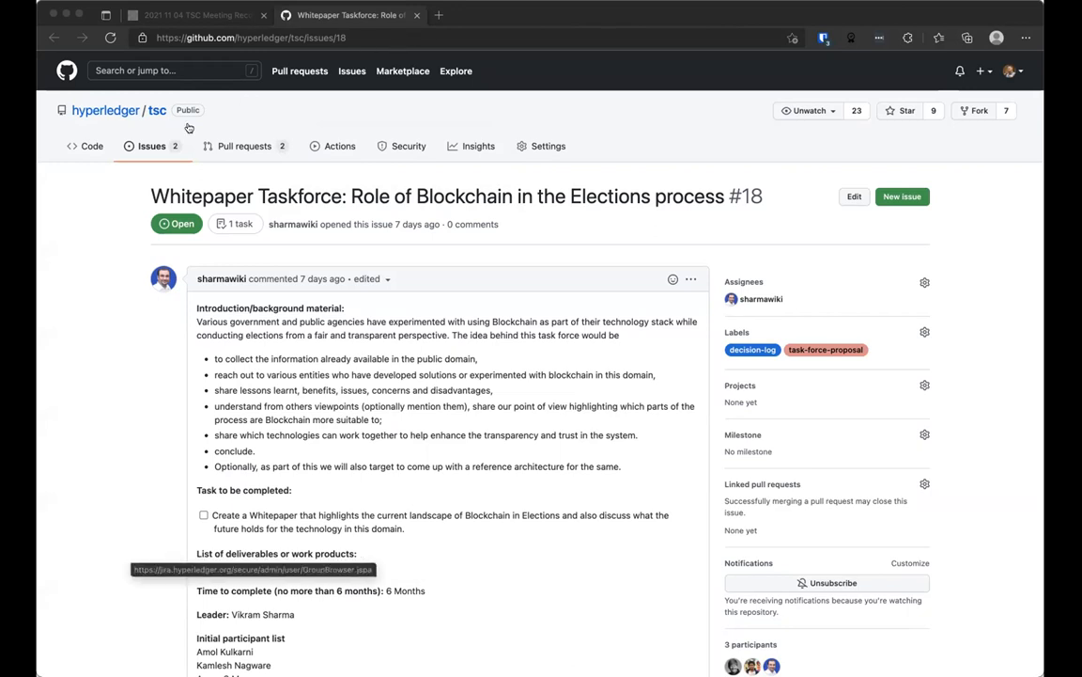
mouse_move(526, 91)
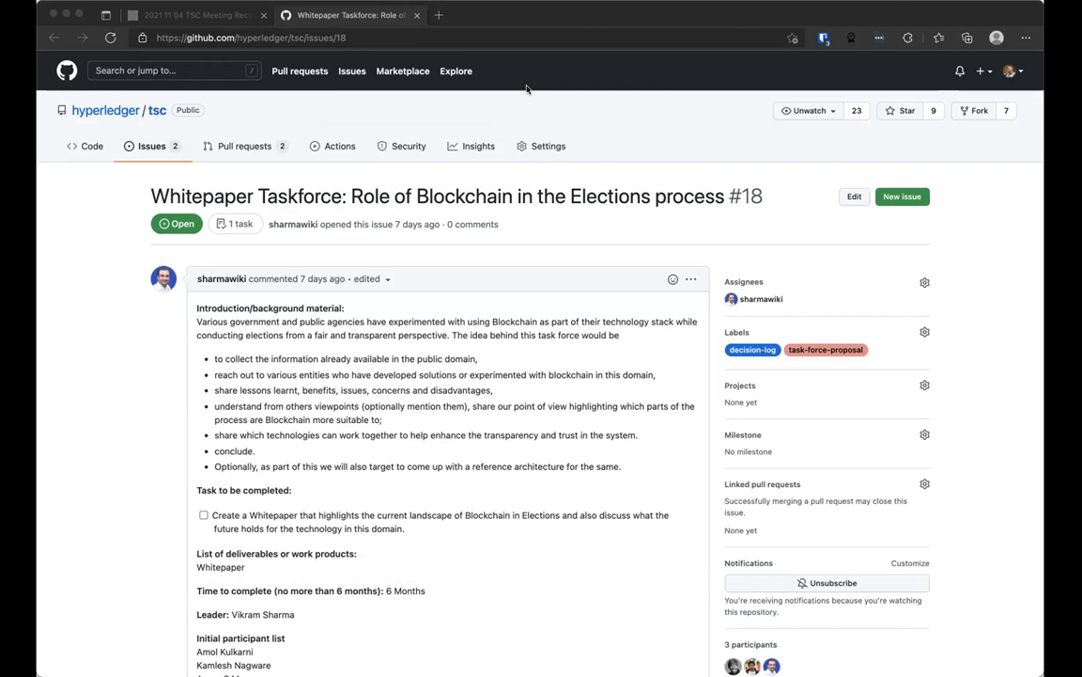
mouse_move(364, 221)
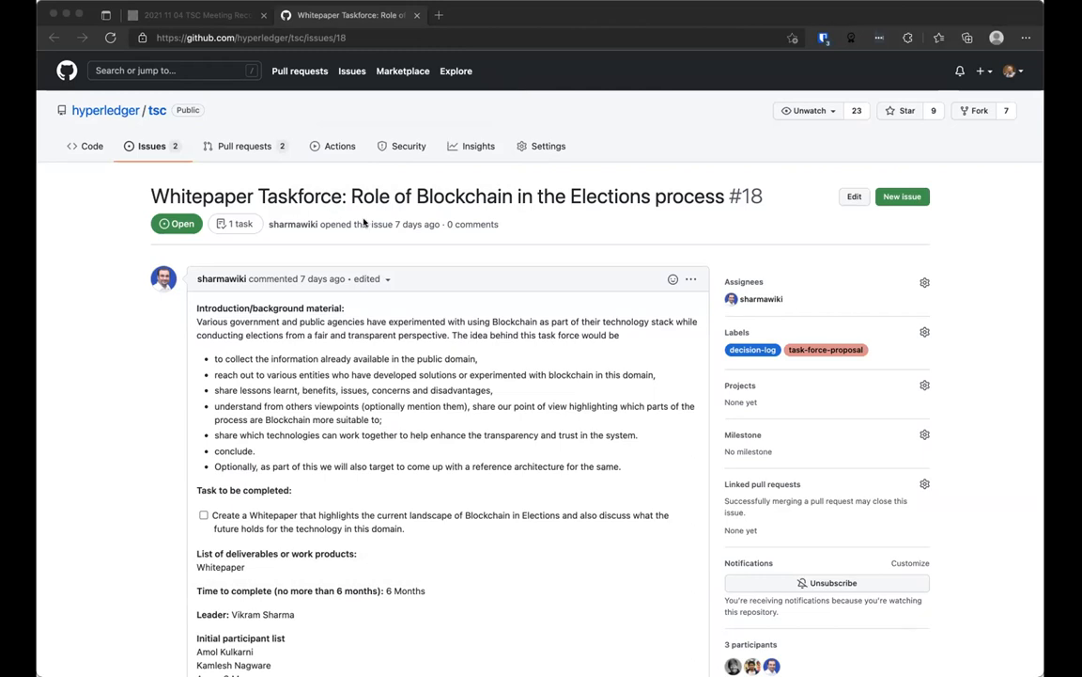
mouse_move(1003, 246)
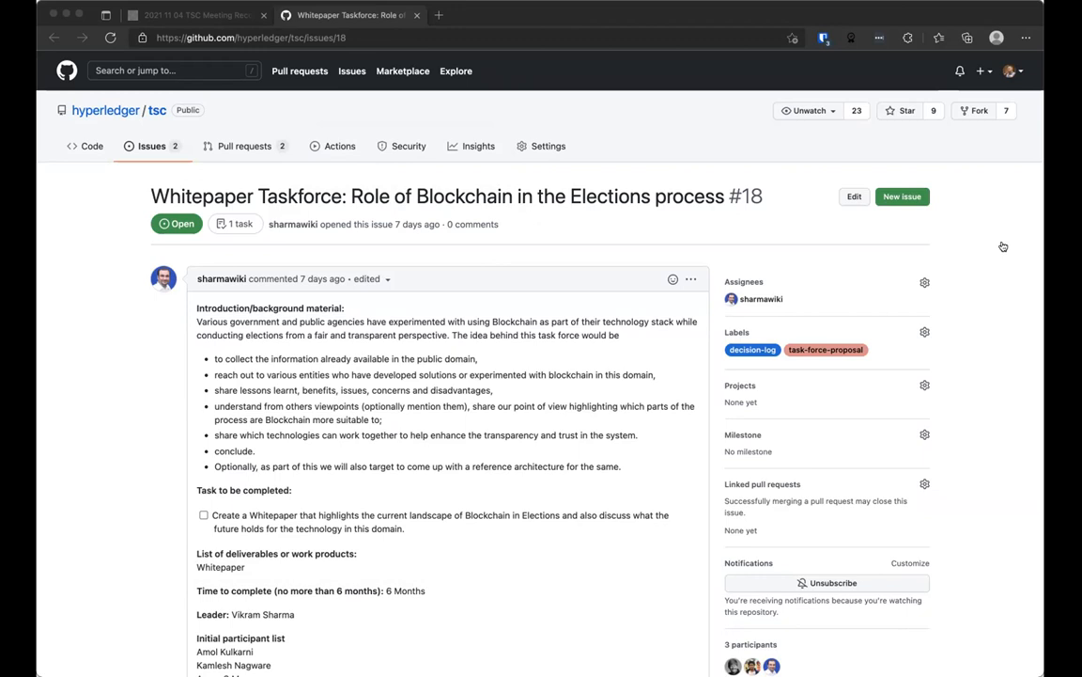
mouse_move(220, 568)
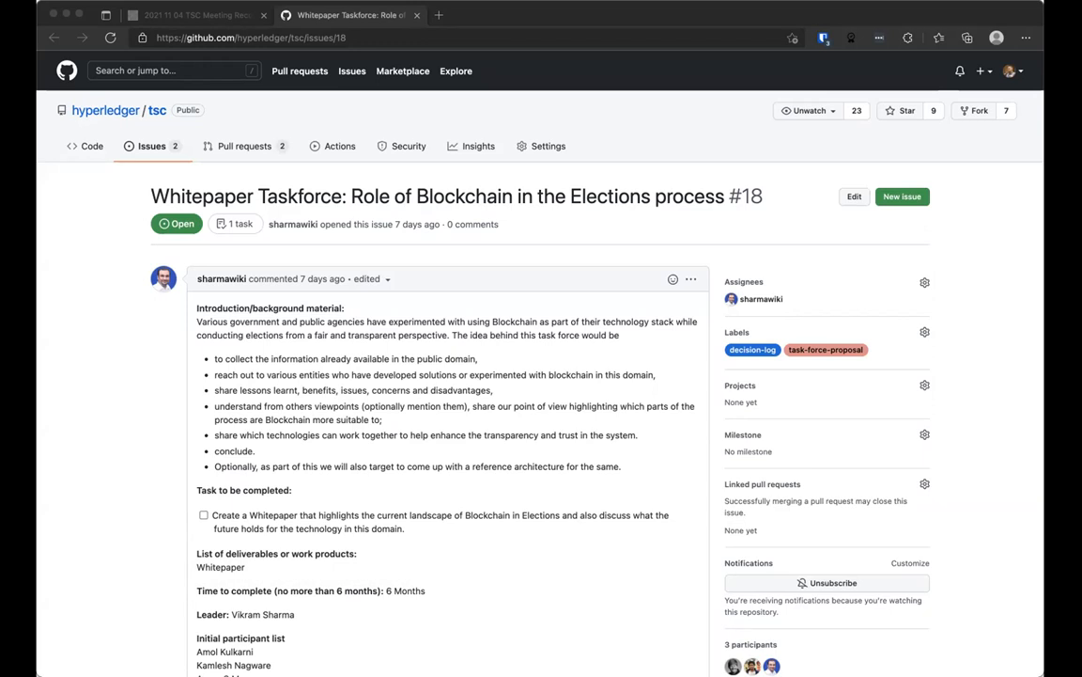
mouse_move(461, 162)
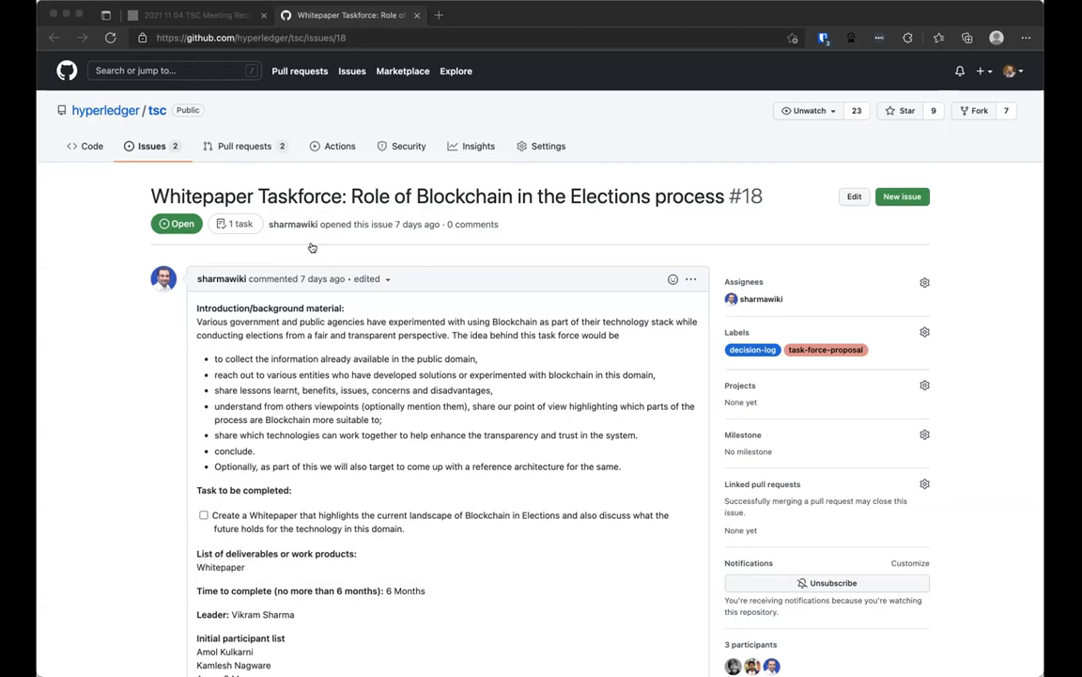
mouse_move(666, 77)
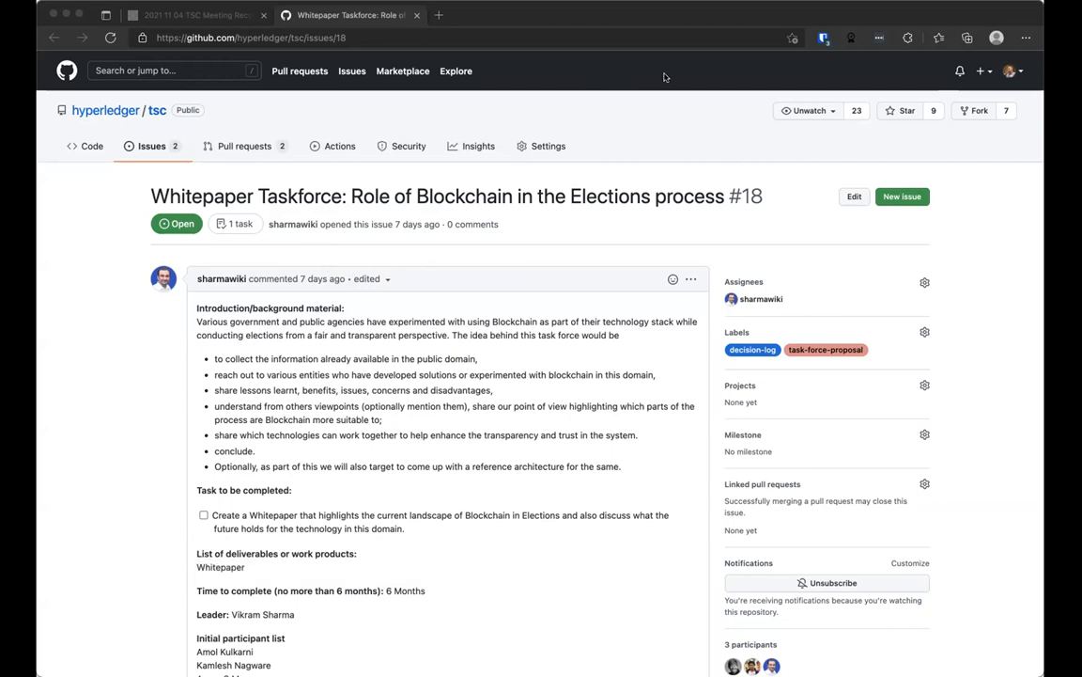
mouse_move(578, 104)
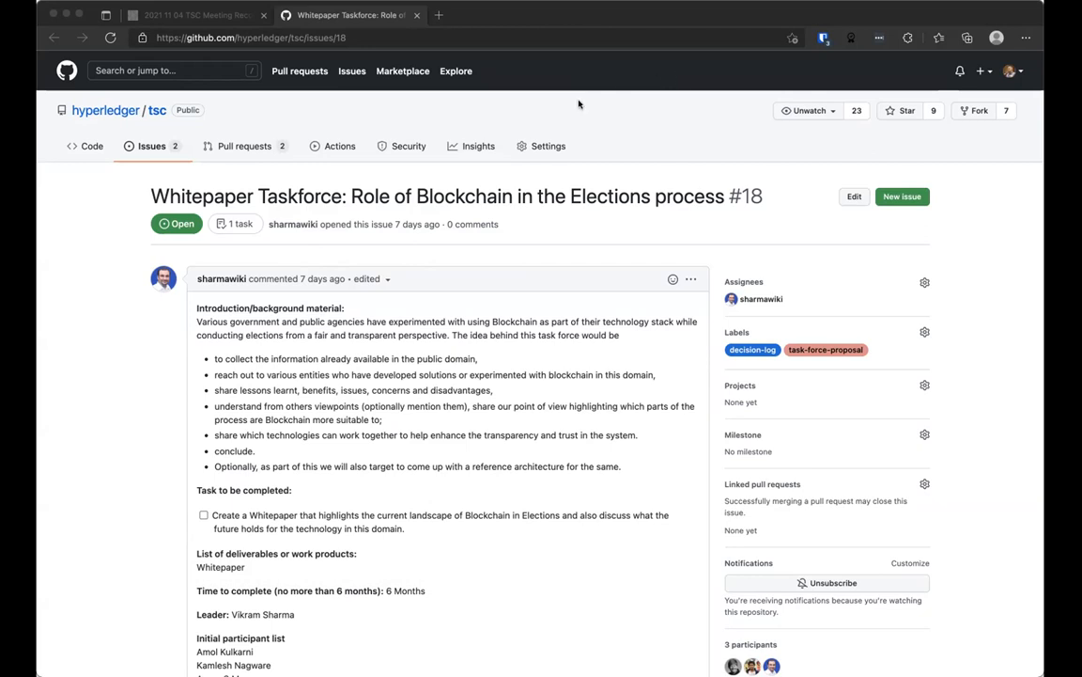
mouse_move(579, 107)
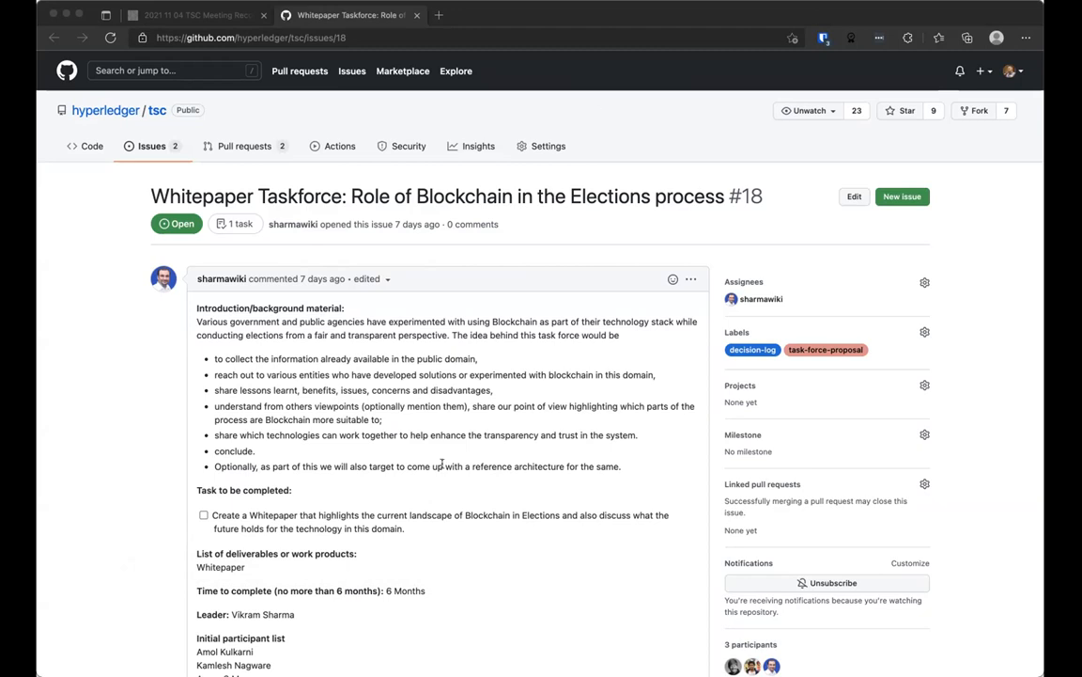
mouse_move(498, 558)
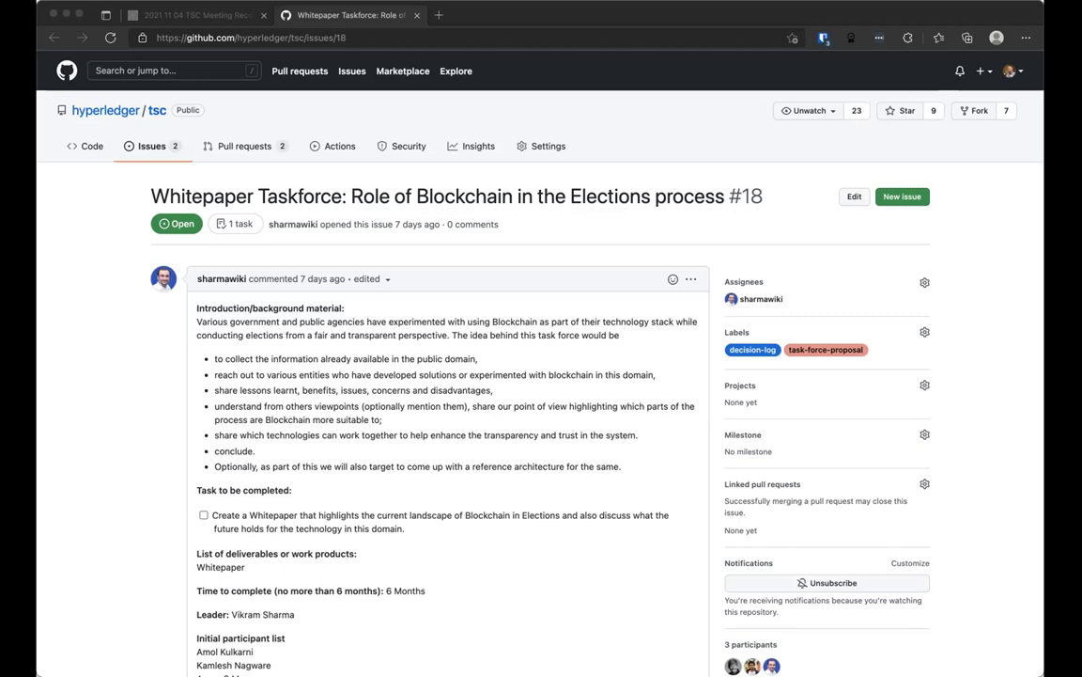
mouse_move(919, 89)
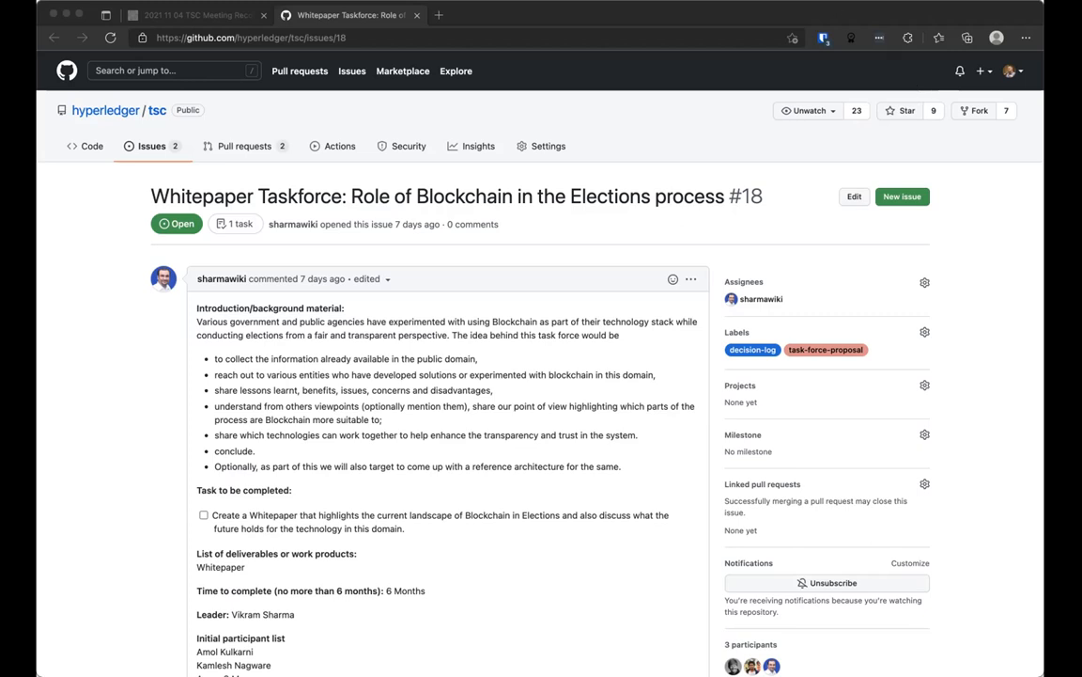
mouse_move(536, 553)
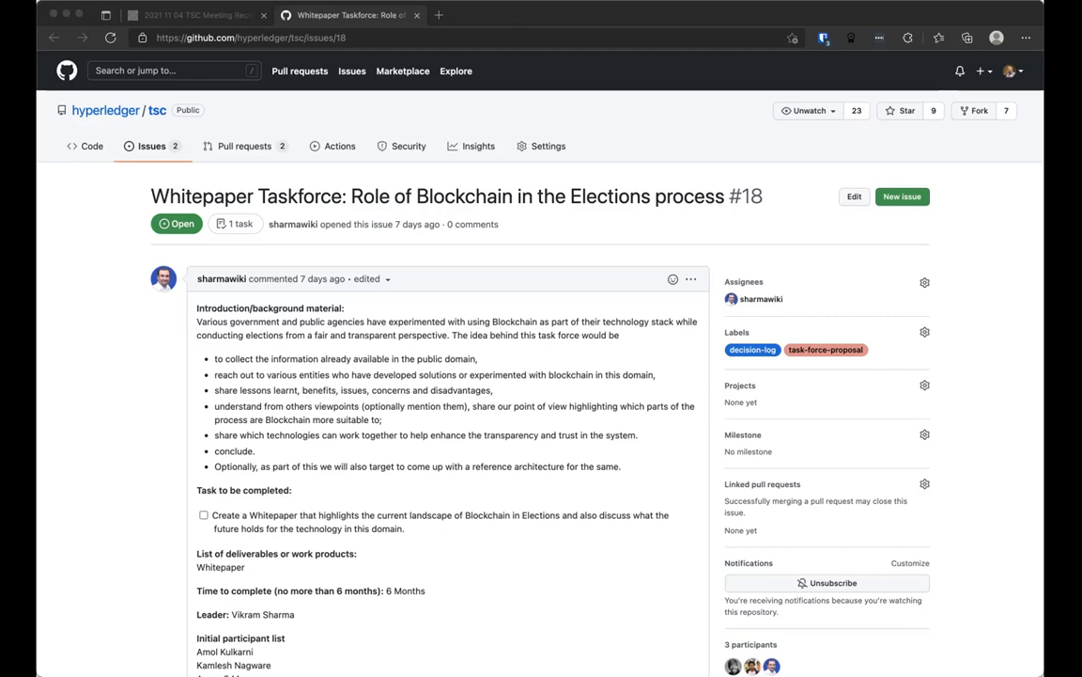
mouse_move(752, 397)
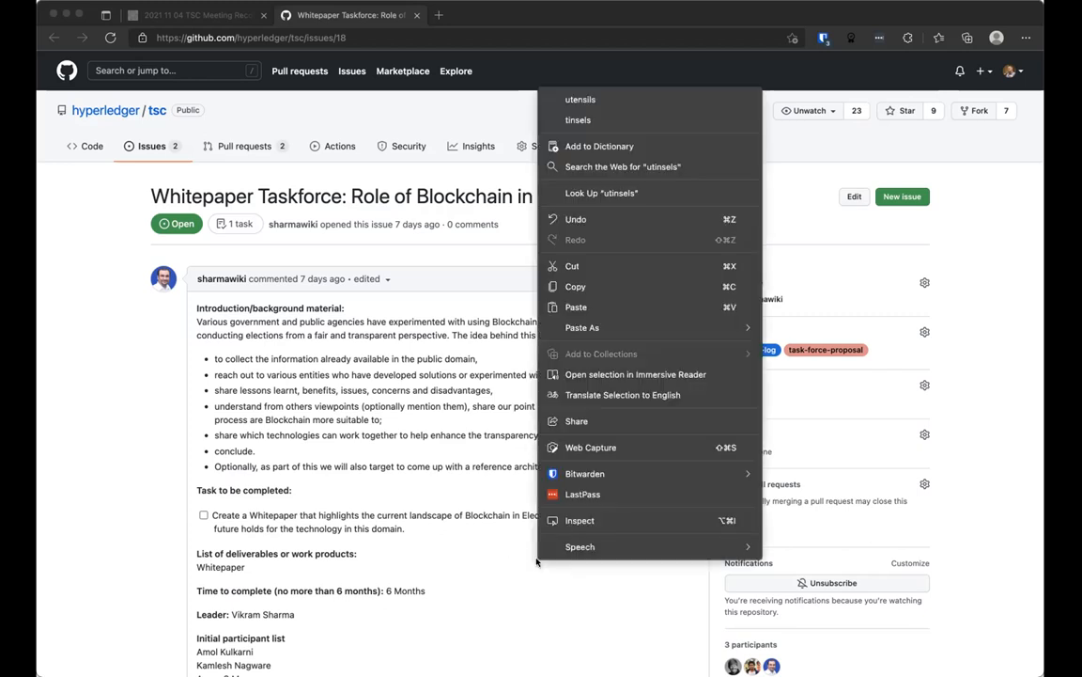
left_click(590, 244)
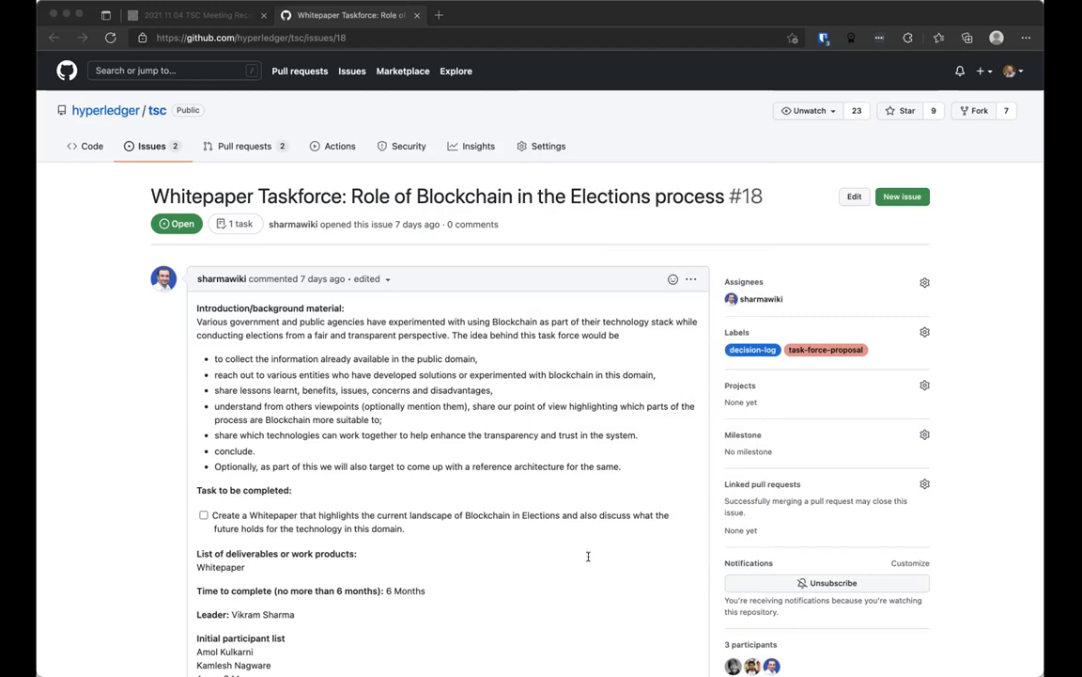
mouse_move(588, 557)
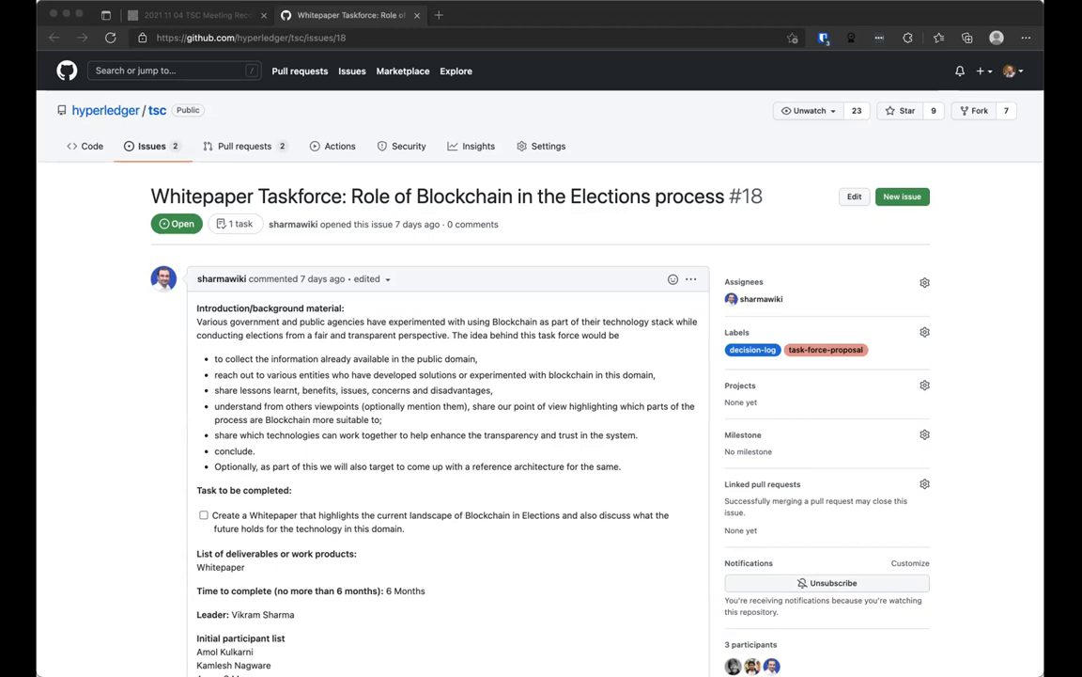
mouse_move(770, 289)
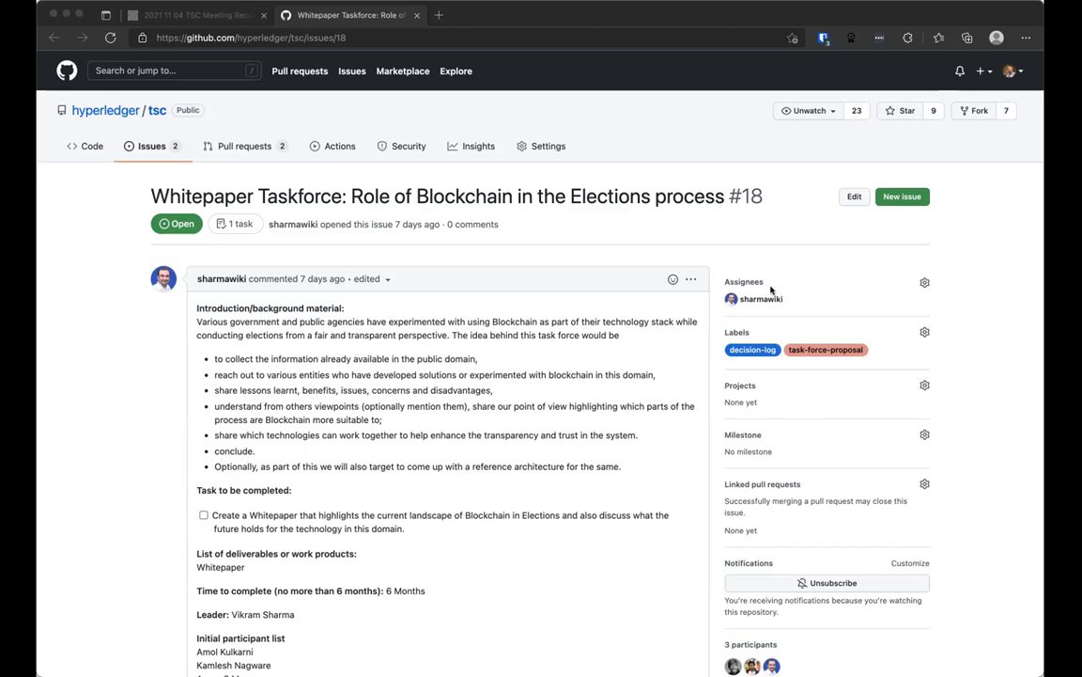
mouse_move(731, 28)
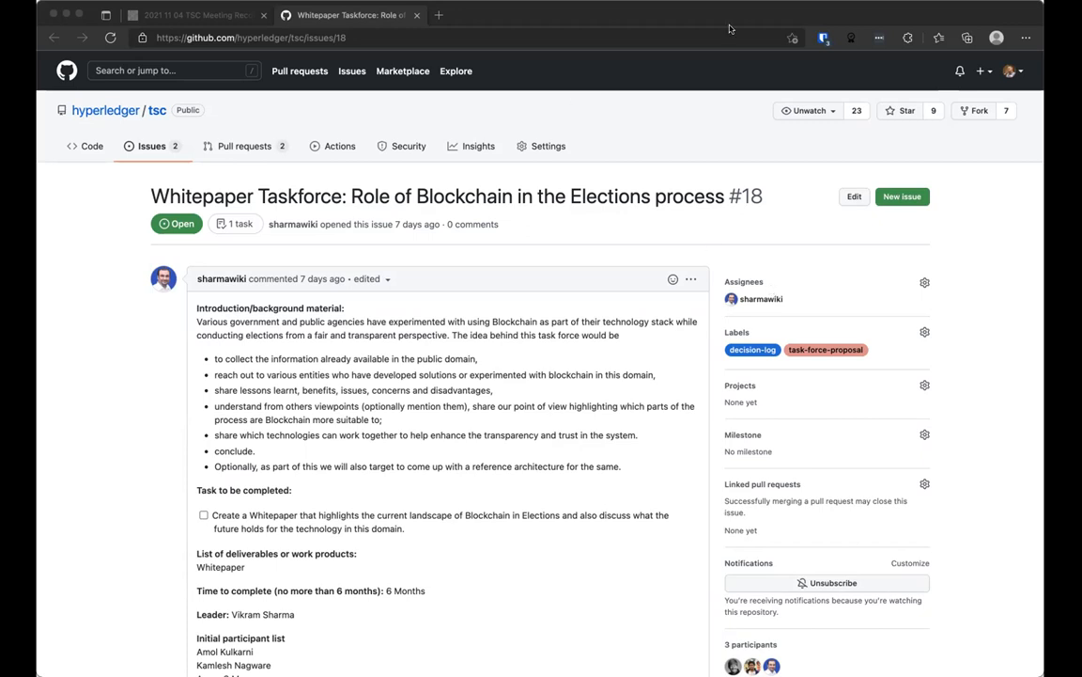
mouse_move(731, 30)
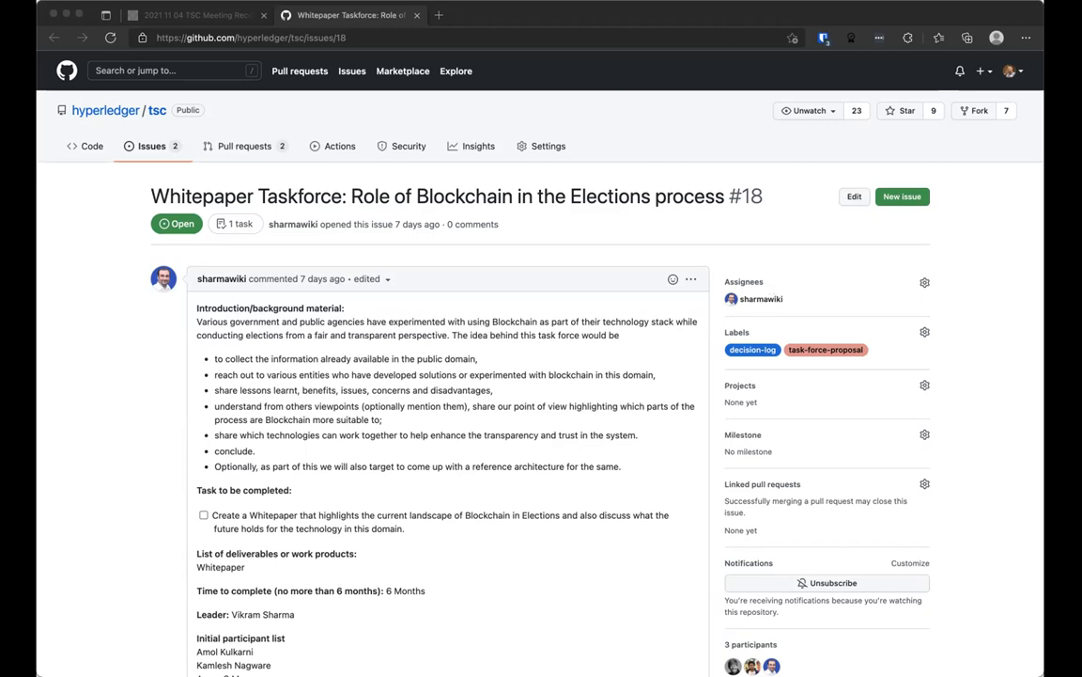
mouse_move(334, 160)
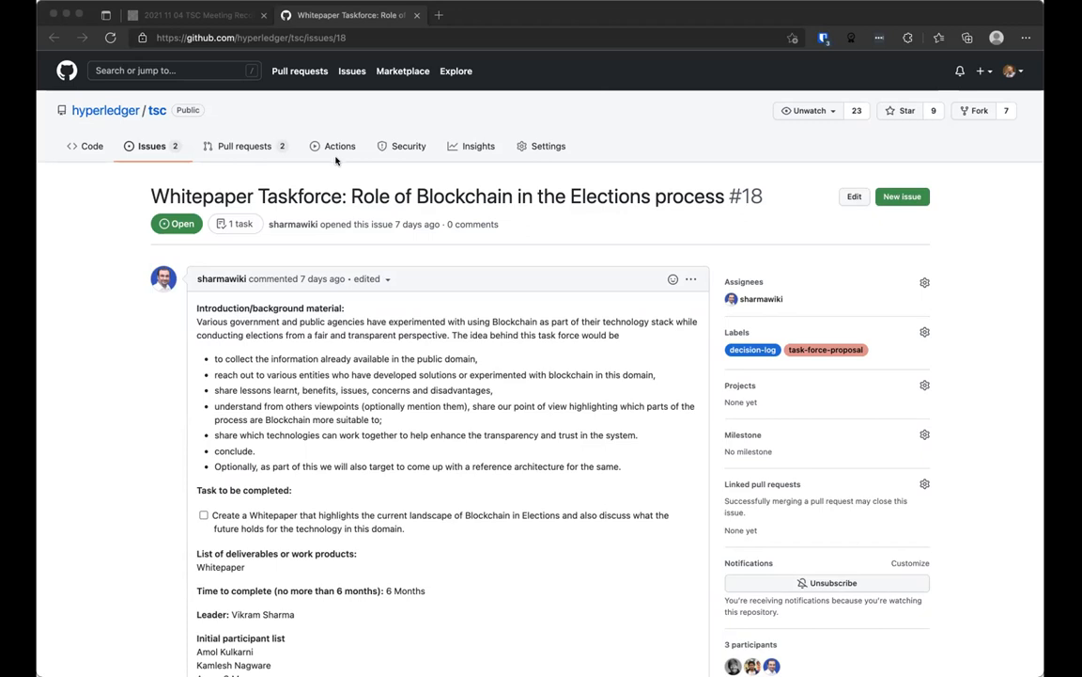
mouse_move(287, 122)
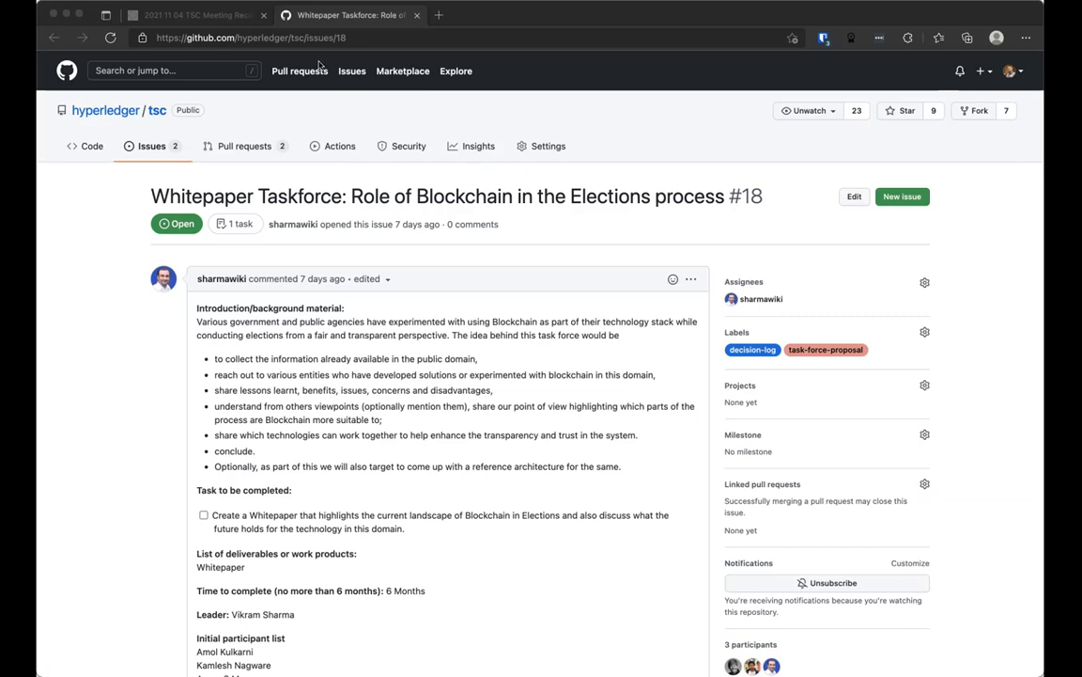
mouse_move(252, 473)
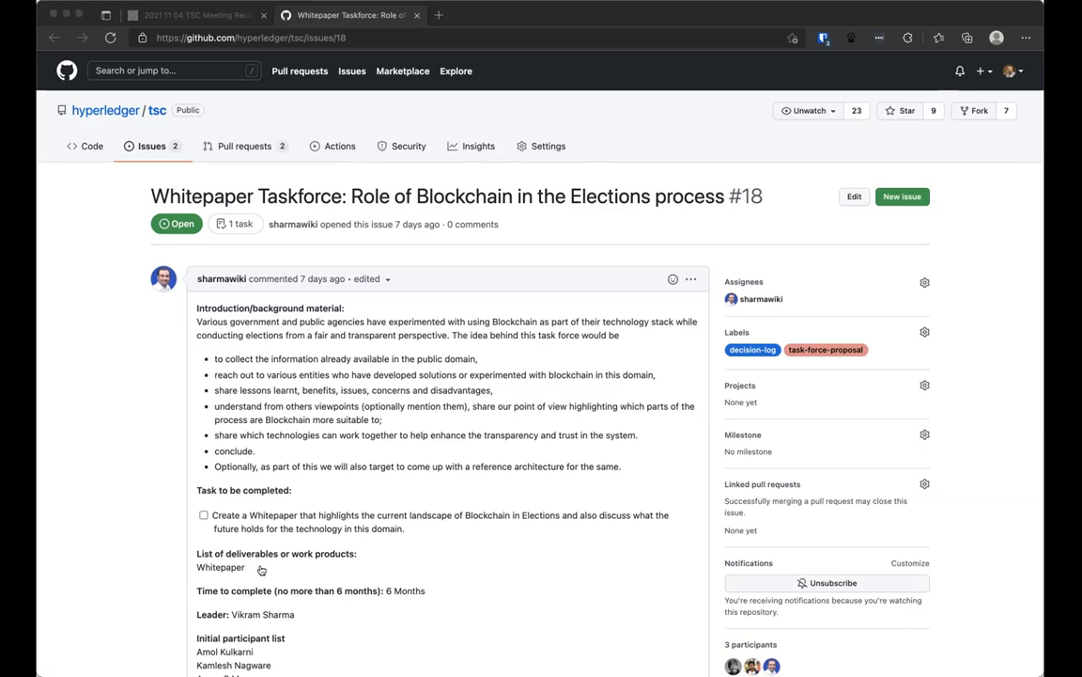
mouse_move(645, 364)
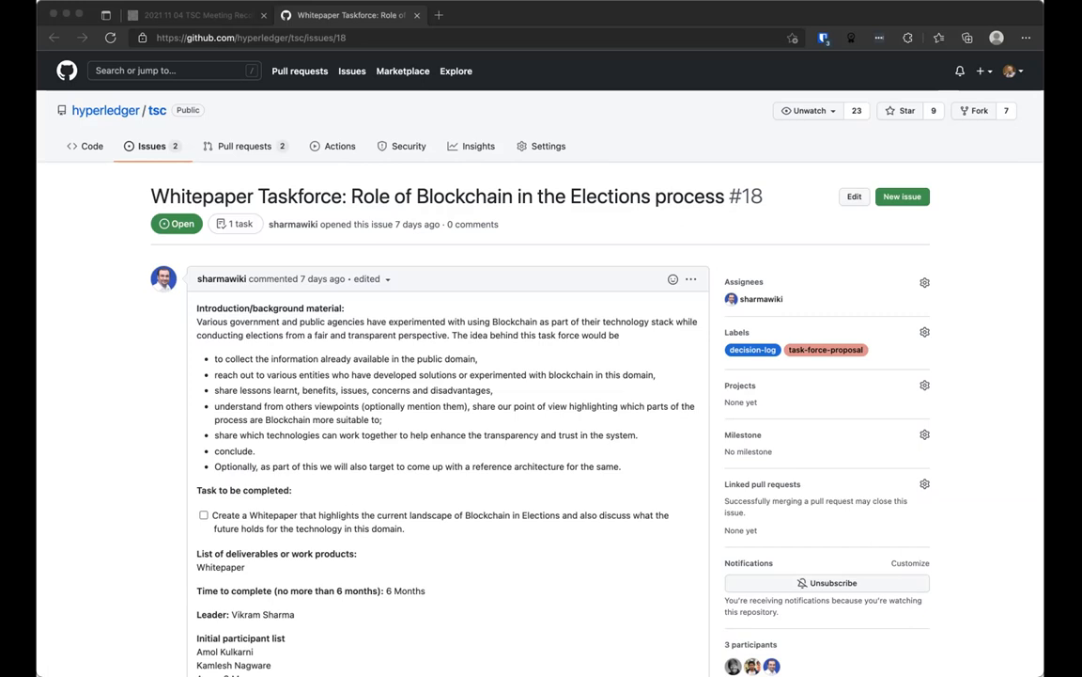
mouse_move(443, 515)
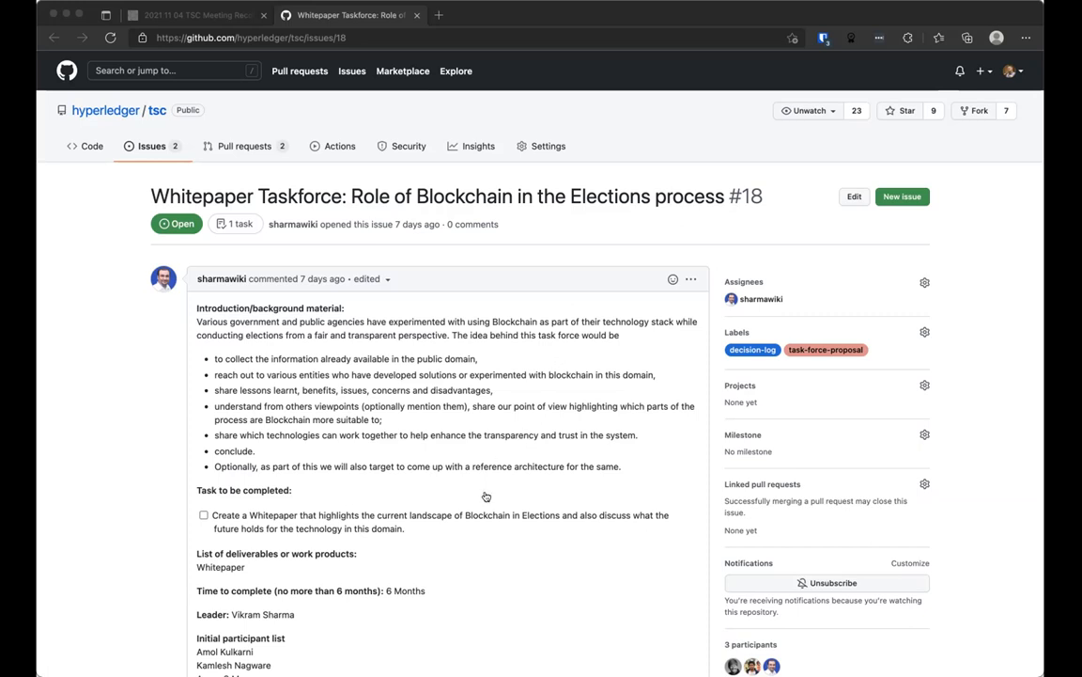
mouse_move(485, 496)
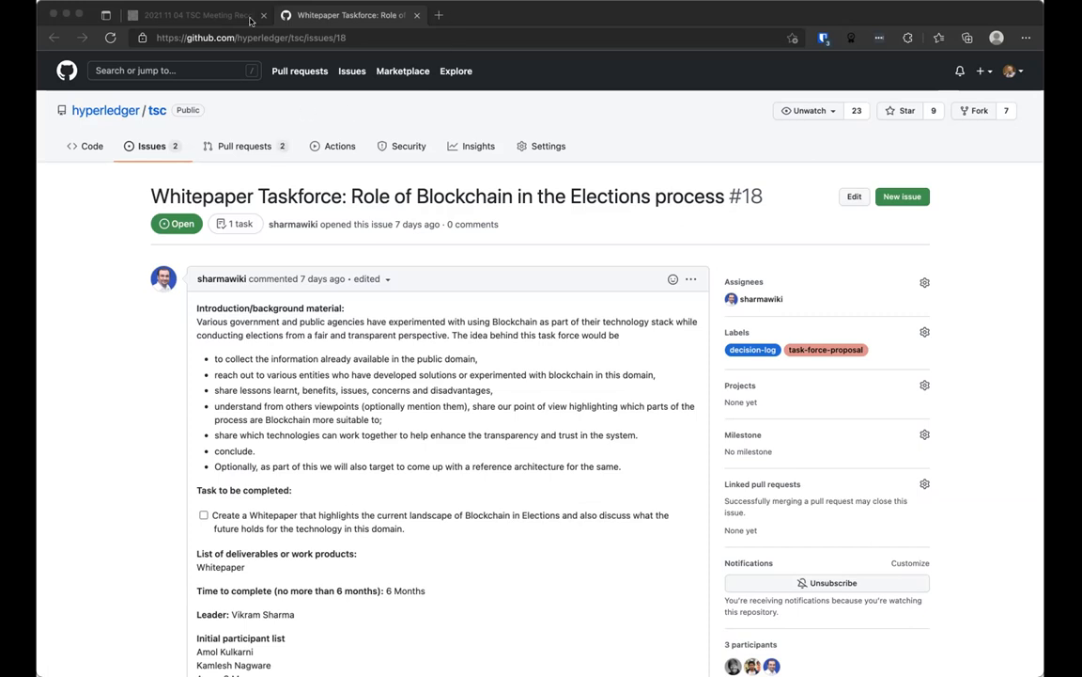
mouse_move(162, 34)
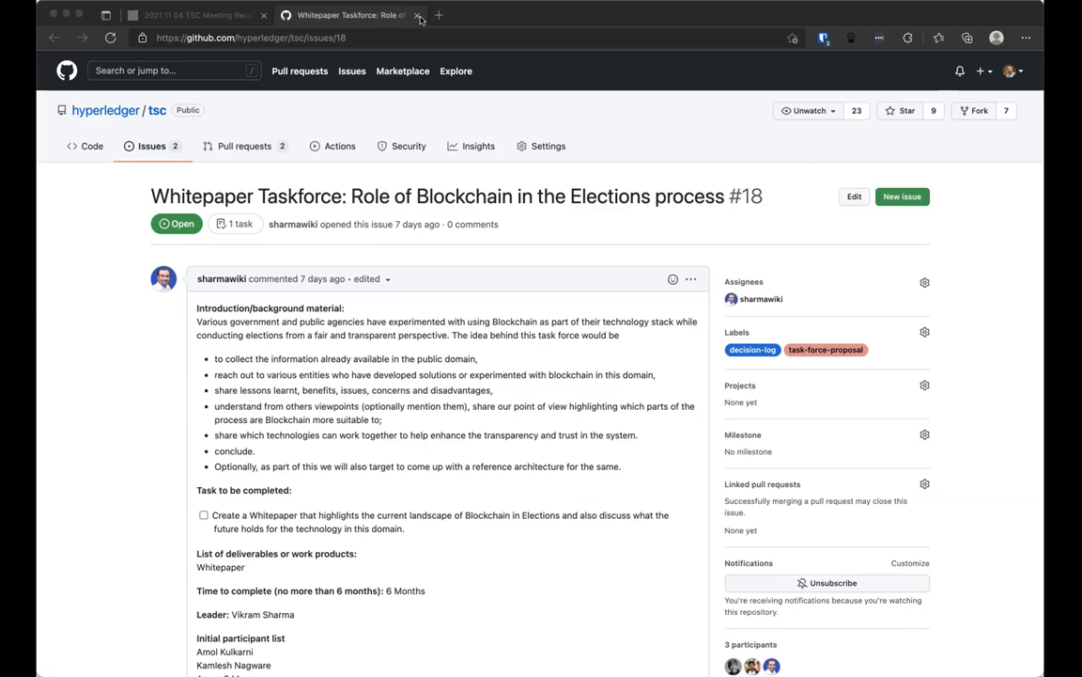
mouse_move(618, 169)
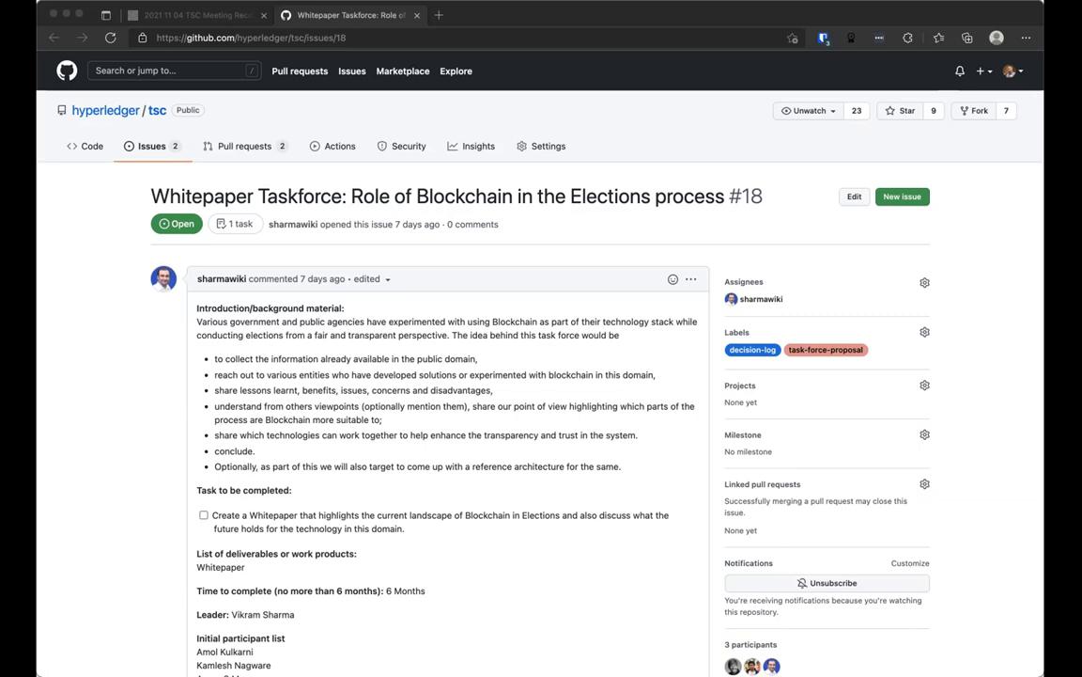
mouse_move(274, 357)
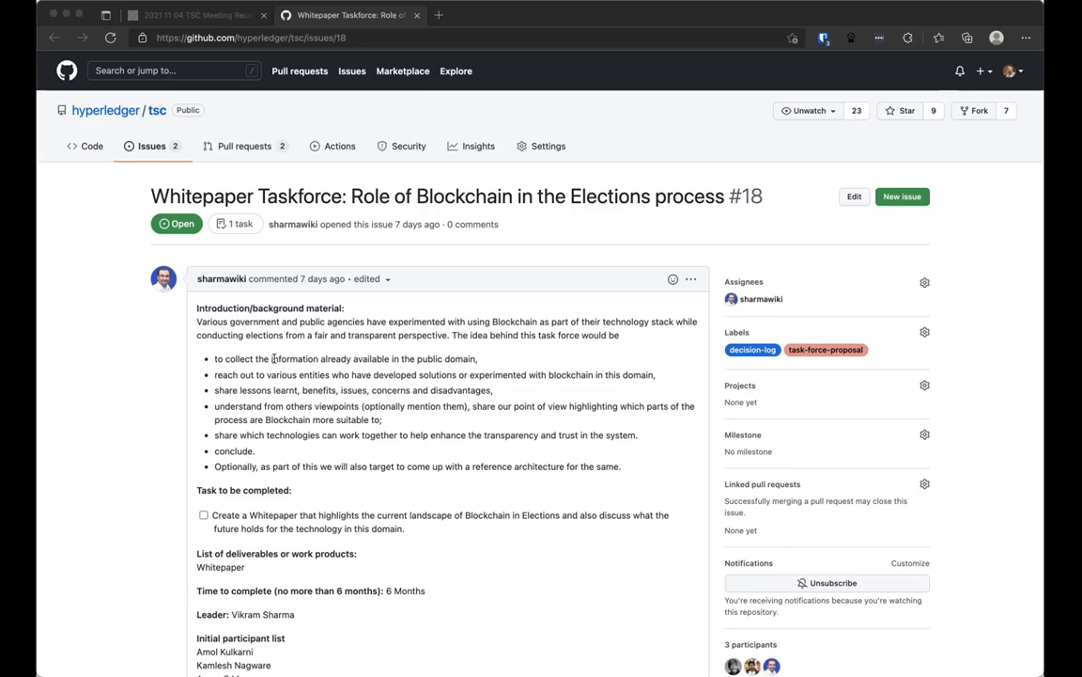
mouse_move(342, 94)
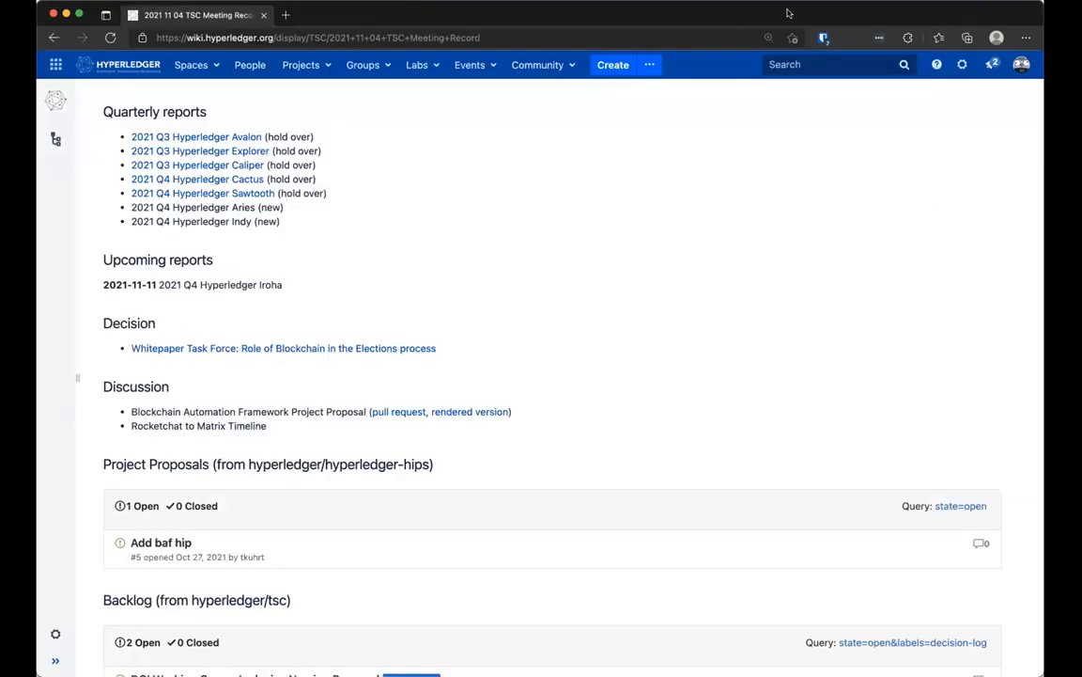
Scroll the meeting record to the Decision, Discussion and Project proposals sections
scroll("down", 3)
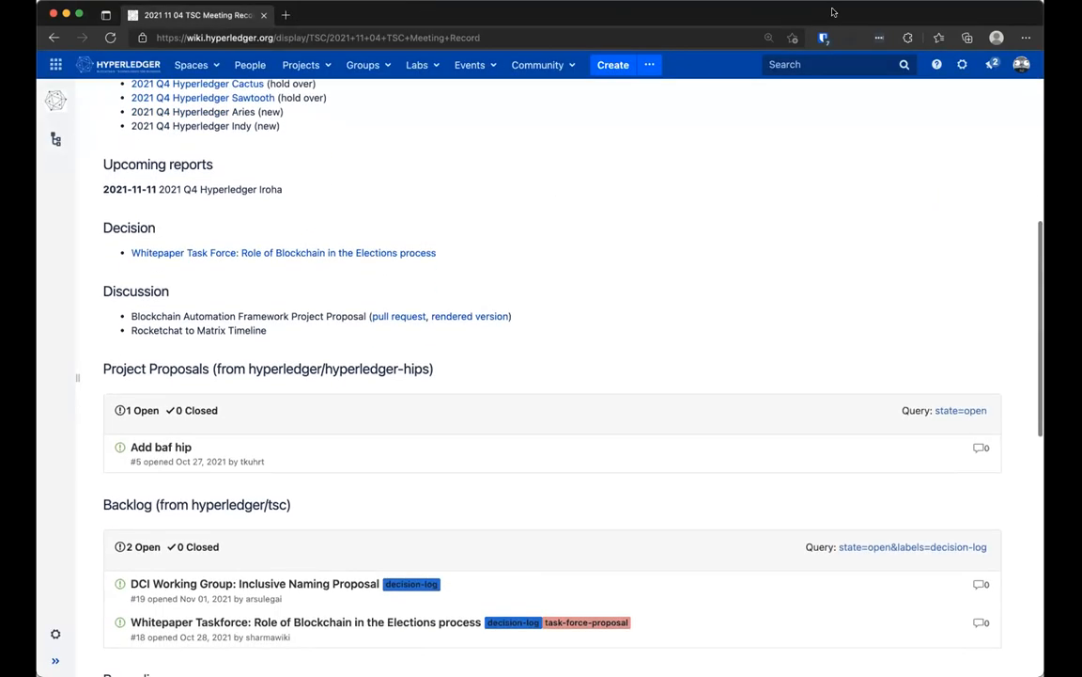
mouse_move(323, 447)
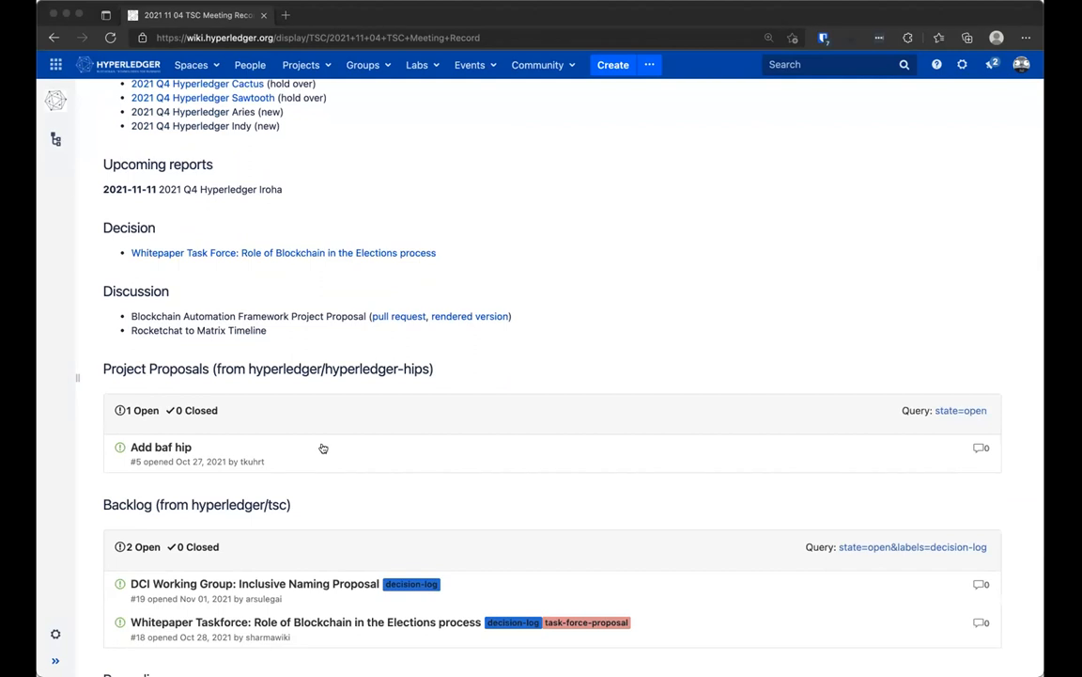
mouse_move(322, 263)
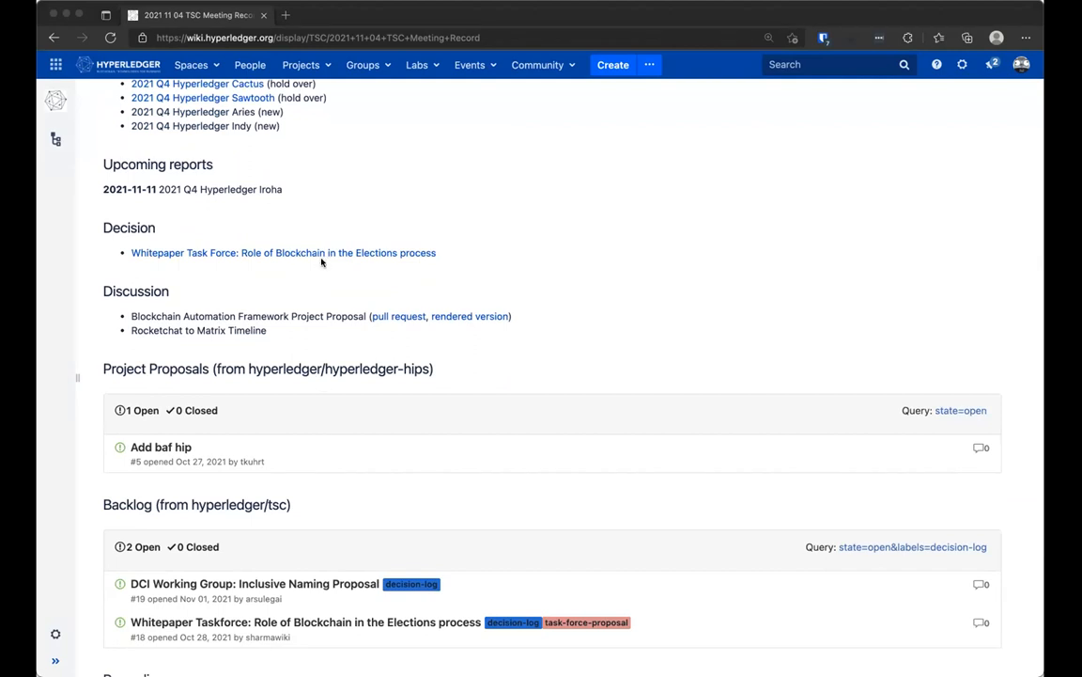
mouse_move(650, 333)
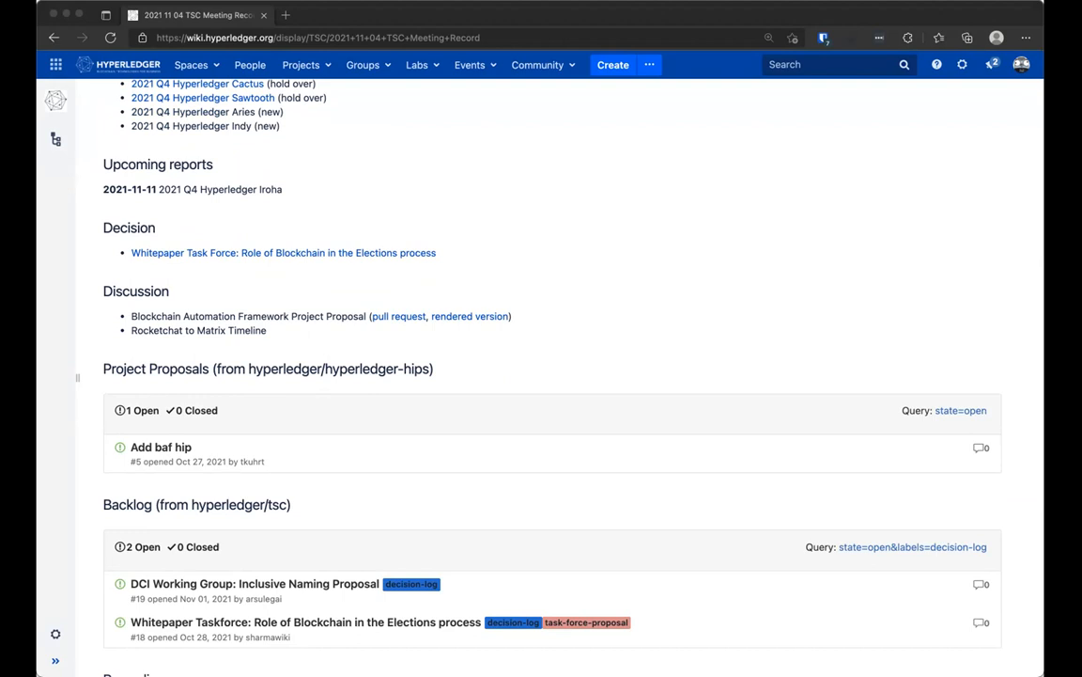
mouse_move(413, 395)
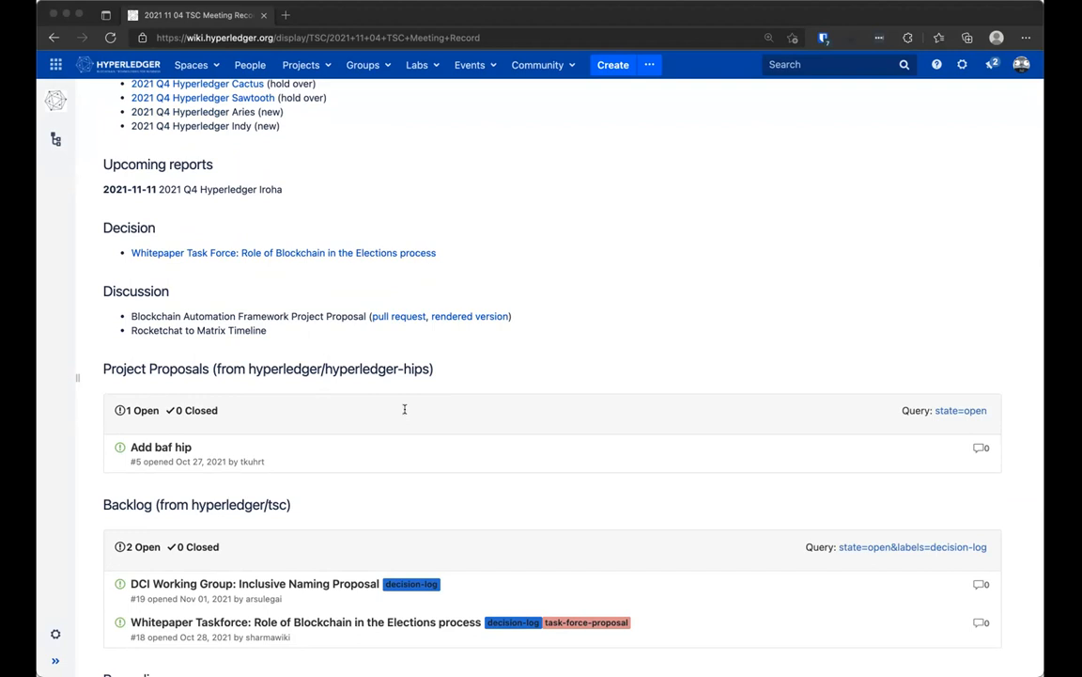
mouse_move(575, 203)
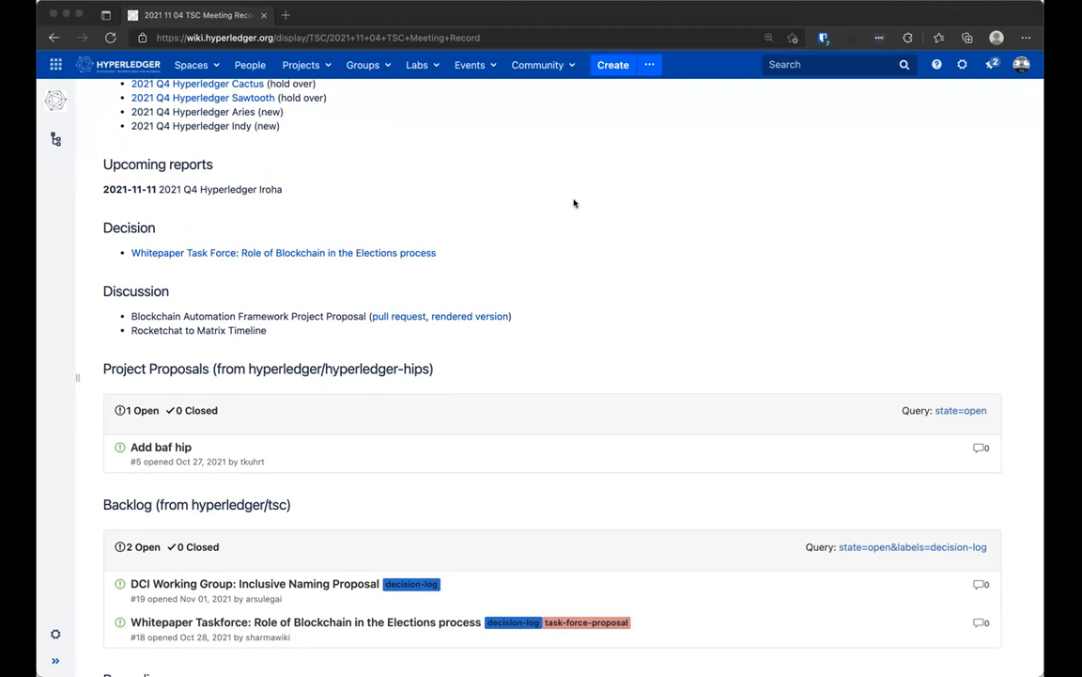
mouse_move(527, 105)
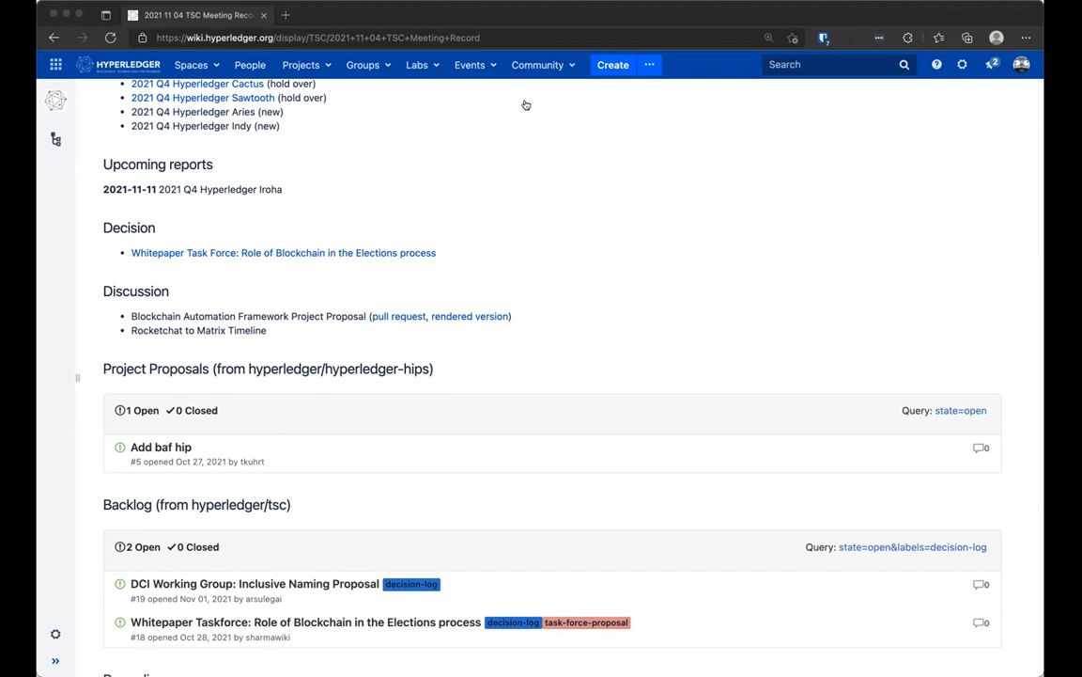
mouse_move(340, 462)
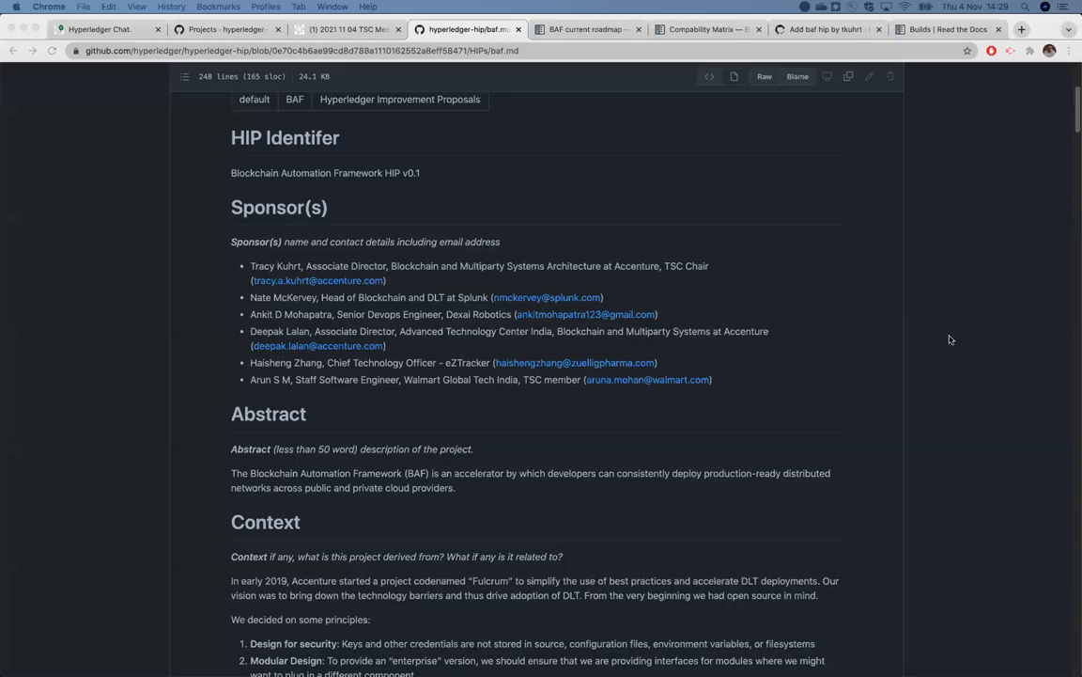
mouse_move(199, 318)
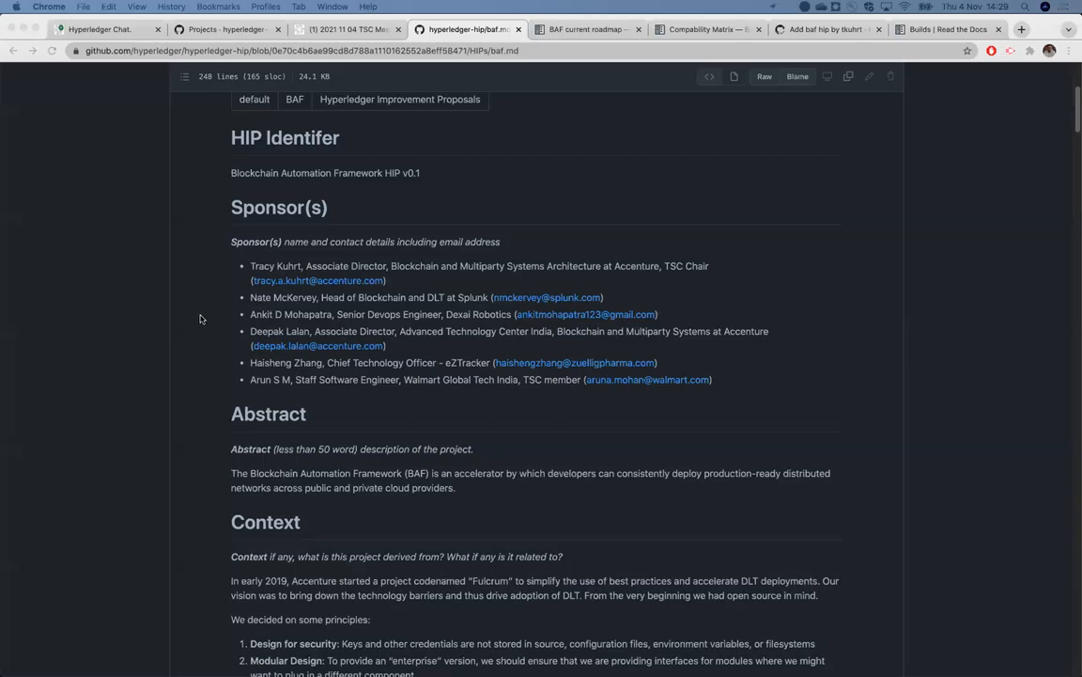
Read baf.md from HIP identifier and sponsors through the abstract, briefly checking the meeting record tab
scroll("up", 3)
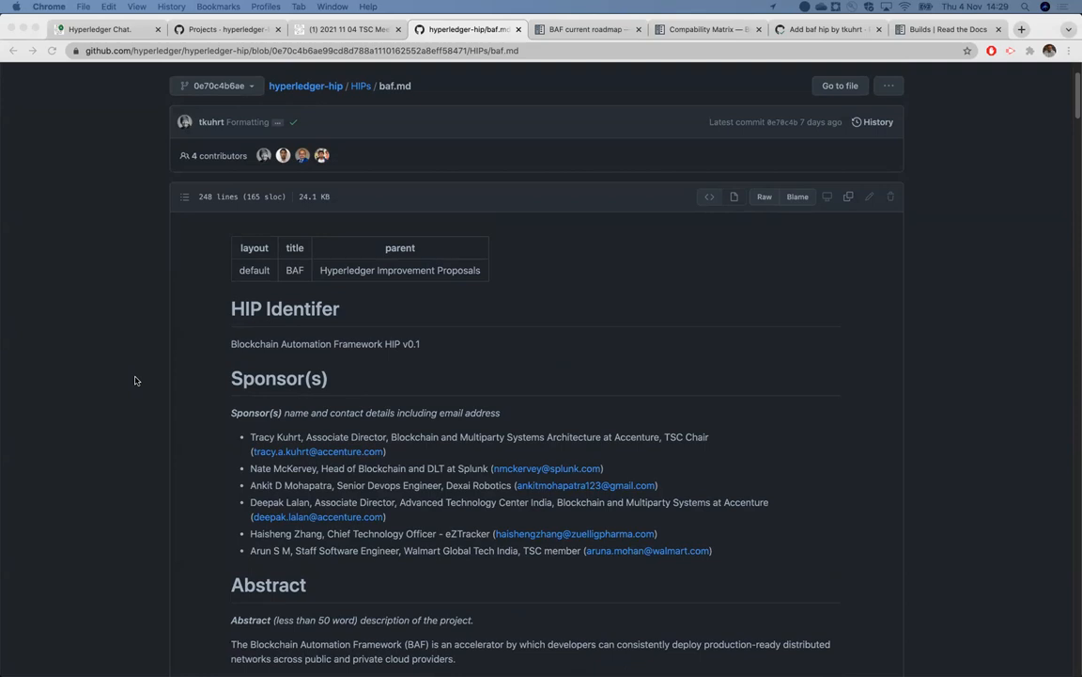
scroll("up", 3)
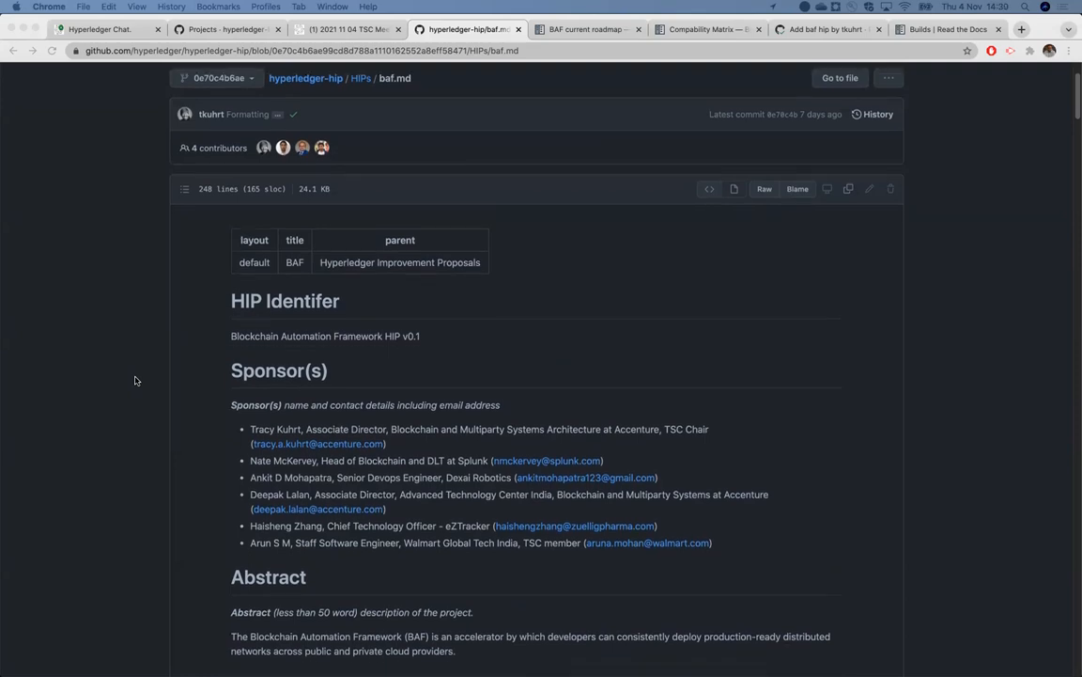
scroll("down", 3)
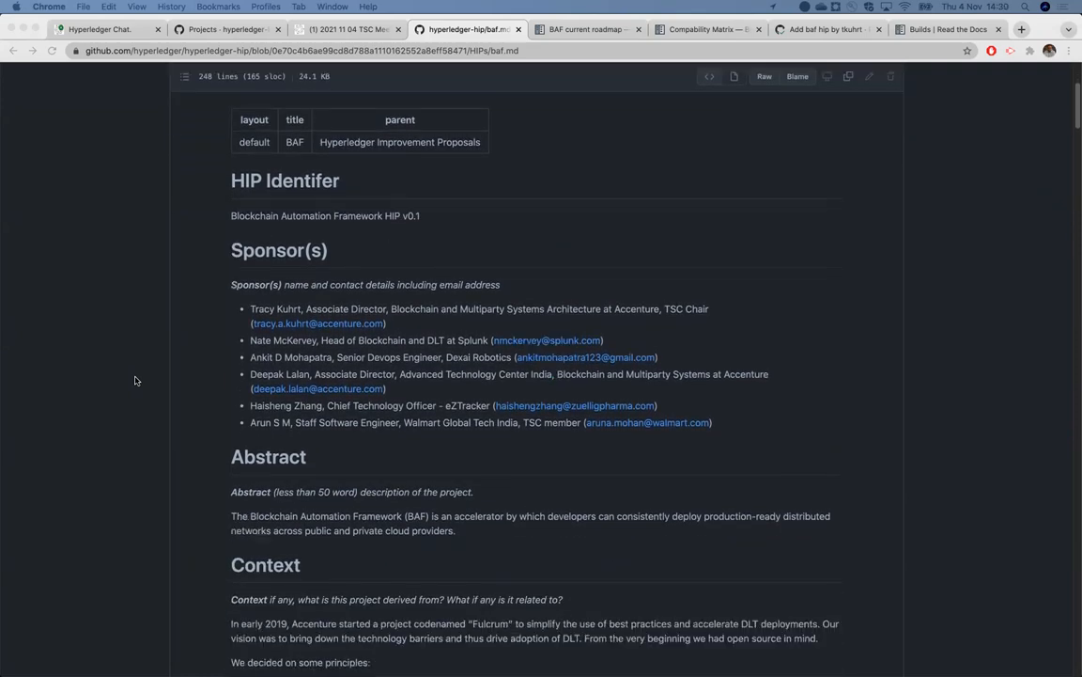
scroll("down", 3)
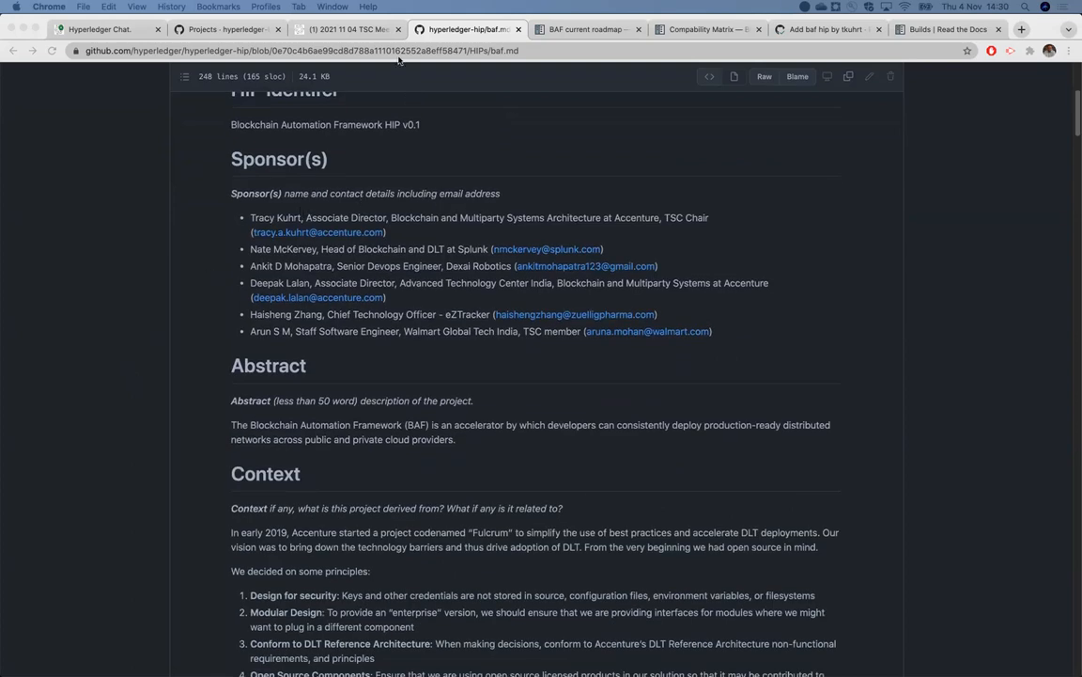
mouse_move(395, 138)
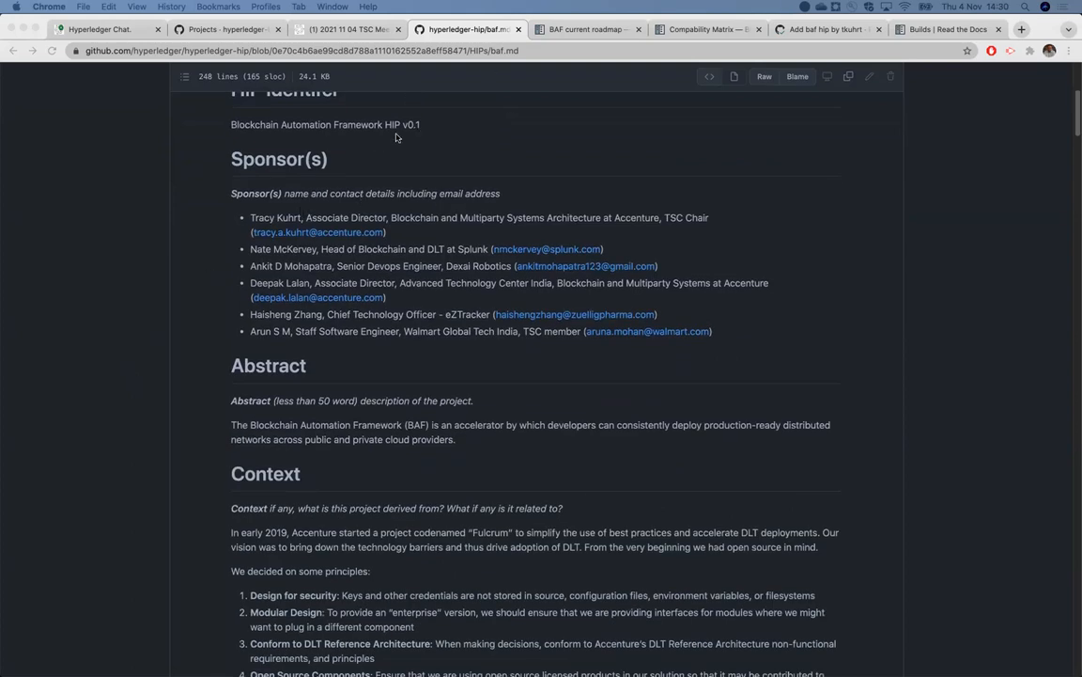
left_click(346, 30)
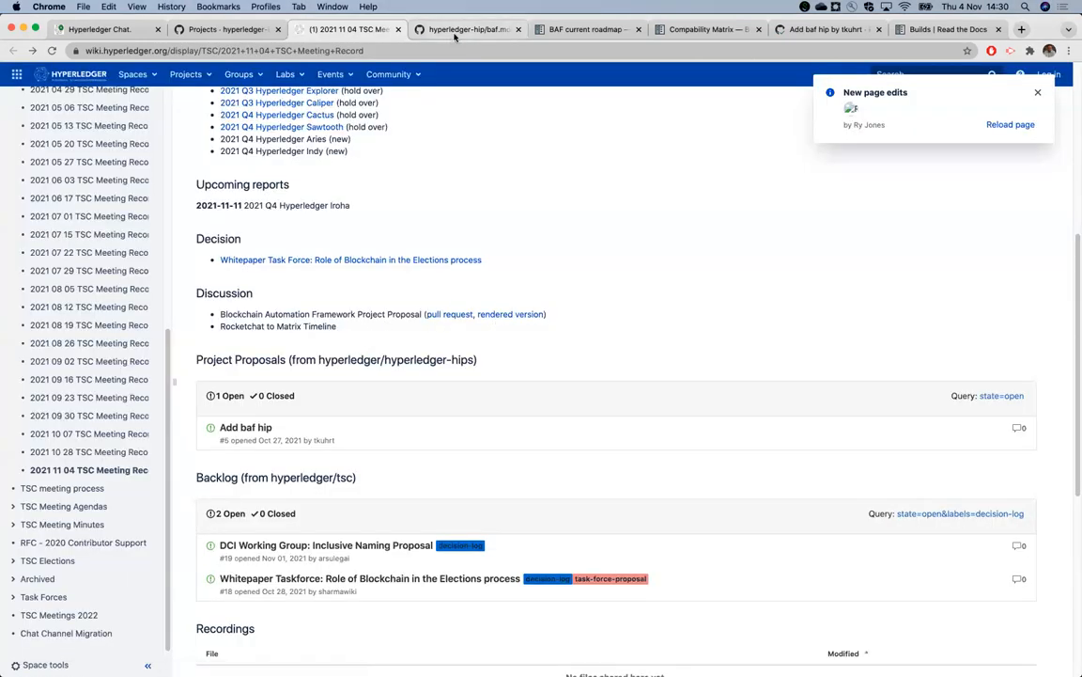
left_click(466, 31)
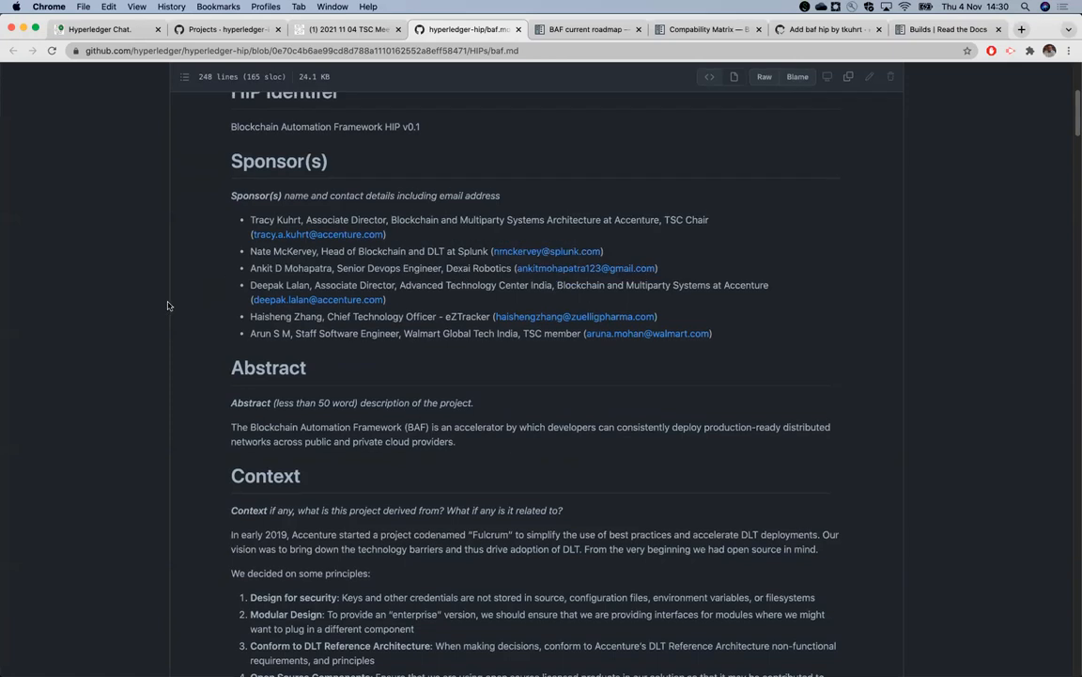
scroll("down", 3)
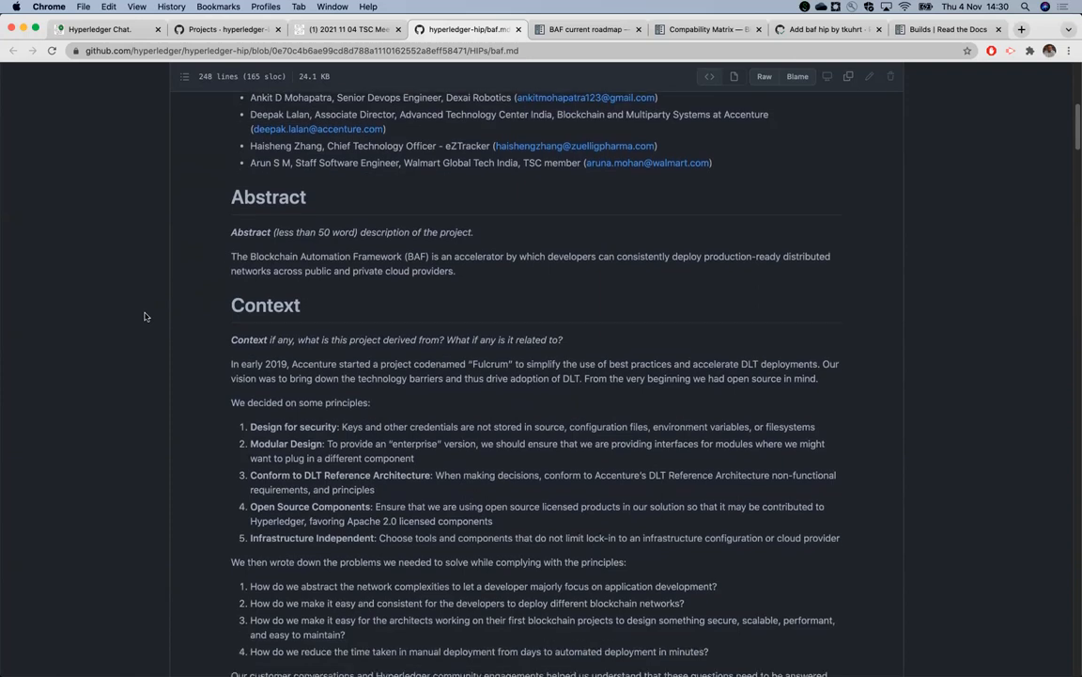
scroll("down", 3)
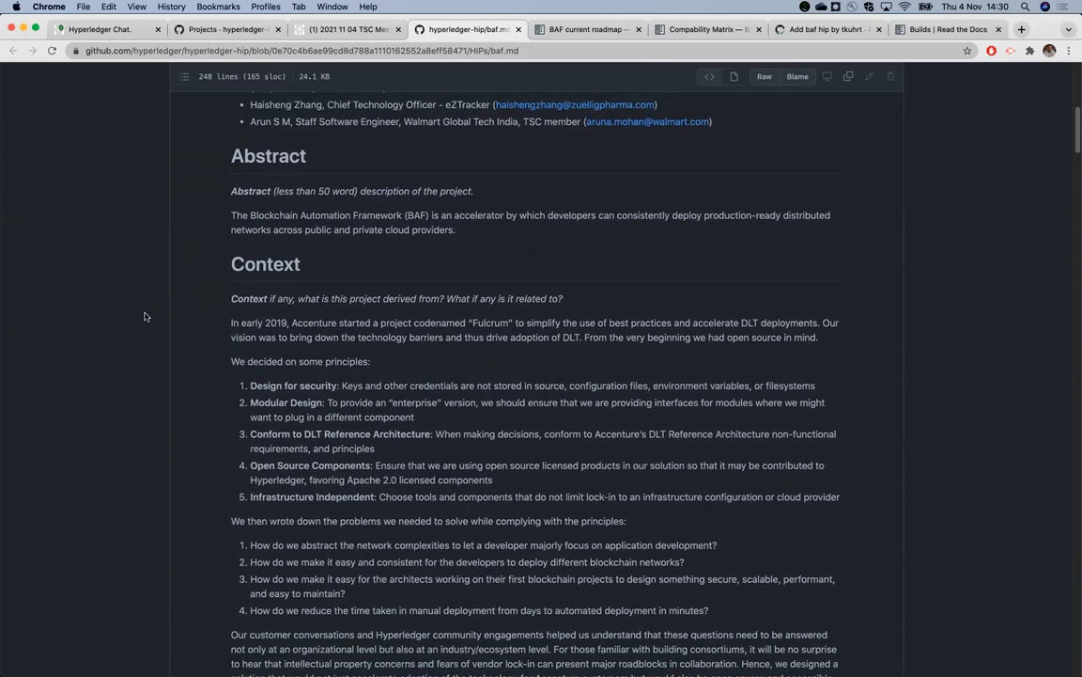
scroll("up", 3)
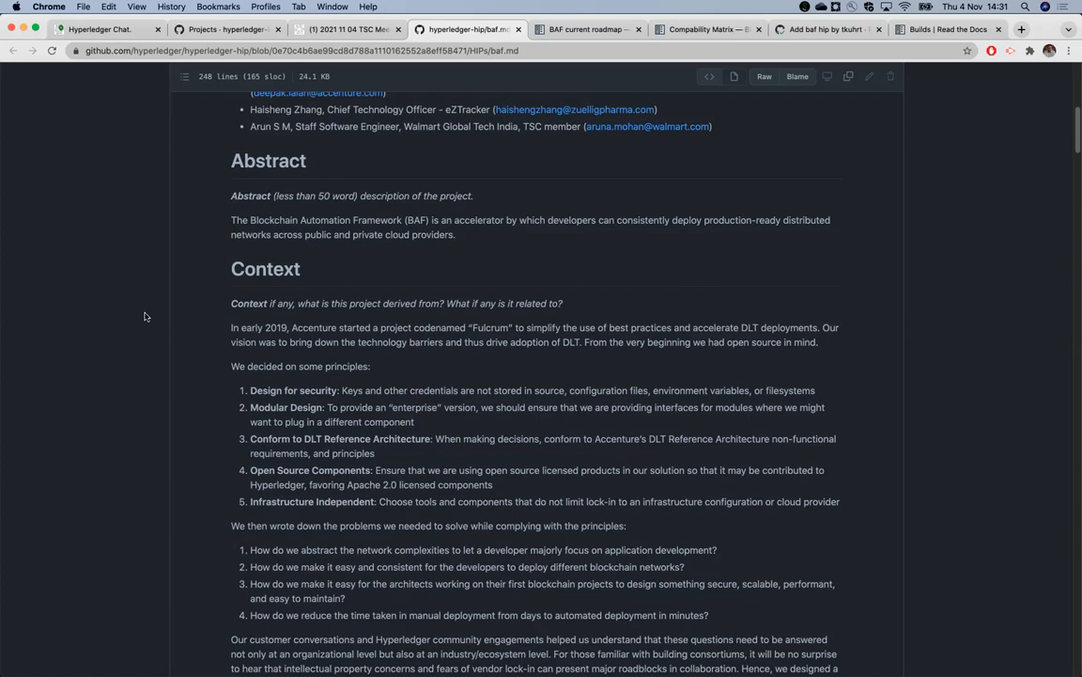
scroll("down", 3)
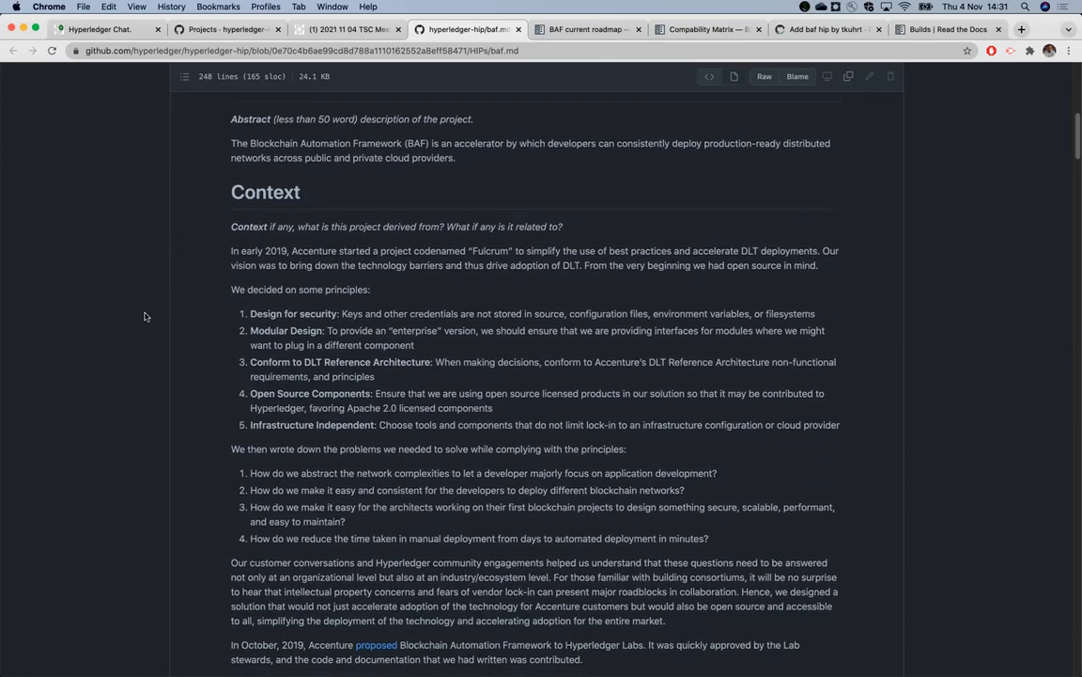
scroll("down", 3)
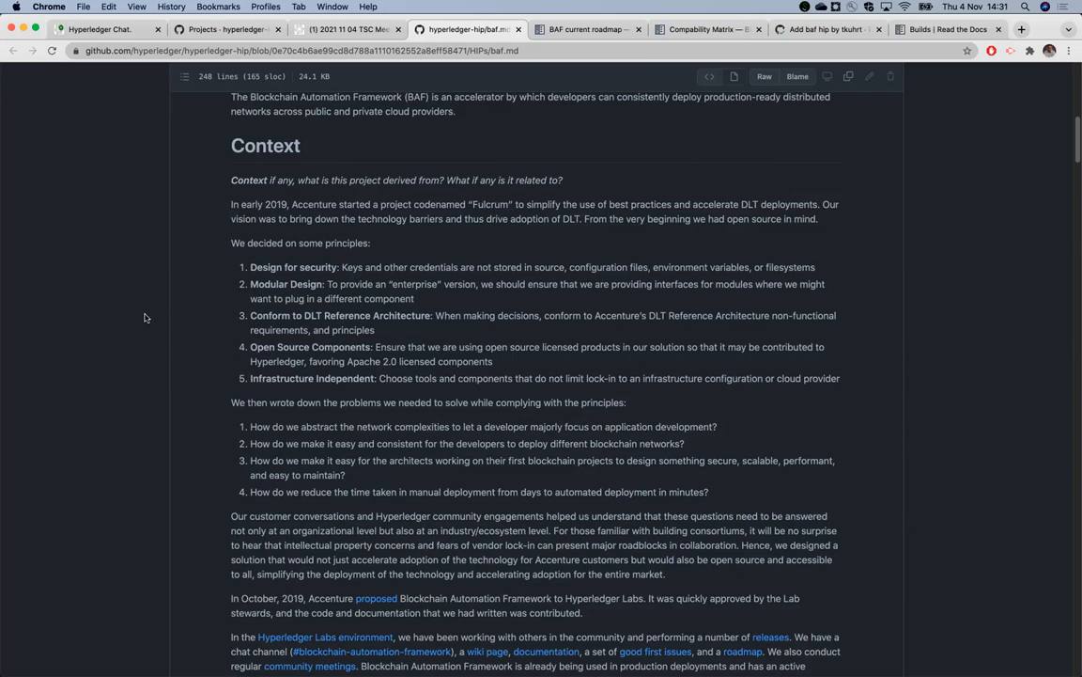
scroll("down", 3)
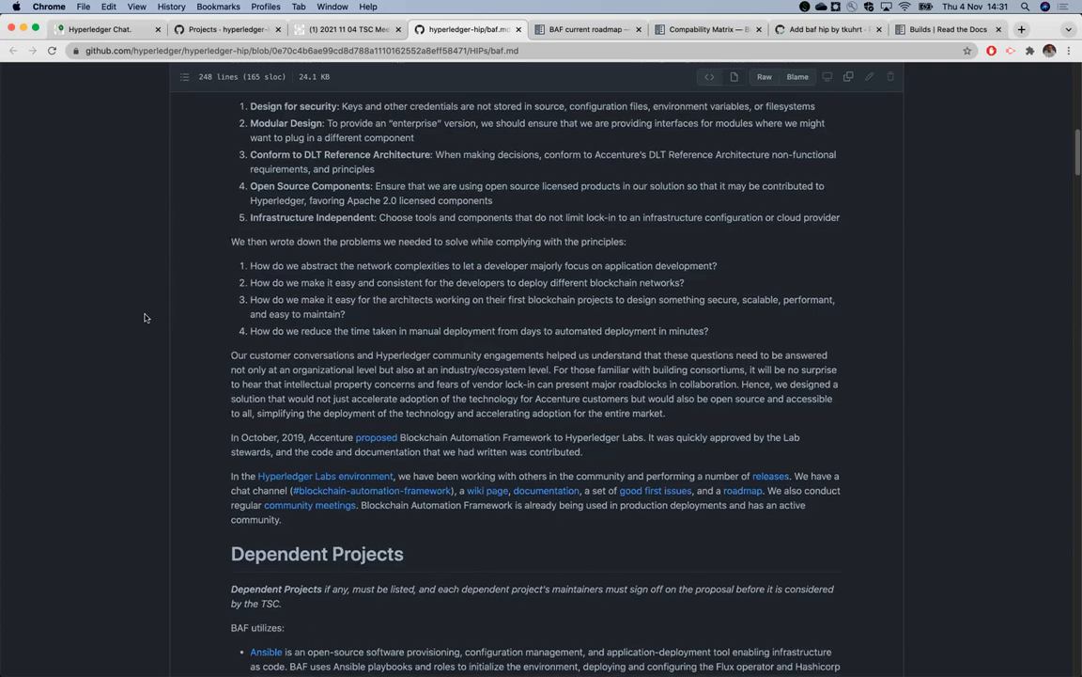
Scroll baf.md past Dependent Projects and supported DLT platforms to the Motivation heading
scroll("down", 3)
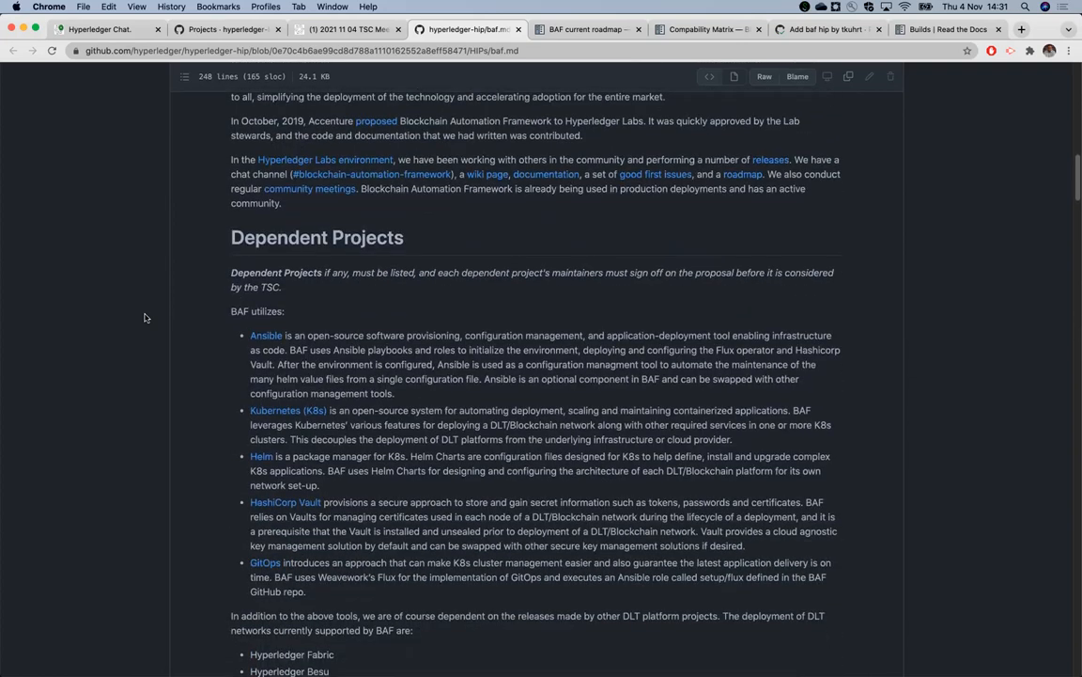
scroll("down", 3)
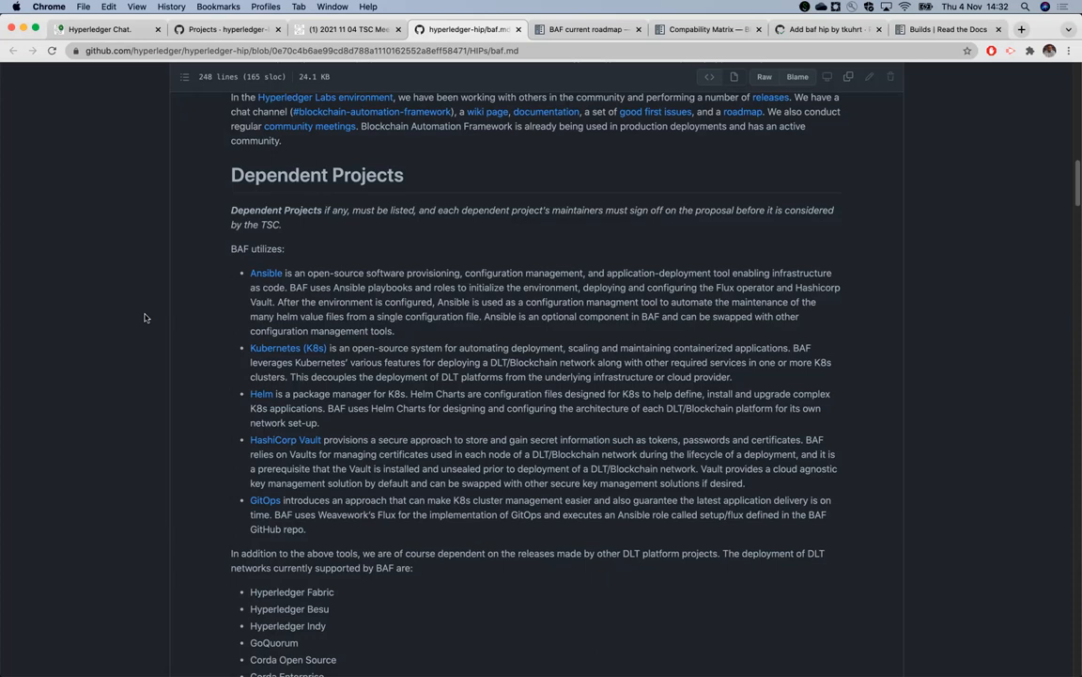
scroll("down", 3)
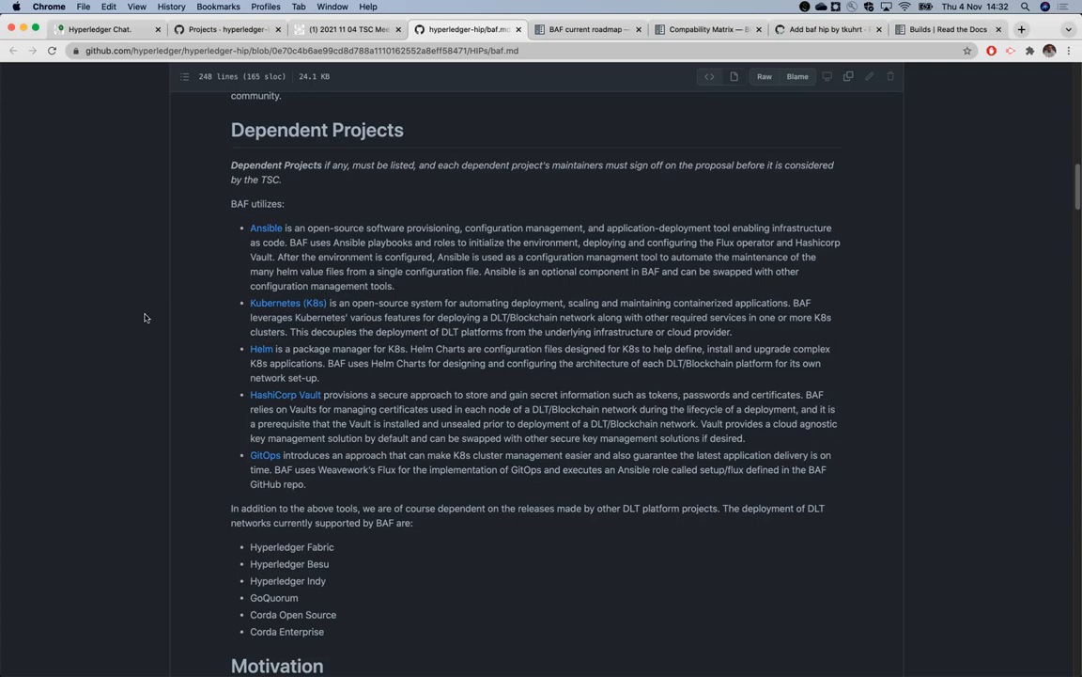
mouse_move(154, 352)
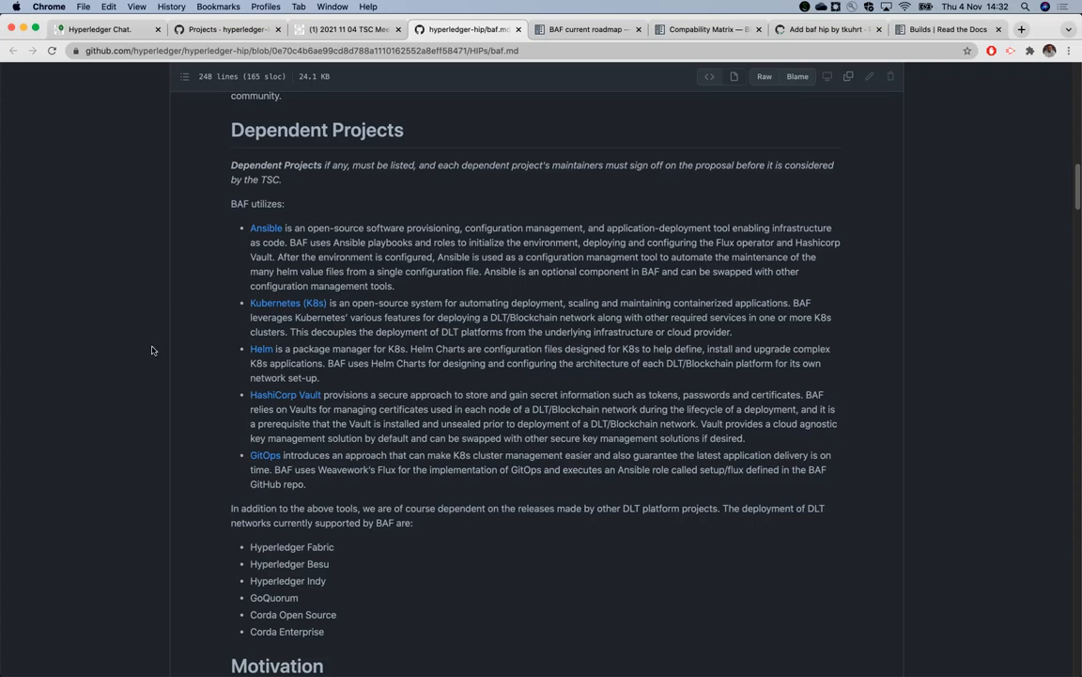
scroll("down", 3)
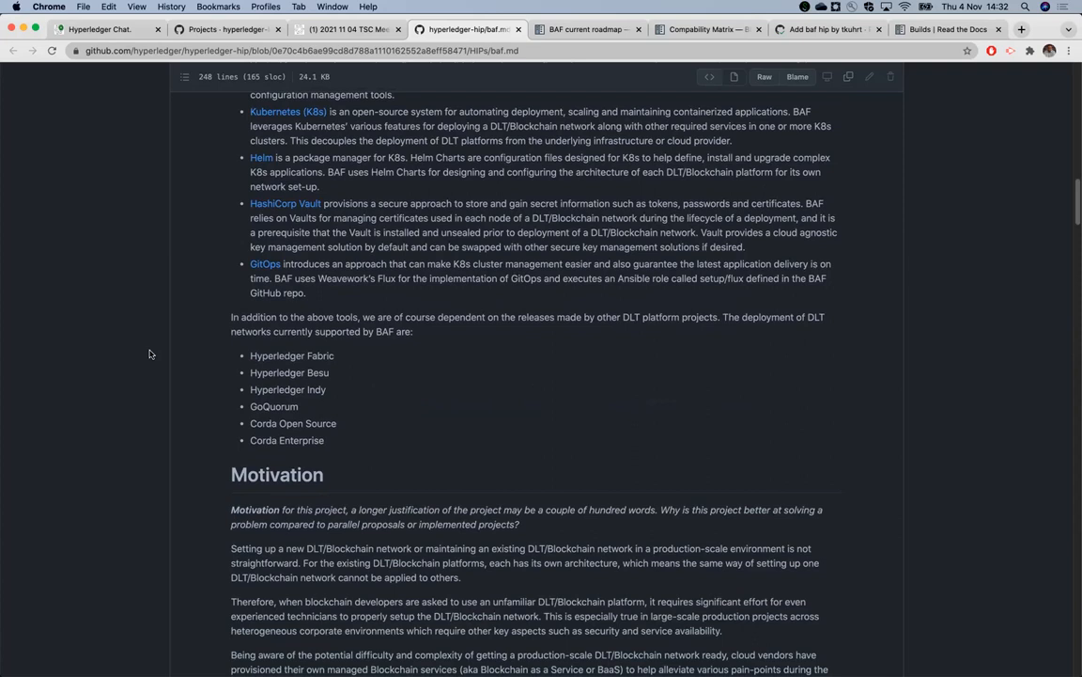
scroll("down", 3)
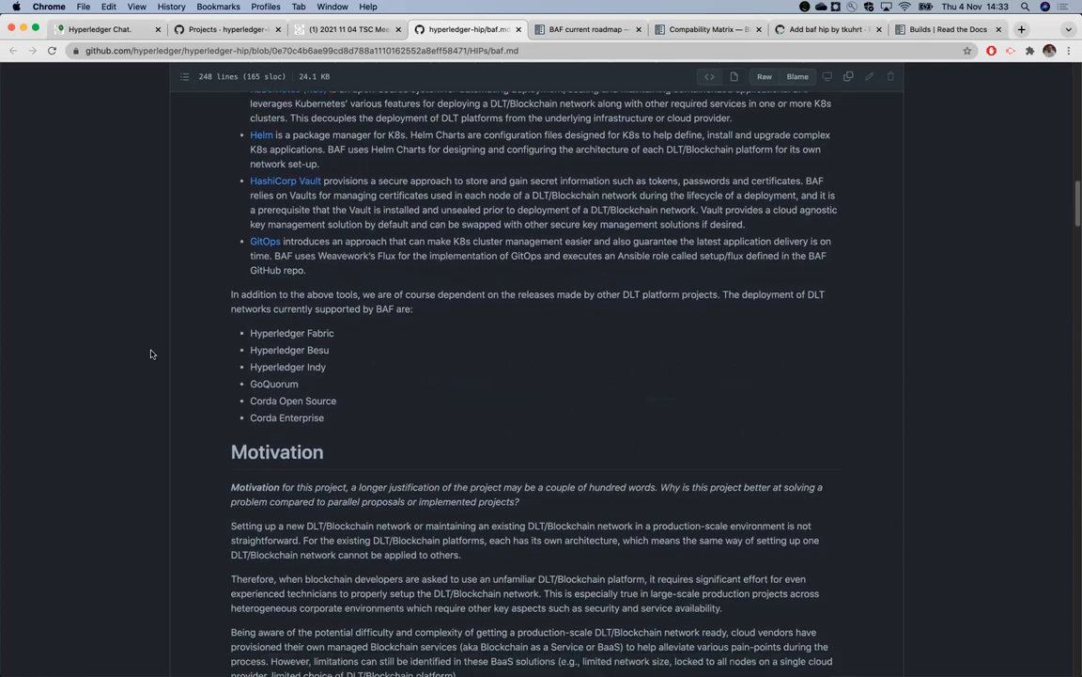
Scroll baf.md through the Motivation text and Proposed Status (Incubation) to the Solution heading
scroll("down", 3)
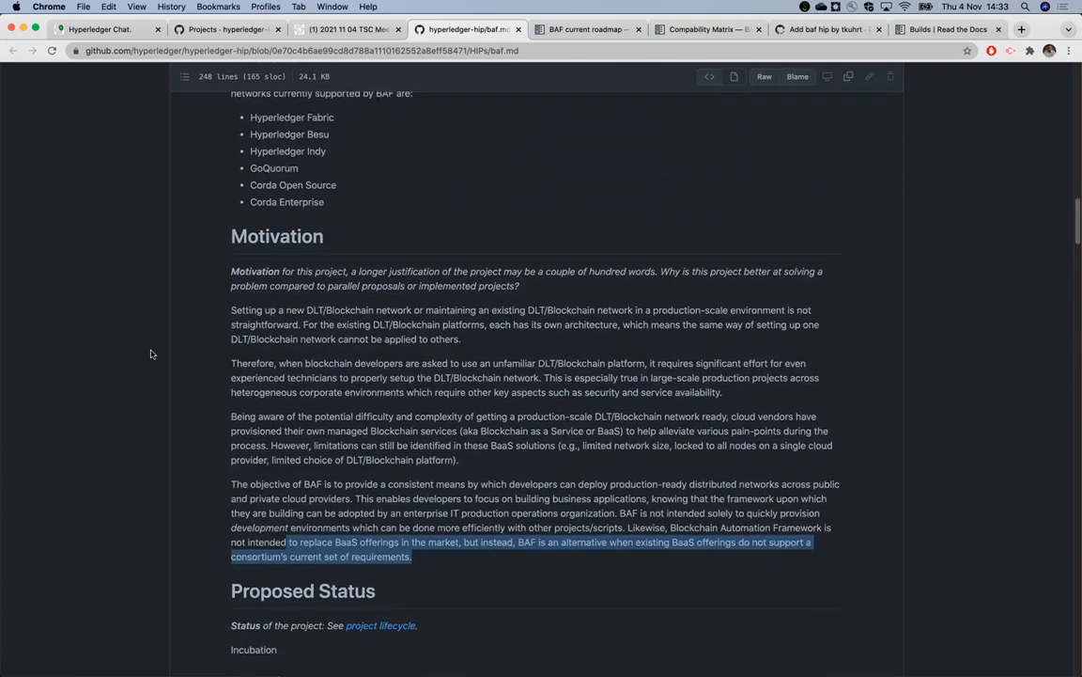
scroll("down", 3)
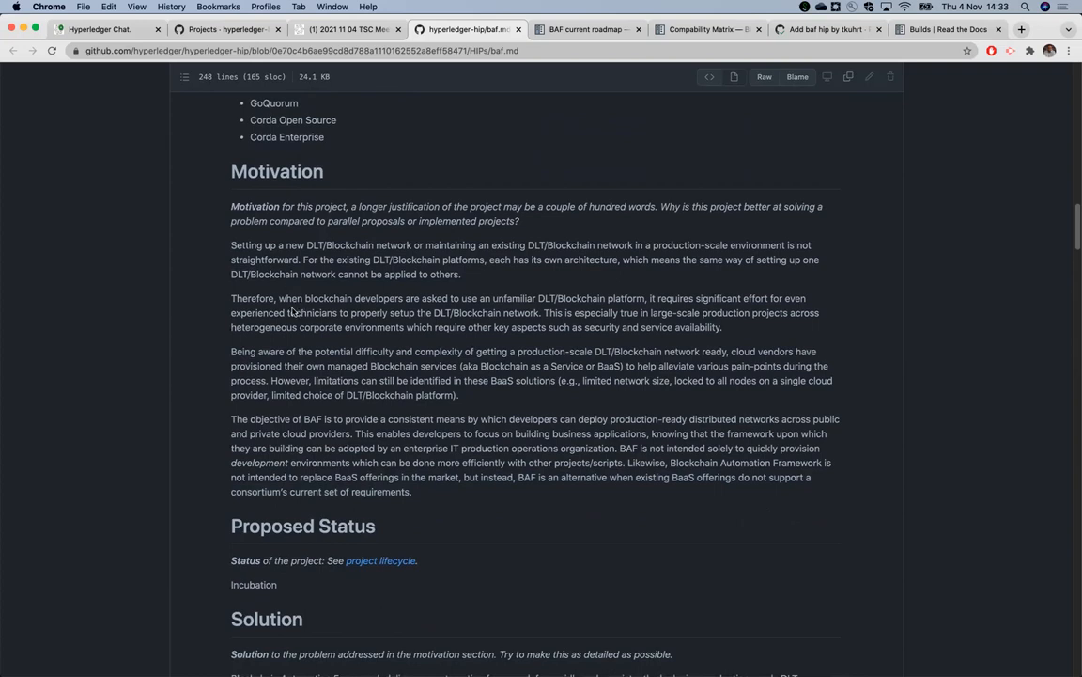
mouse_move(137, 383)
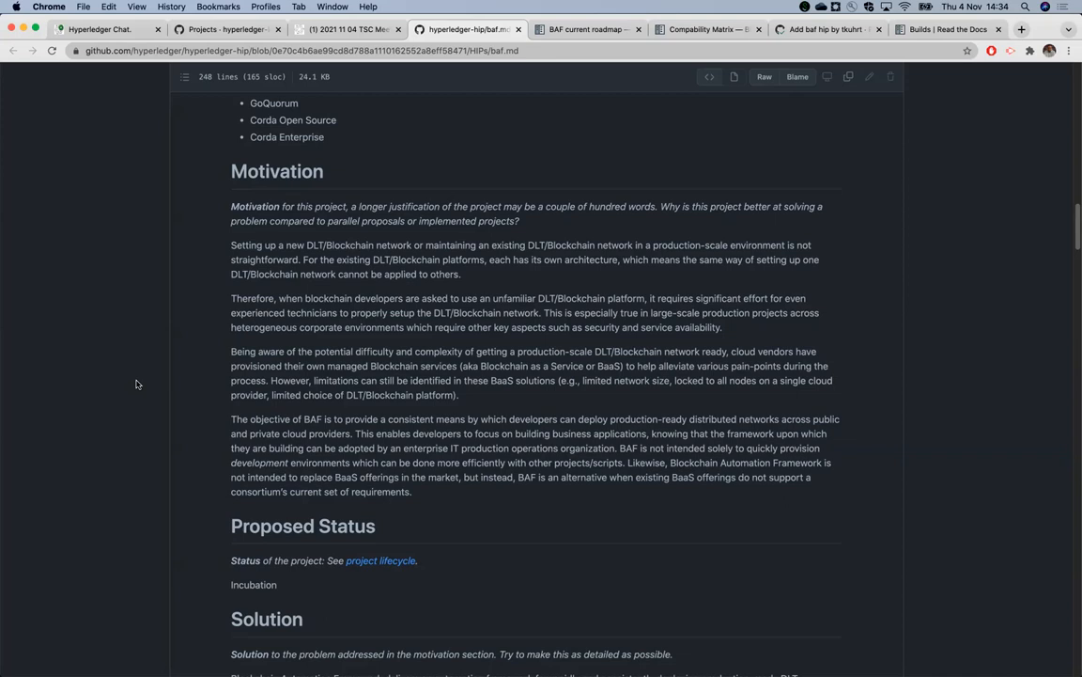
scroll("down", 3)
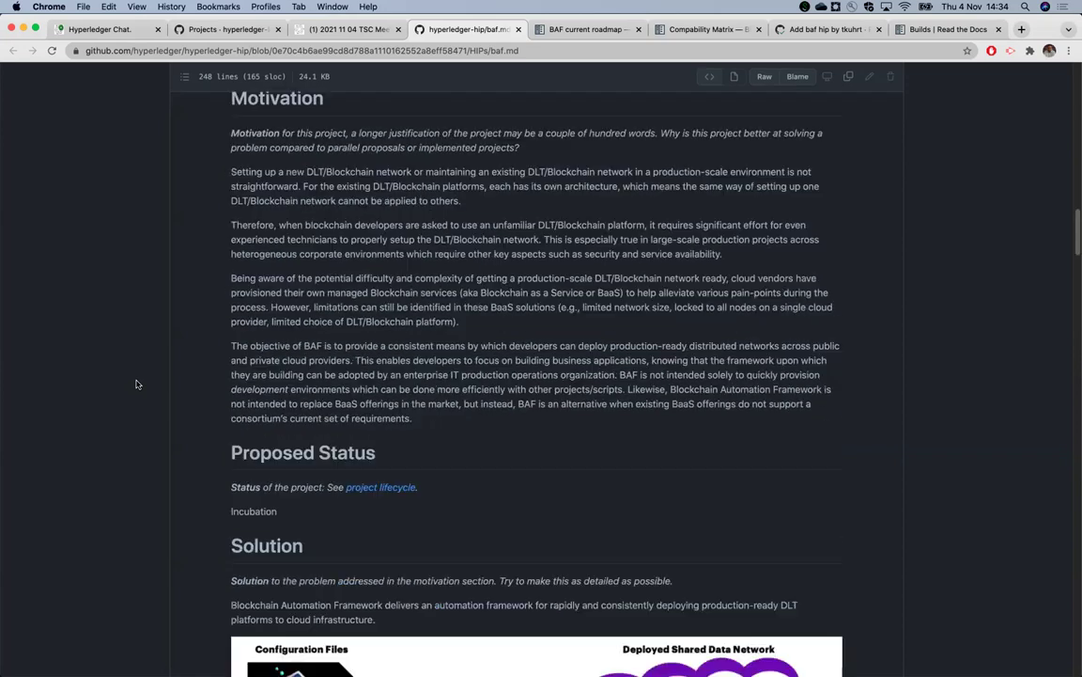
scroll("down", 3)
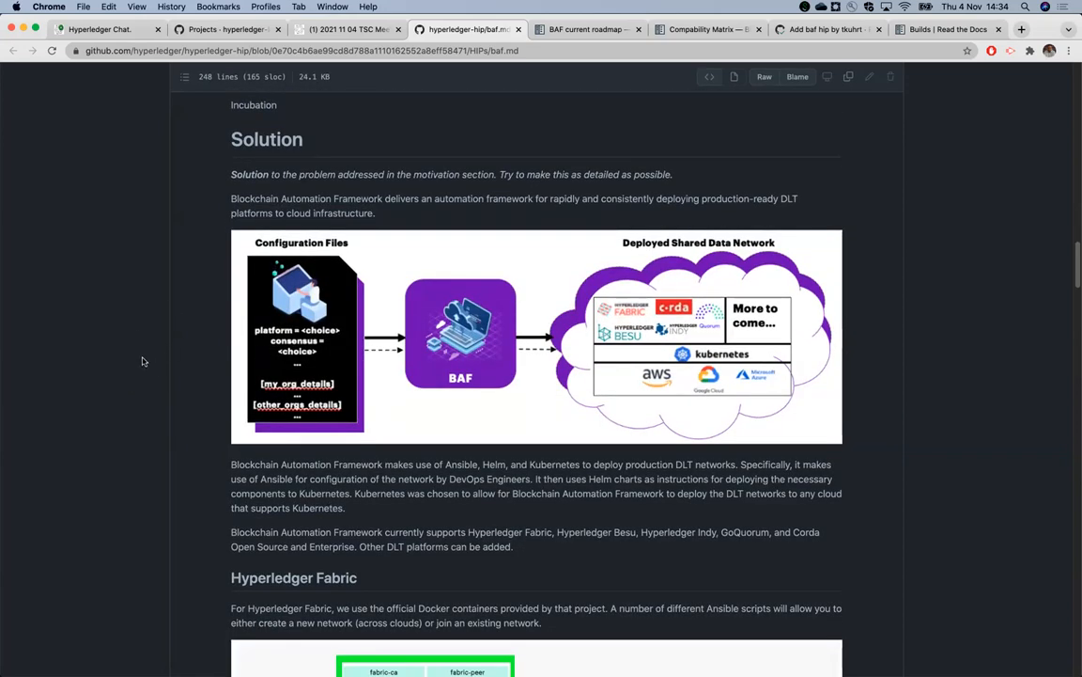
scroll("down", 3)
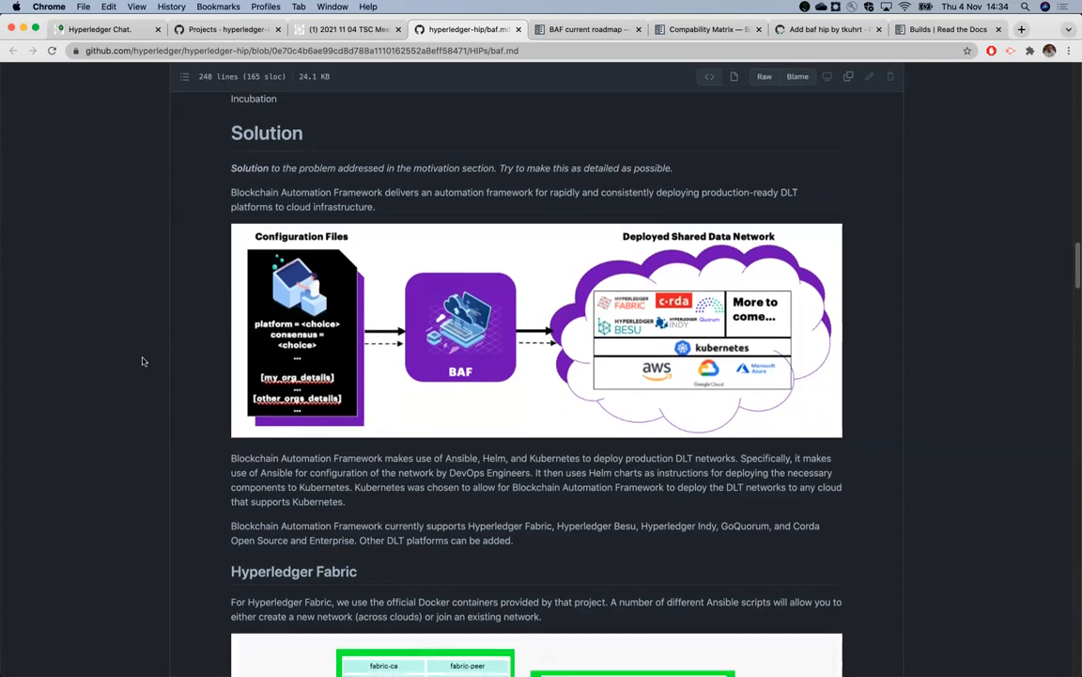
scroll("down", 3)
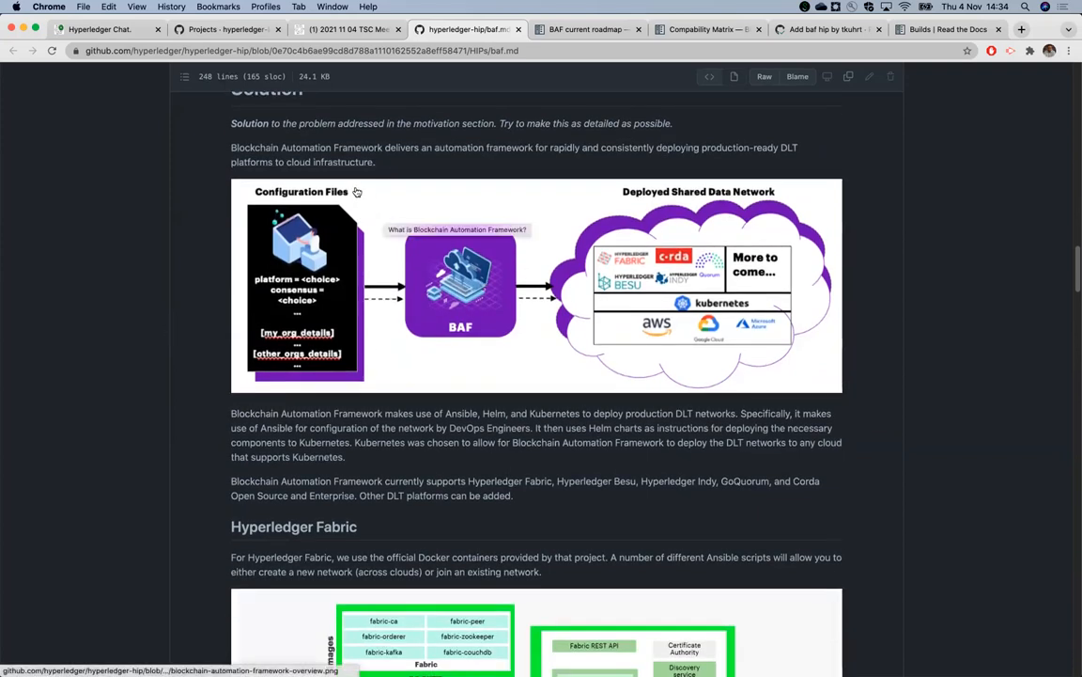
mouse_move(139, 293)
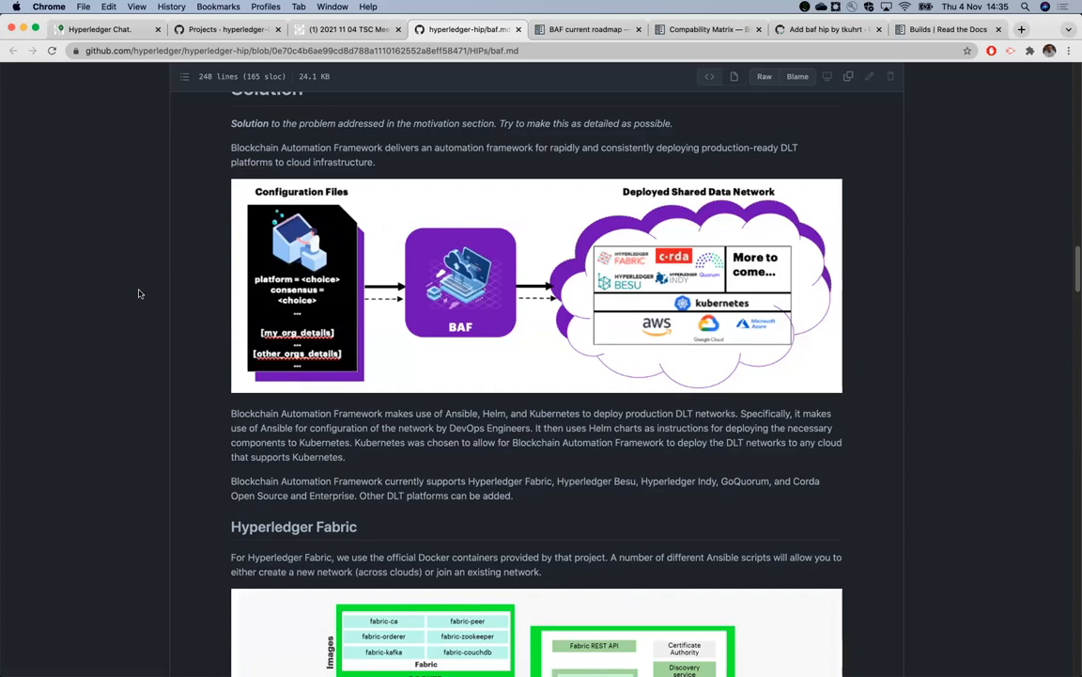
mouse_move(381, 233)
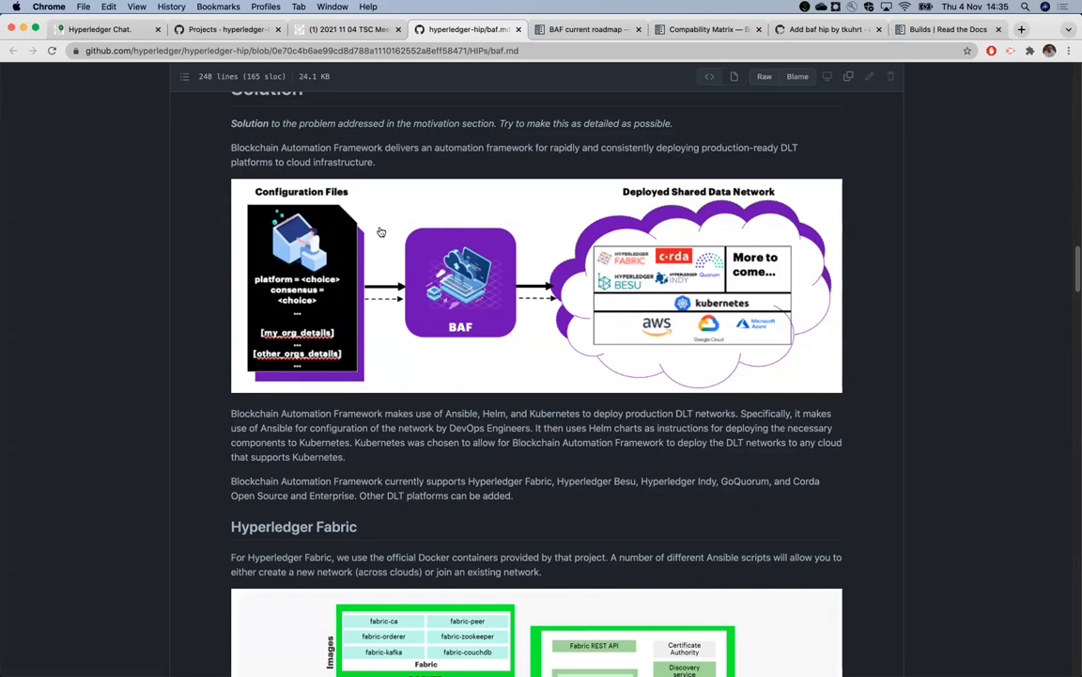
mouse_move(474, 312)
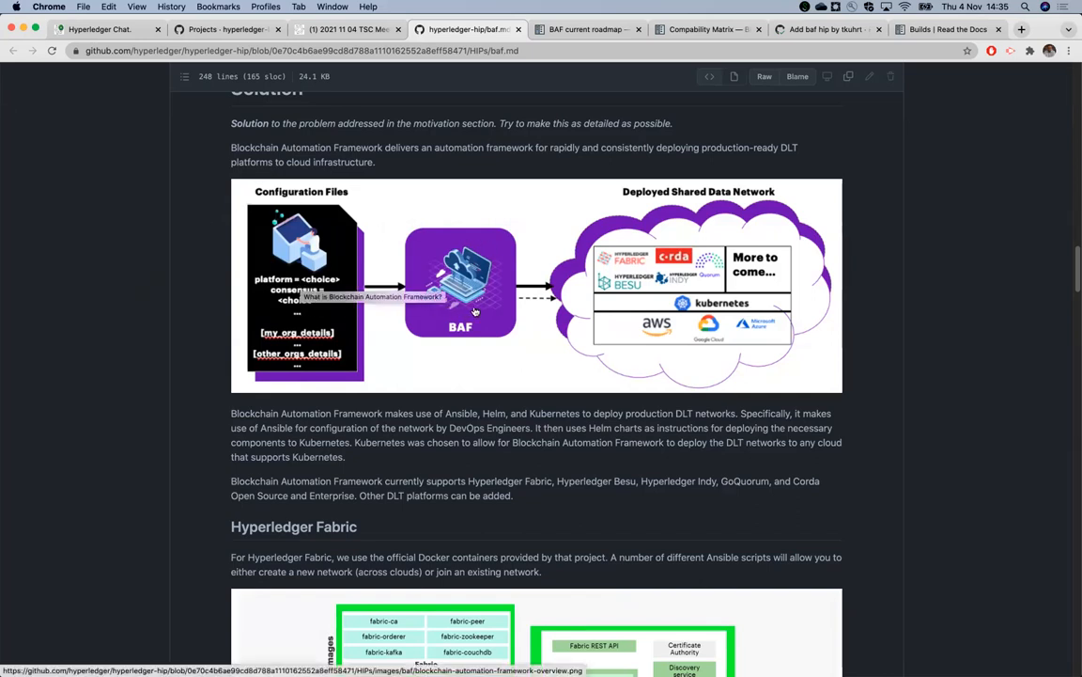
mouse_move(590, 270)
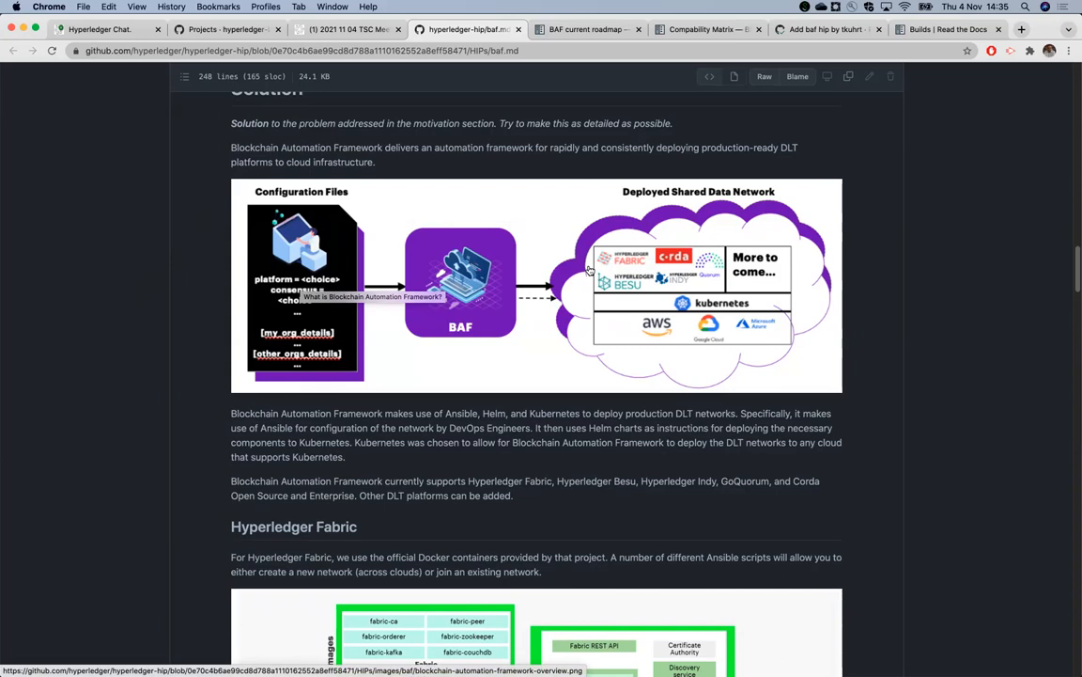
mouse_move(605, 282)
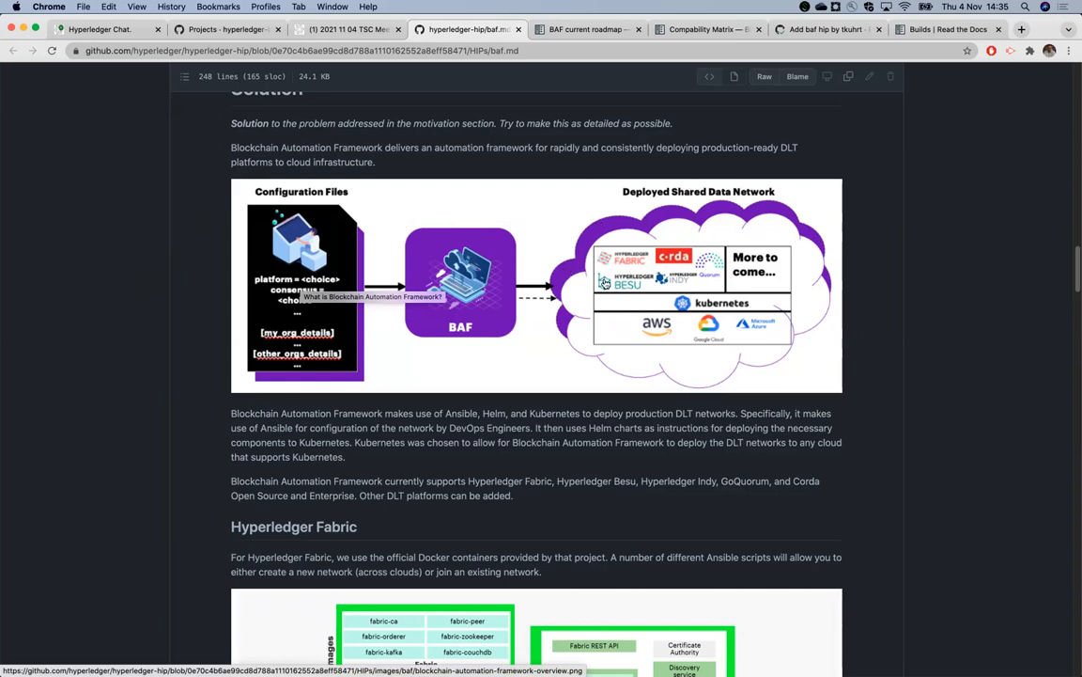
mouse_move(528, 302)
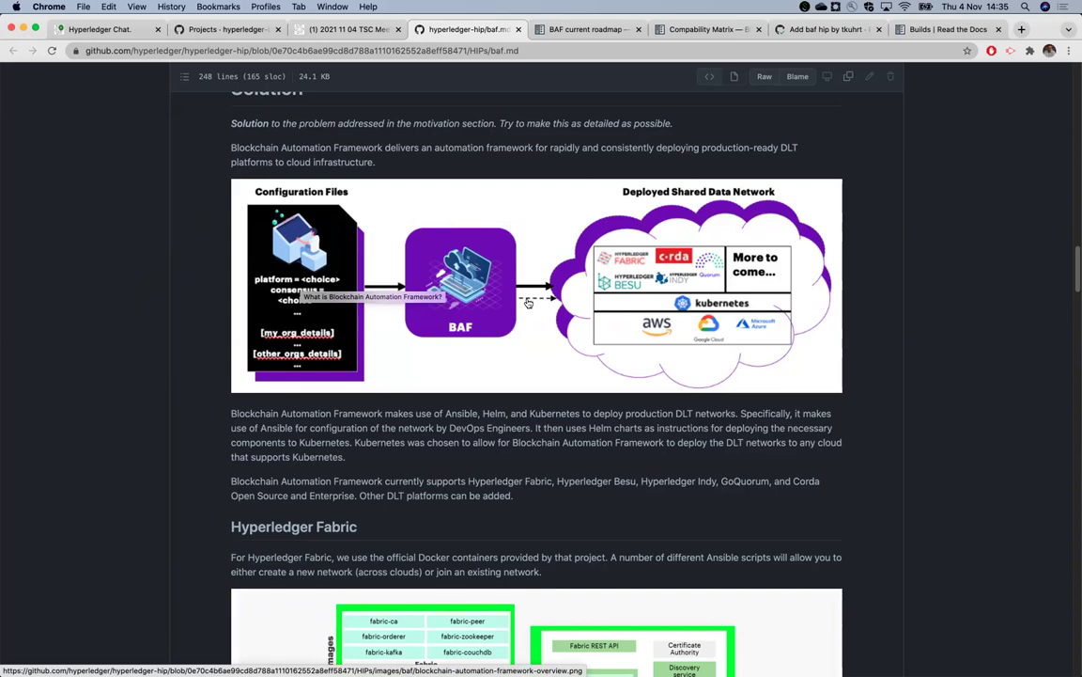
scroll("down", 3)
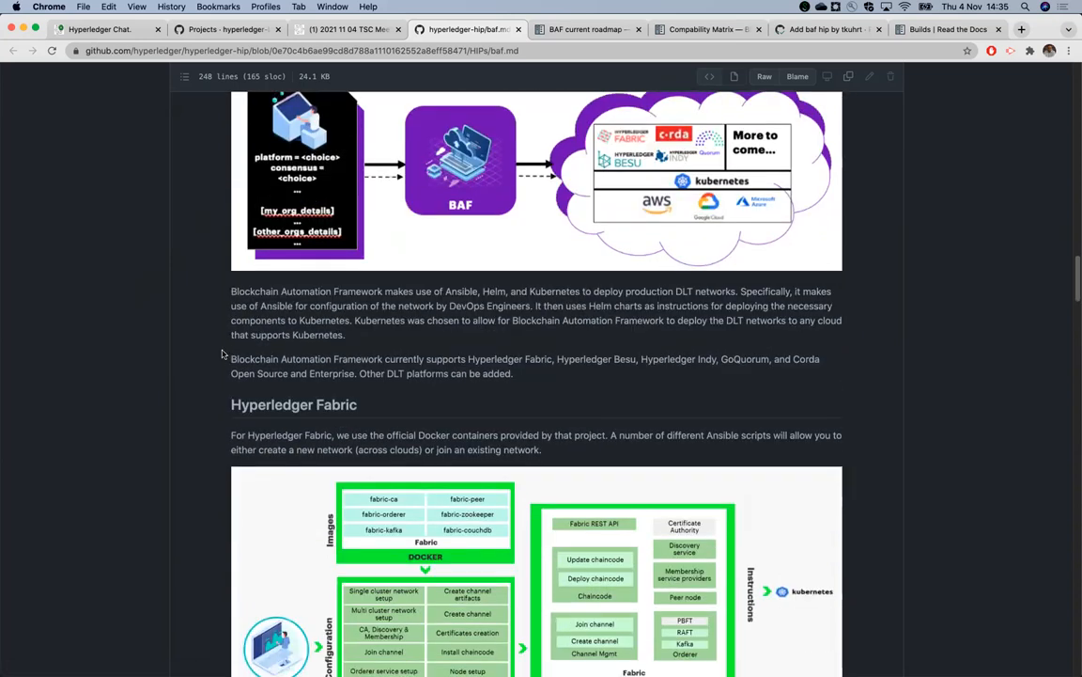
scroll("down", 3)
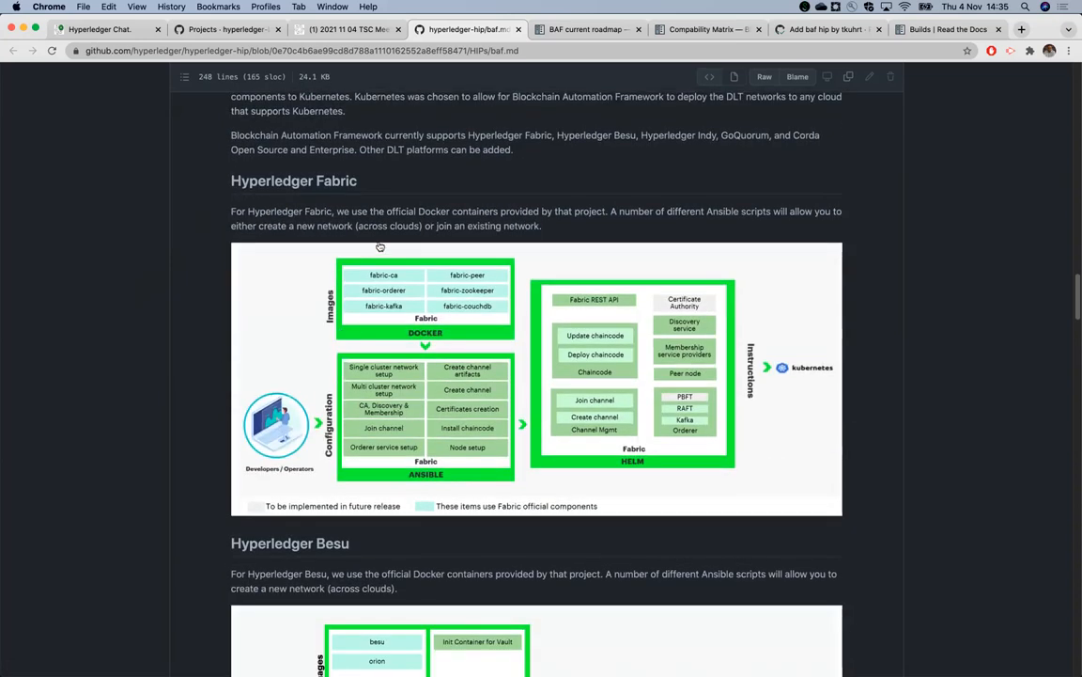
mouse_move(271, 272)
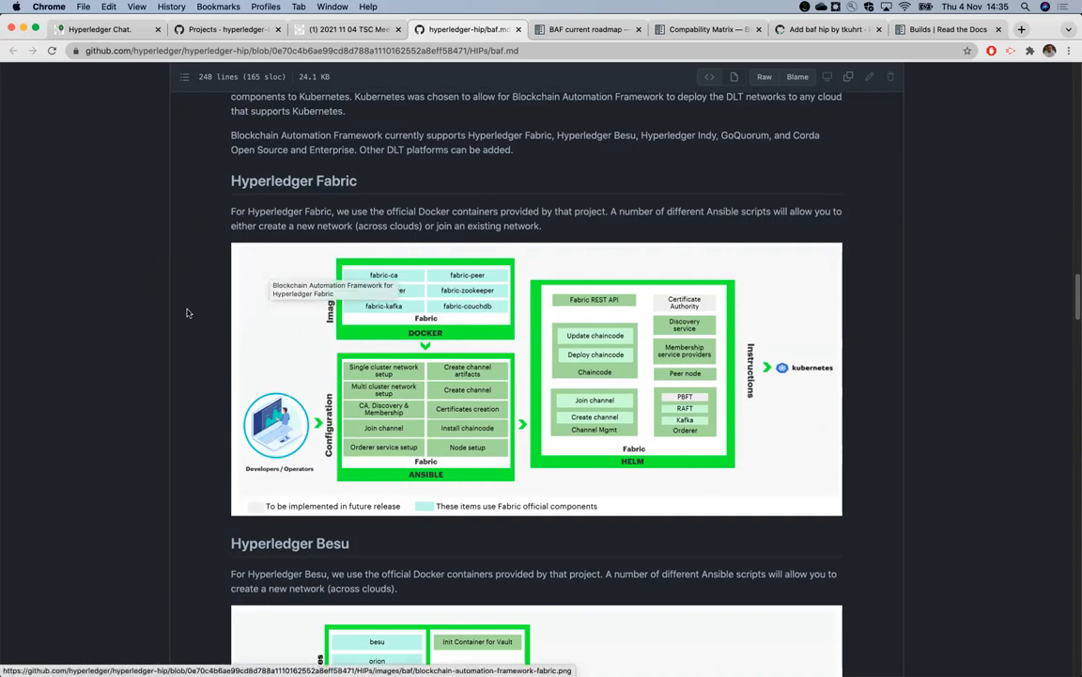
mouse_move(391, 260)
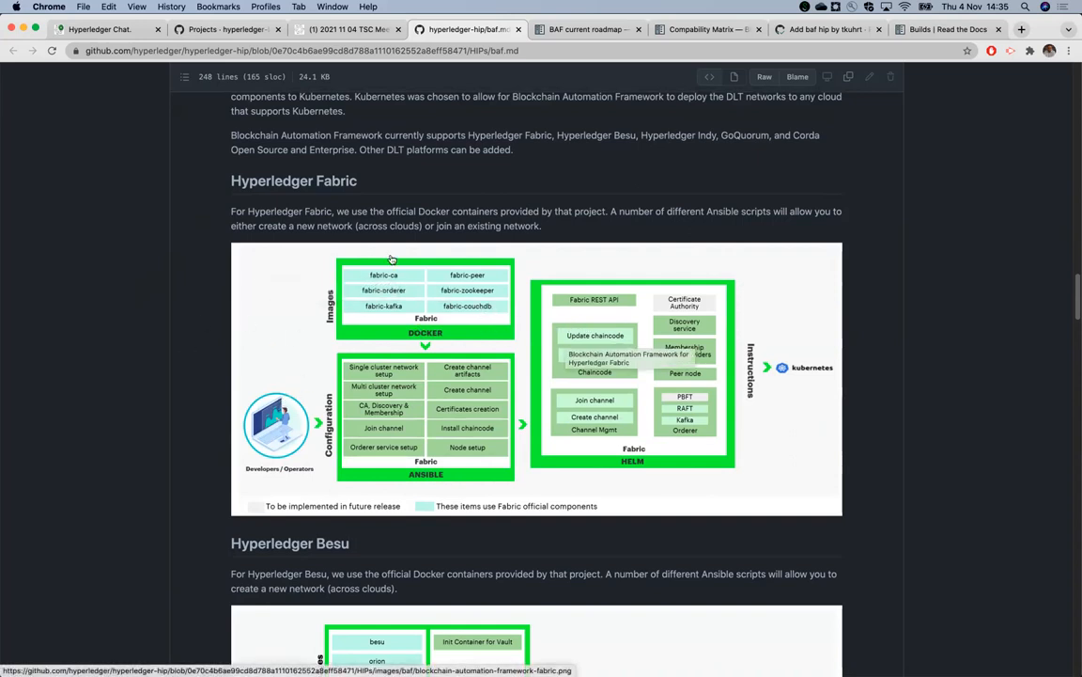
mouse_move(387, 329)
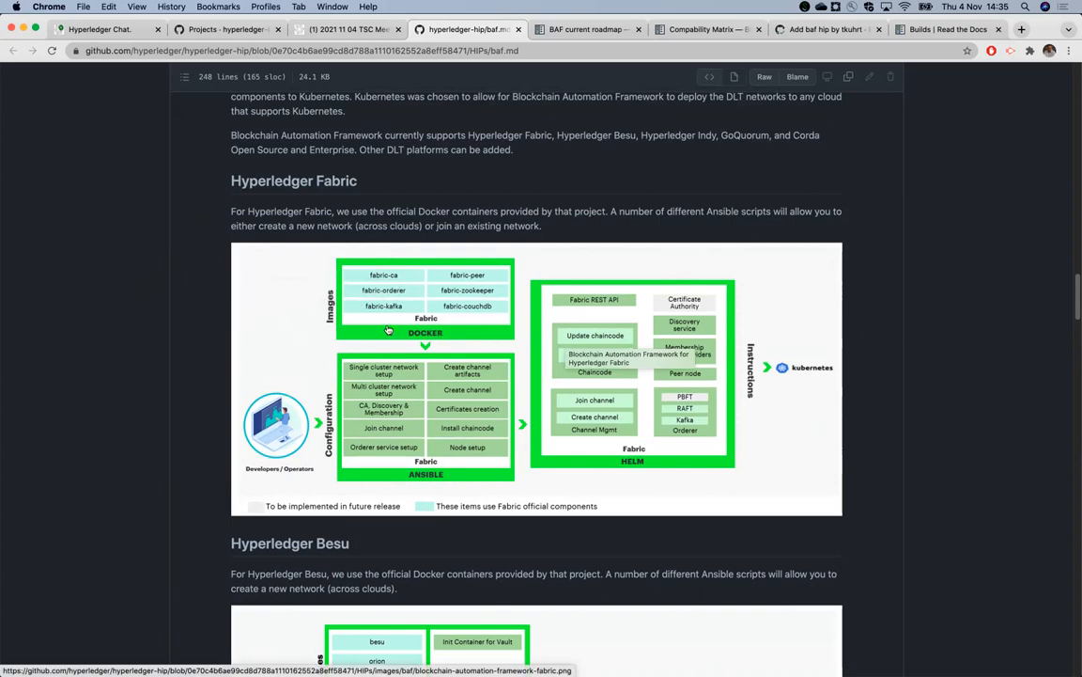
mouse_move(429, 299)
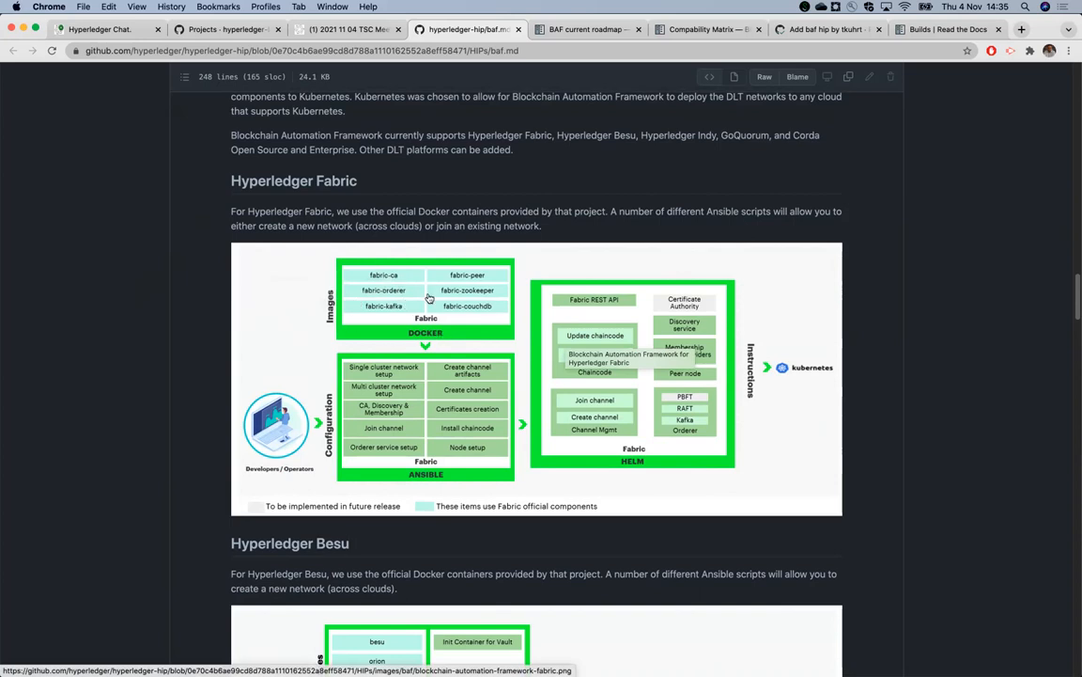
mouse_move(348, 297)
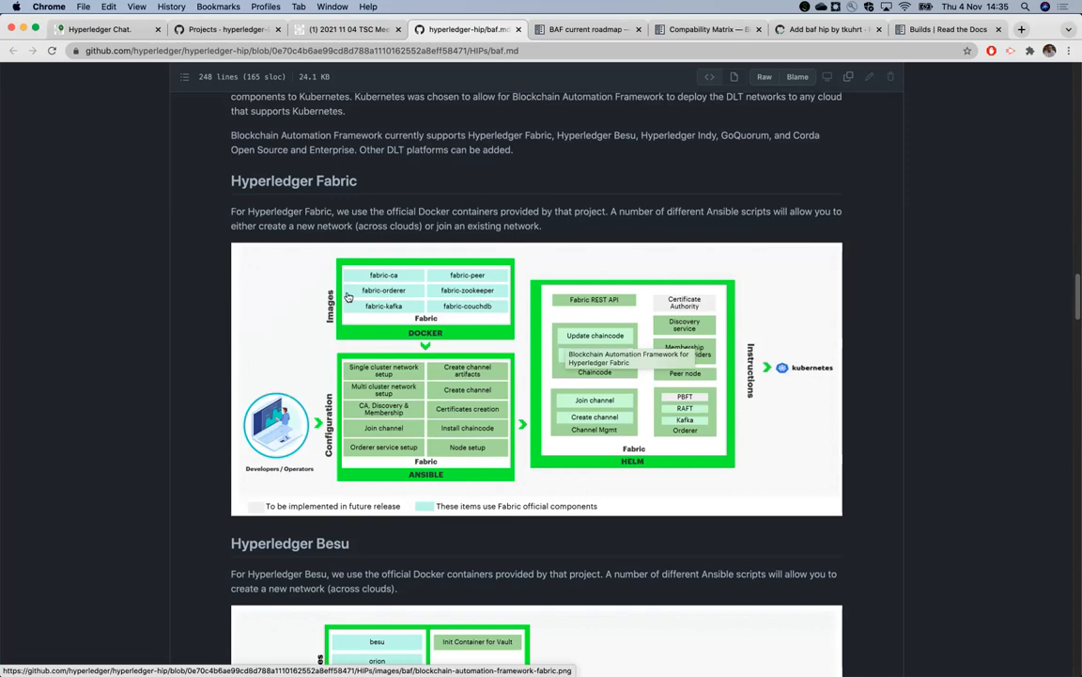
mouse_move(391, 317)
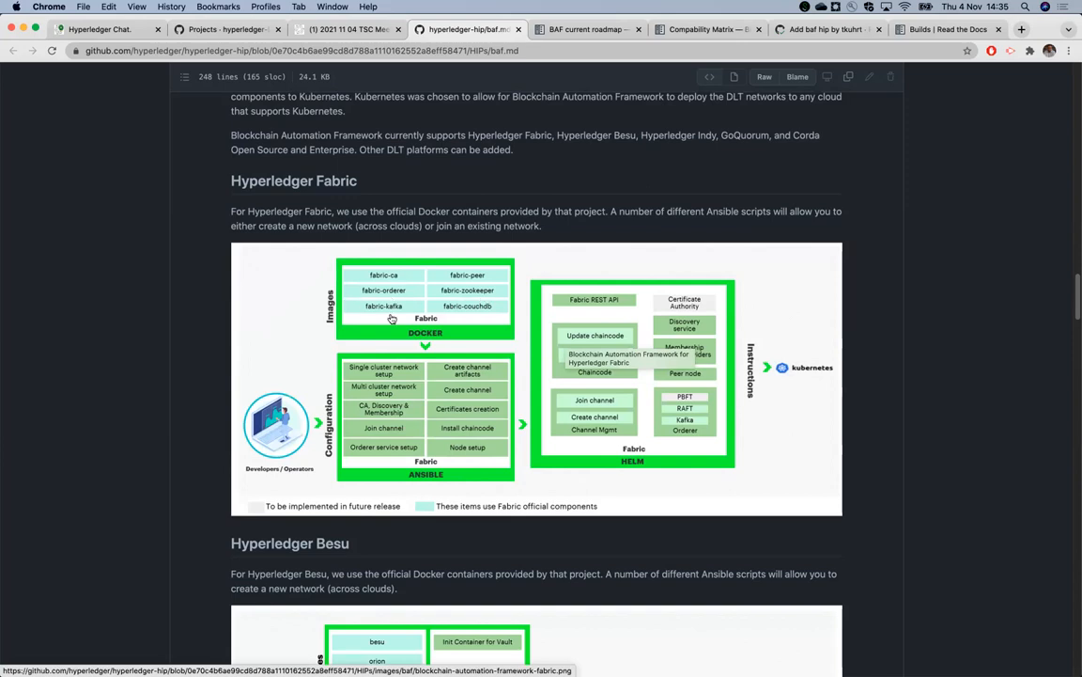
mouse_move(342, 457)
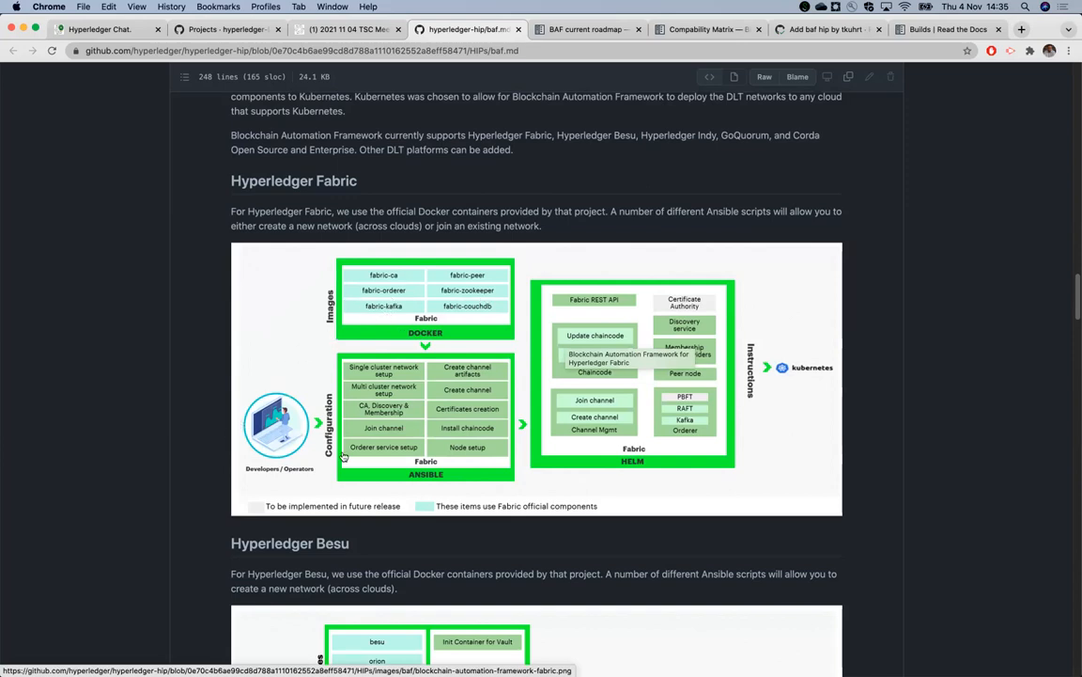
mouse_move(466, 473)
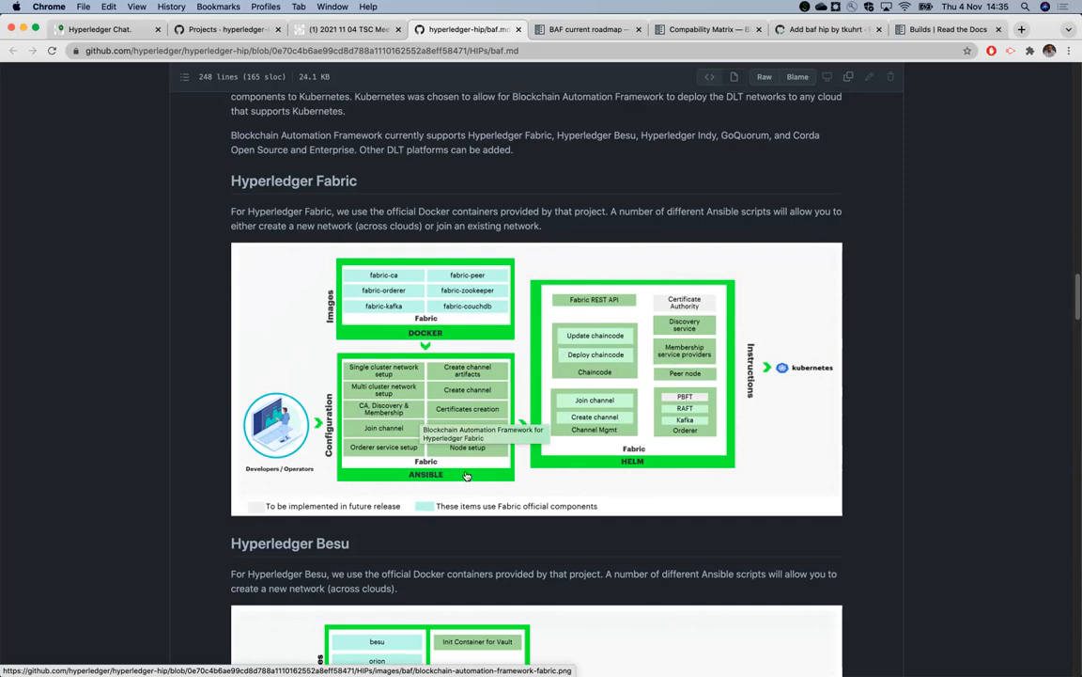
mouse_move(420, 428)
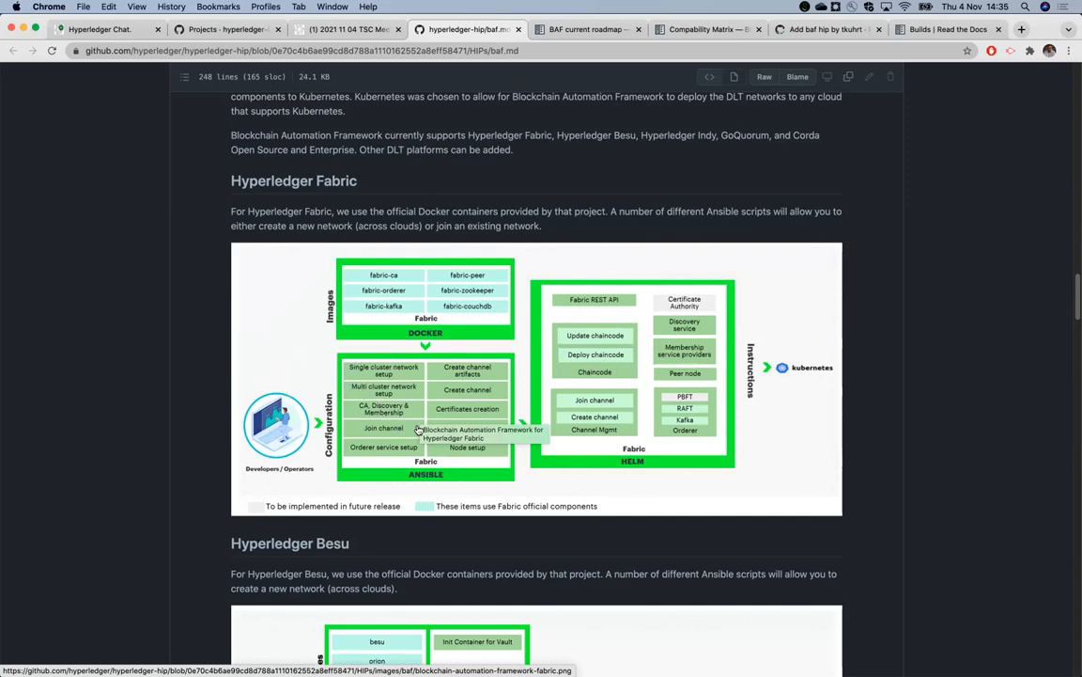
mouse_move(432, 425)
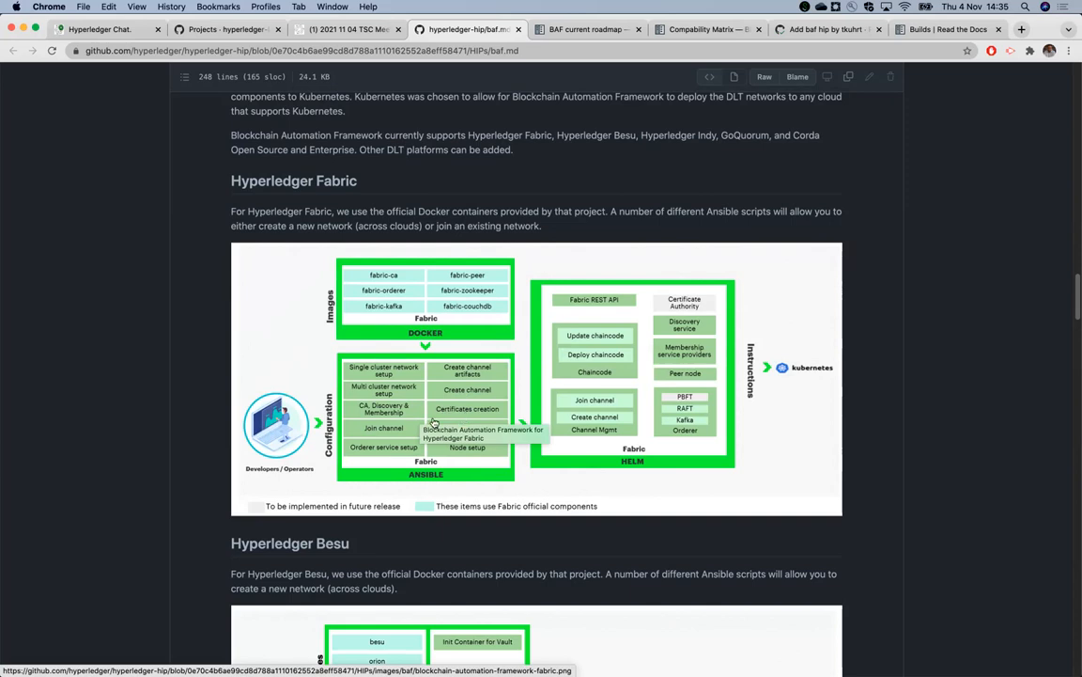
mouse_move(354, 444)
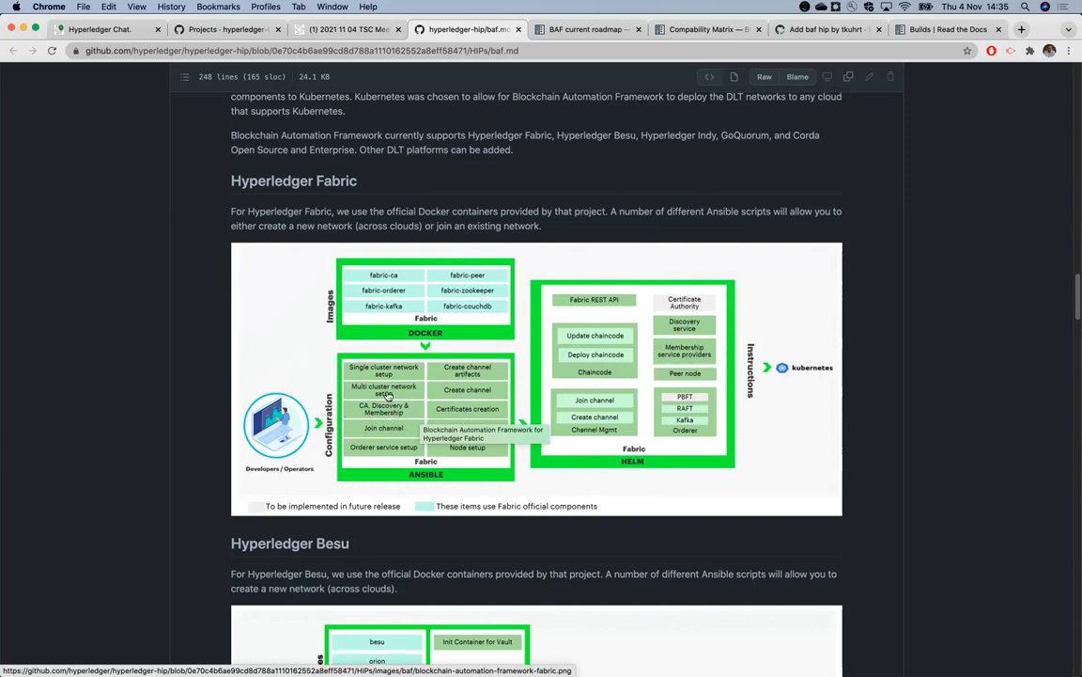
mouse_move(398, 432)
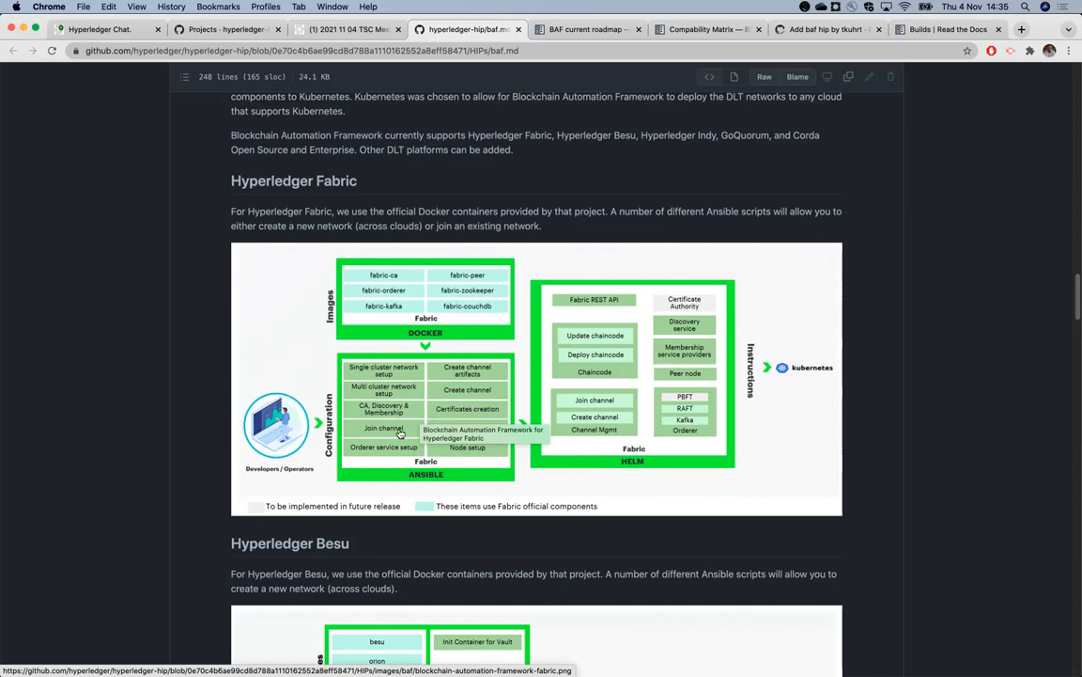
mouse_move(218, 449)
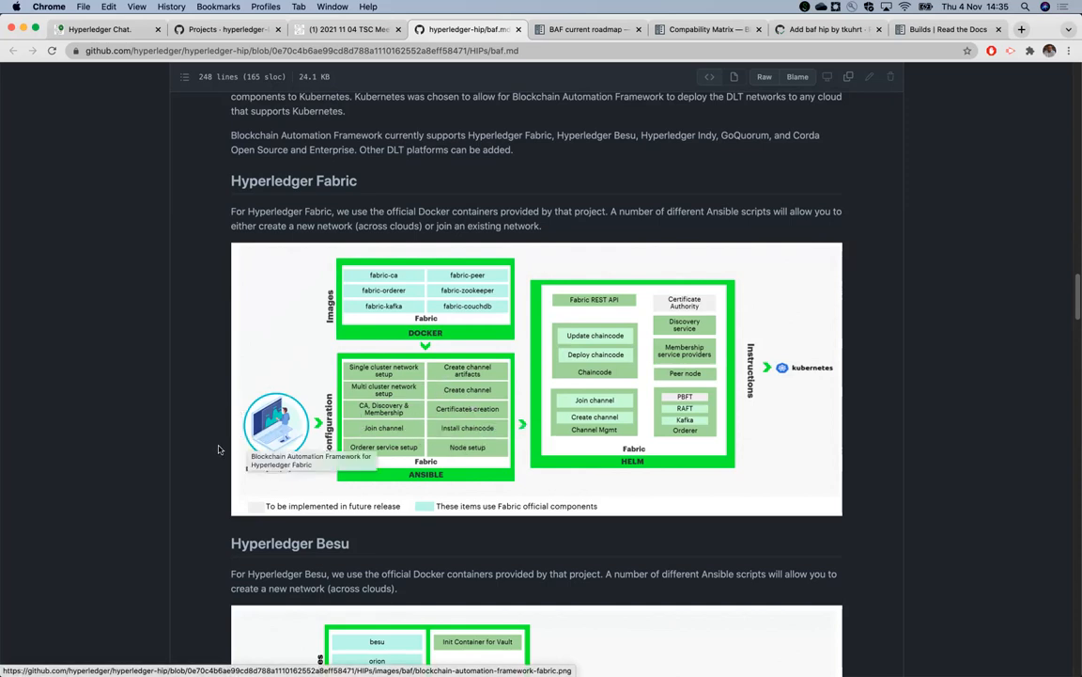
mouse_move(293, 385)
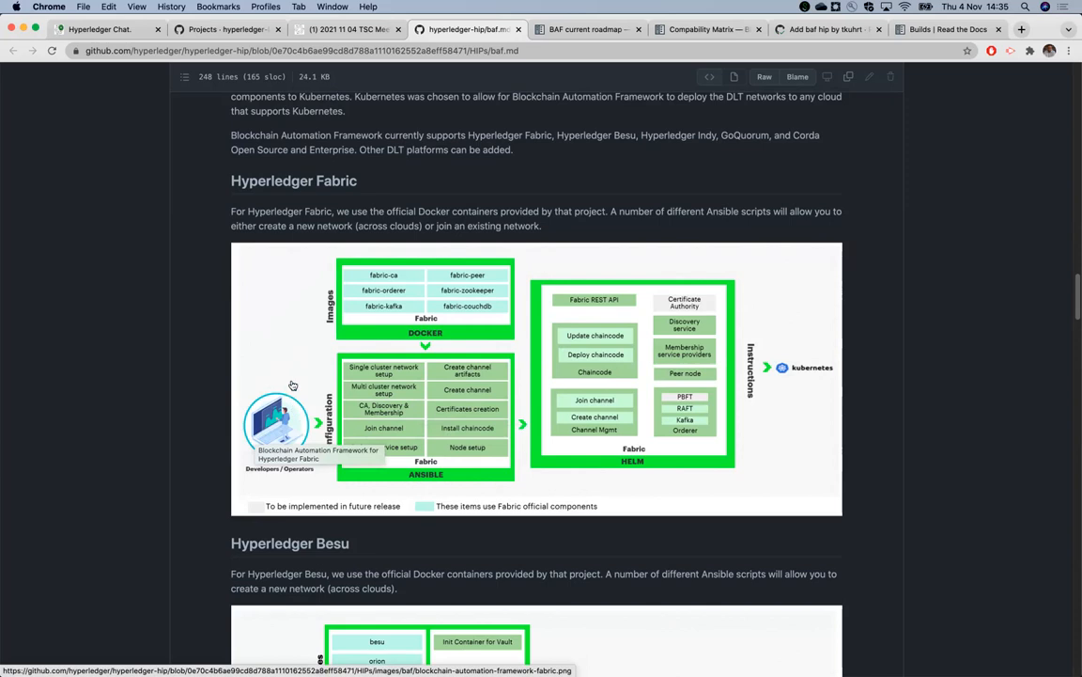
mouse_move(278, 436)
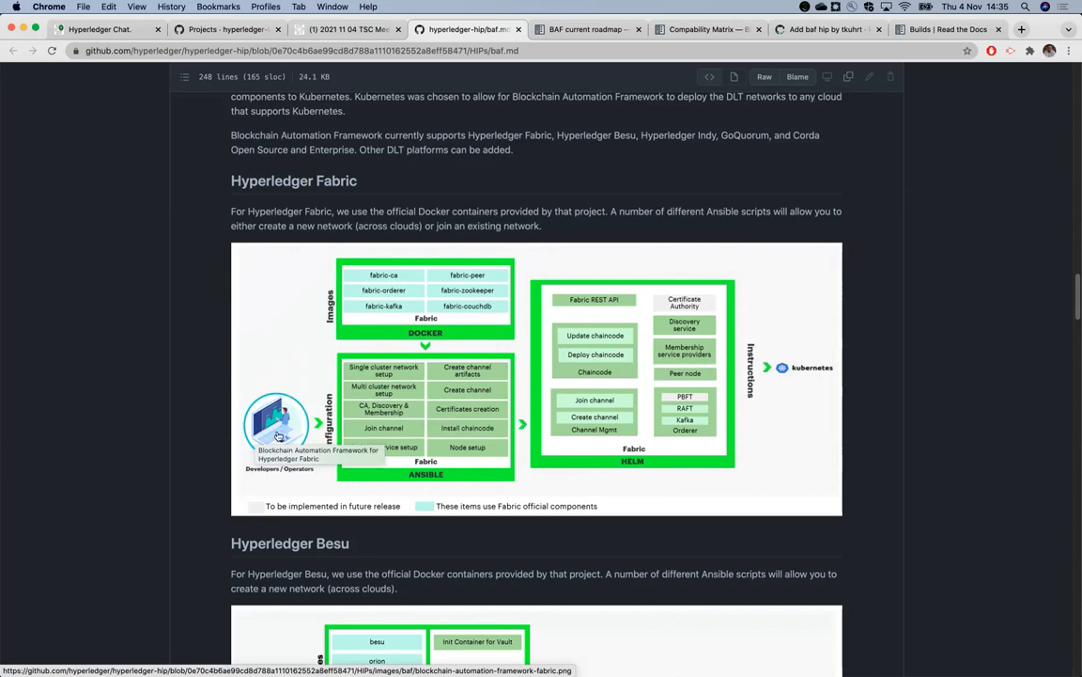
mouse_move(421, 456)
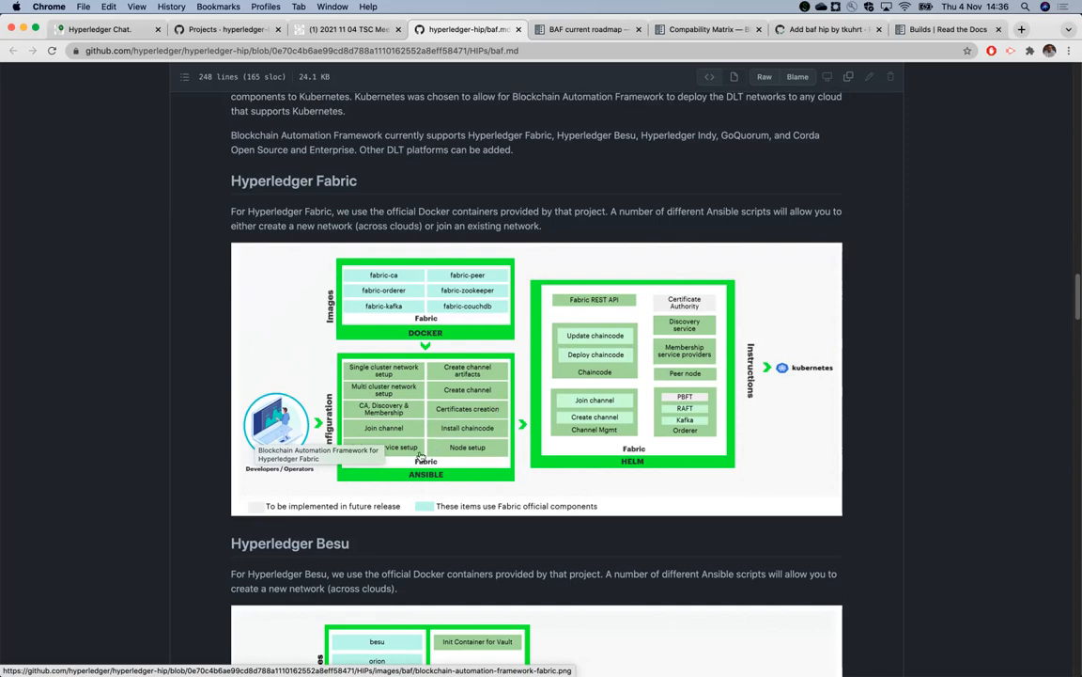
mouse_move(624, 404)
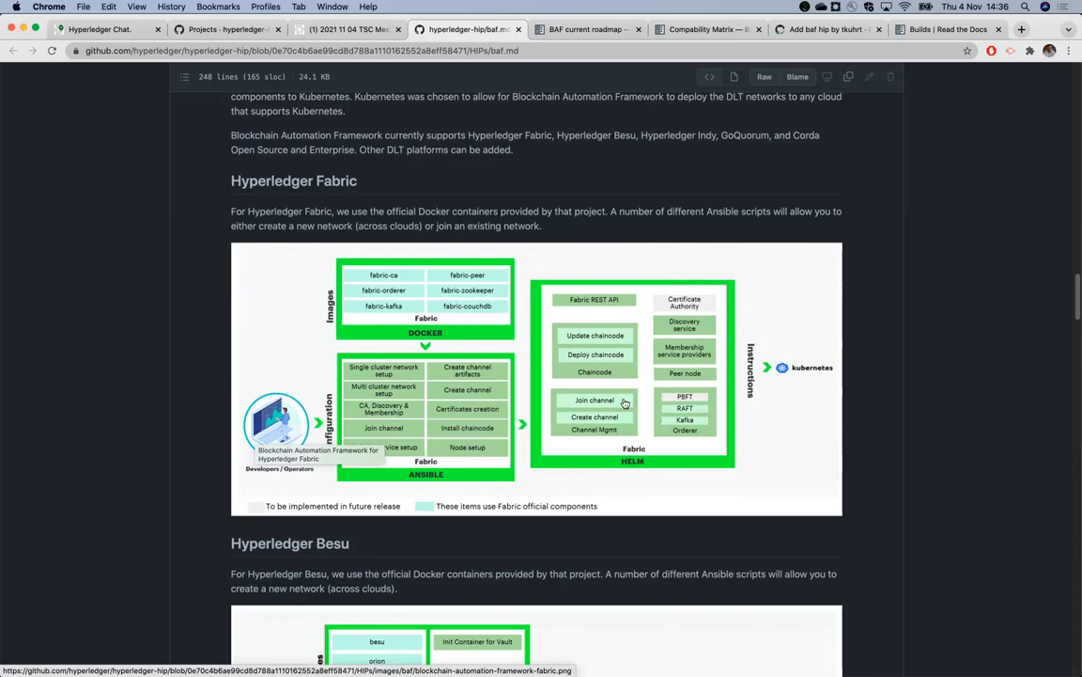
mouse_move(721, 380)
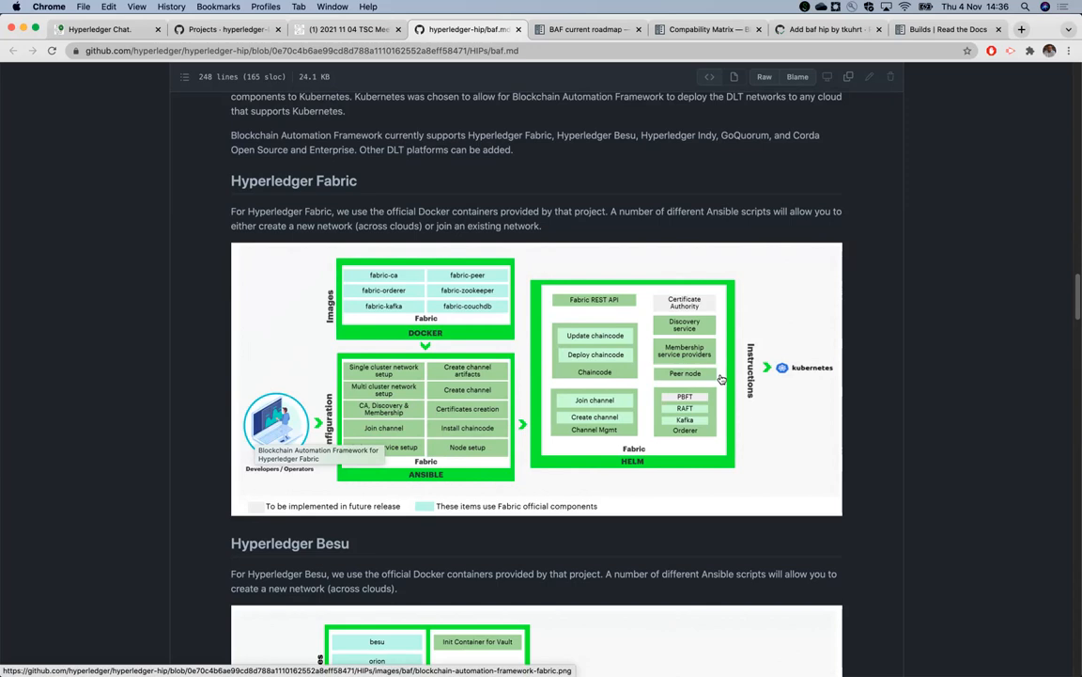
mouse_move(755, 395)
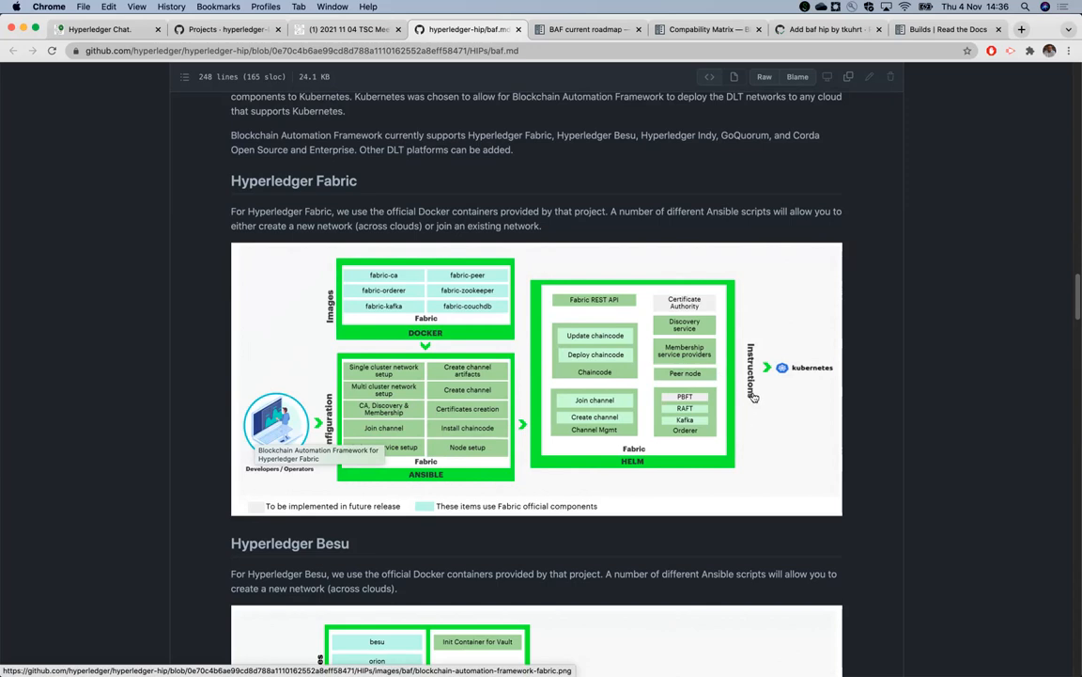
mouse_move(838, 389)
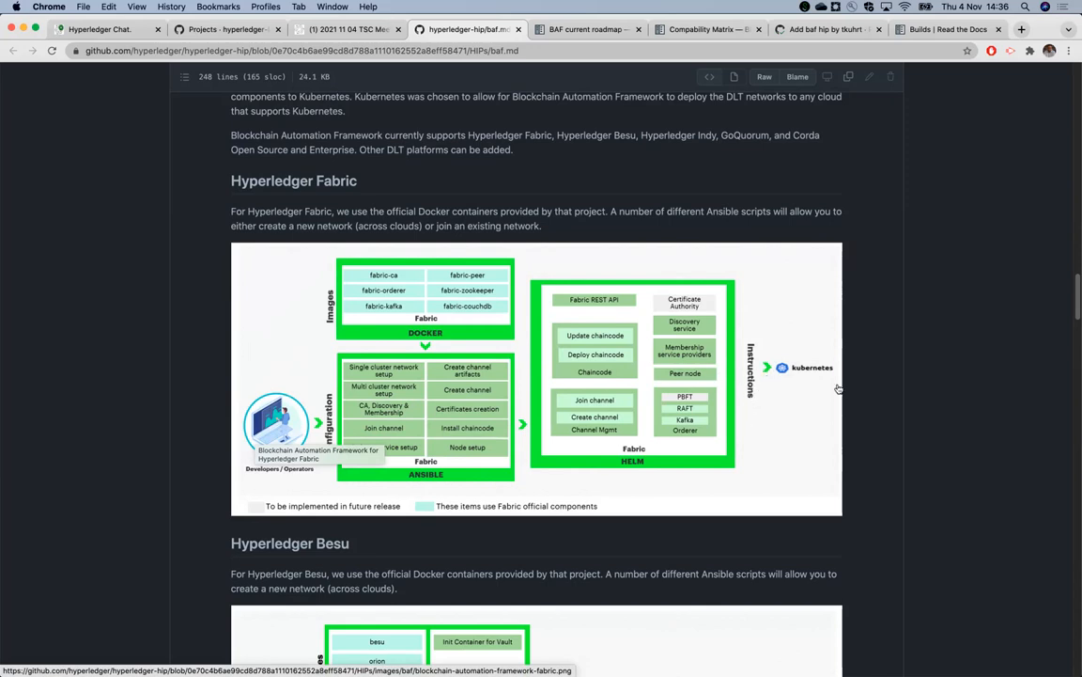
Scroll past the Besu, Indy and Corda diagrams to Effort and Resources, How To and References
scroll("down", 3)
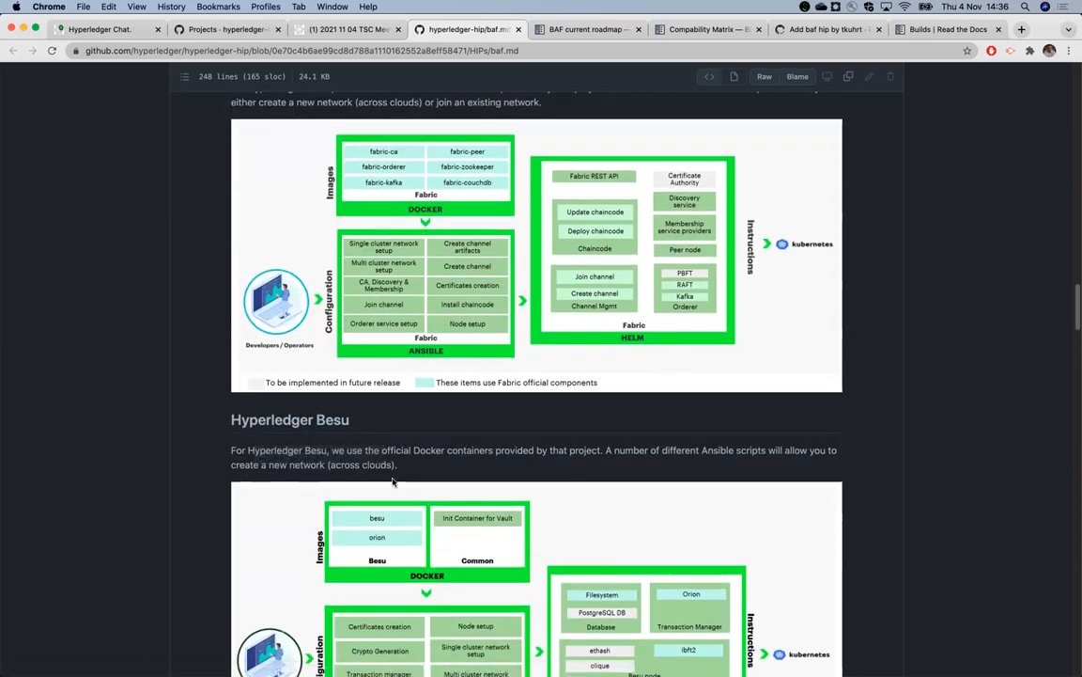
scroll("down", 3)
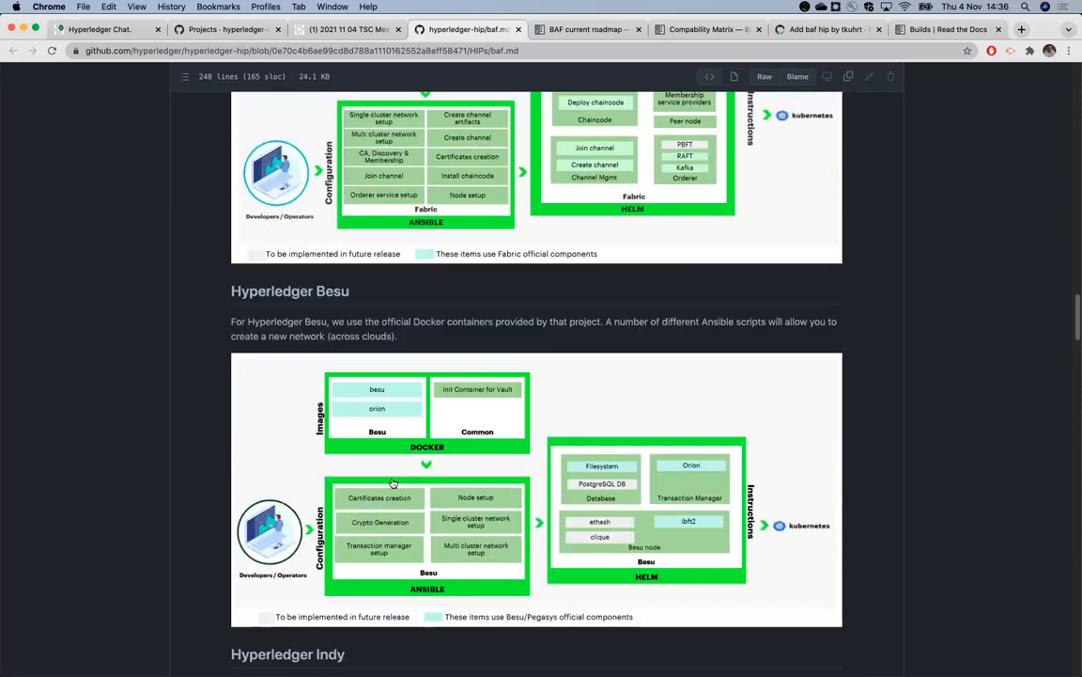
scroll("down", 3)
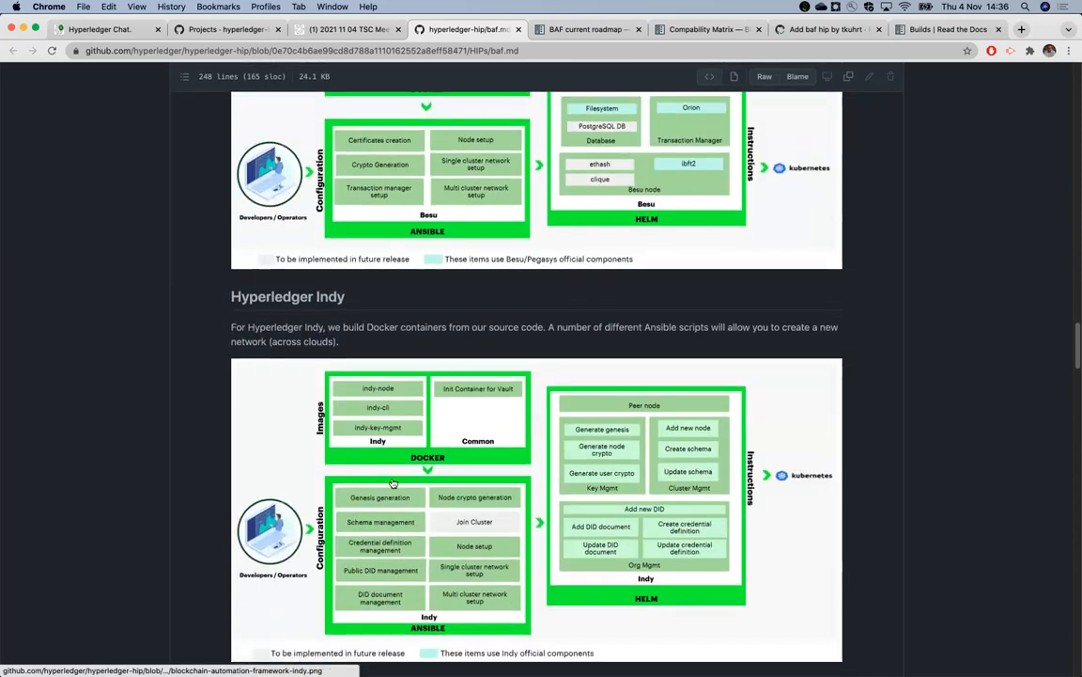
scroll("down", 3)
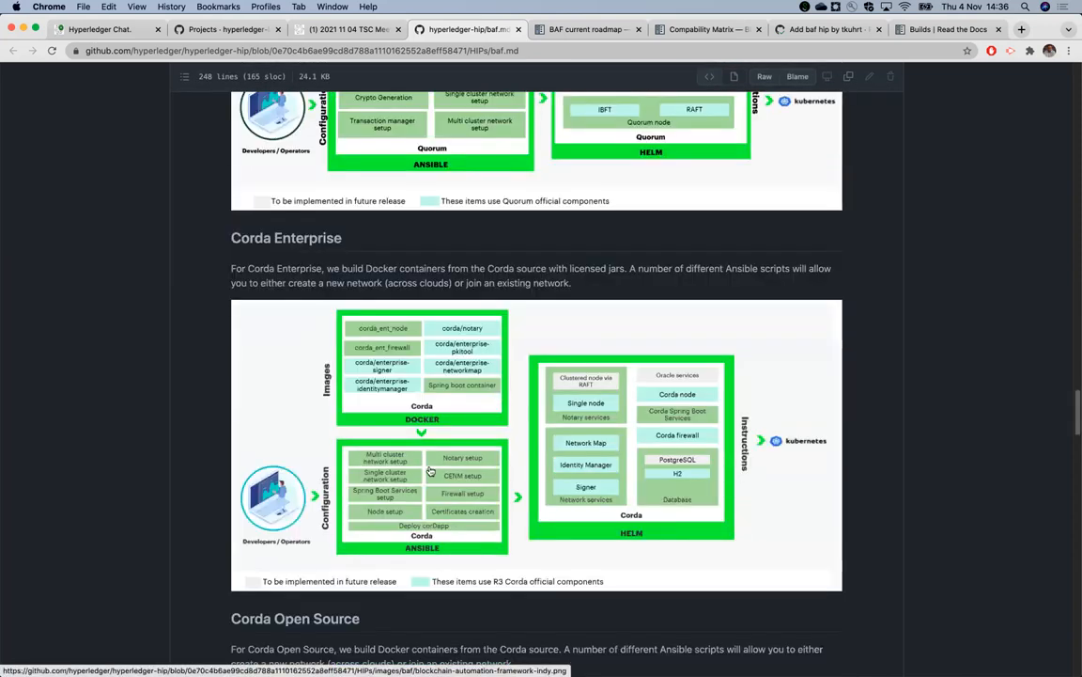
scroll("down", 3)
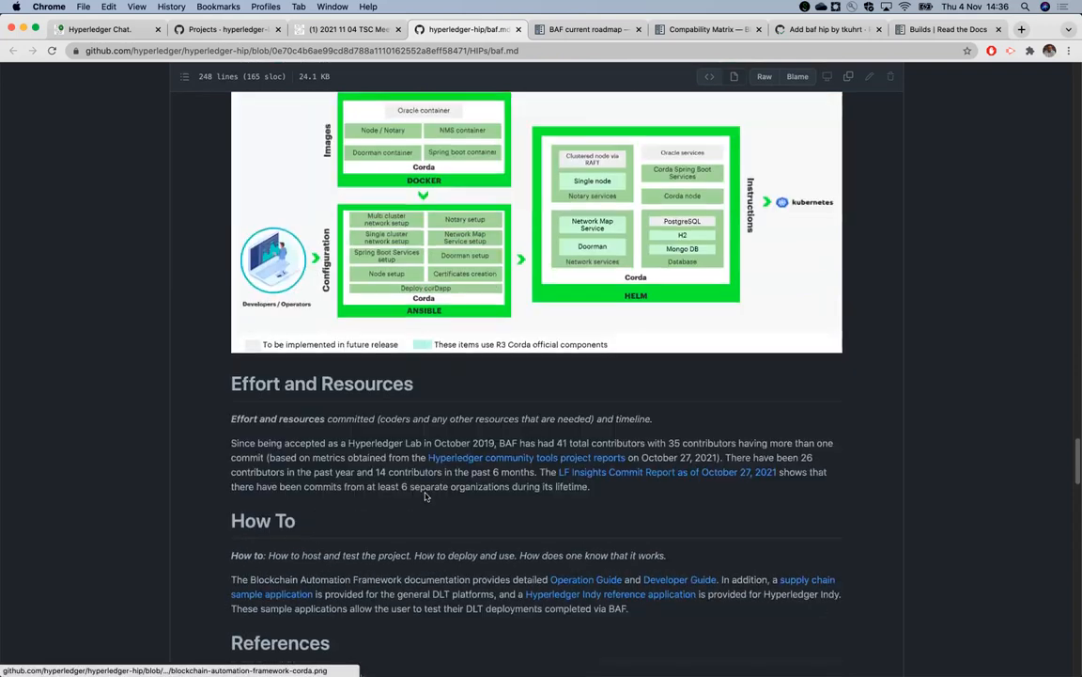
scroll("down", 3)
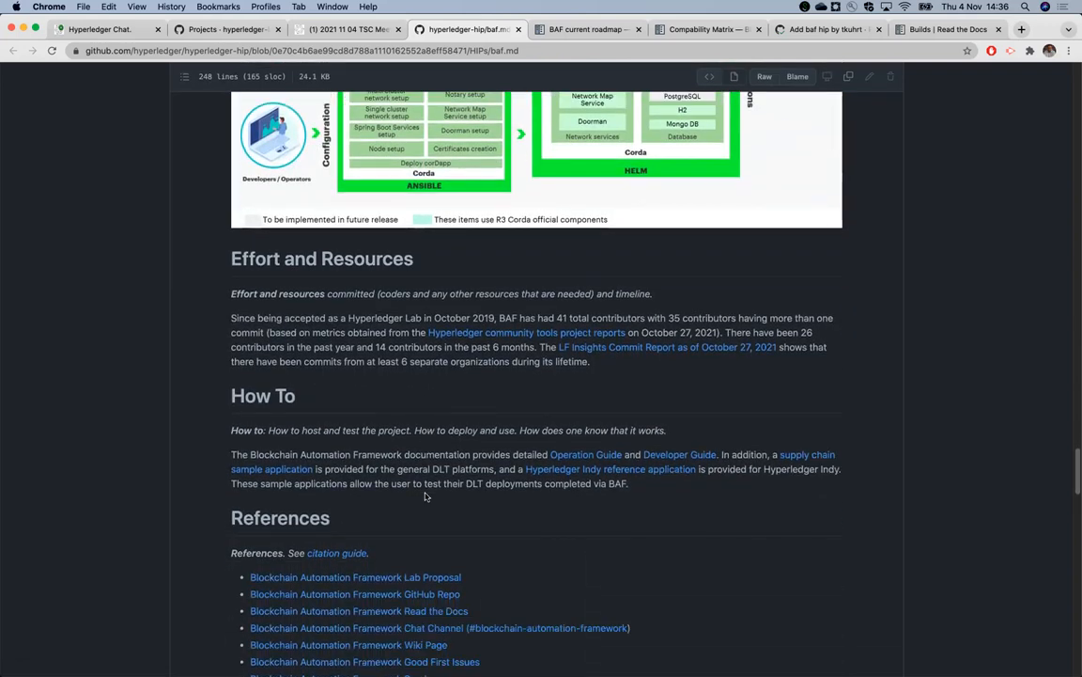
mouse_move(543, 327)
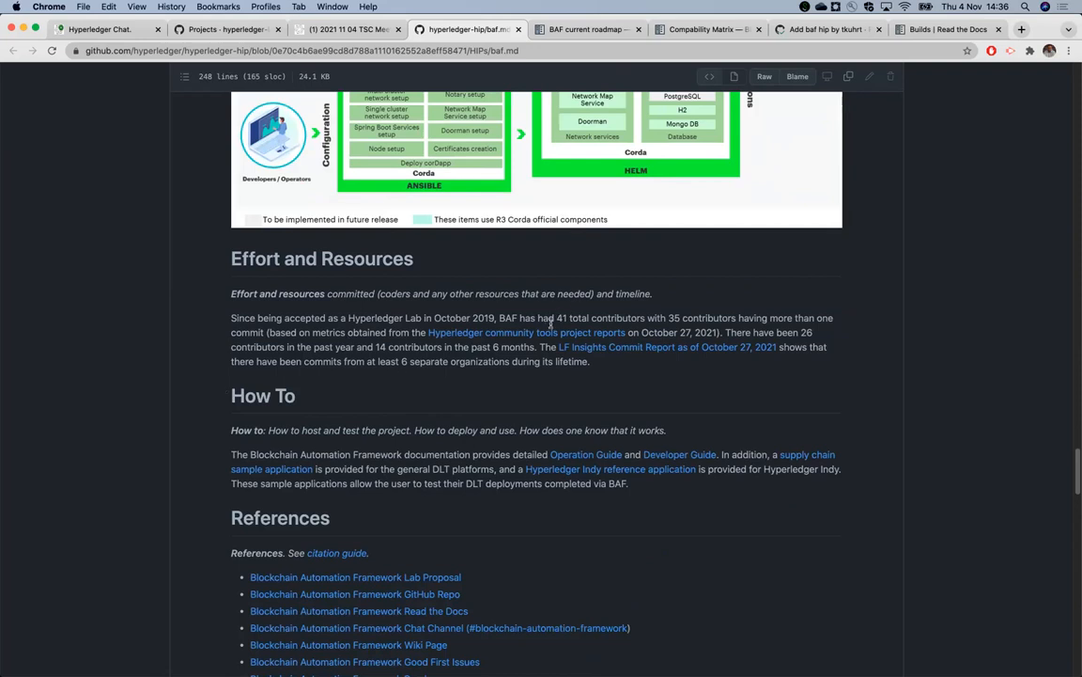
mouse_move(386, 412)
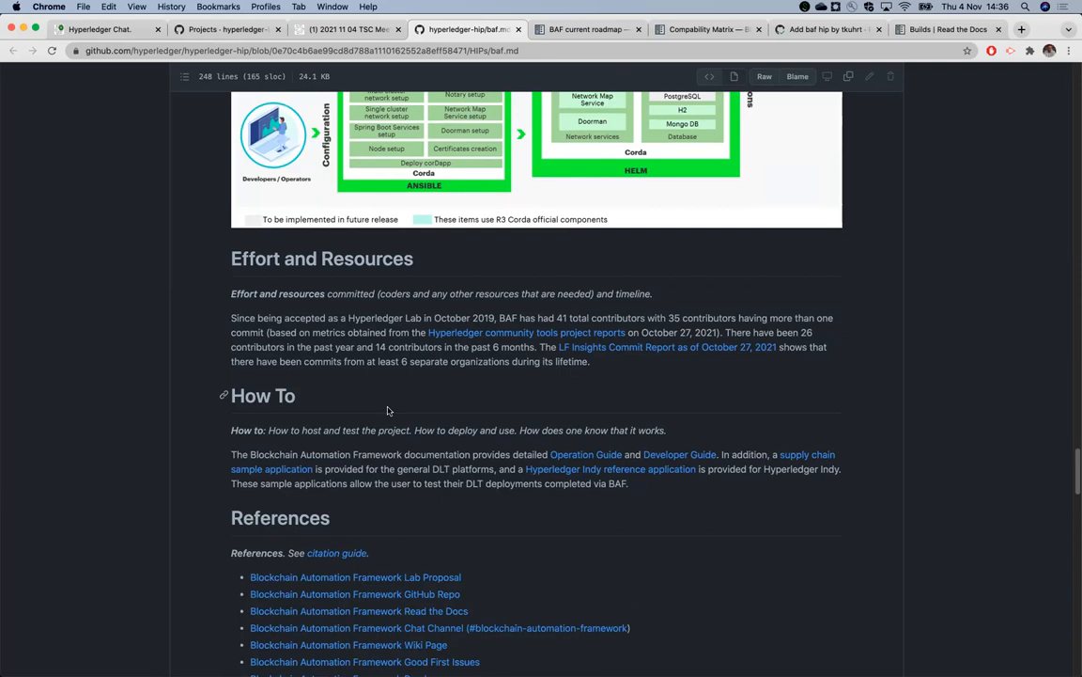
mouse_move(635, 376)
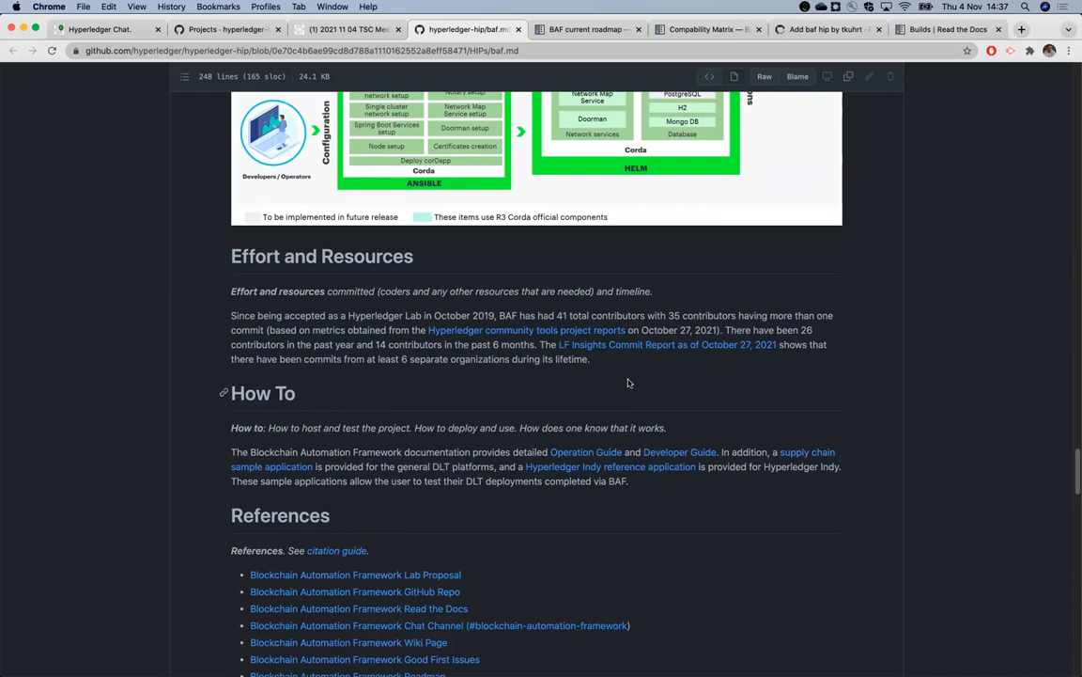
mouse_move(600, 387)
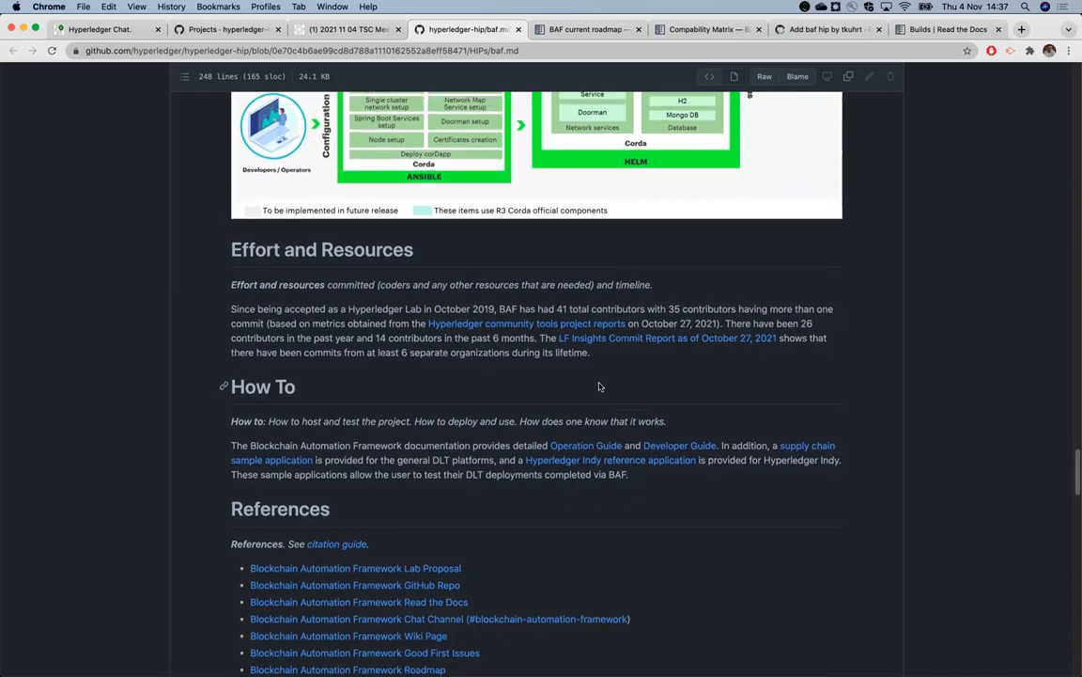
Scroll past the References list to the Closure and FAQs headings and the BaaS question
scroll("down", 3)
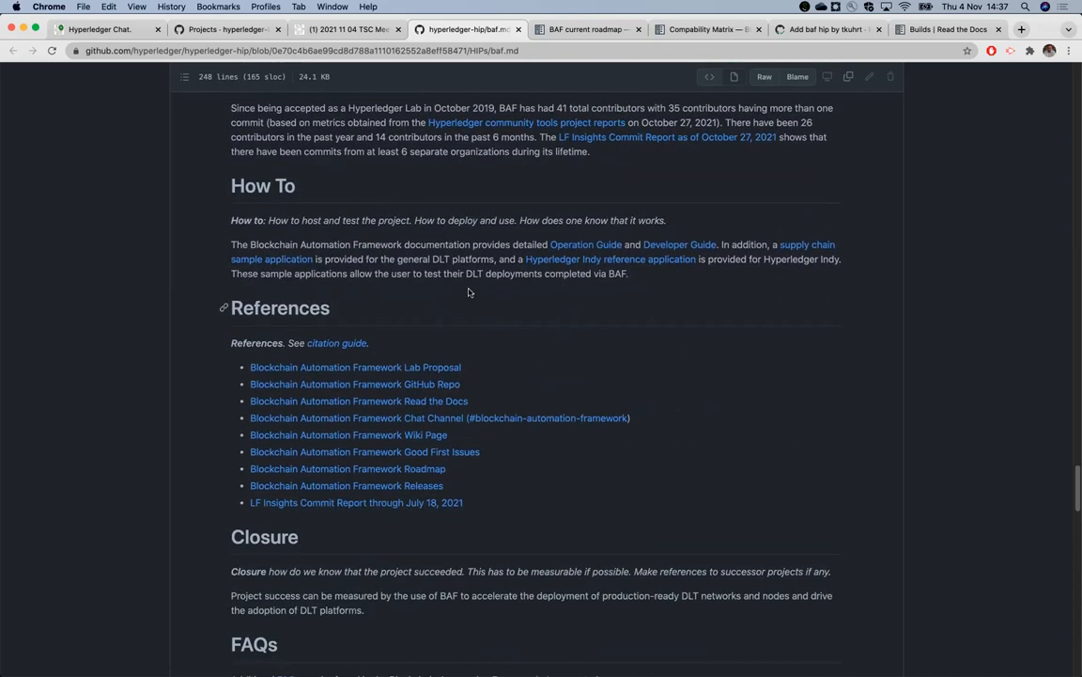
mouse_move(502, 314)
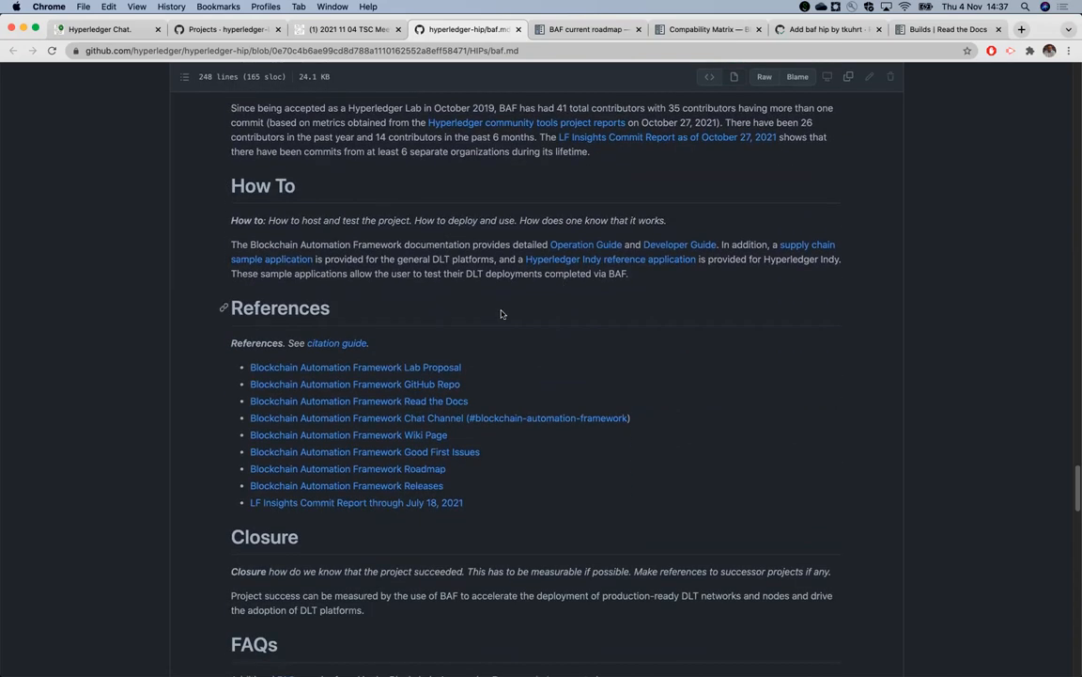
mouse_move(499, 207)
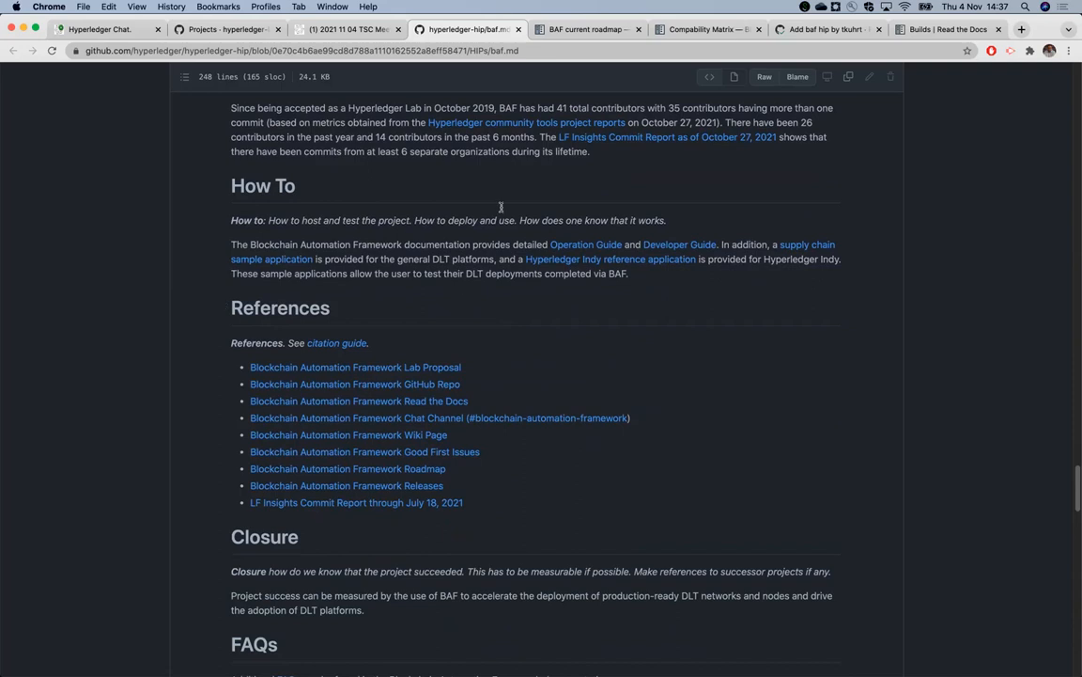
mouse_move(686, 283)
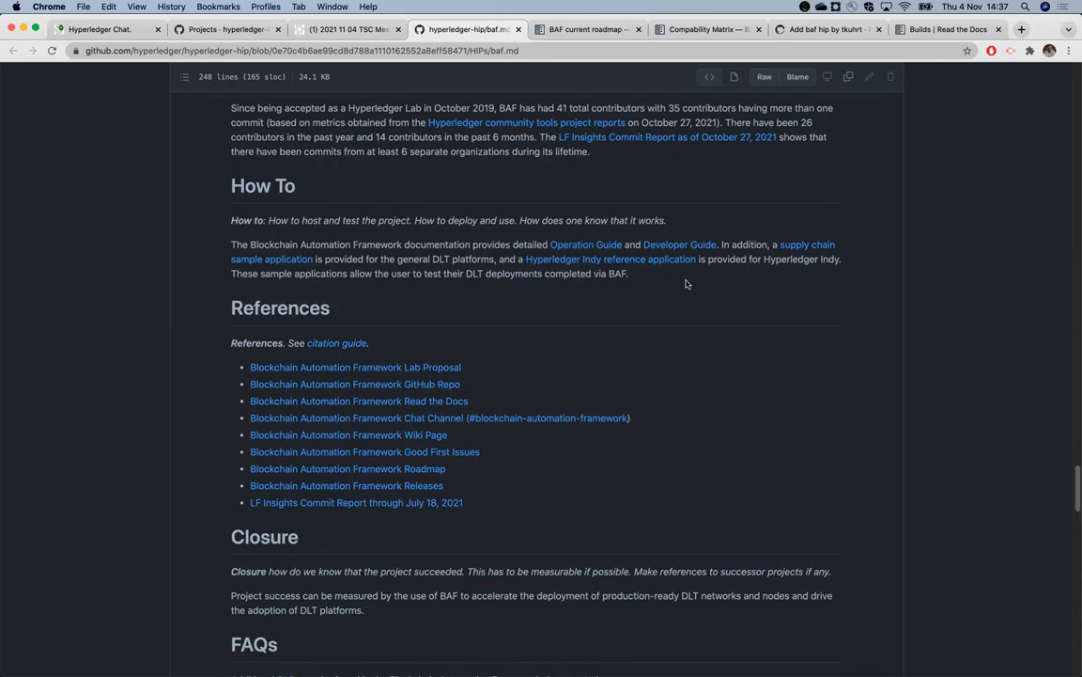
mouse_move(571, 260)
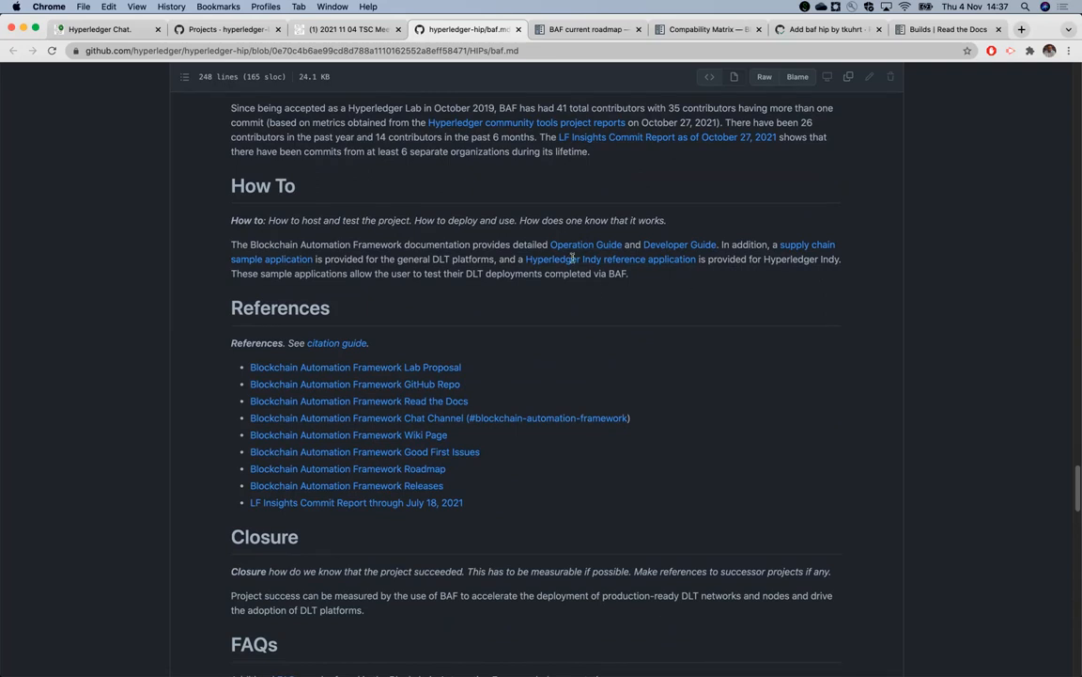
mouse_move(767, 300)
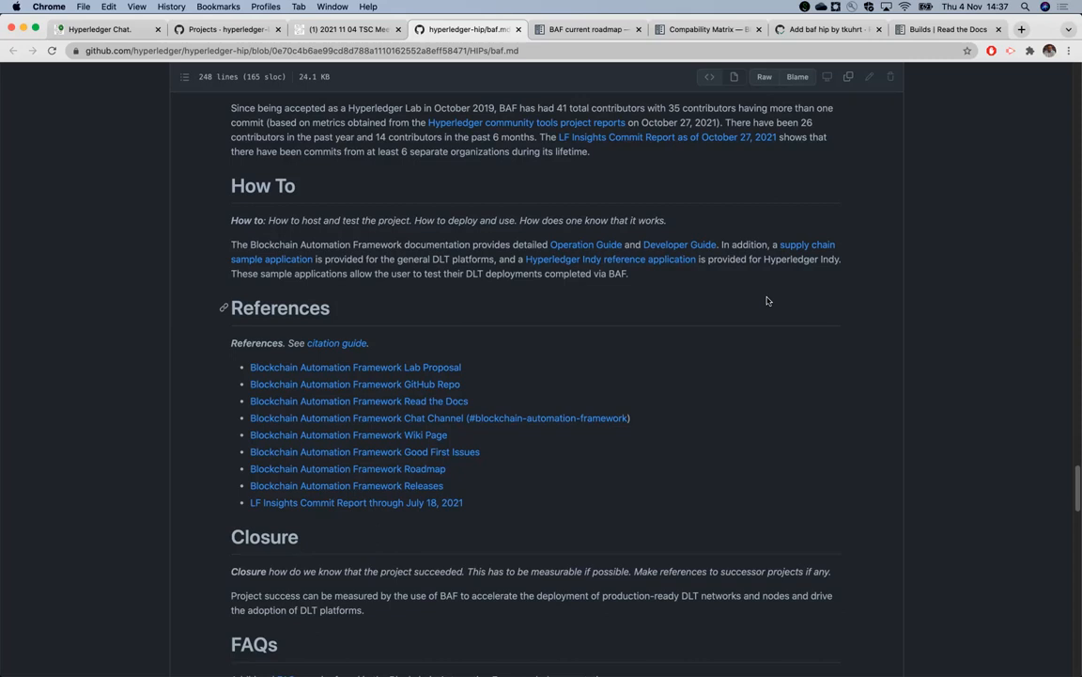
mouse_move(654, 304)
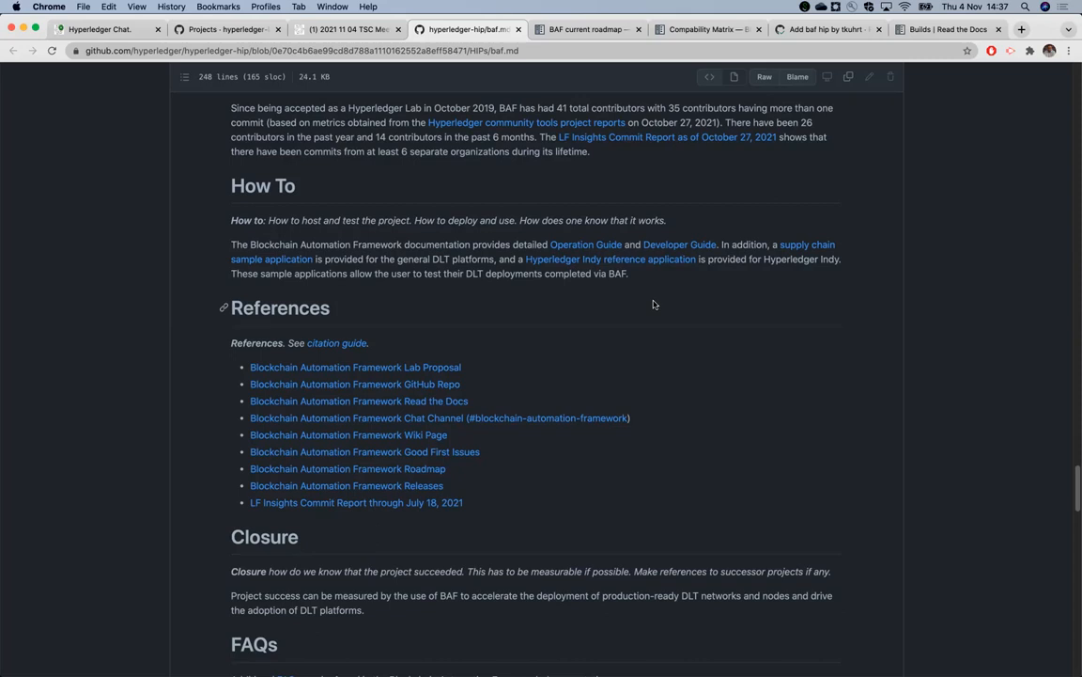
scroll("down", 3)
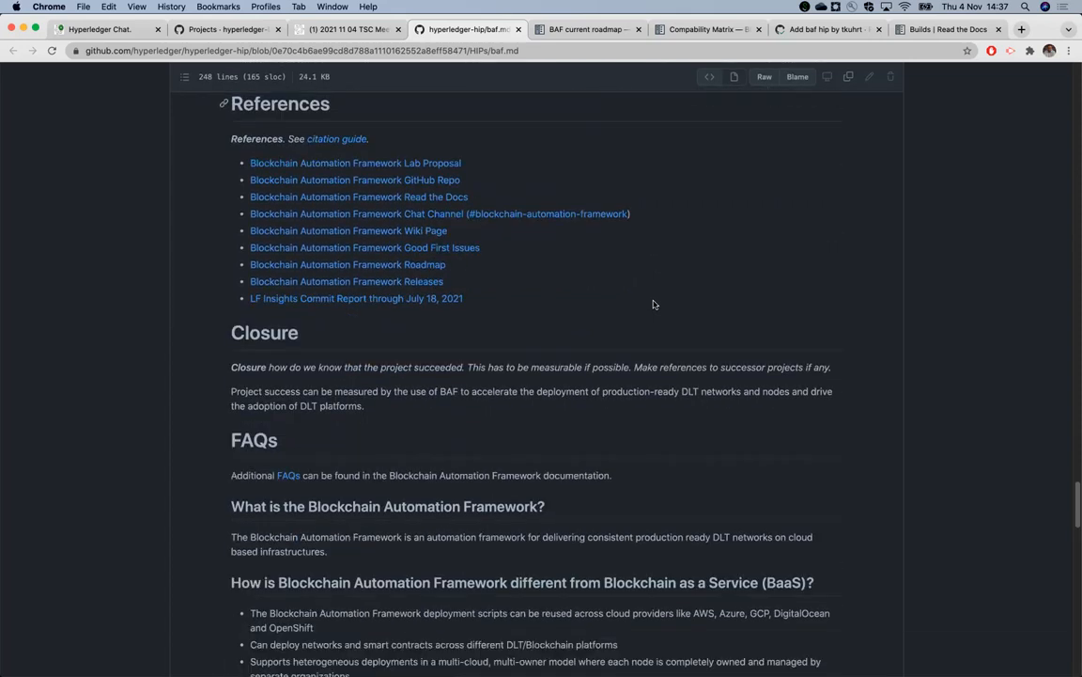
Scroll to the BaaS comparison, supported DLT platforms list and start of the related-projects question
scroll("down", 3)
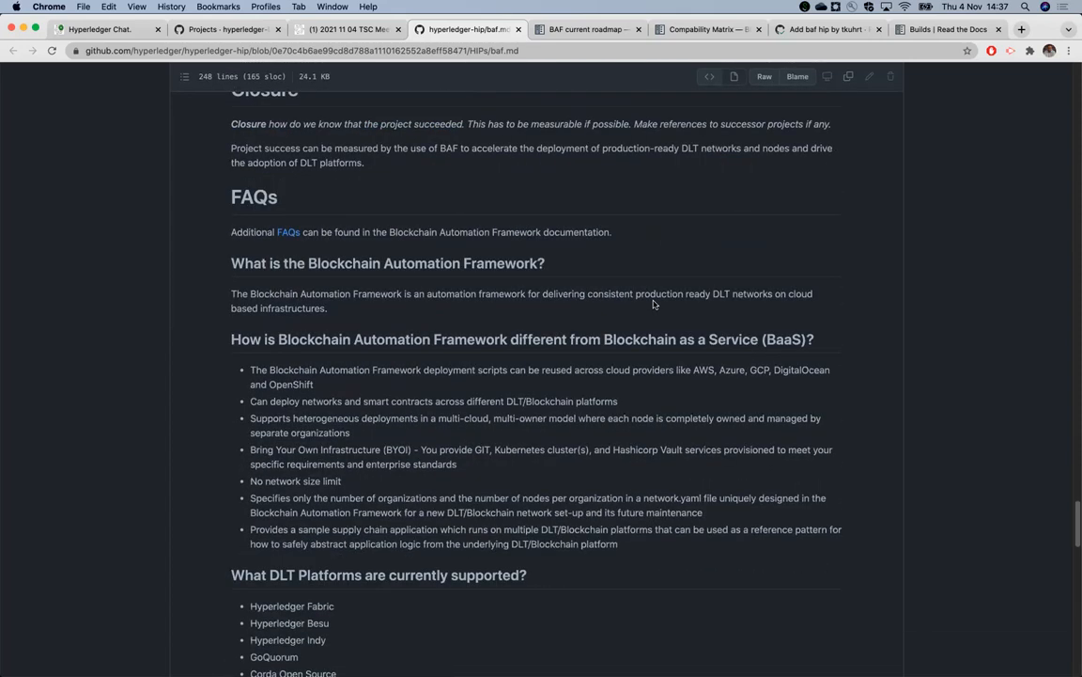
mouse_move(274, 376)
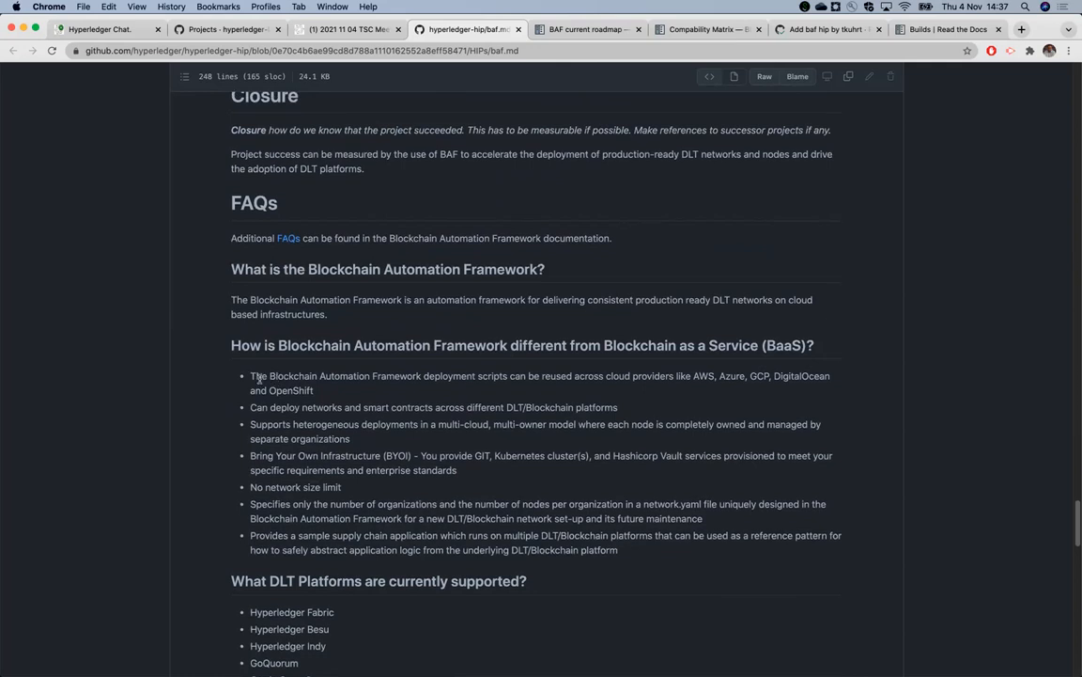
mouse_move(355, 376)
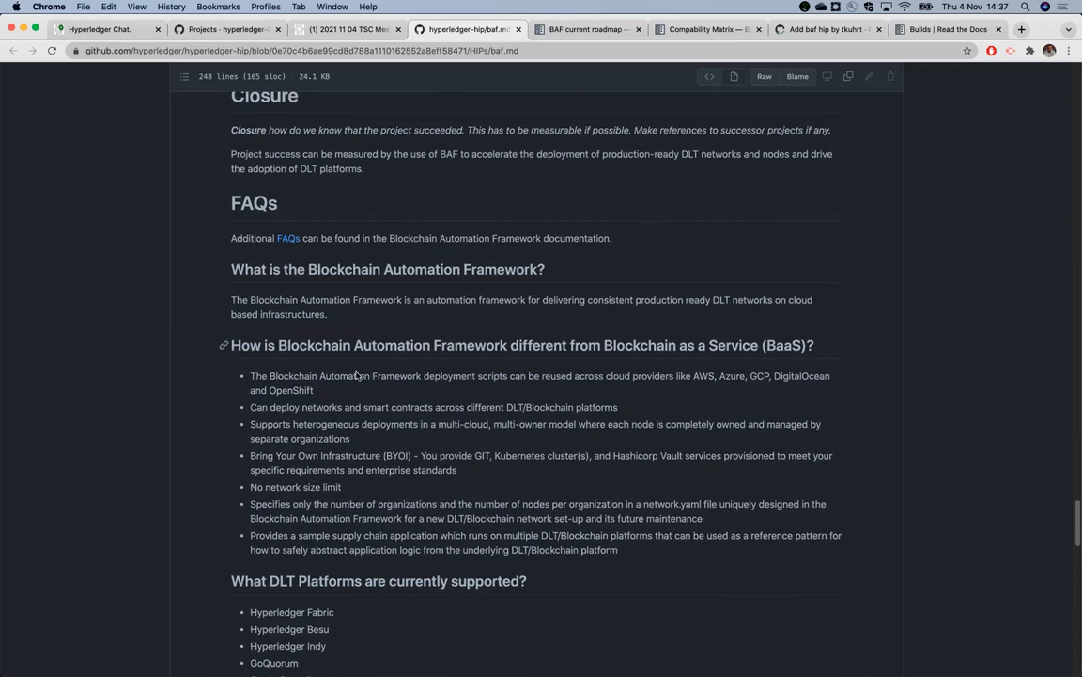
scroll("down", 3)
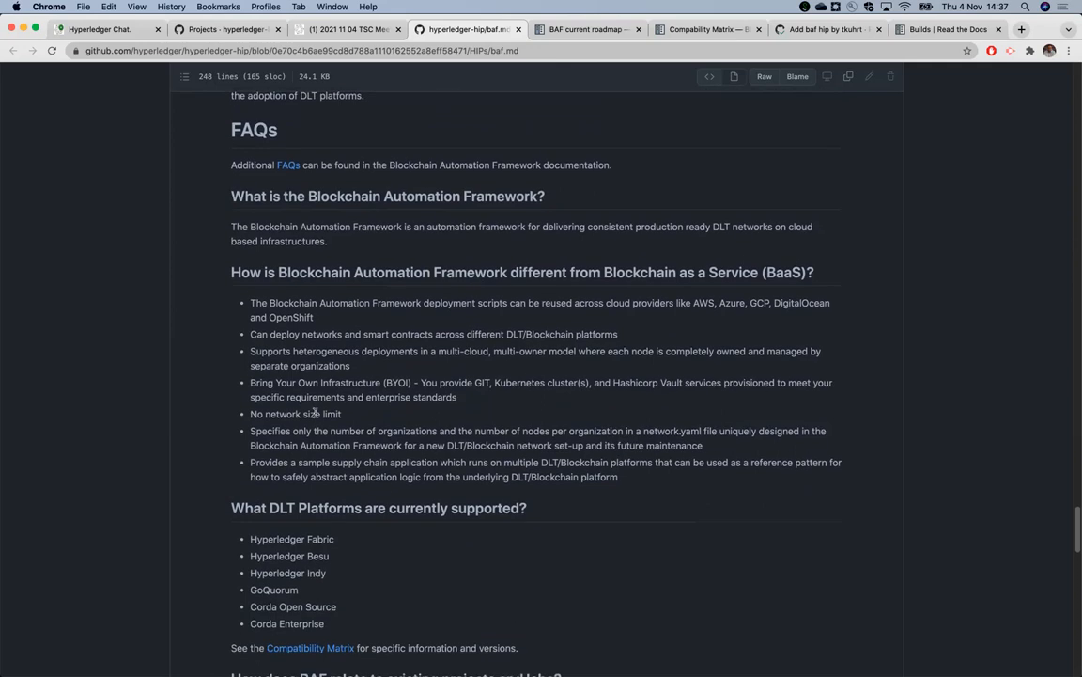
mouse_move(406, 353)
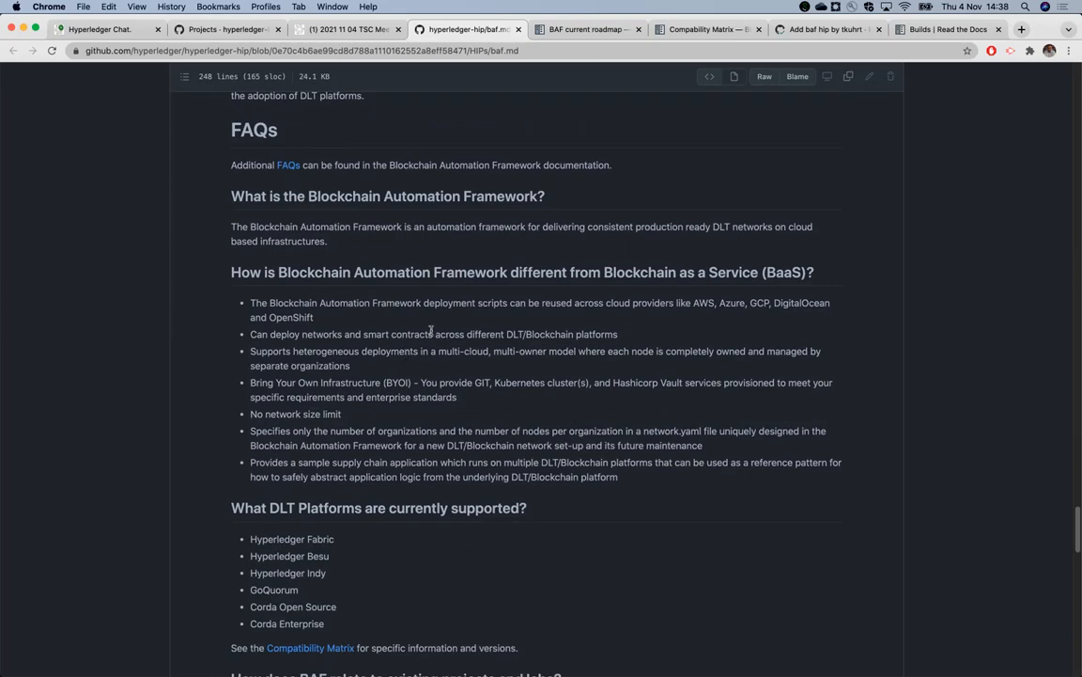
mouse_move(383, 325)
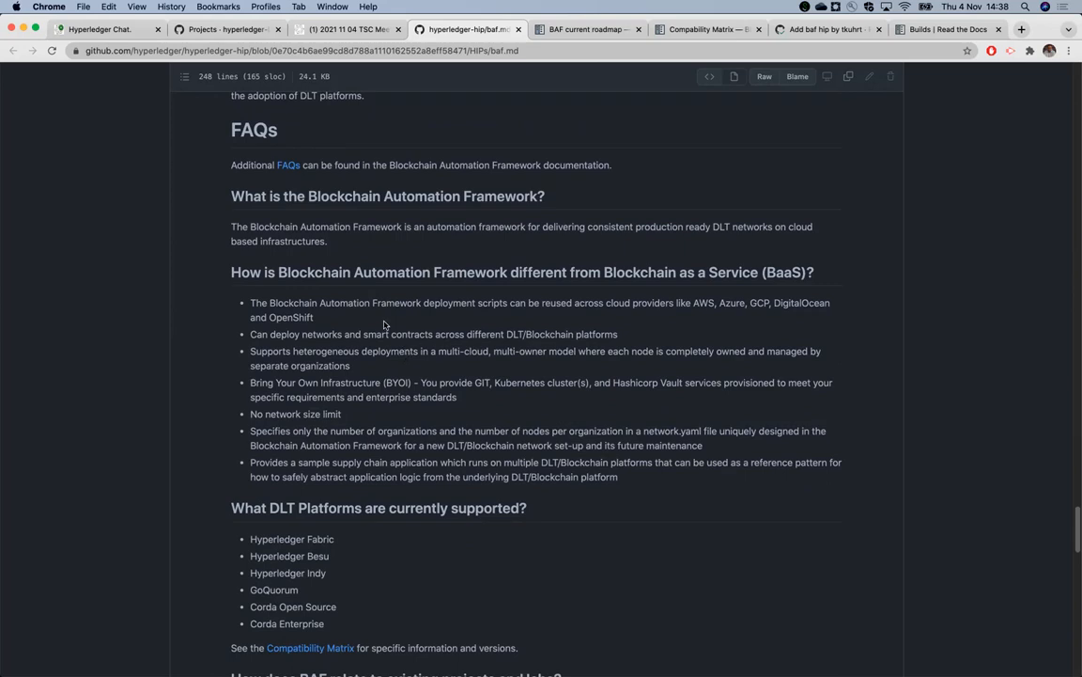
mouse_move(526, 316)
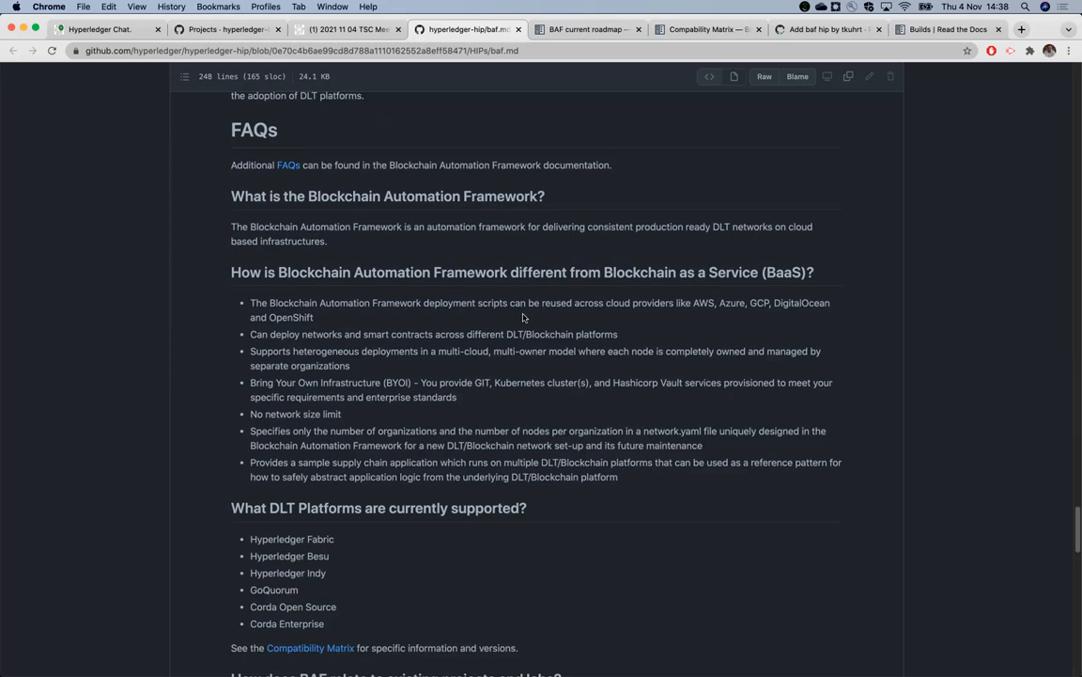
mouse_move(466, 376)
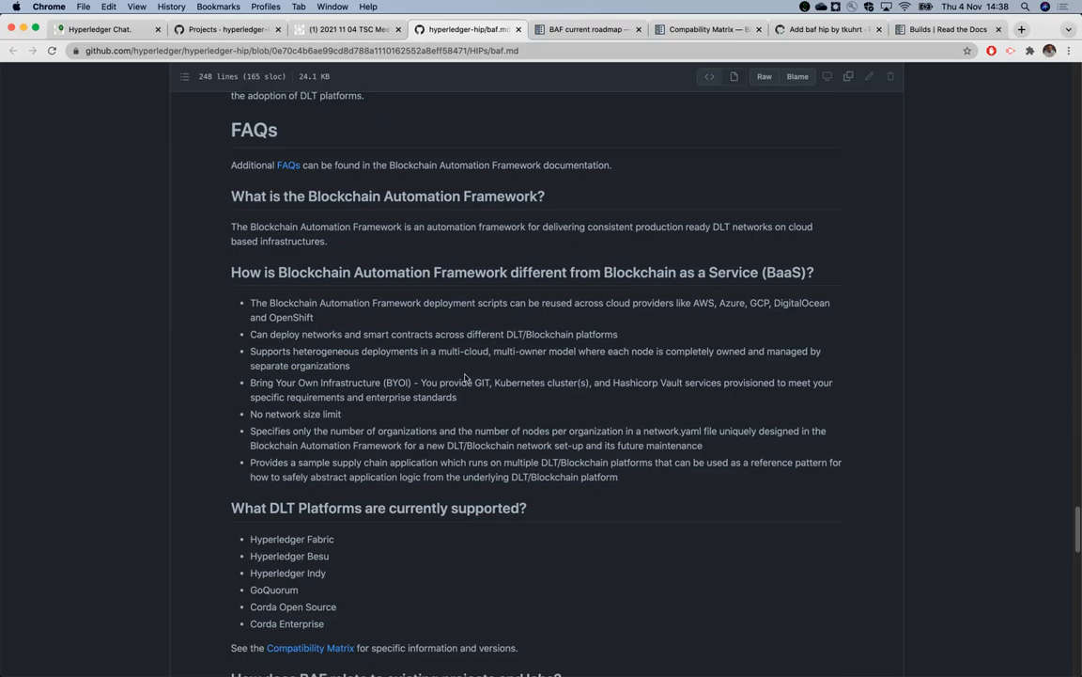
mouse_move(470, 374)
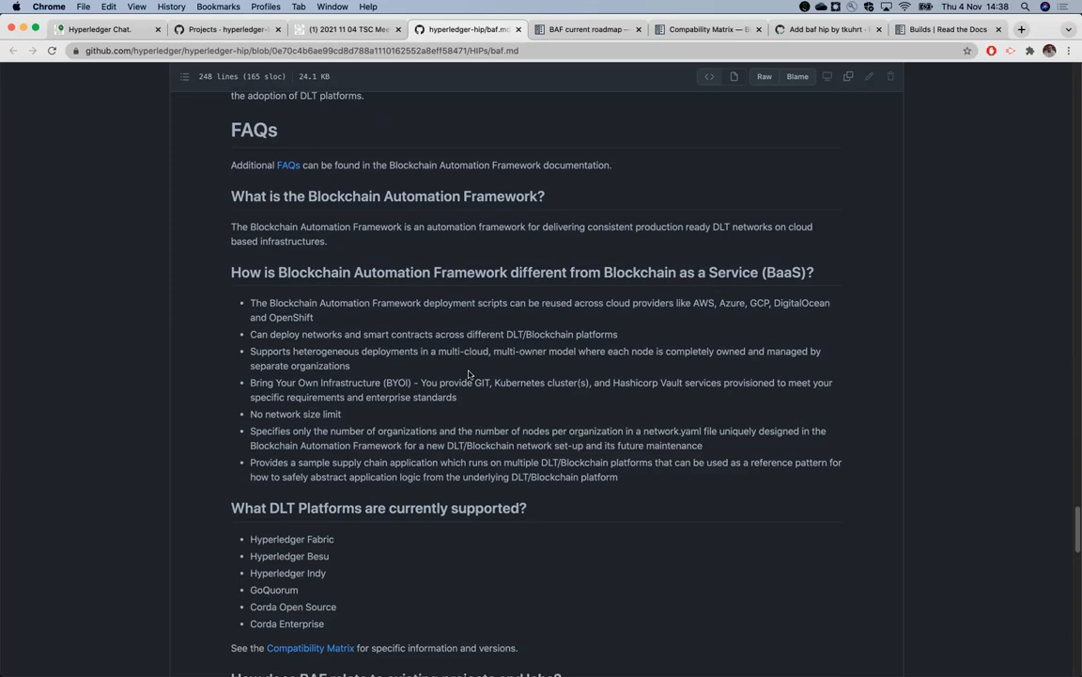
mouse_move(474, 352)
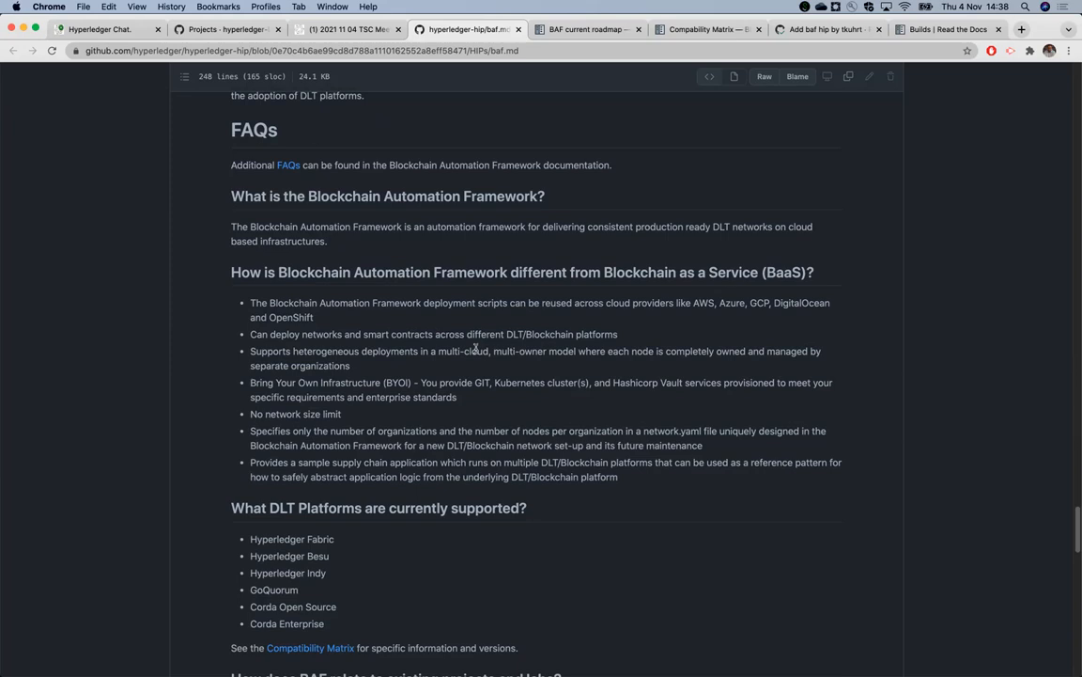
mouse_move(458, 380)
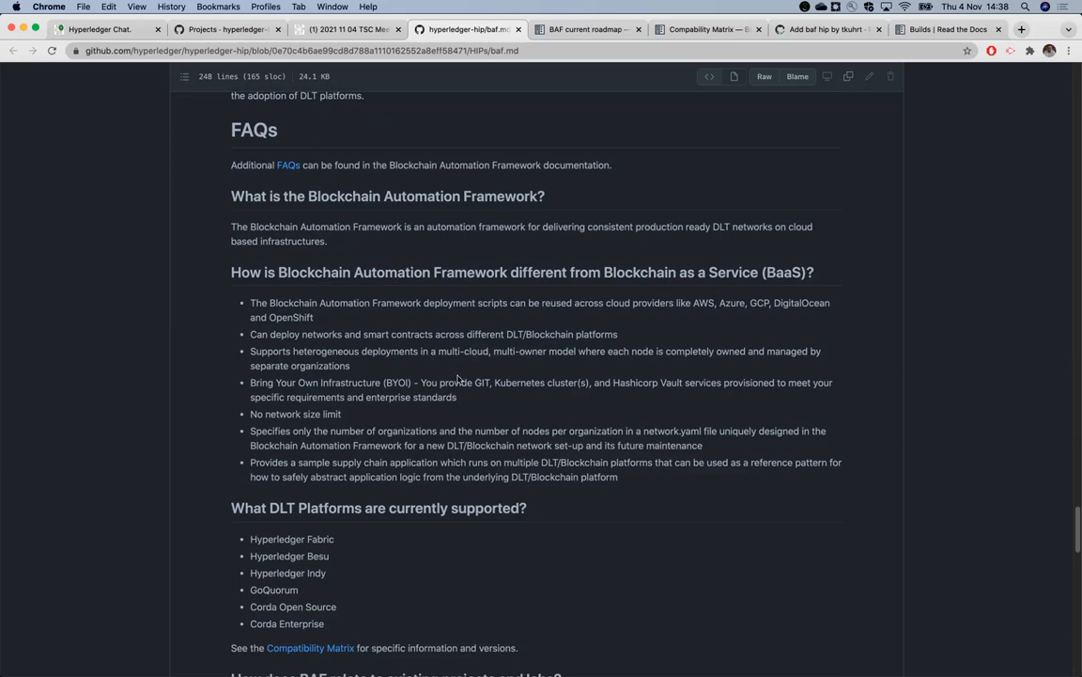
mouse_move(443, 413)
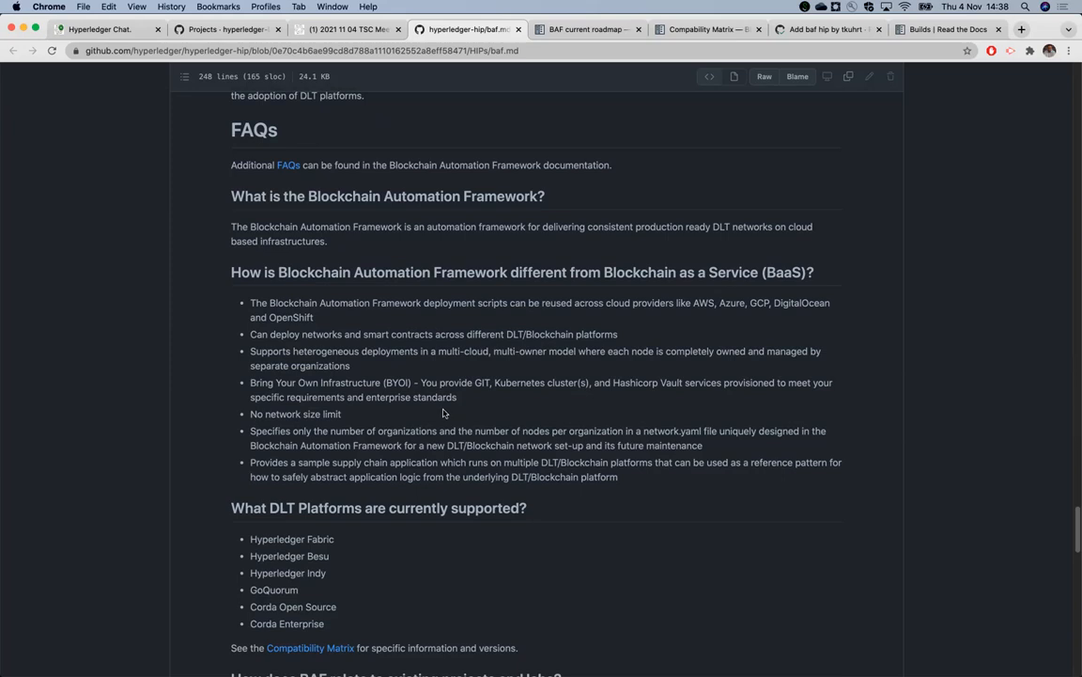
scroll("down", 3)
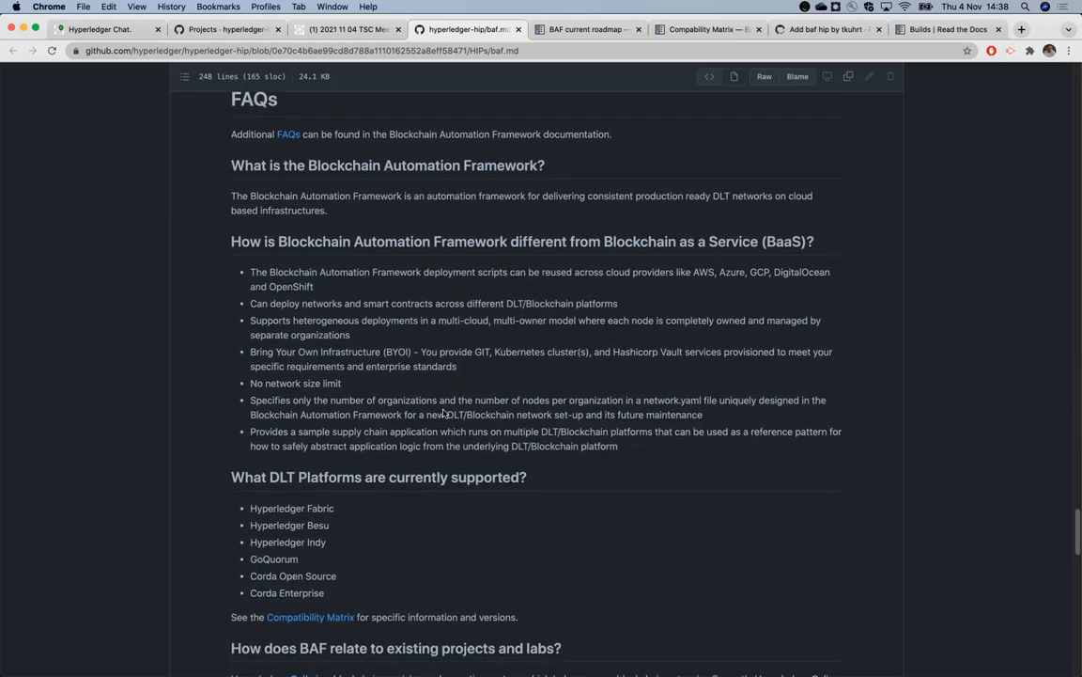
scroll("down", 3)
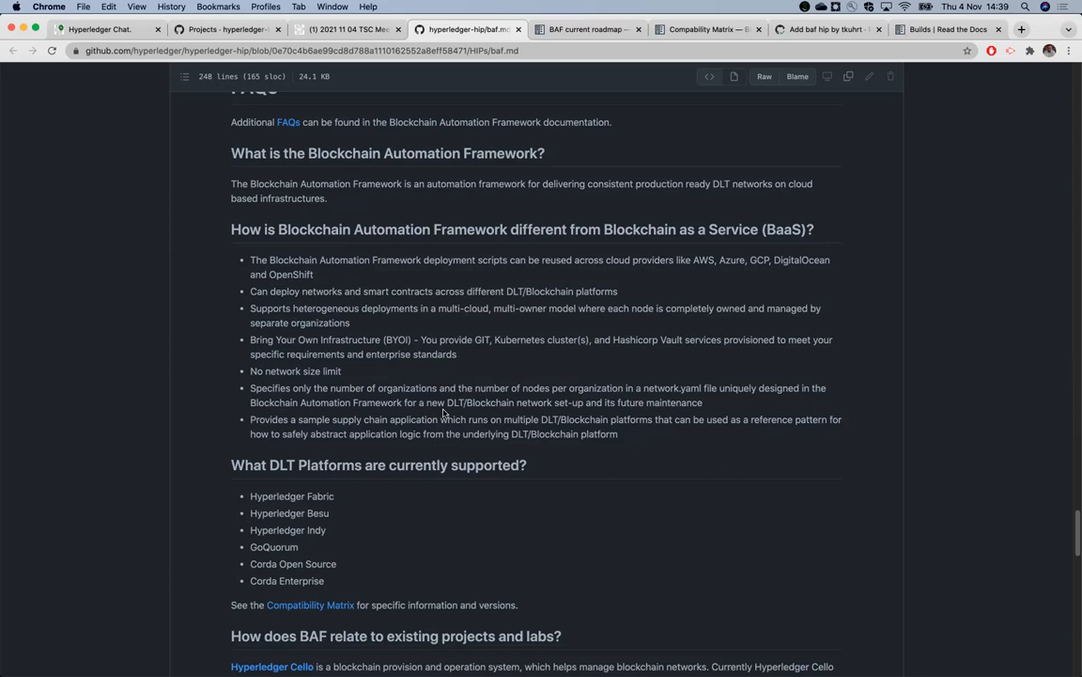
scroll("down", 3)
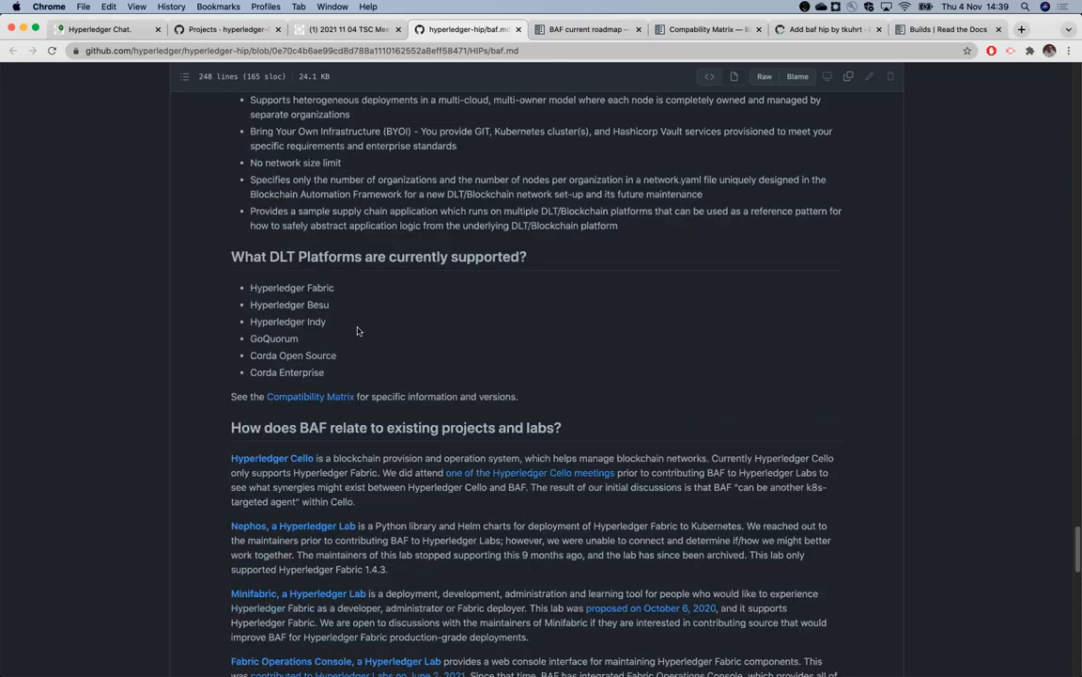
scroll("down", 3)
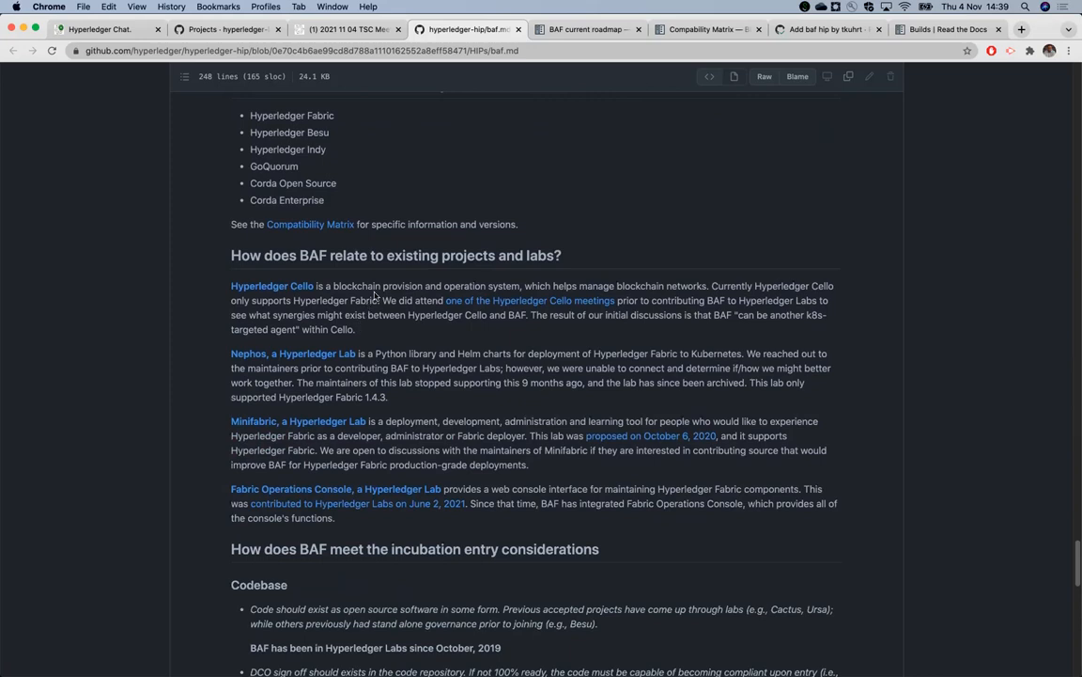
mouse_move(210, 346)
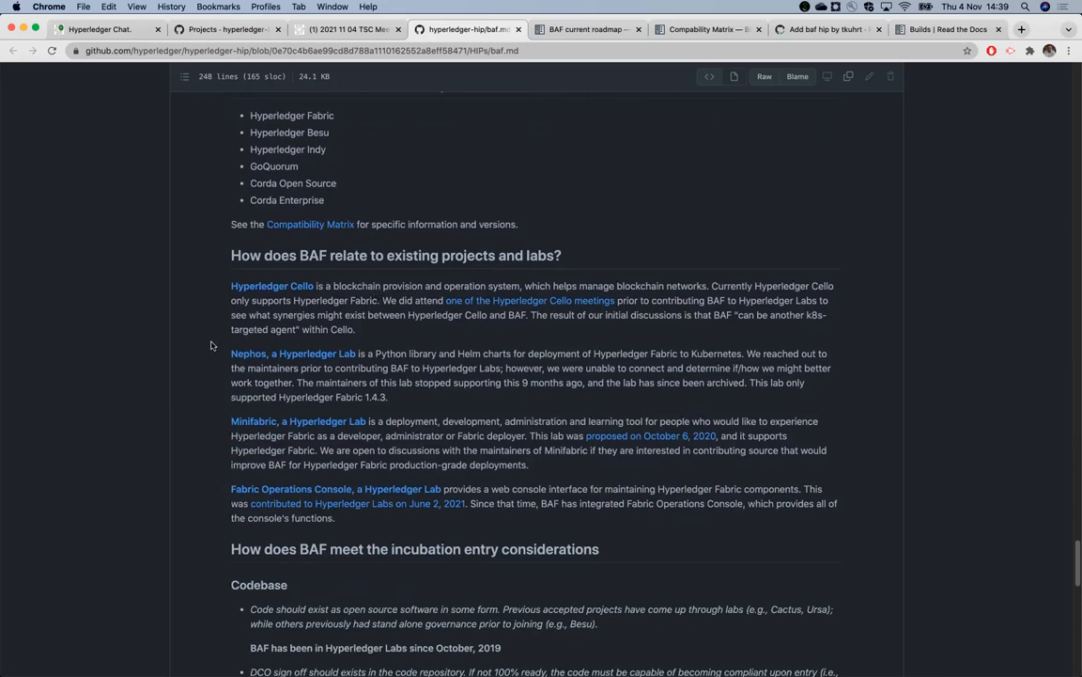
mouse_move(226, 303)
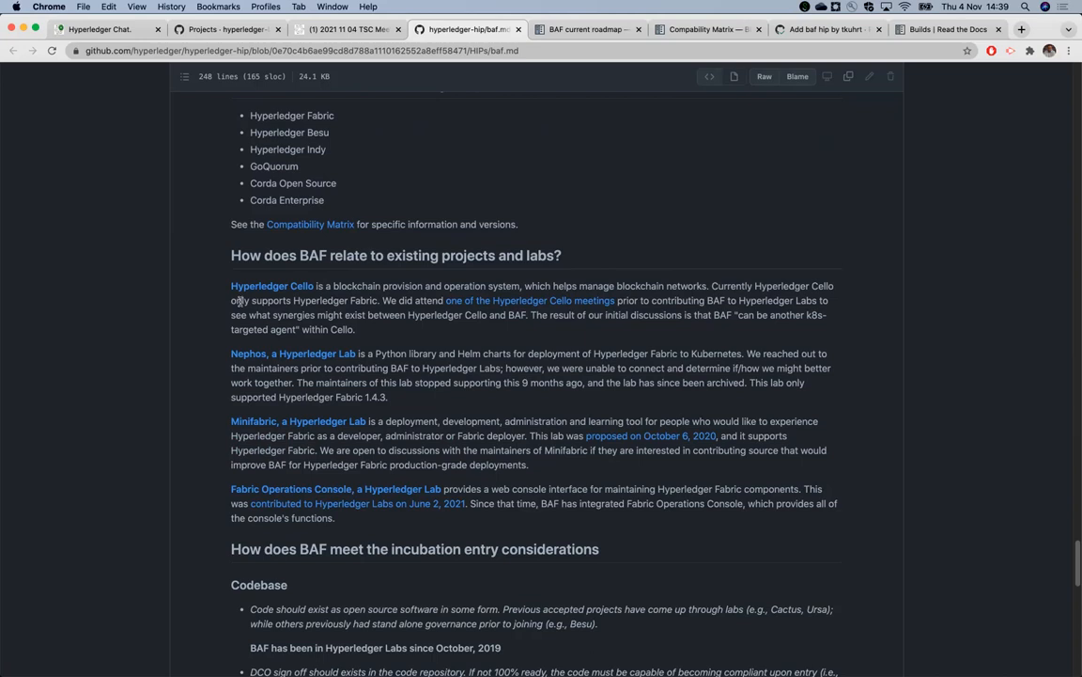
mouse_move(199, 333)
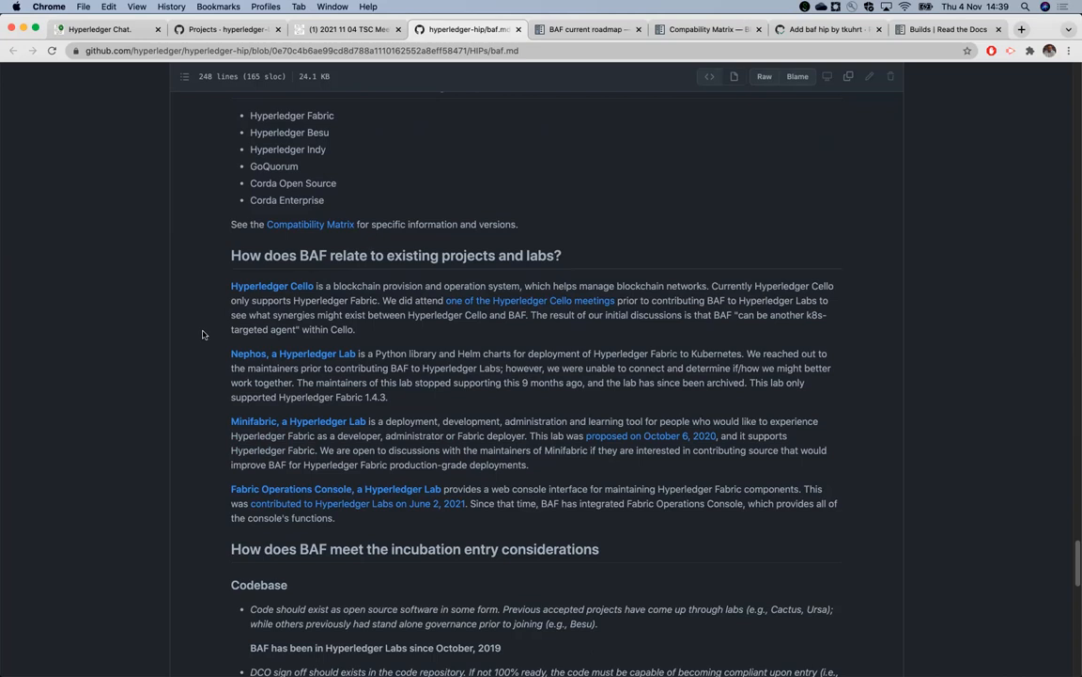
scroll("down", 3)
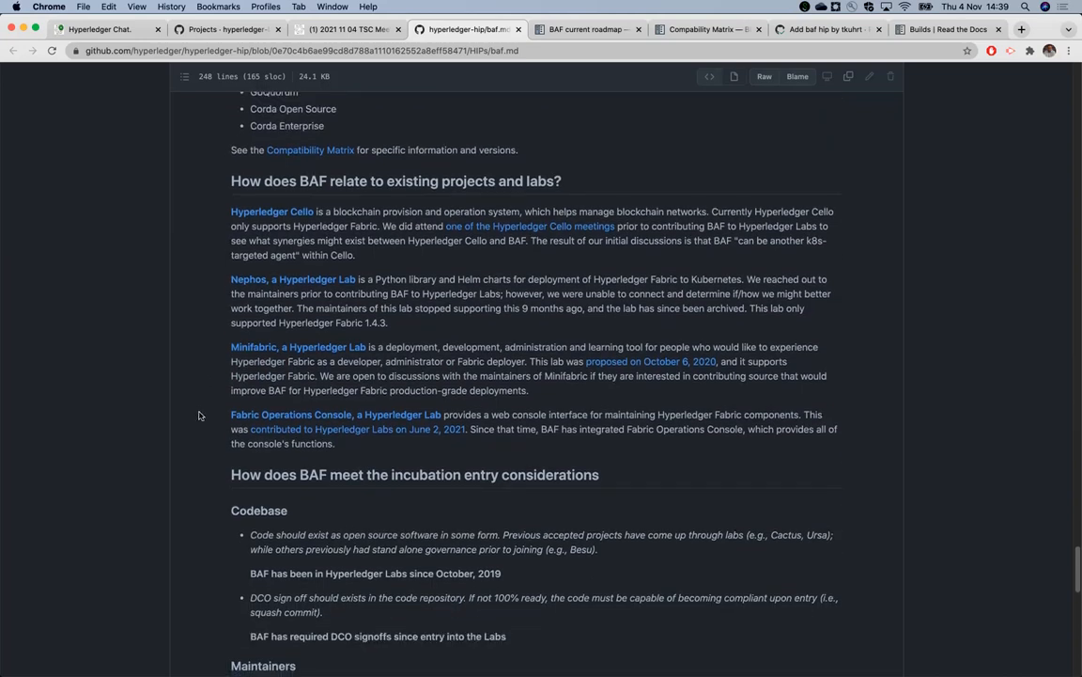
mouse_move(207, 414)
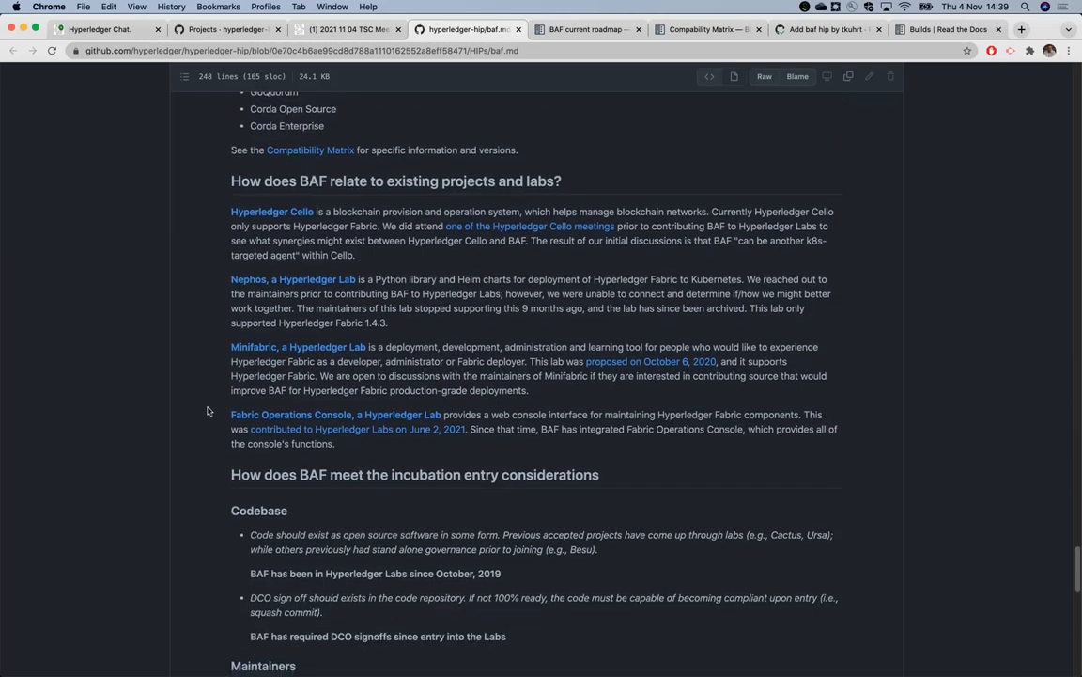
mouse_move(214, 410)
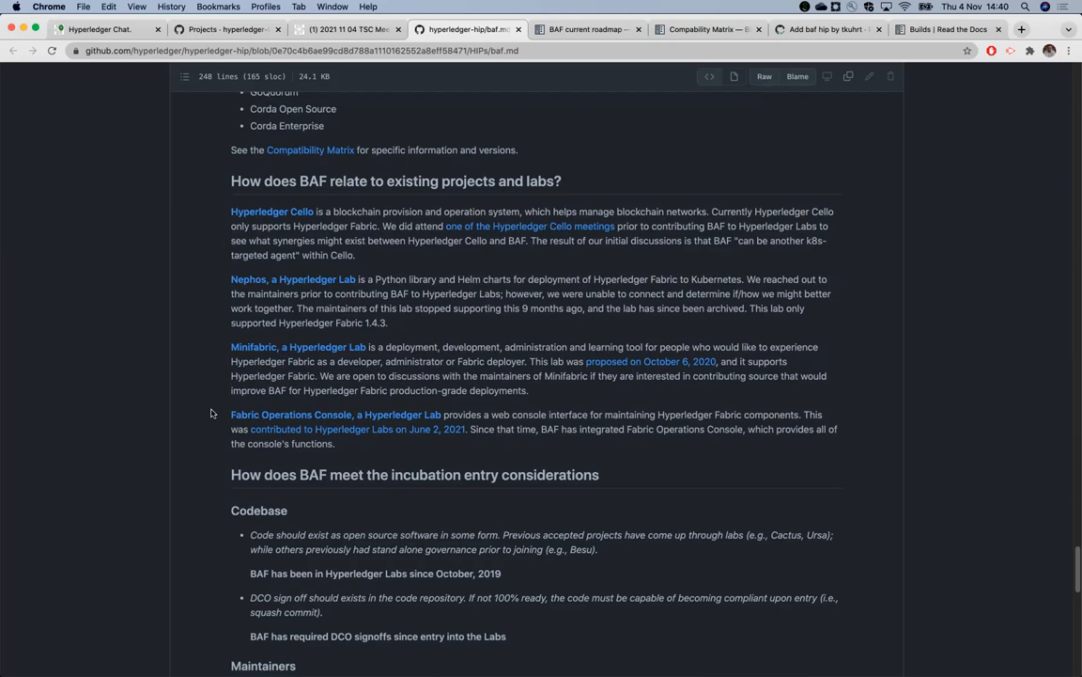
mouse_move(590, 436)
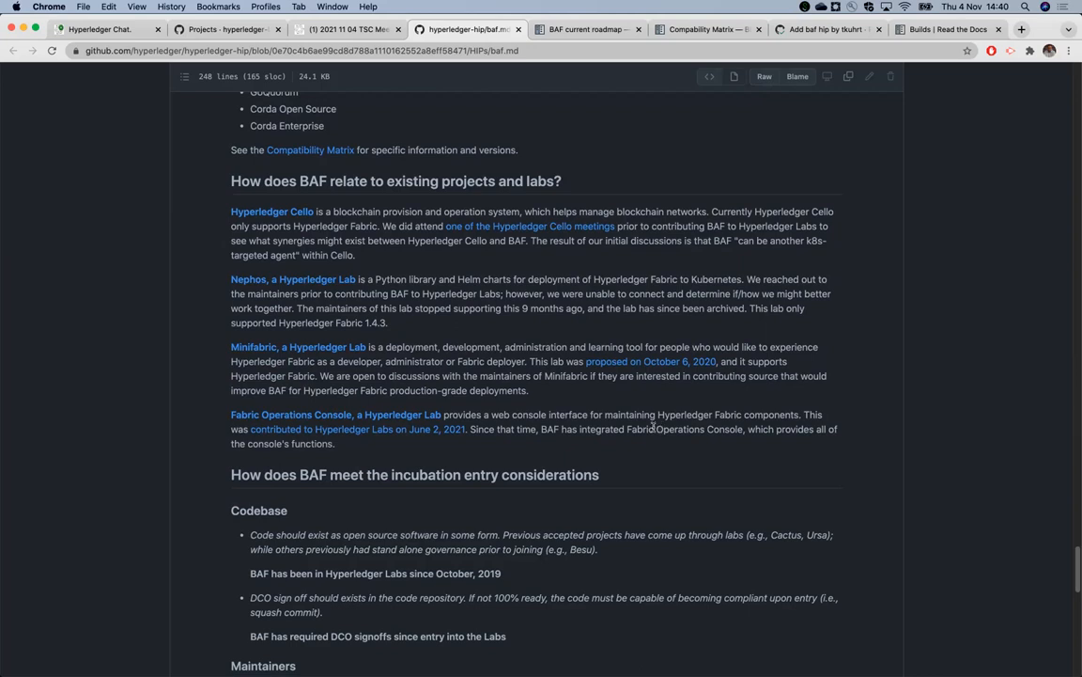
Scroll through Codebase, Maintainers and Community answers to Sponsors, Legal and Overlap with Existing Projects
scroll("down", 3)
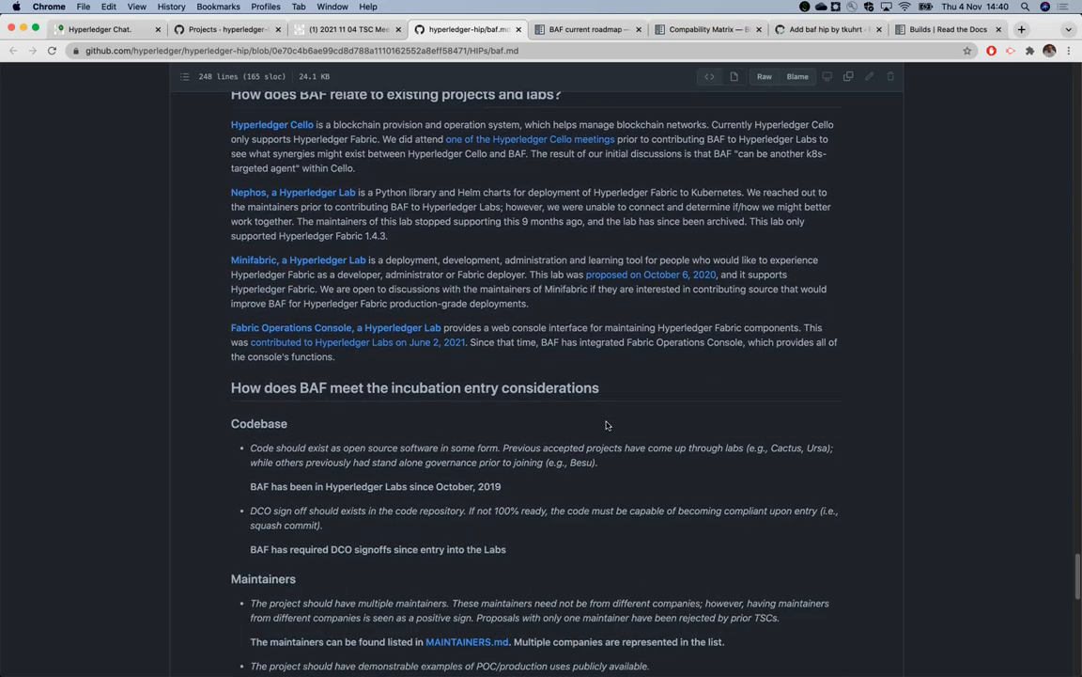
scroll("down", 3)
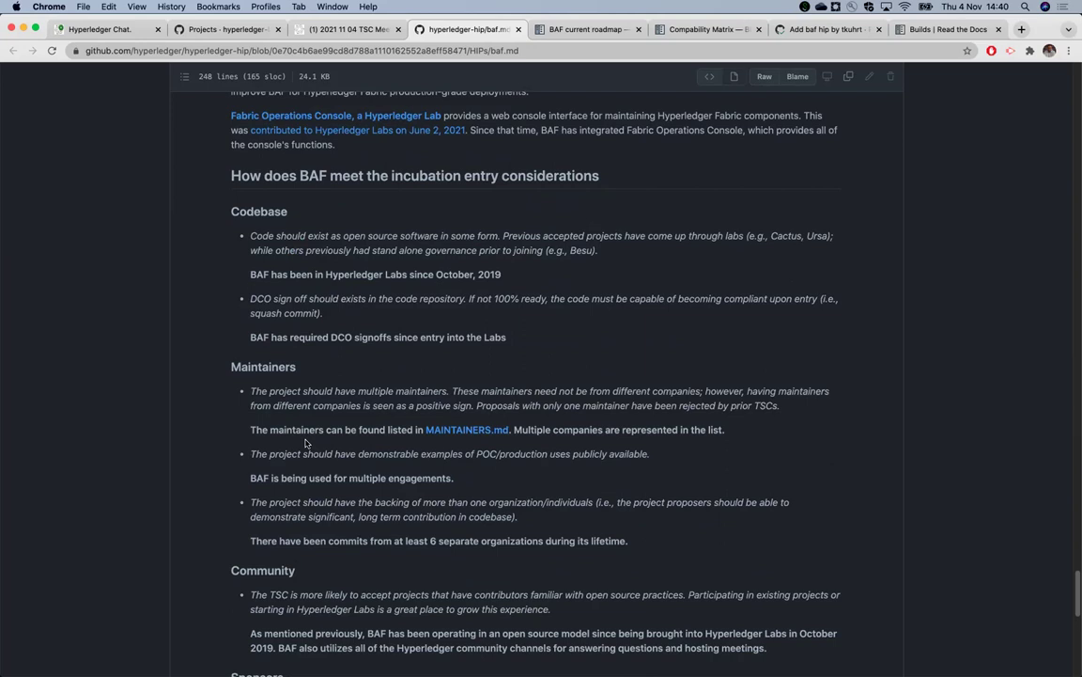
scroll("down", 3)
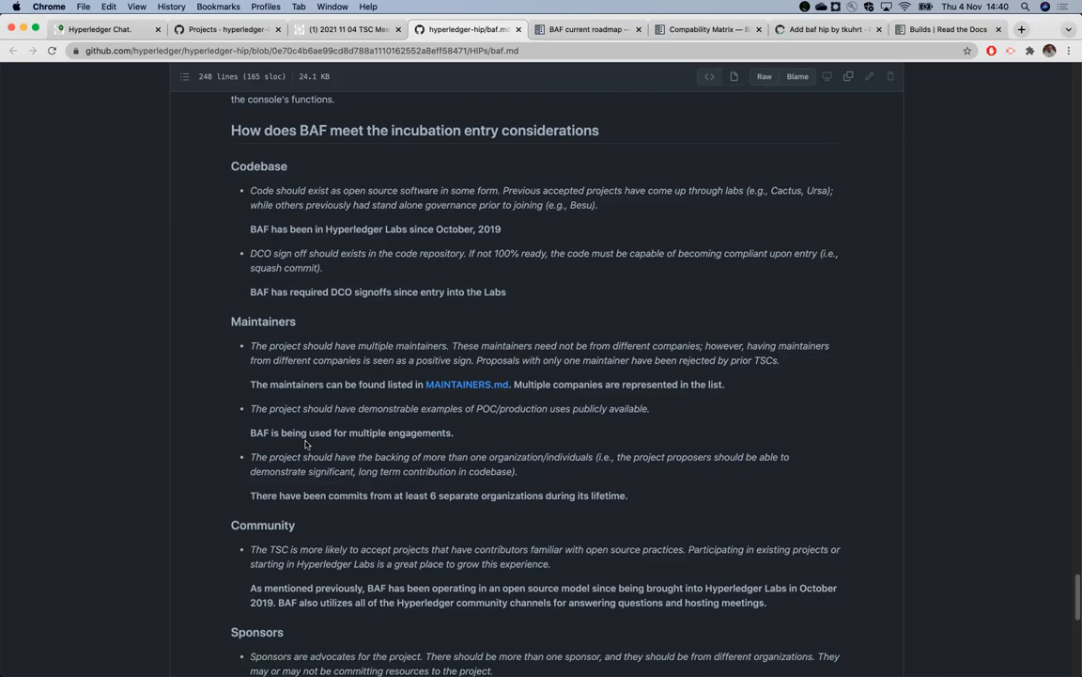
scroll("down", 3)
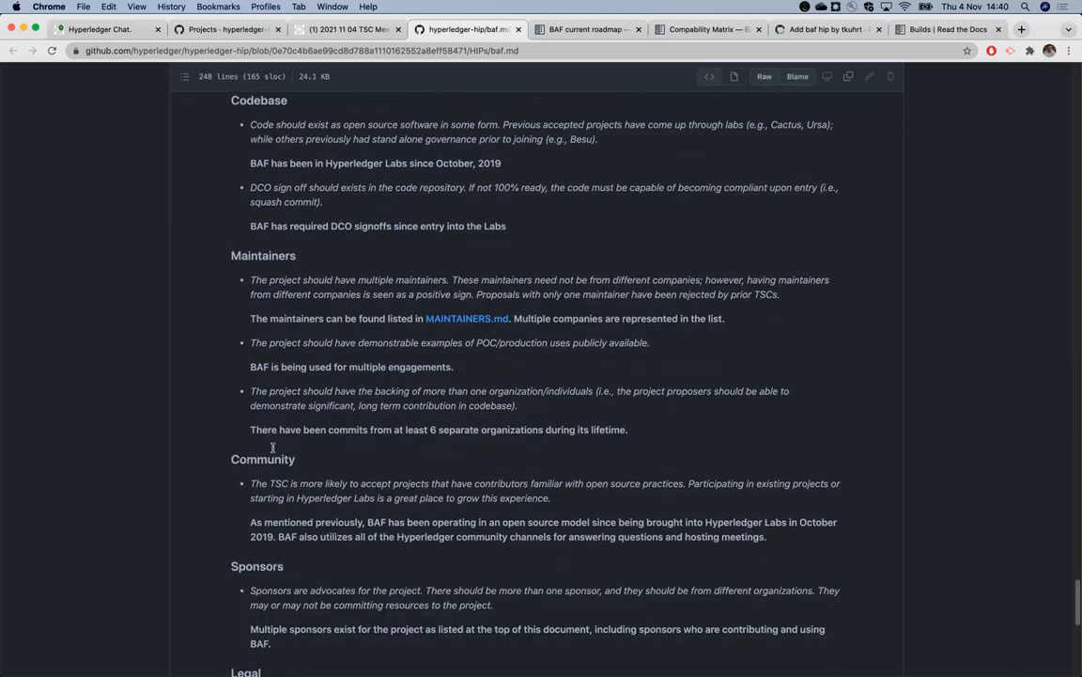
scroll("down", 3)
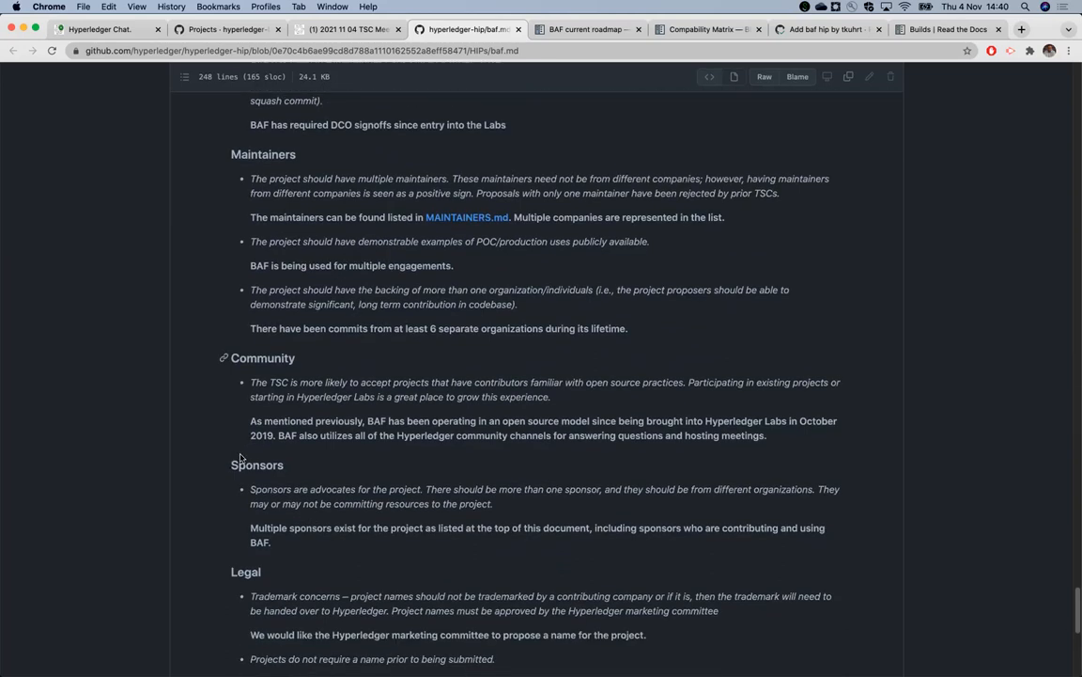
scroll("down", 3)
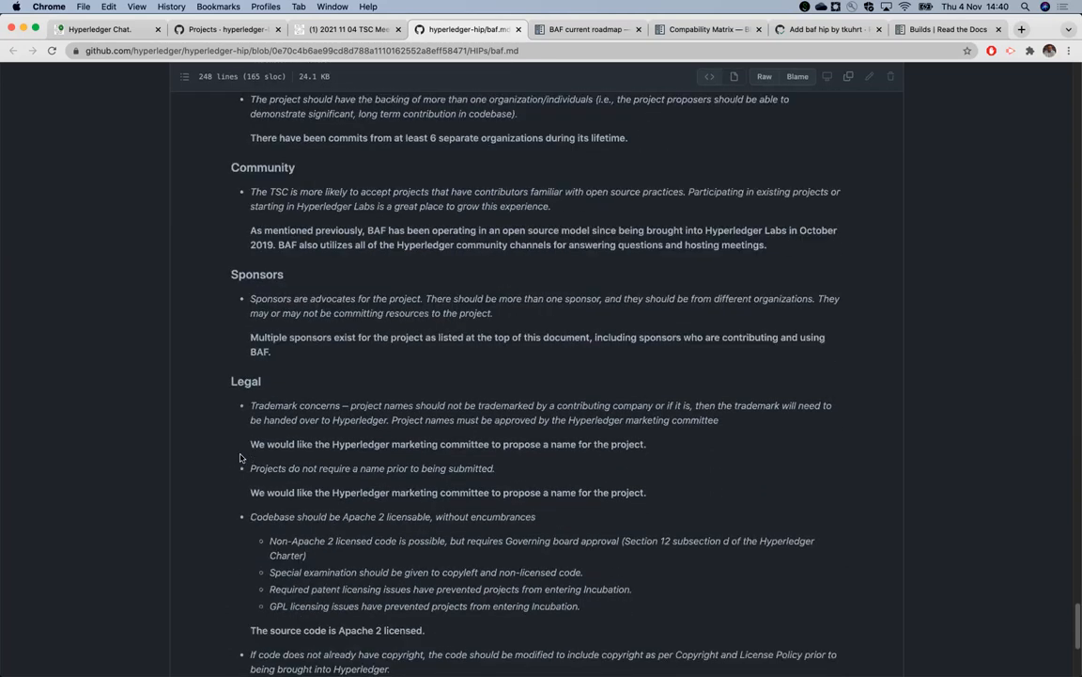
mouse_move(416, 231)
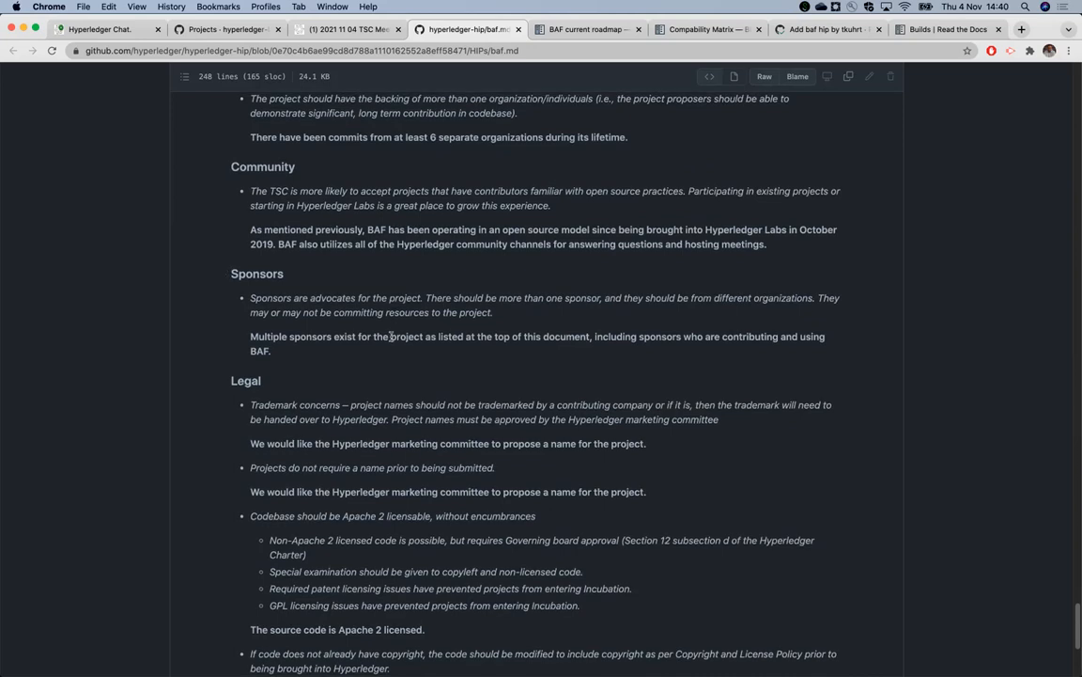
scroll("down", 3)
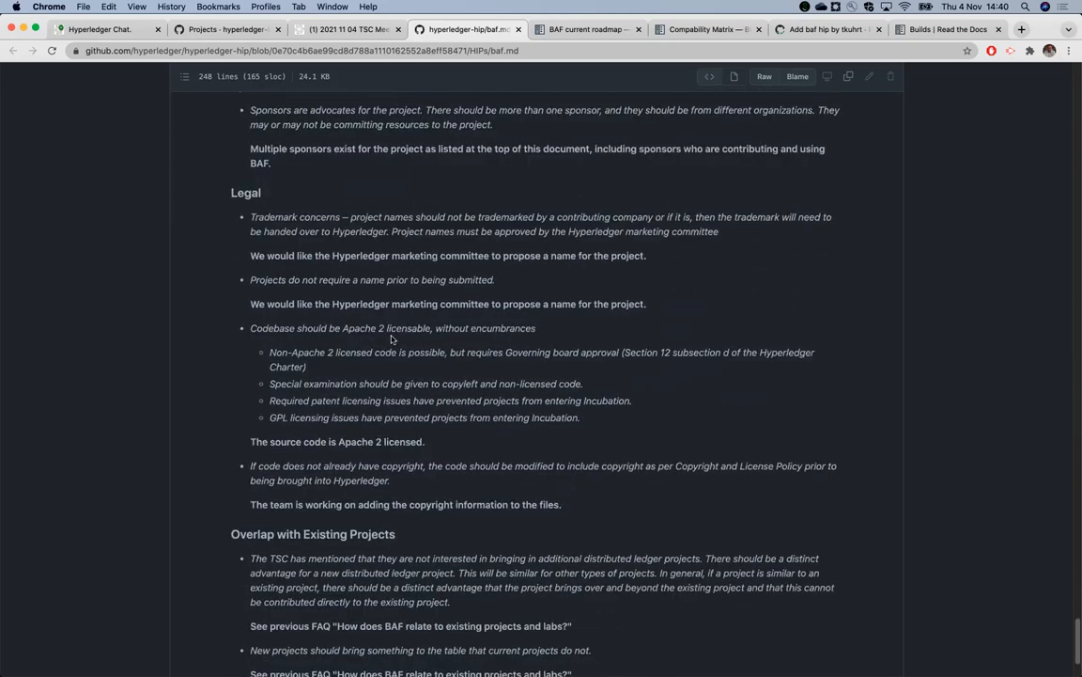
scroll("up", 3)
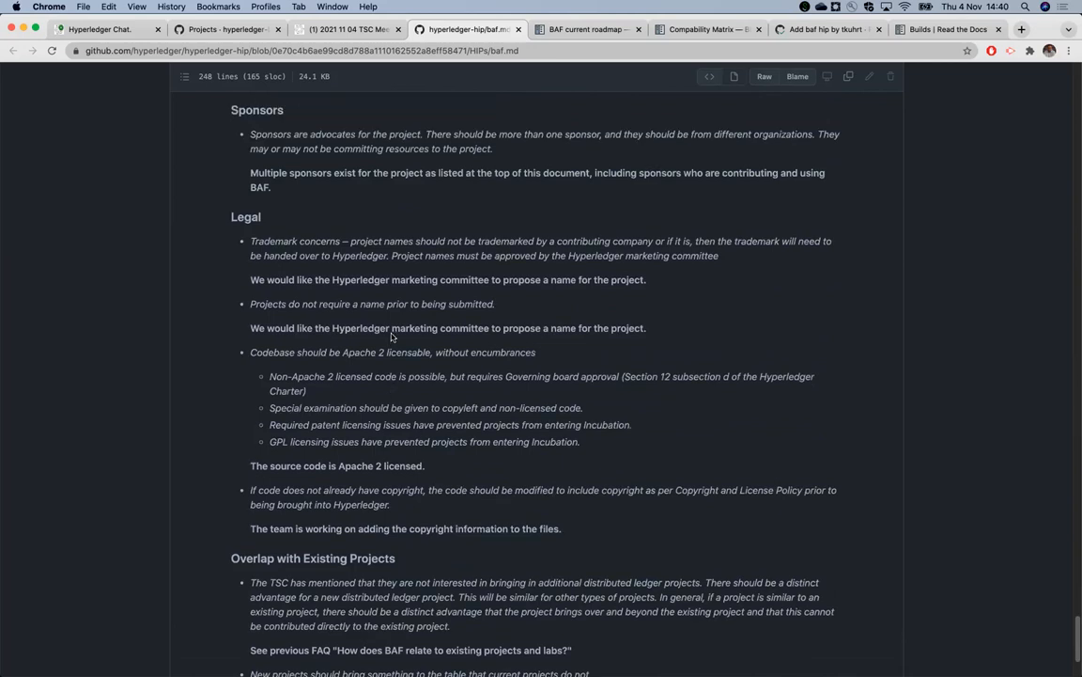
mouse_move(513, 280)
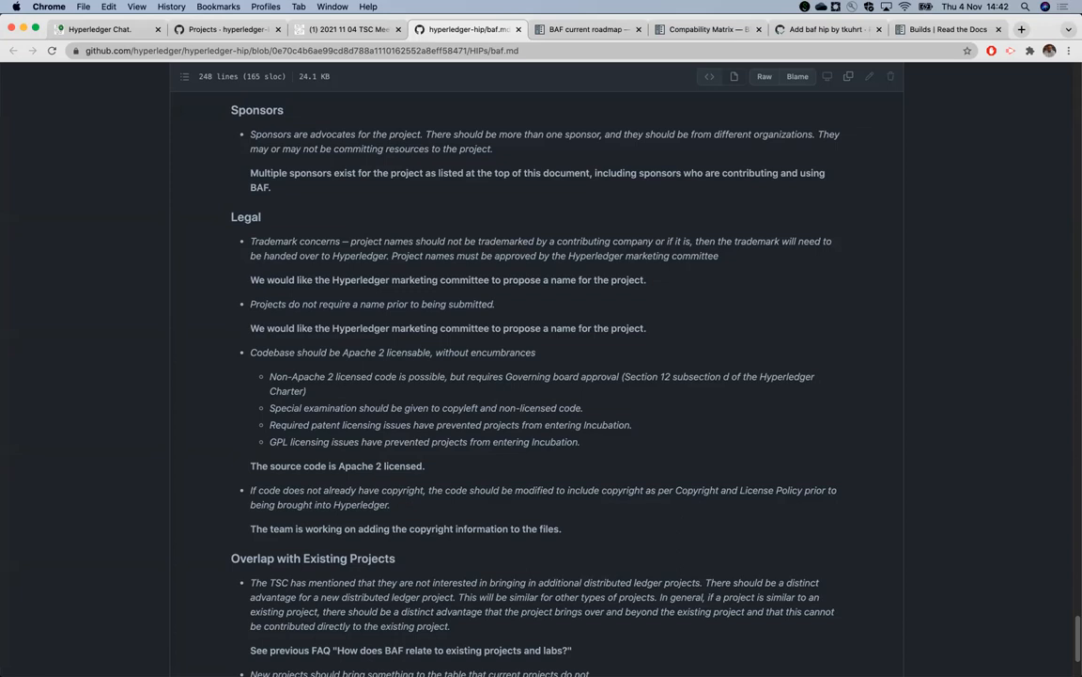
mouse_move(1000, 477)
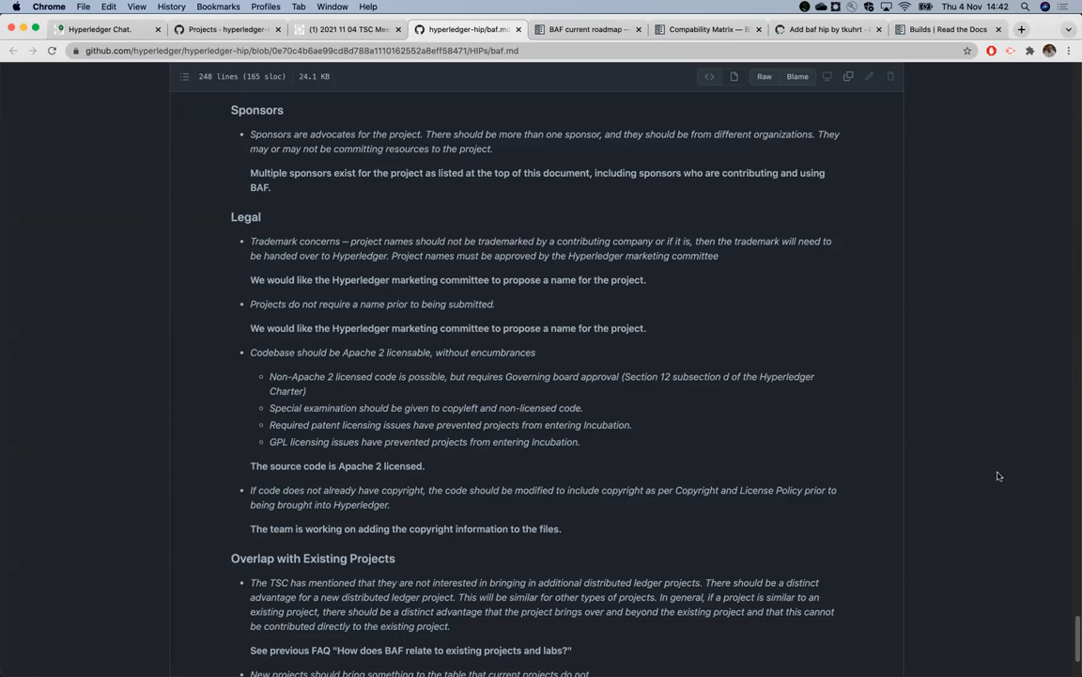
mouse_move(1052, 462)
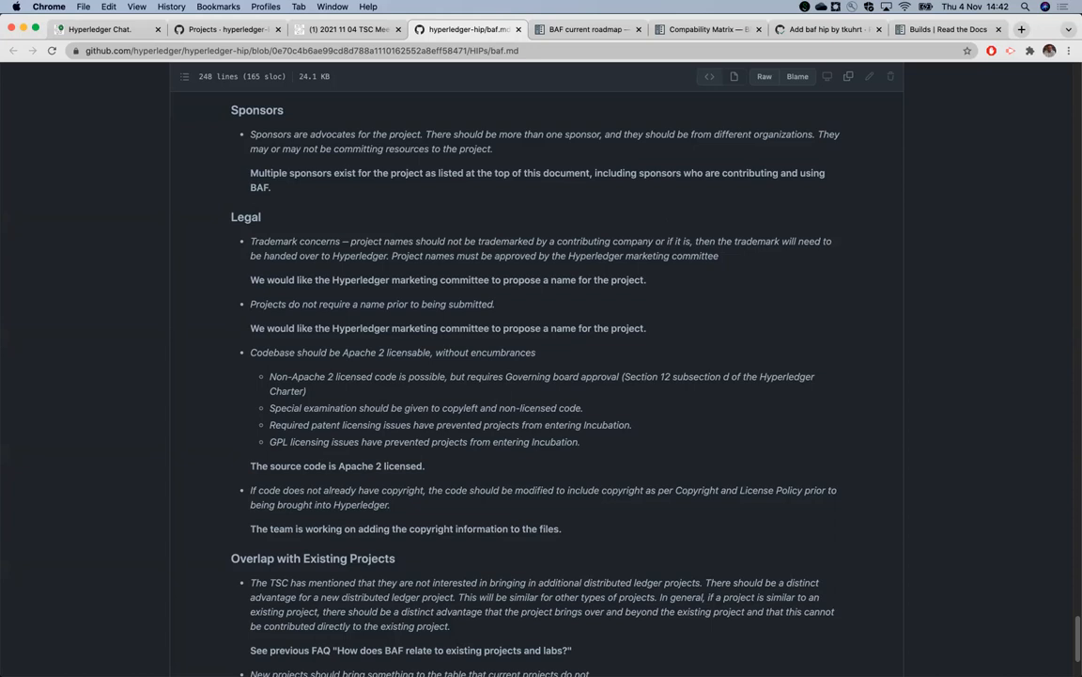
mouse_move(797, 410)
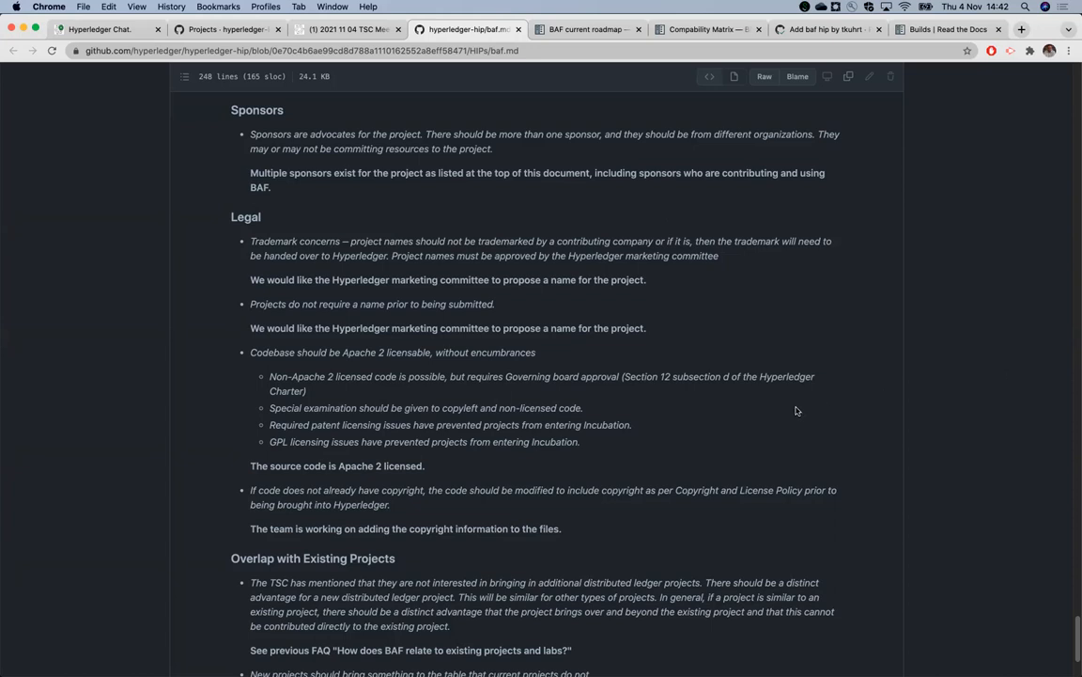
scroll("up", 3)
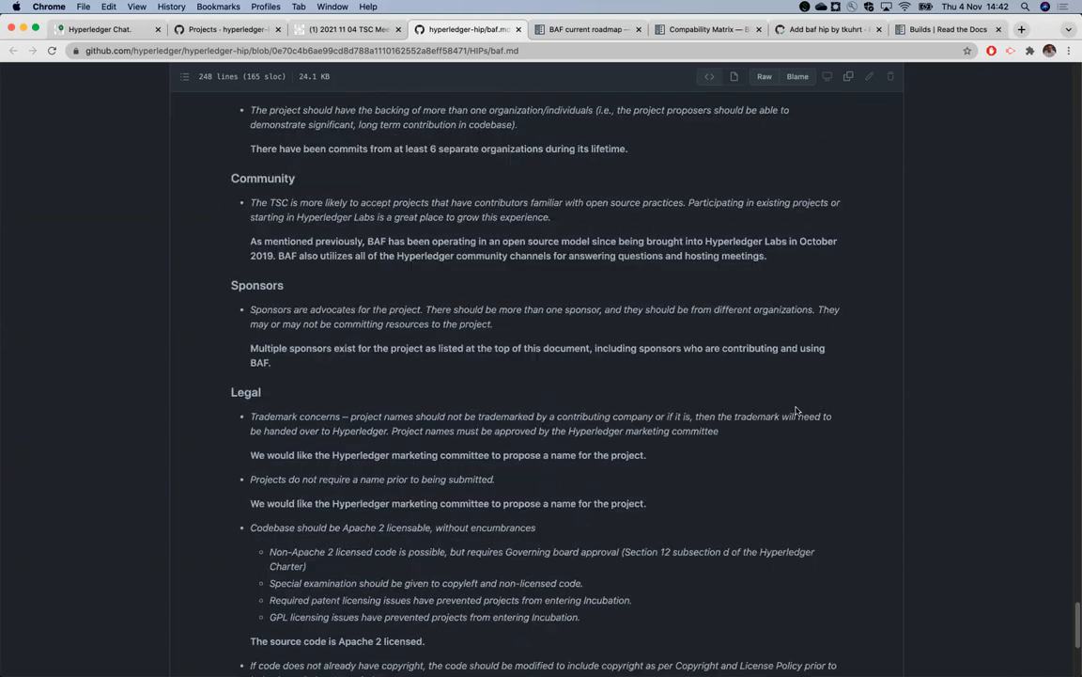
scroll("up", 3)
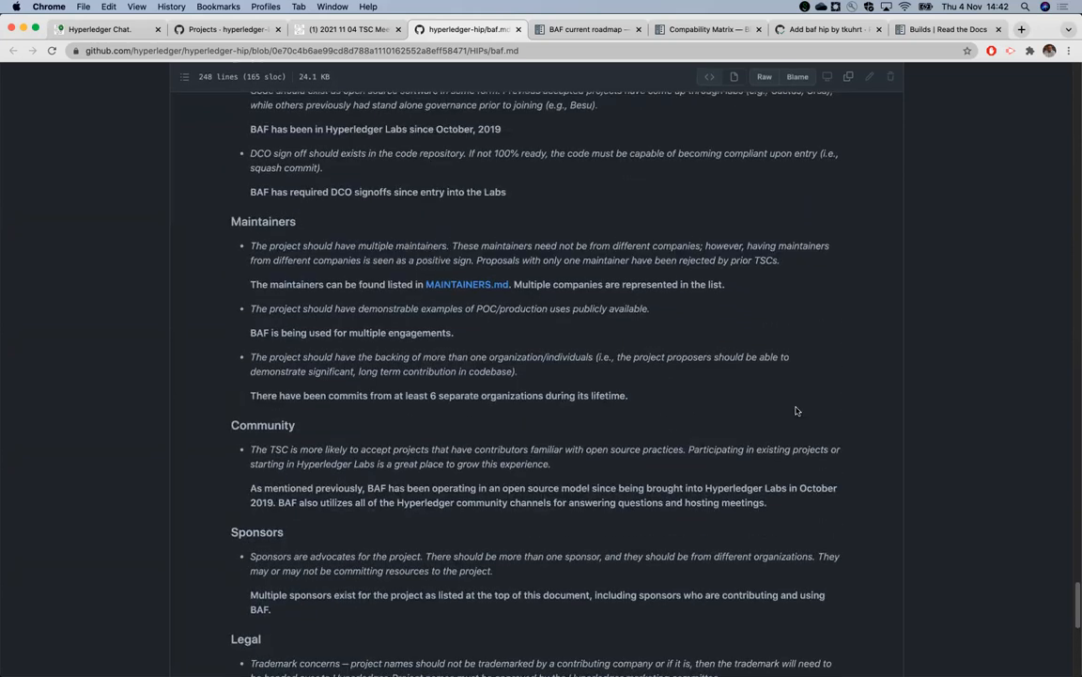
scroll("up", 3)
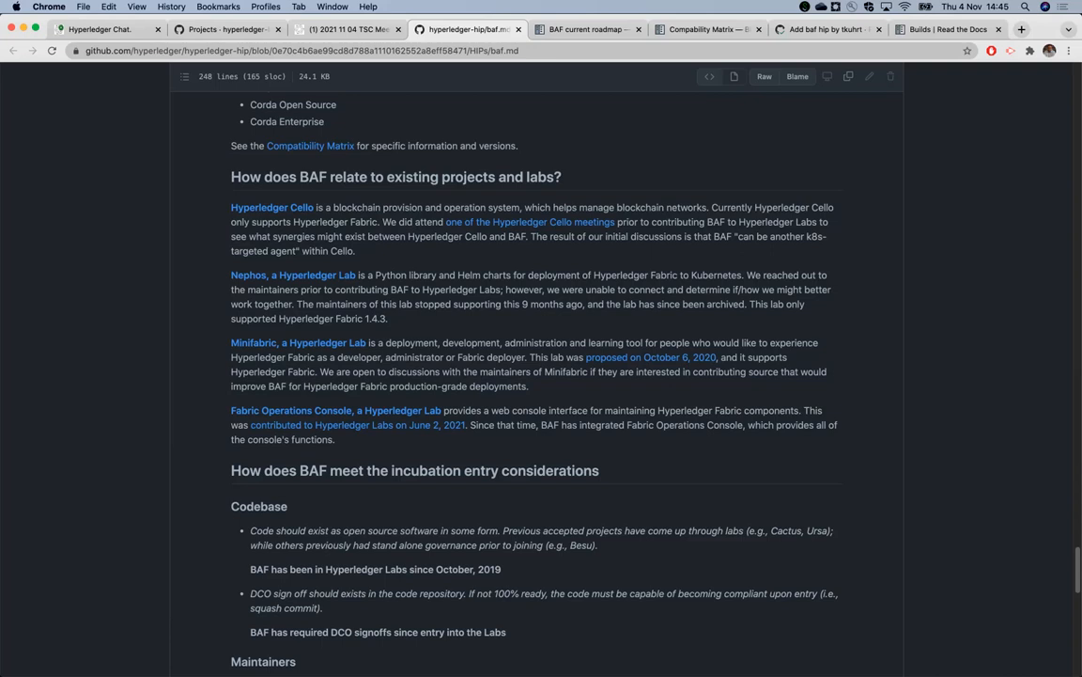
mouse_move(511, 133)
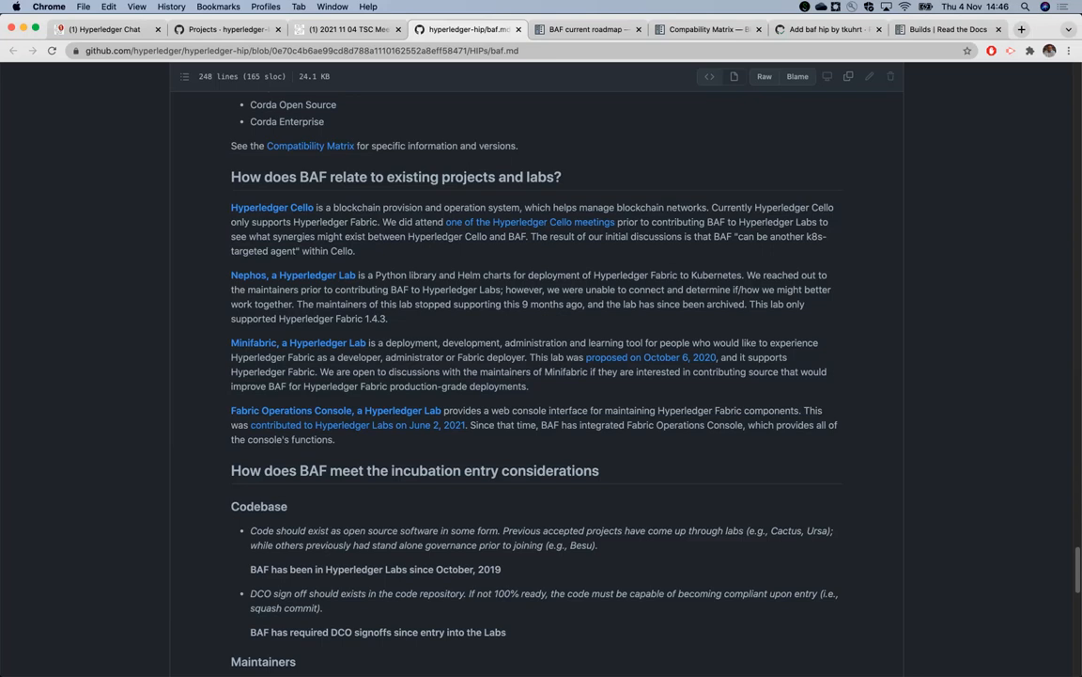
mouse_move(695, 185)
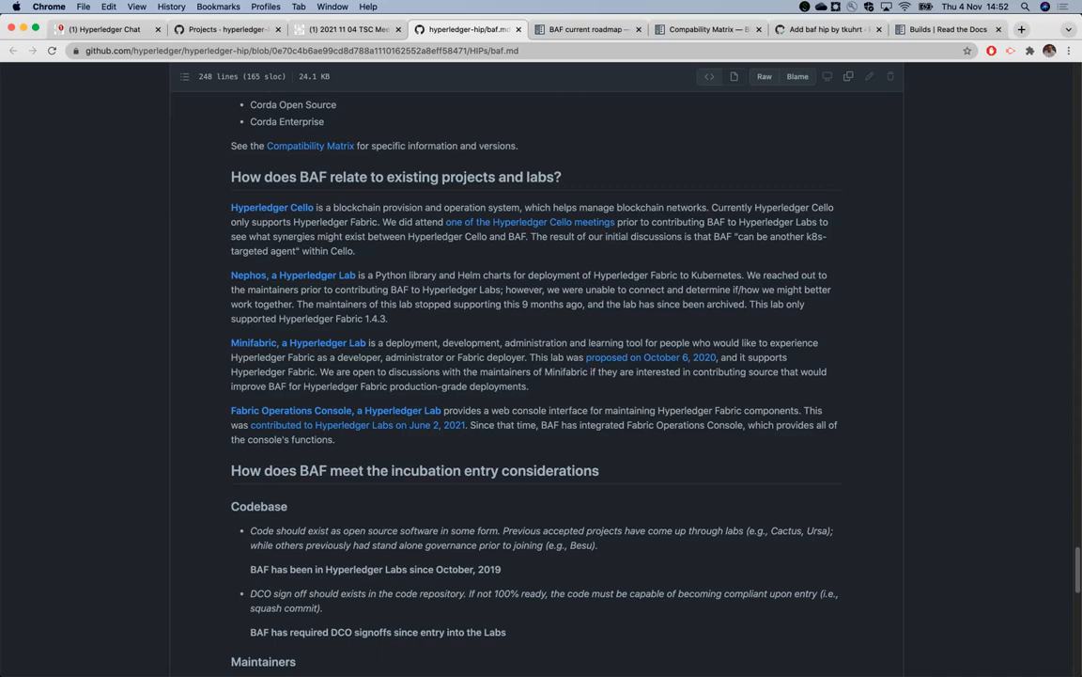
mouse_move(1034, 258)
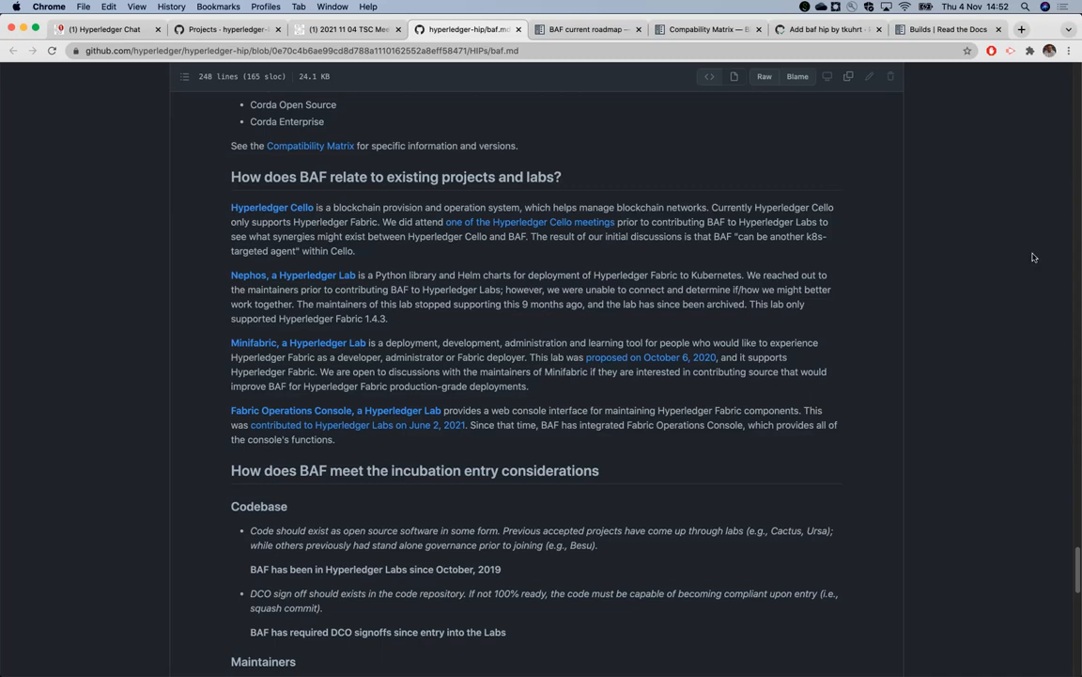